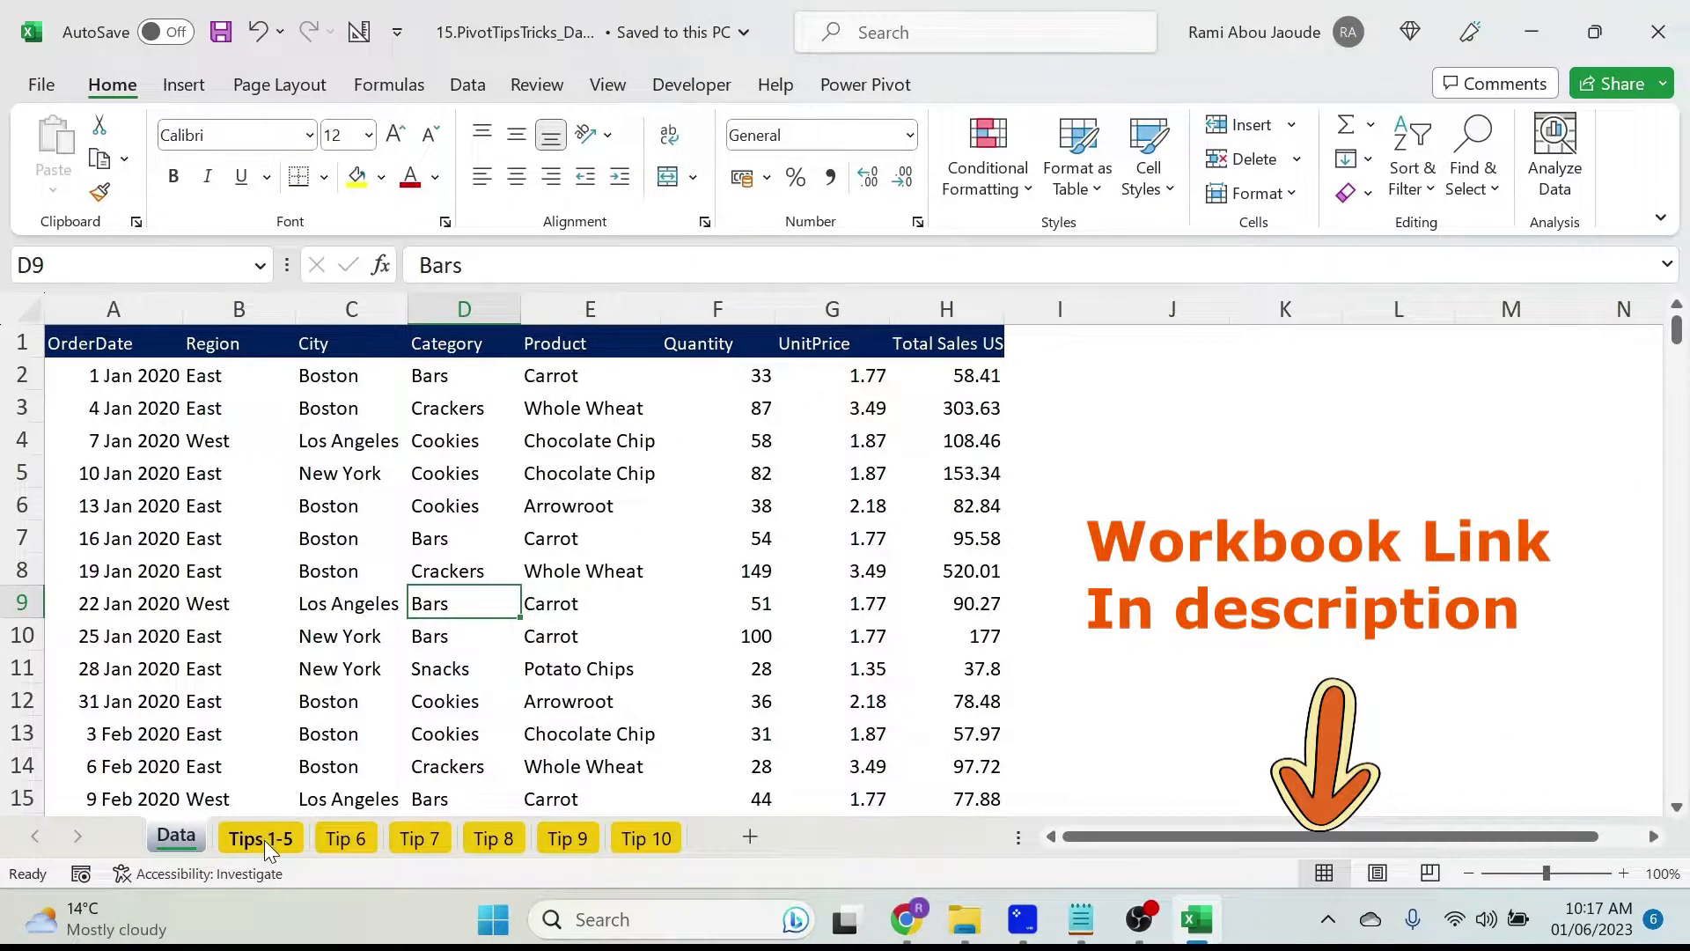
- Drill into the Snacks total on the Tips 1-5 pivot to create a Snacks details sheet
left_click(259, 838)
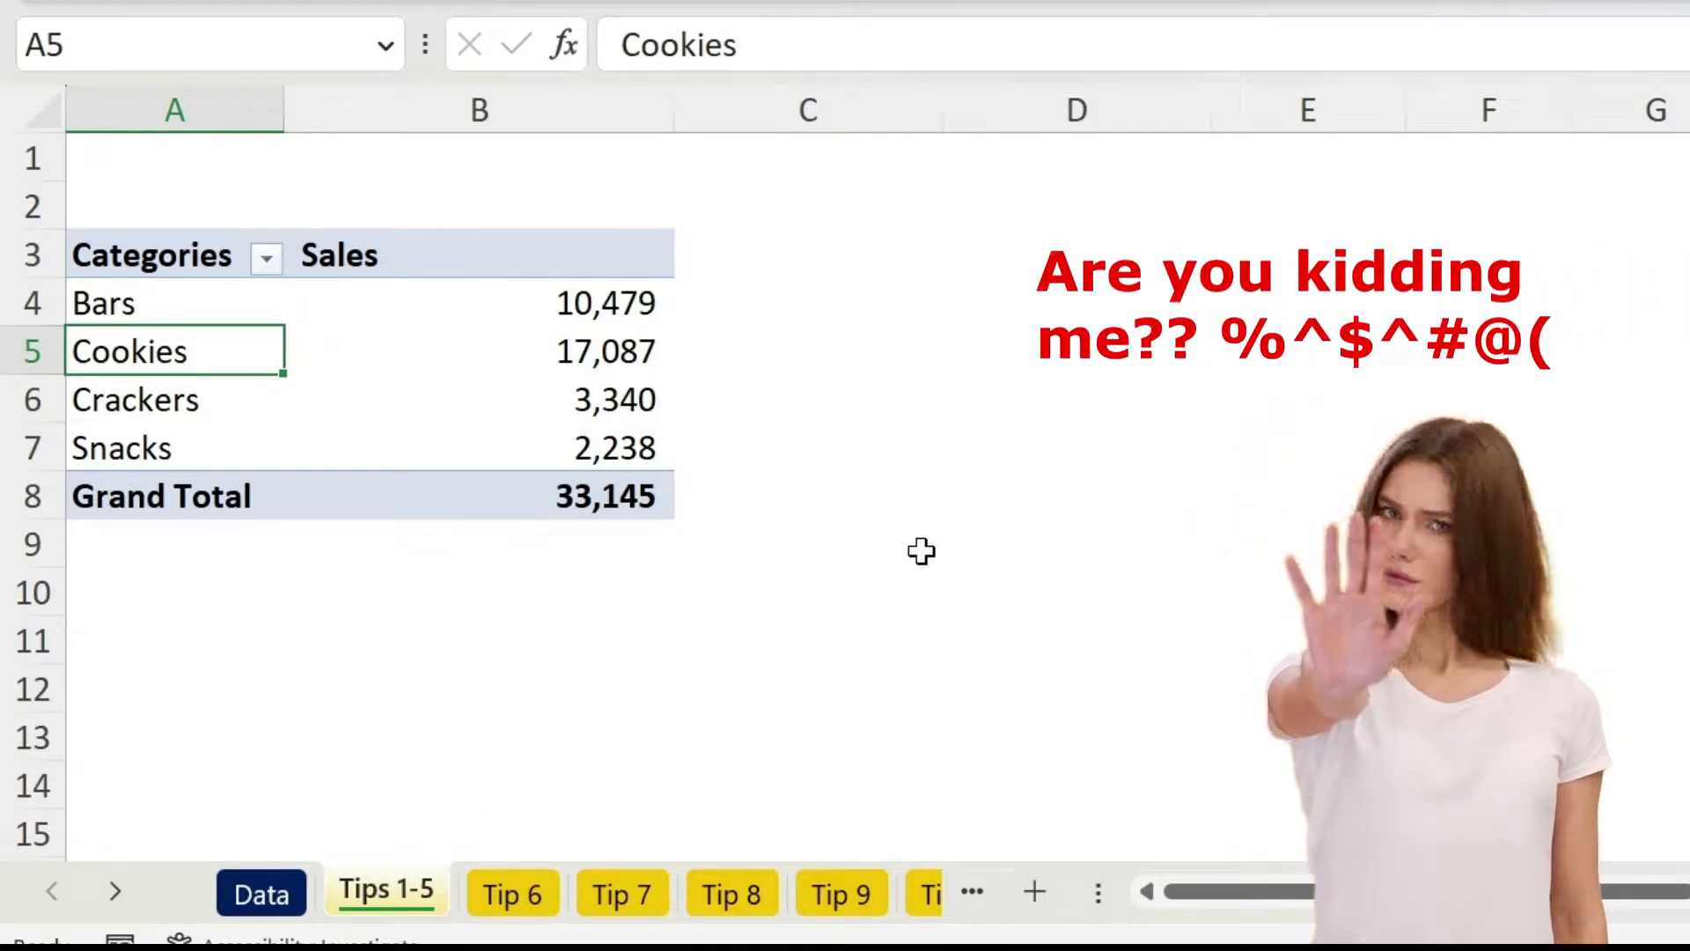
left_click(260, 891)
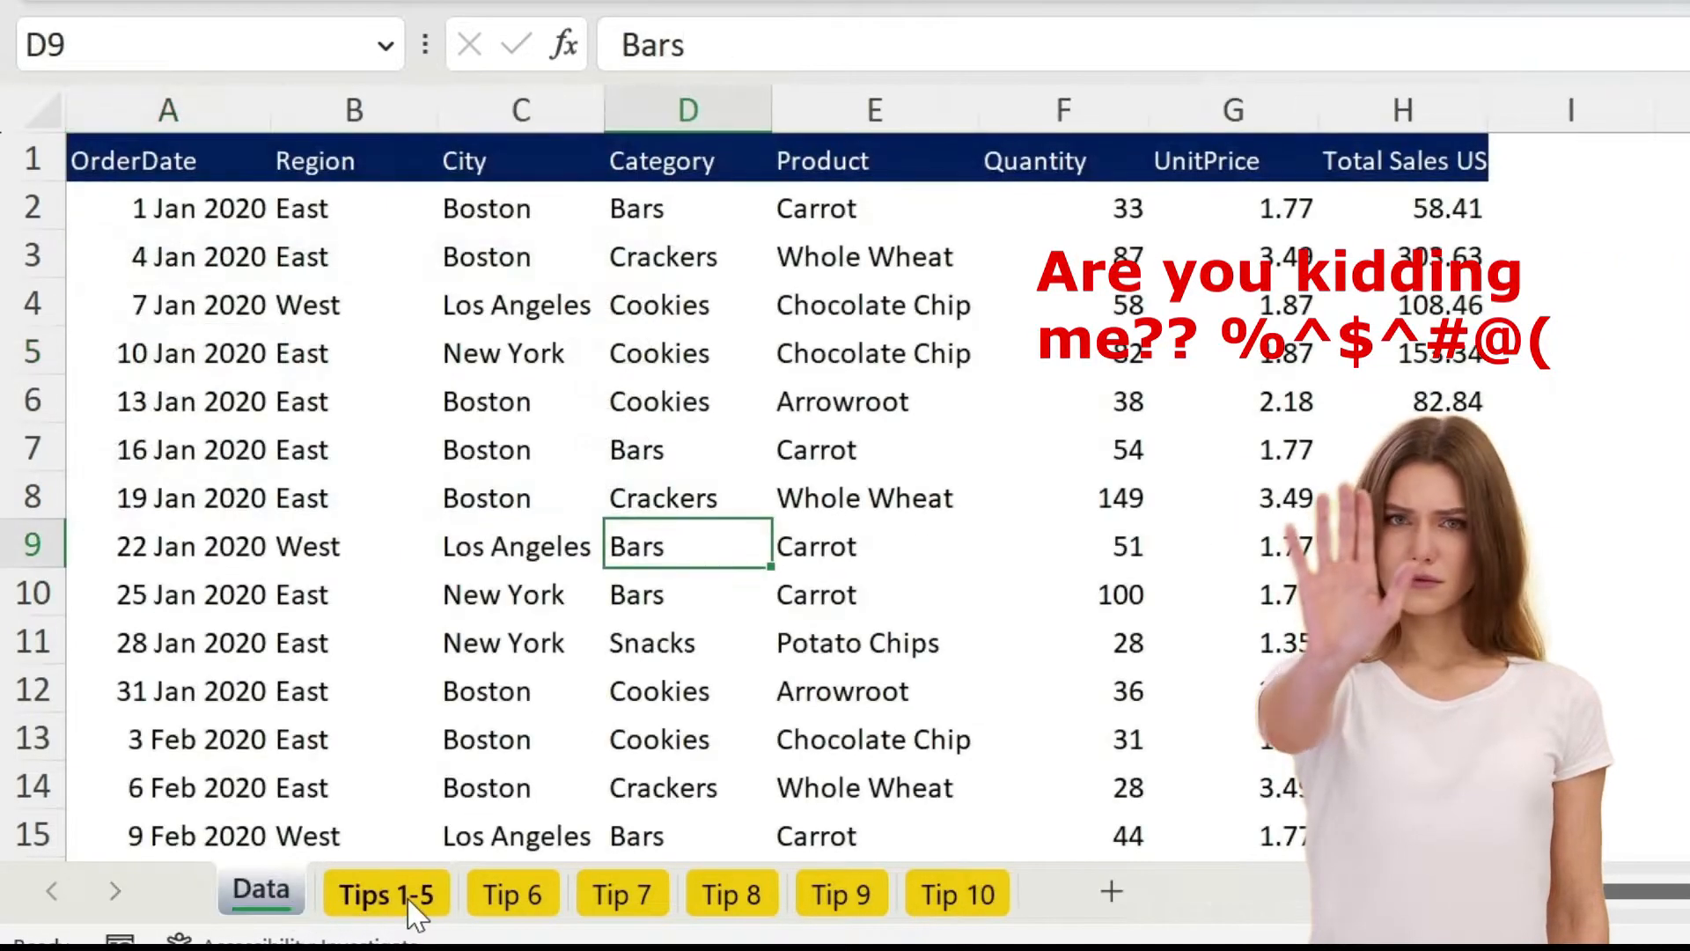
left_click(385, 893)
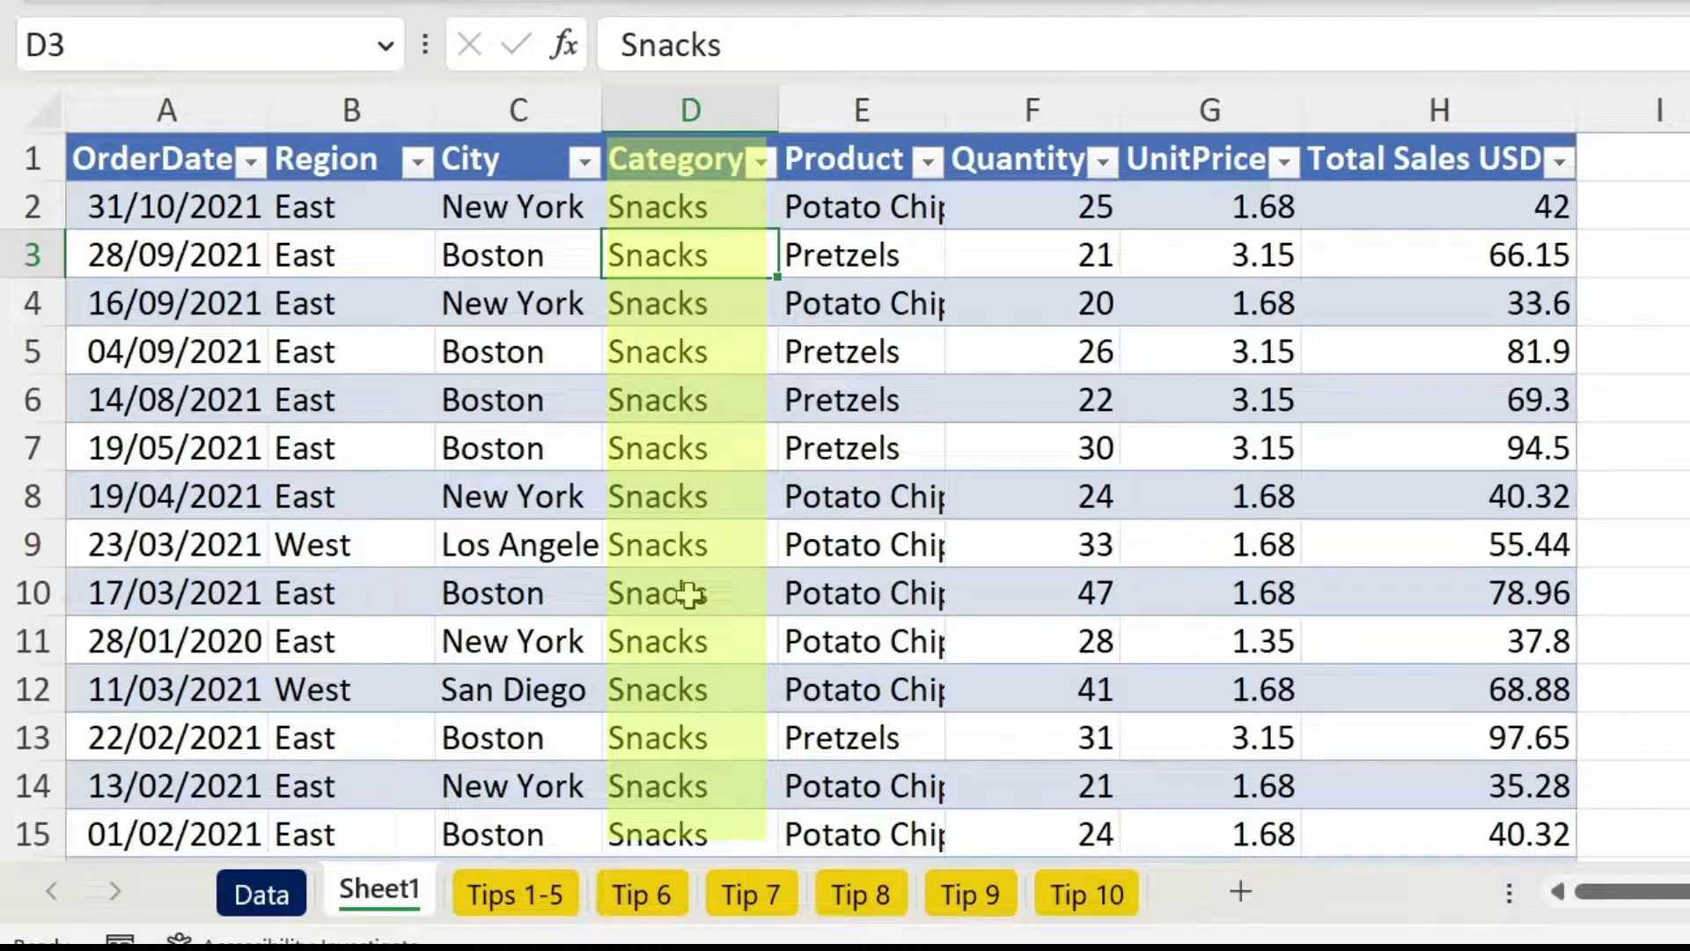
scroll("down", 3)
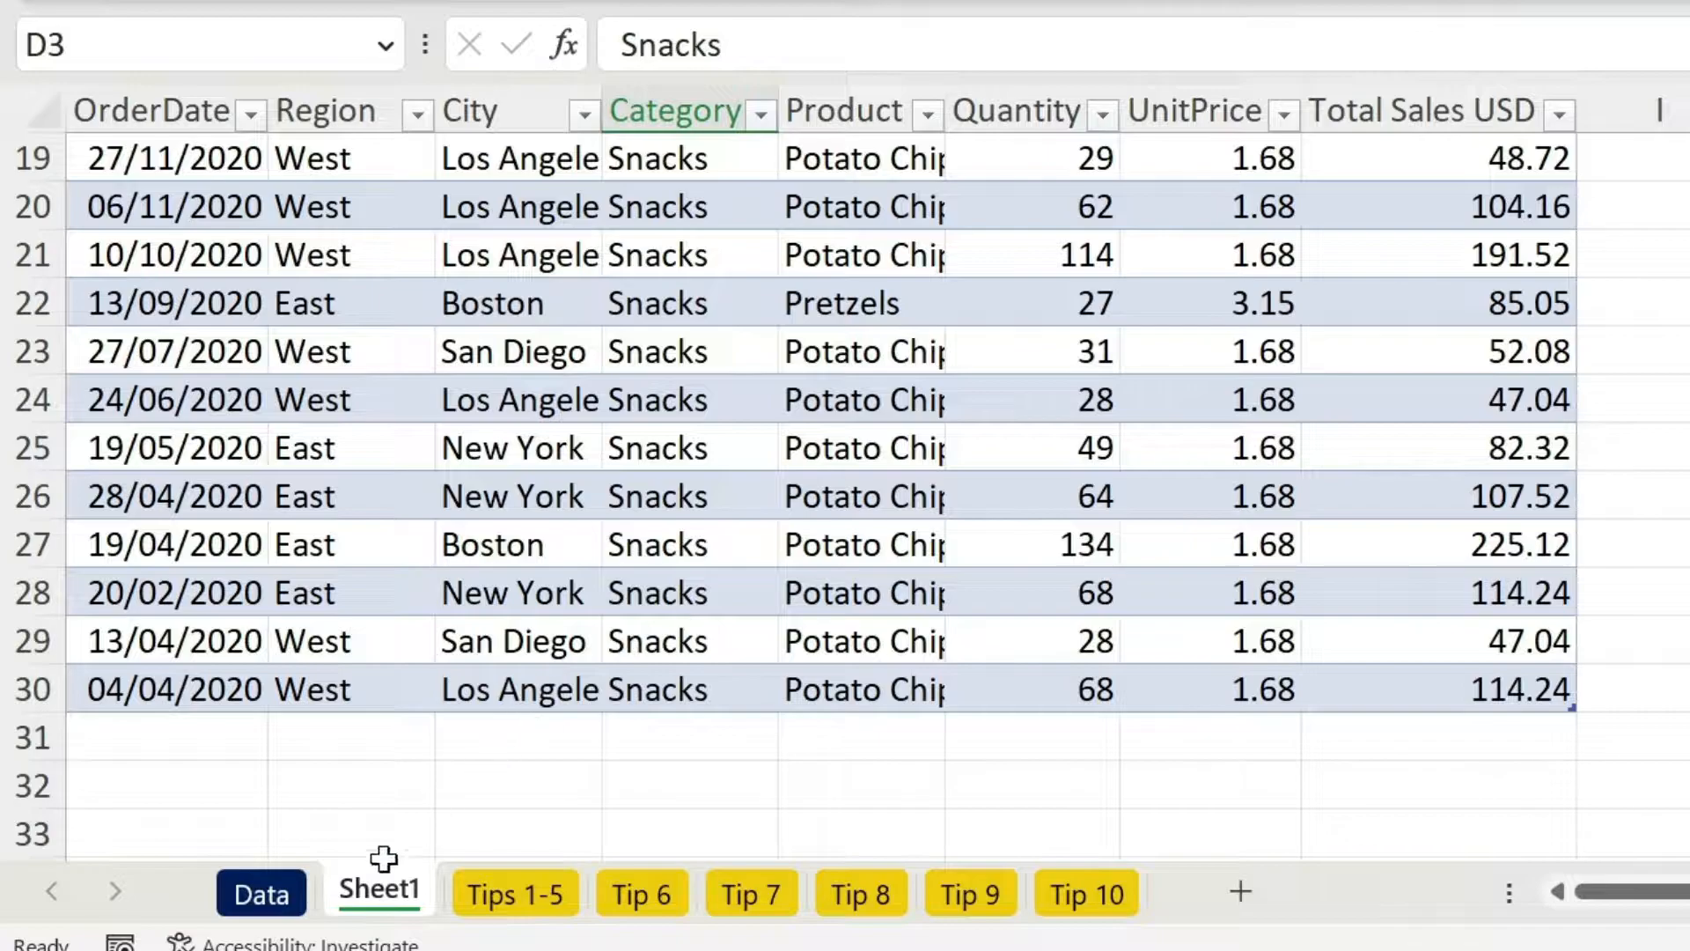
- Delete Sheet1 and untick Enable Show Details in PivotTable Options, dismissing the warning
right_click(378, 889)
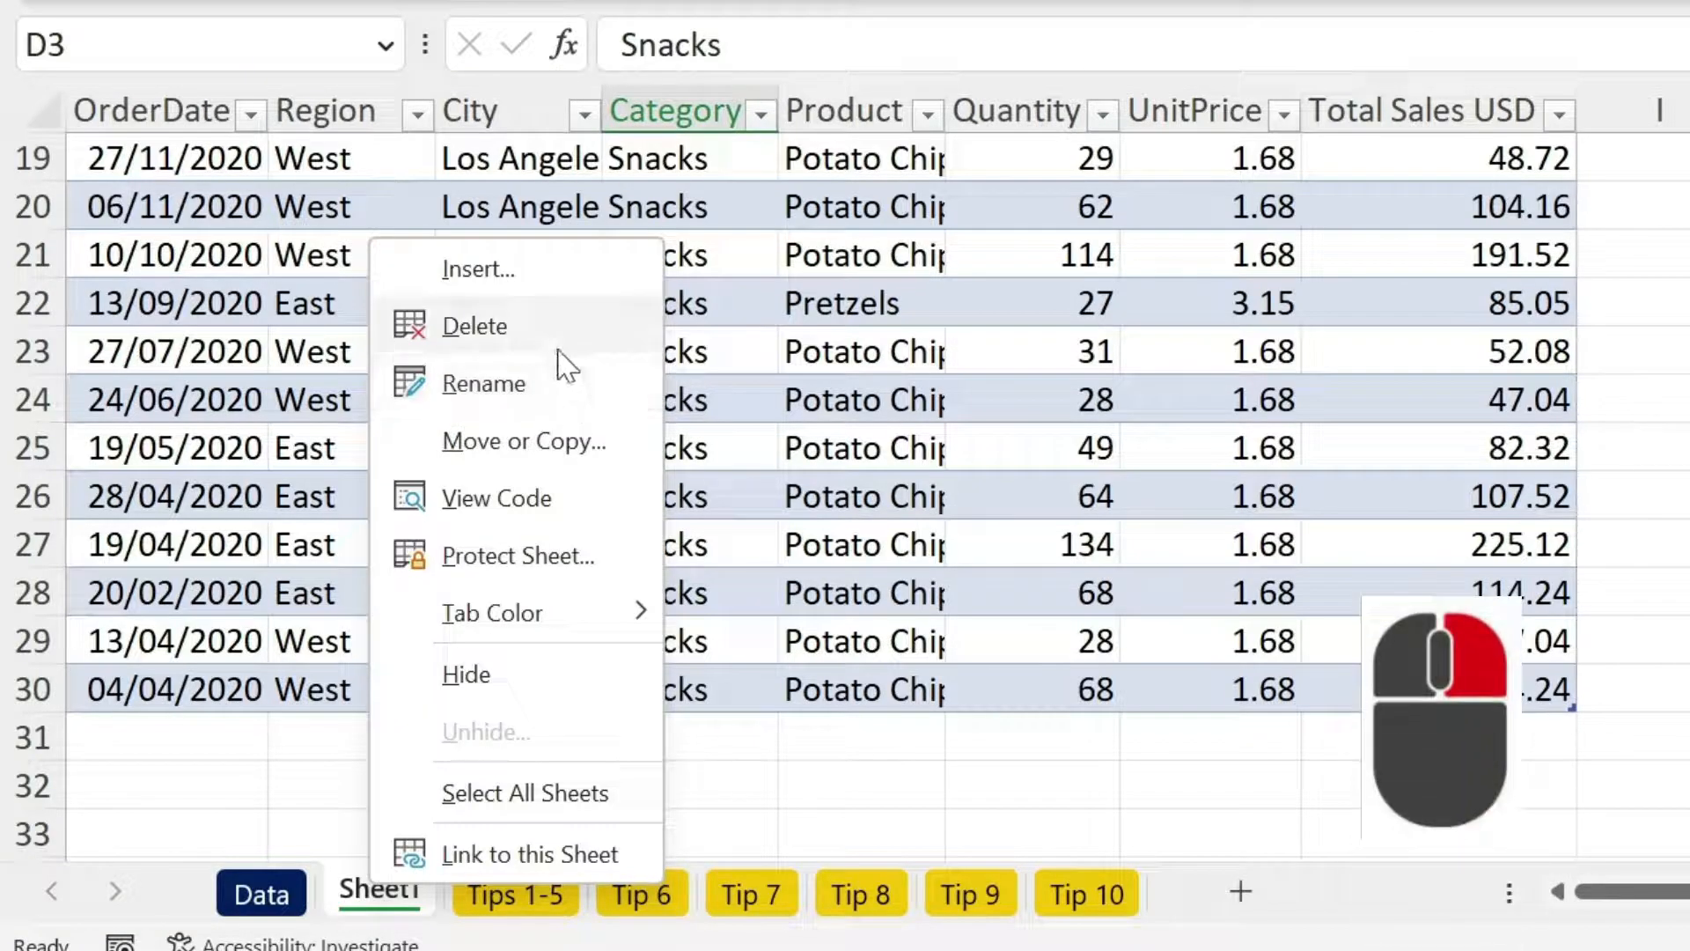
left_click(386, 890)
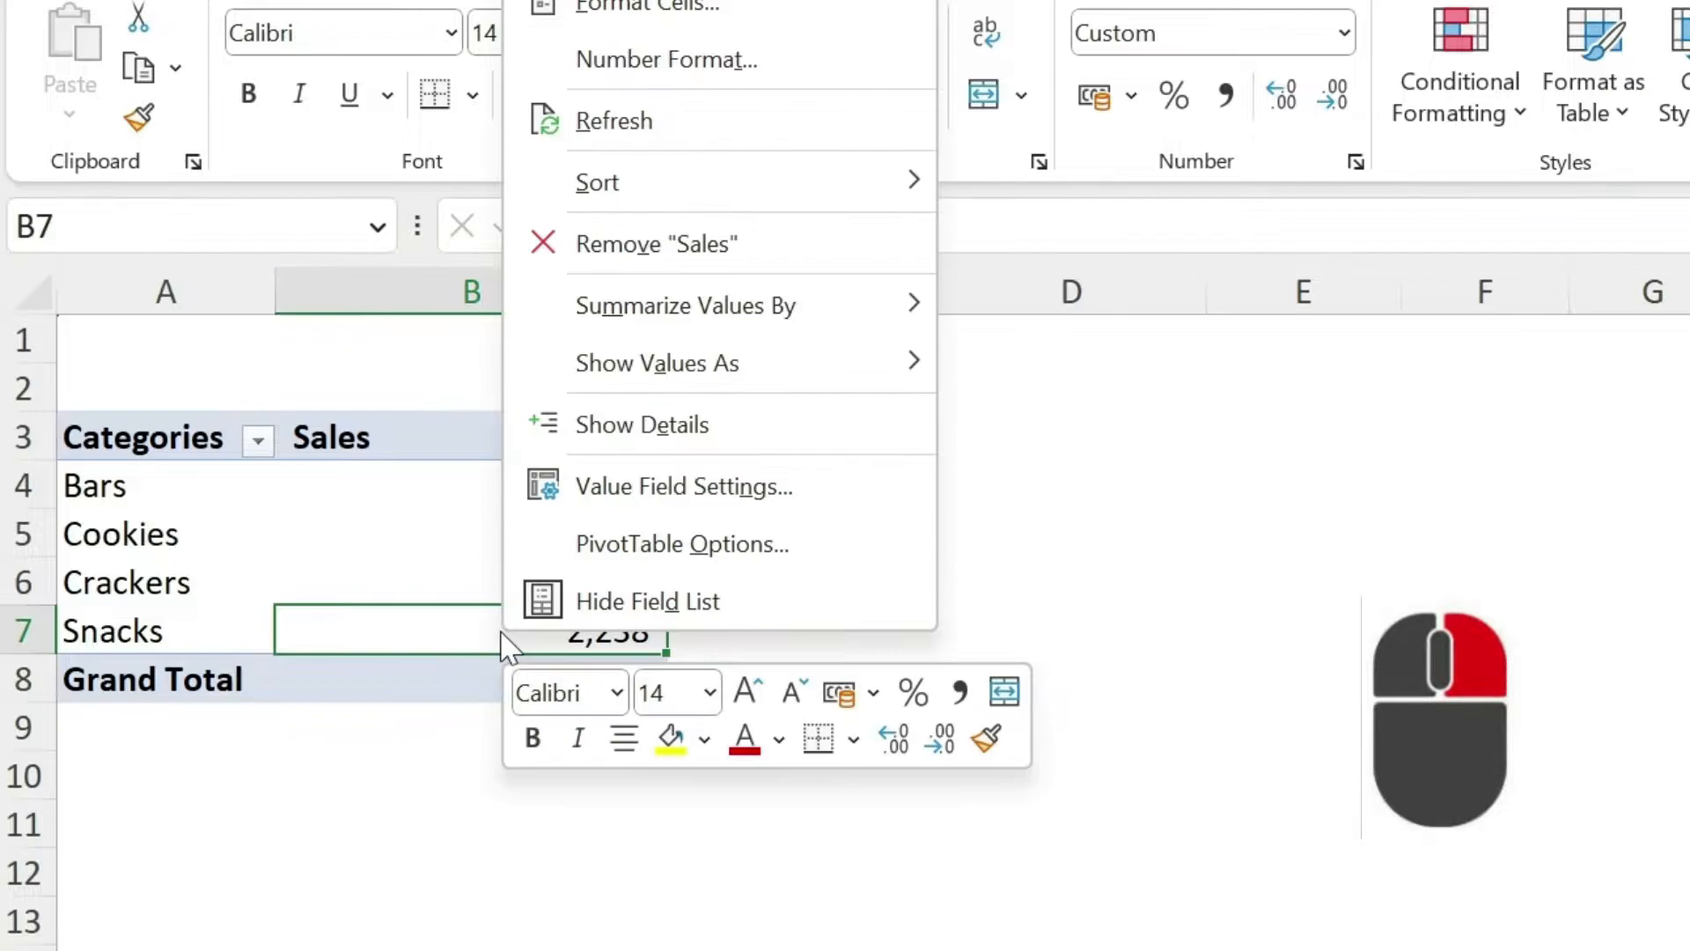
left_click(681, 544)
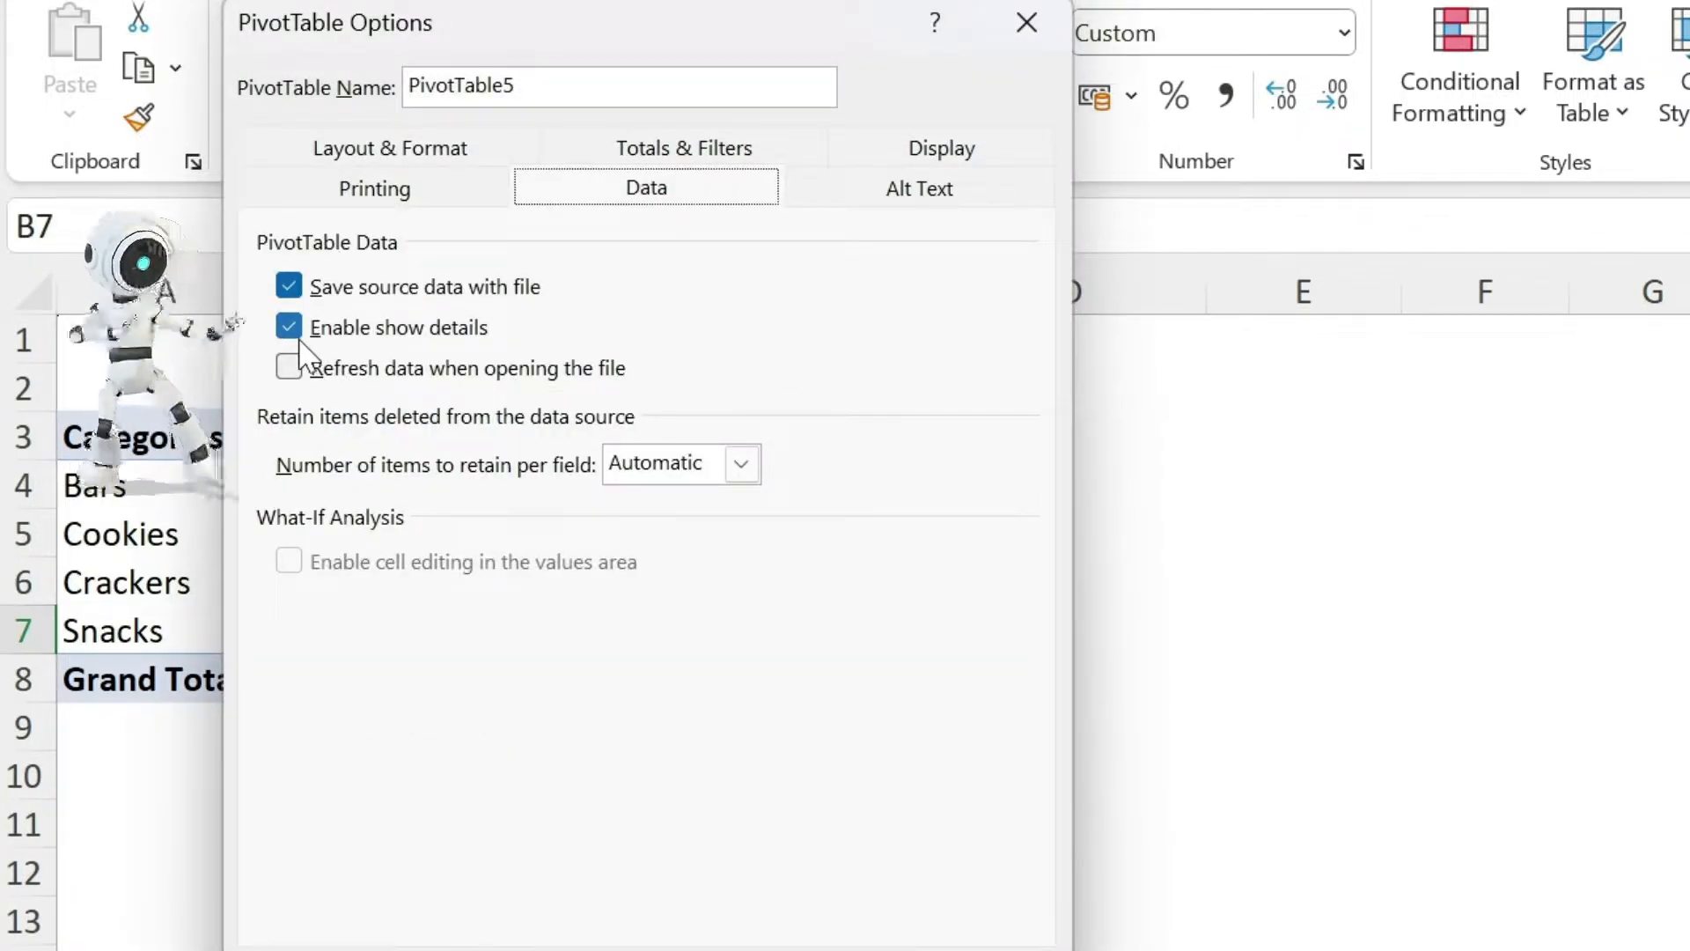
left_click(287, 328)
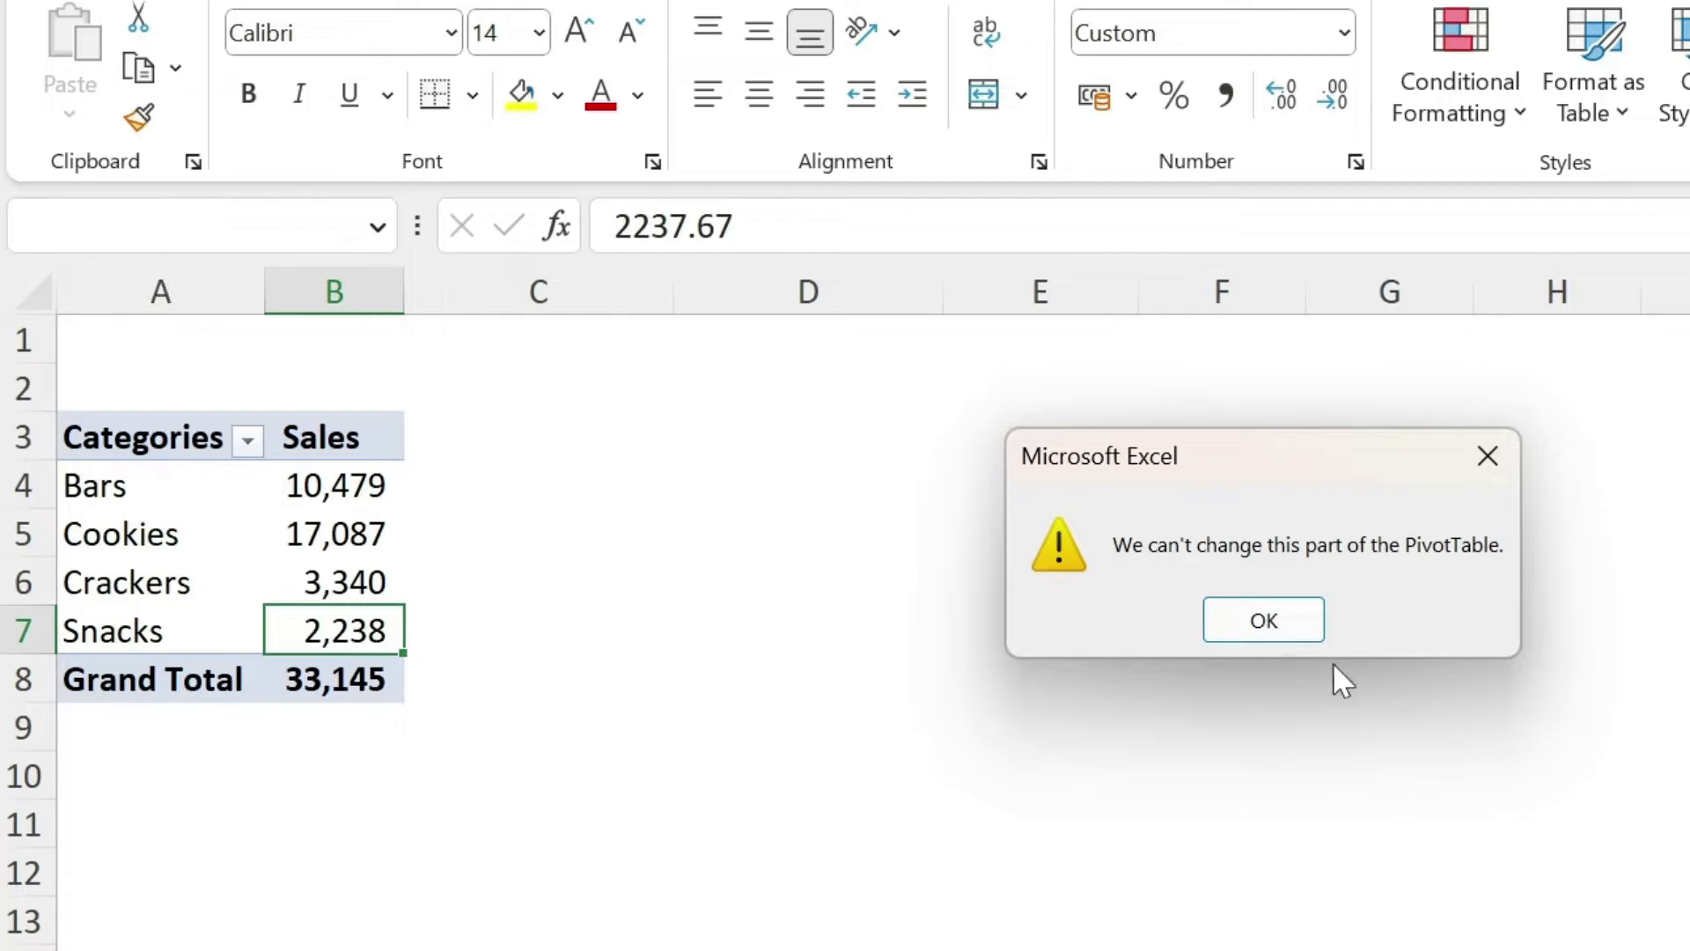
left_click(1262, 620)
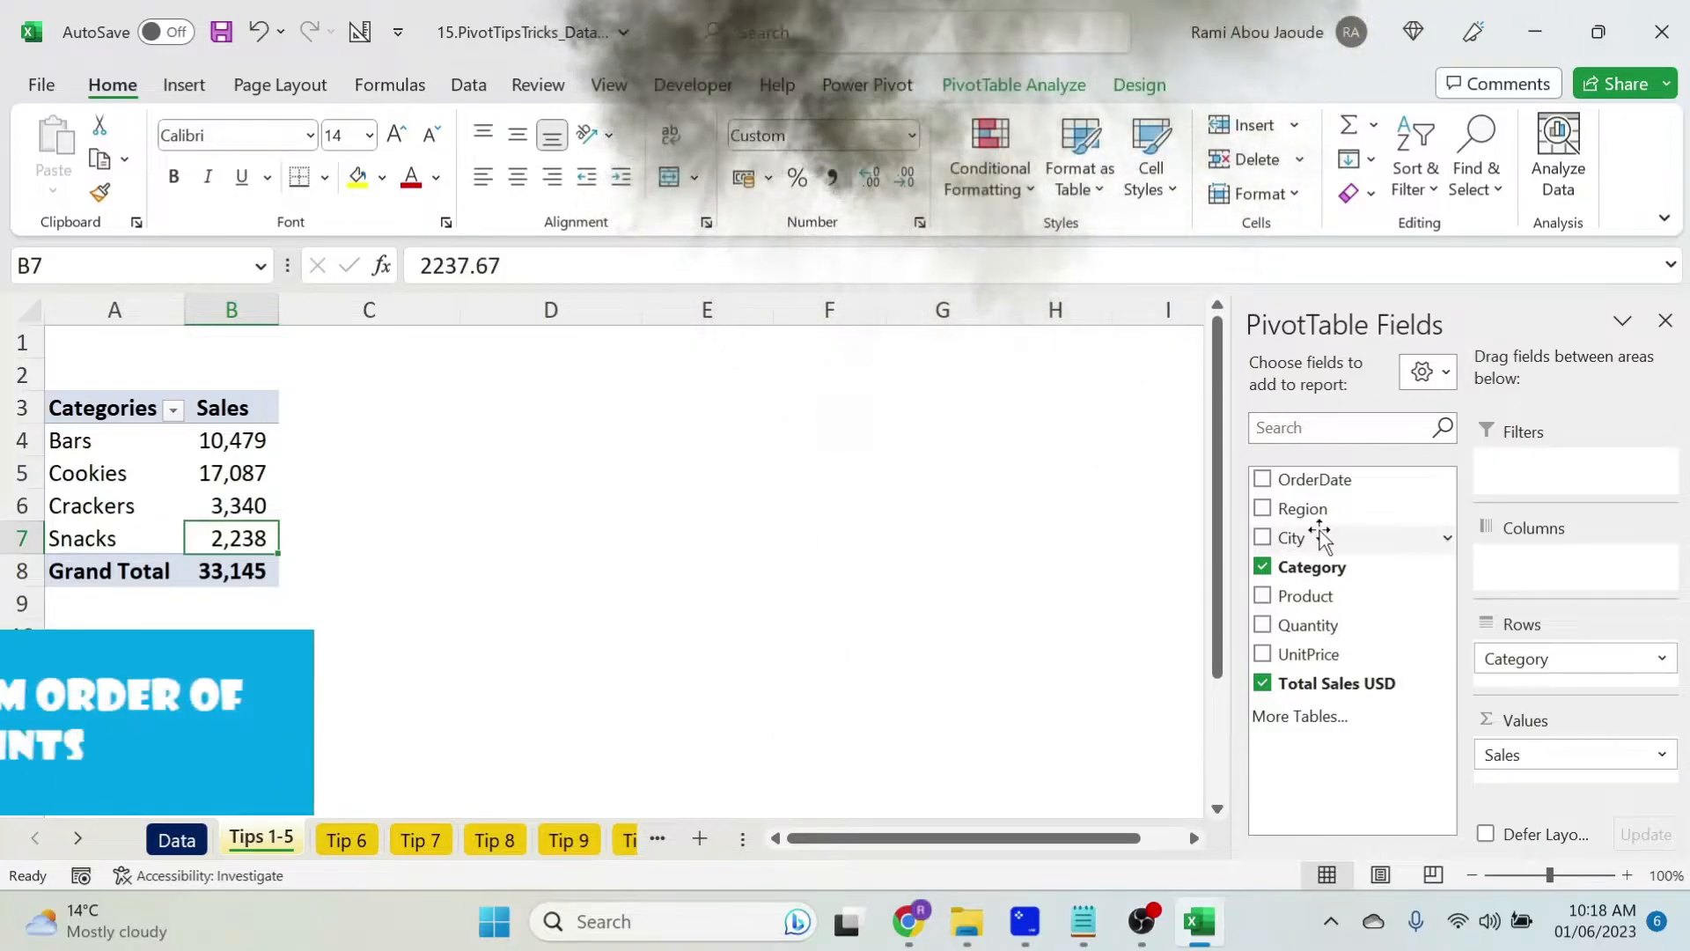
- Add City to the rows and reorder categories to Crackers, Cookies, Bars, Snacks under each city
left_click(1264, 537)
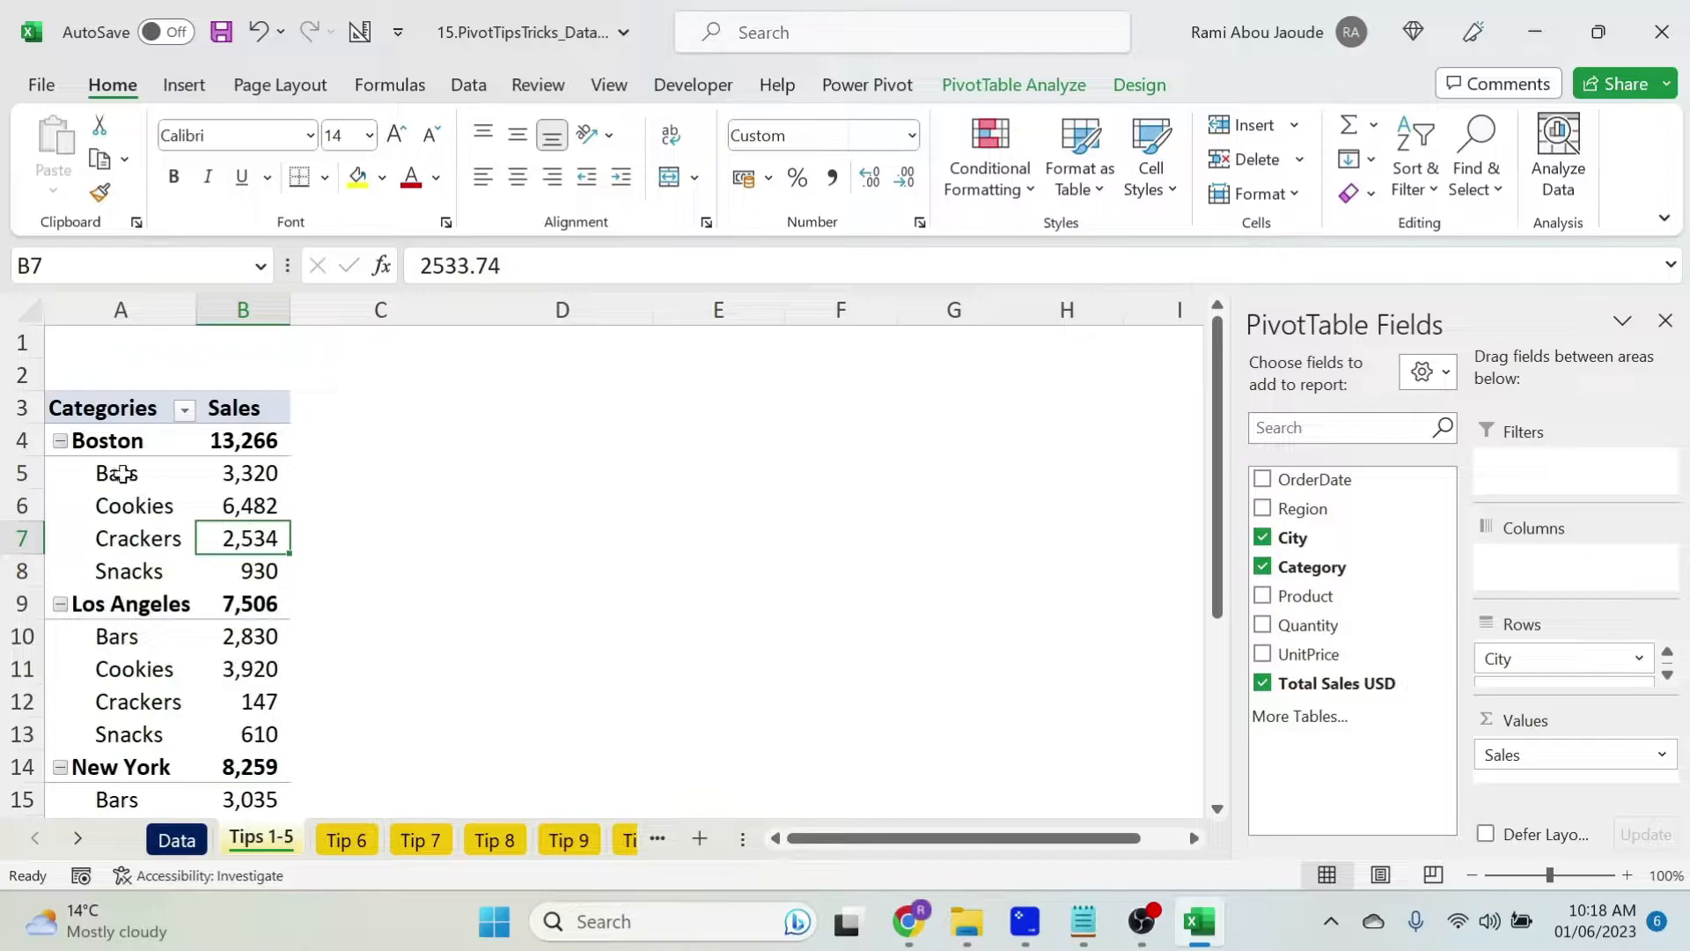
mouse_move(134, 507)
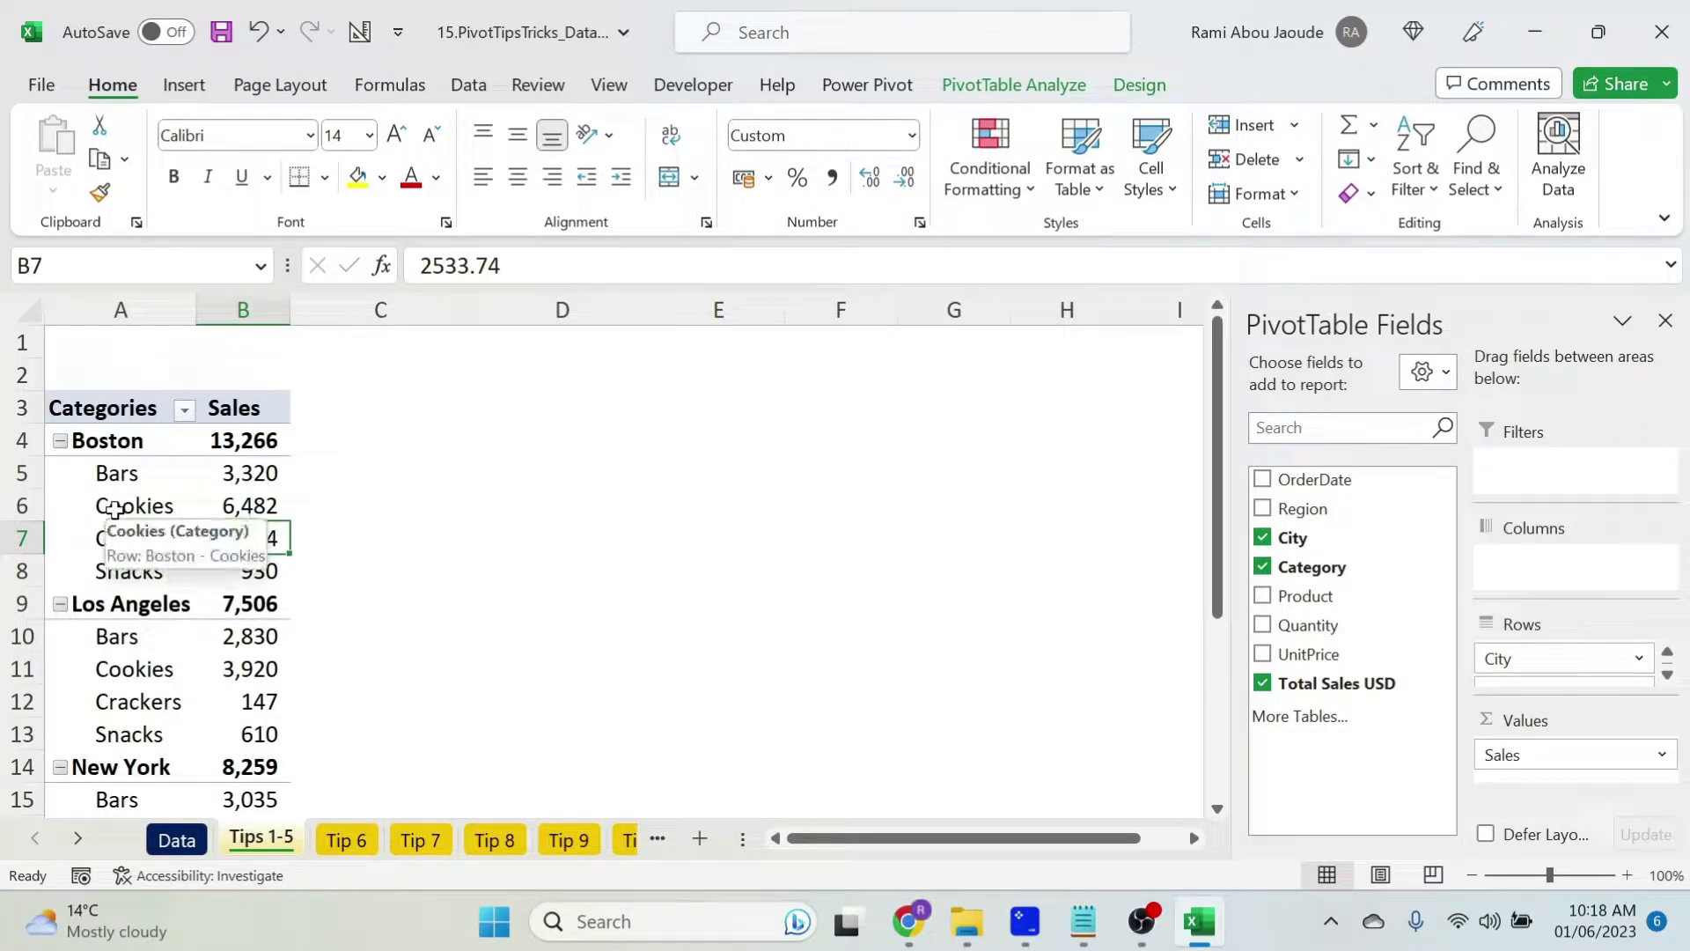
left_click(134, 505)
type("Bars")
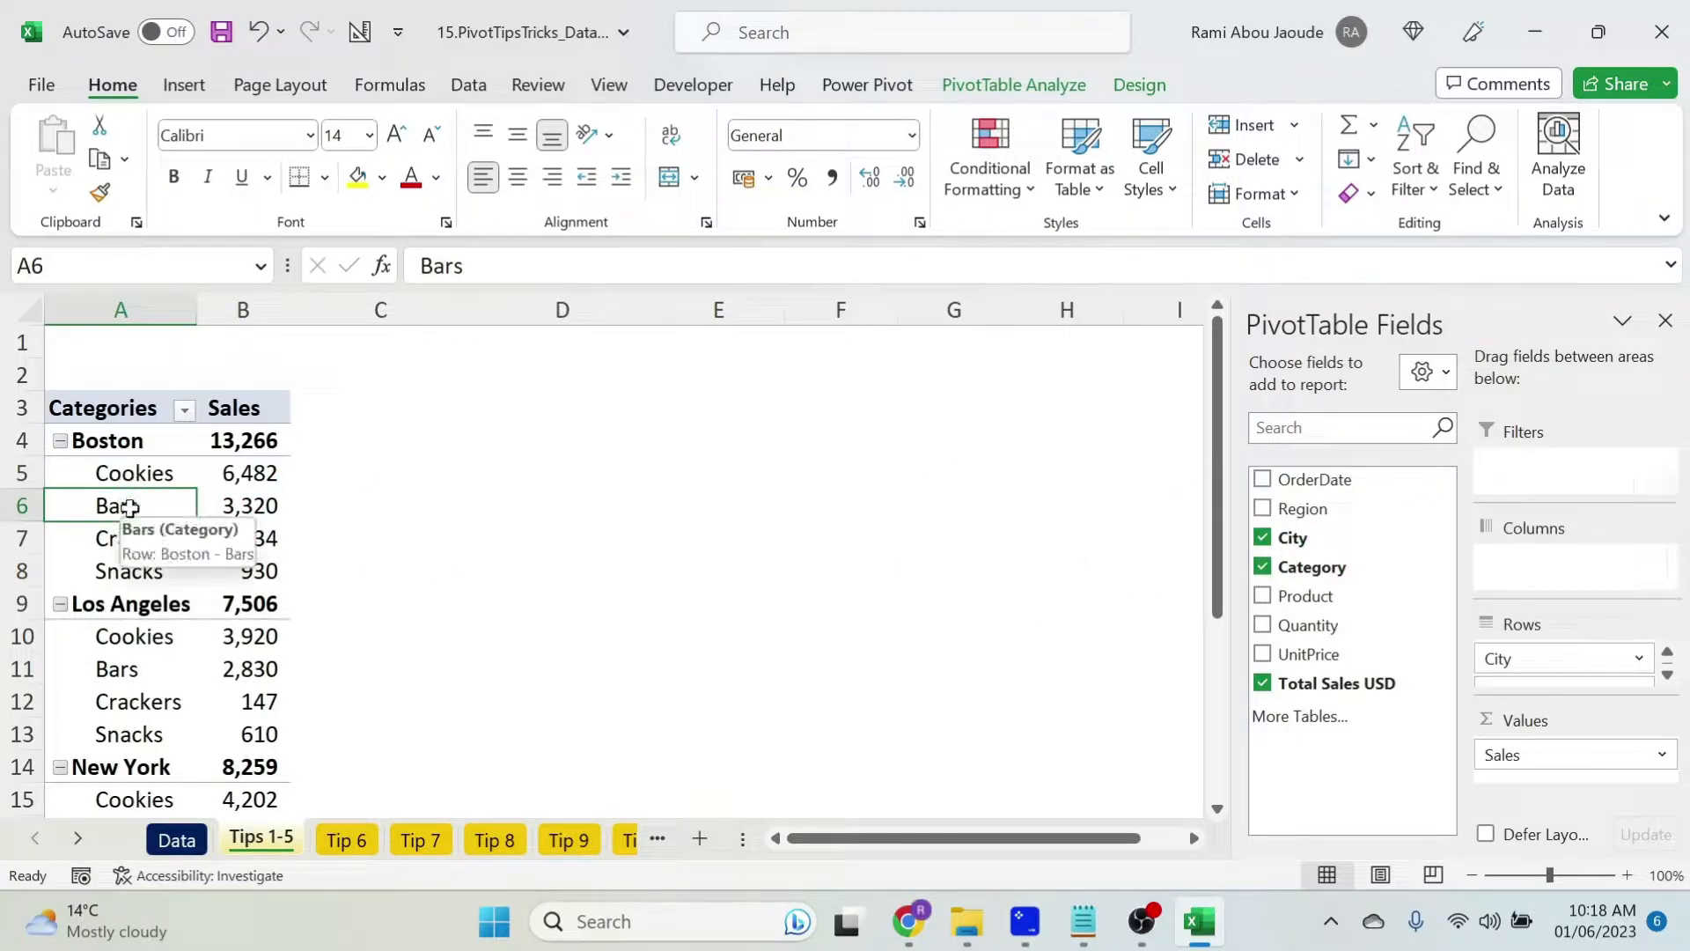
left_click(138, 539)
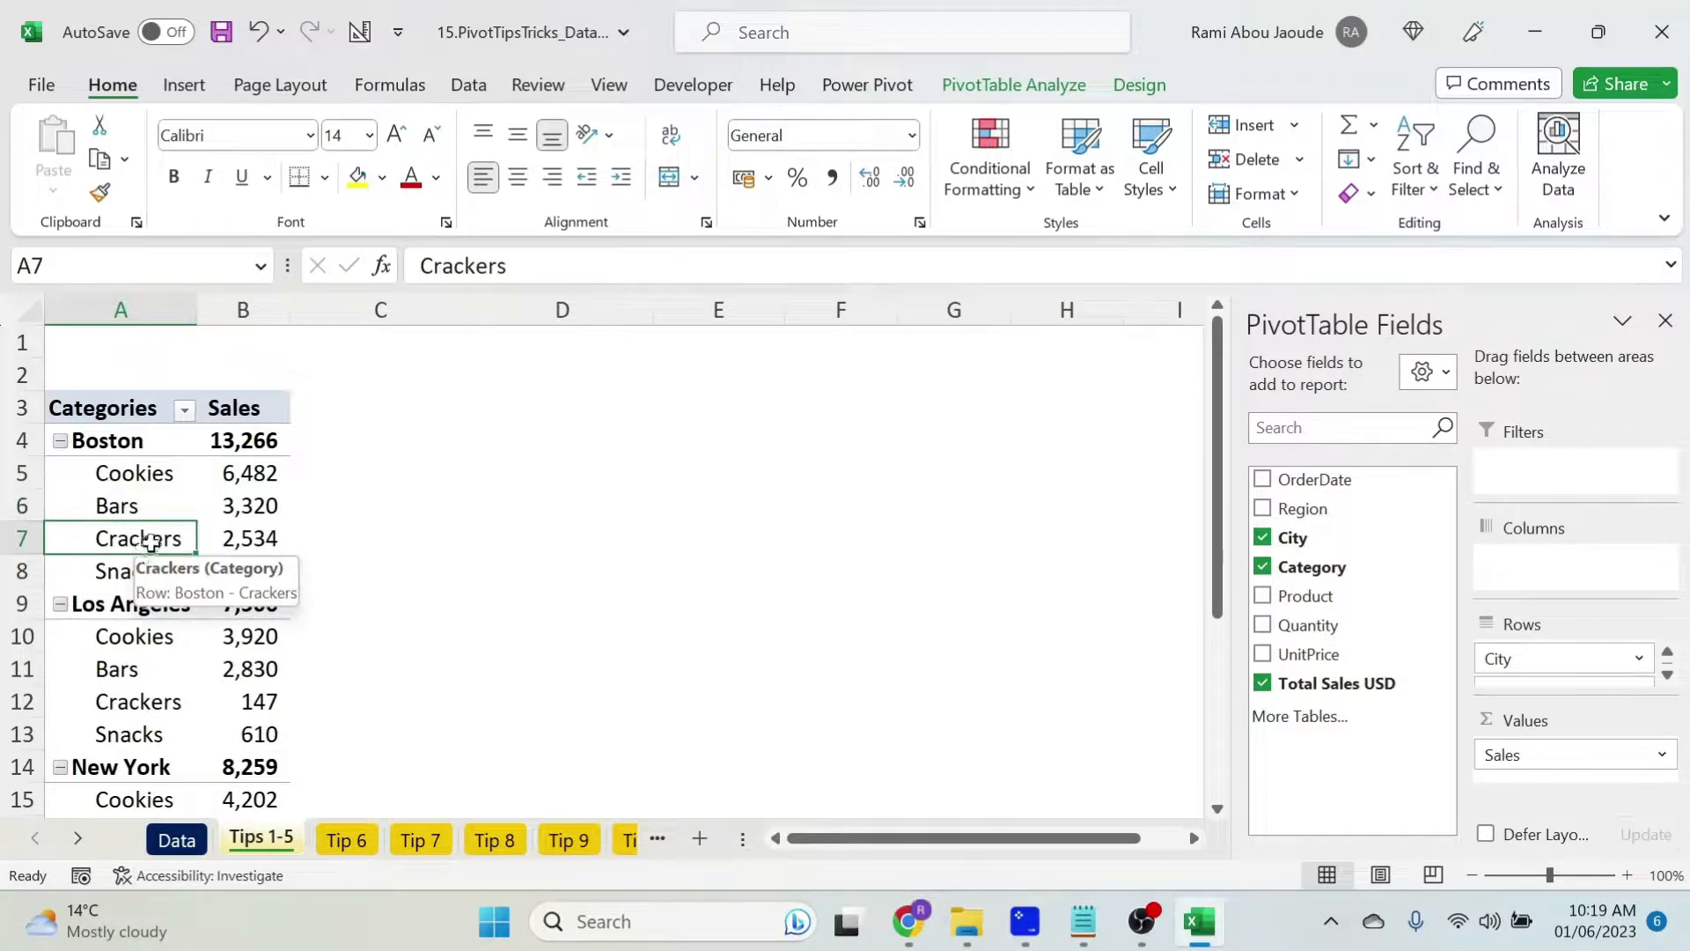
left_click(134, 472)
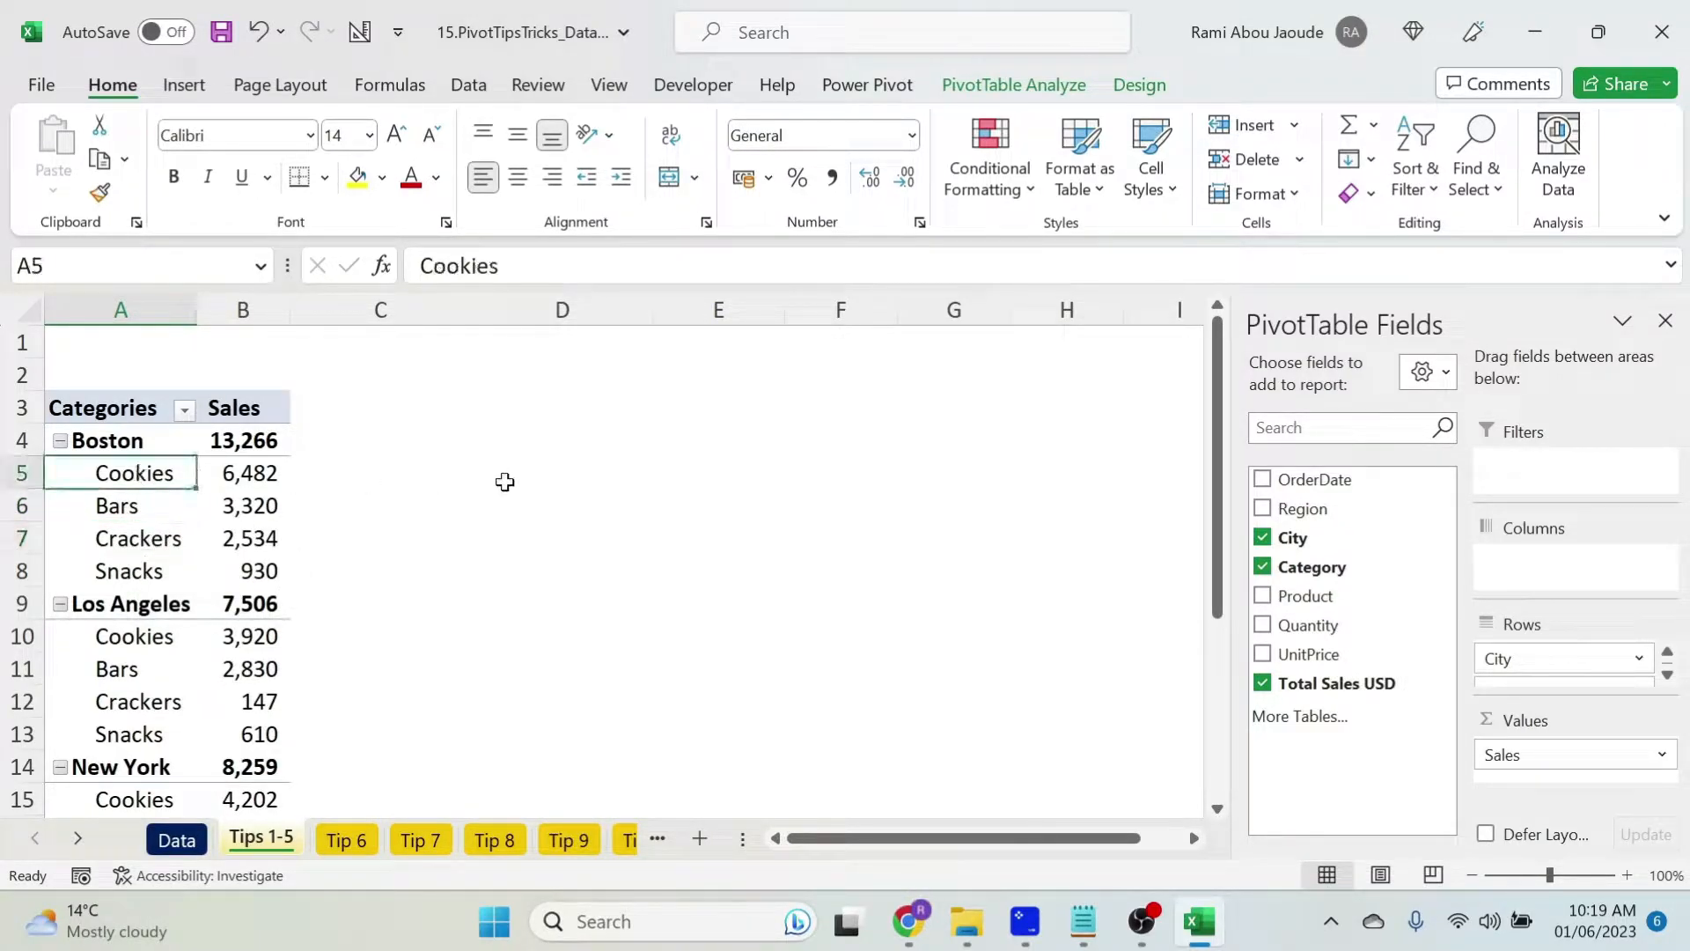
type("Crackers")
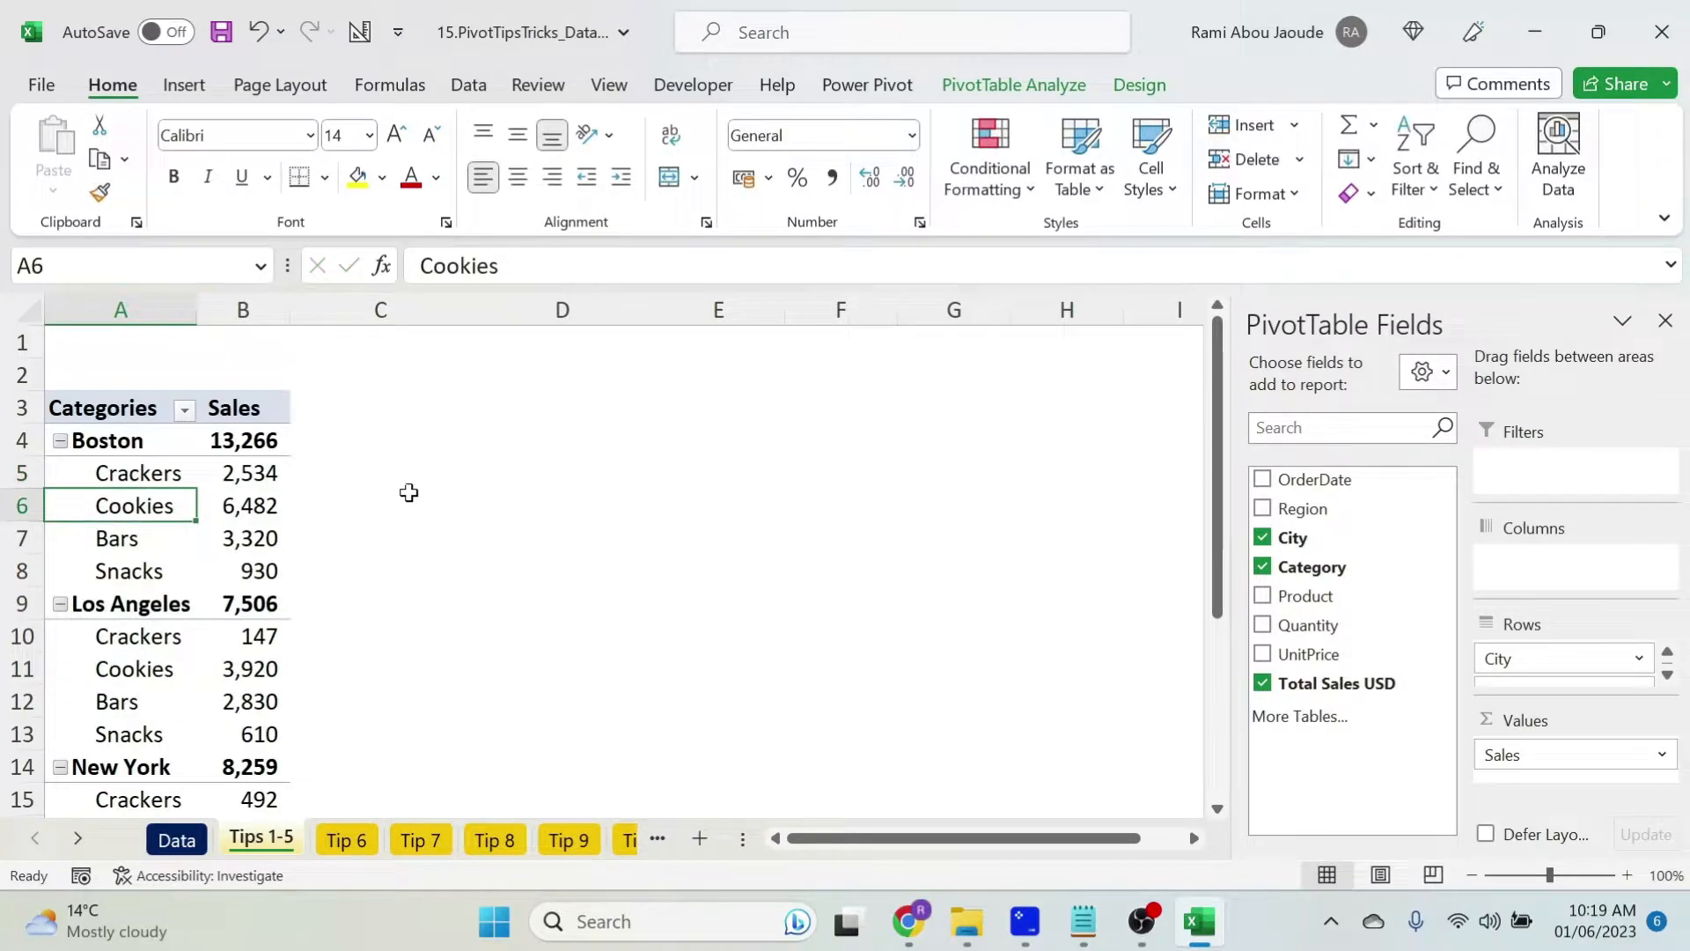
scroll("down", 3)
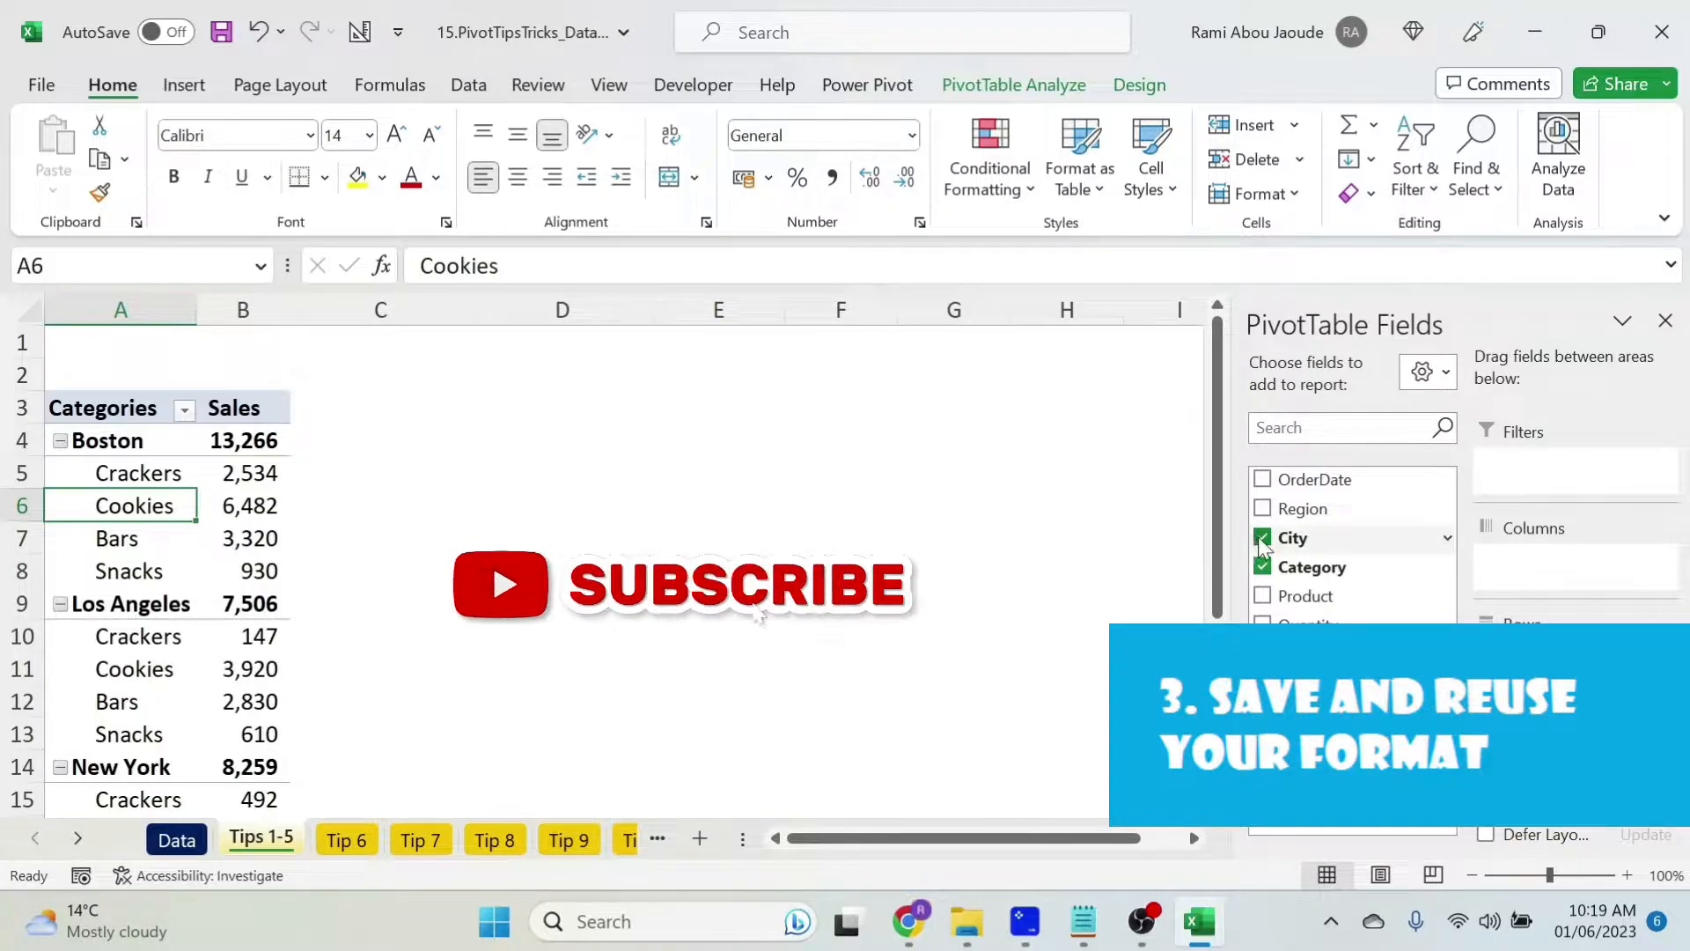
- Remove City from the rows and apply a medium blue PivotTable style
left_click(1262, 539)
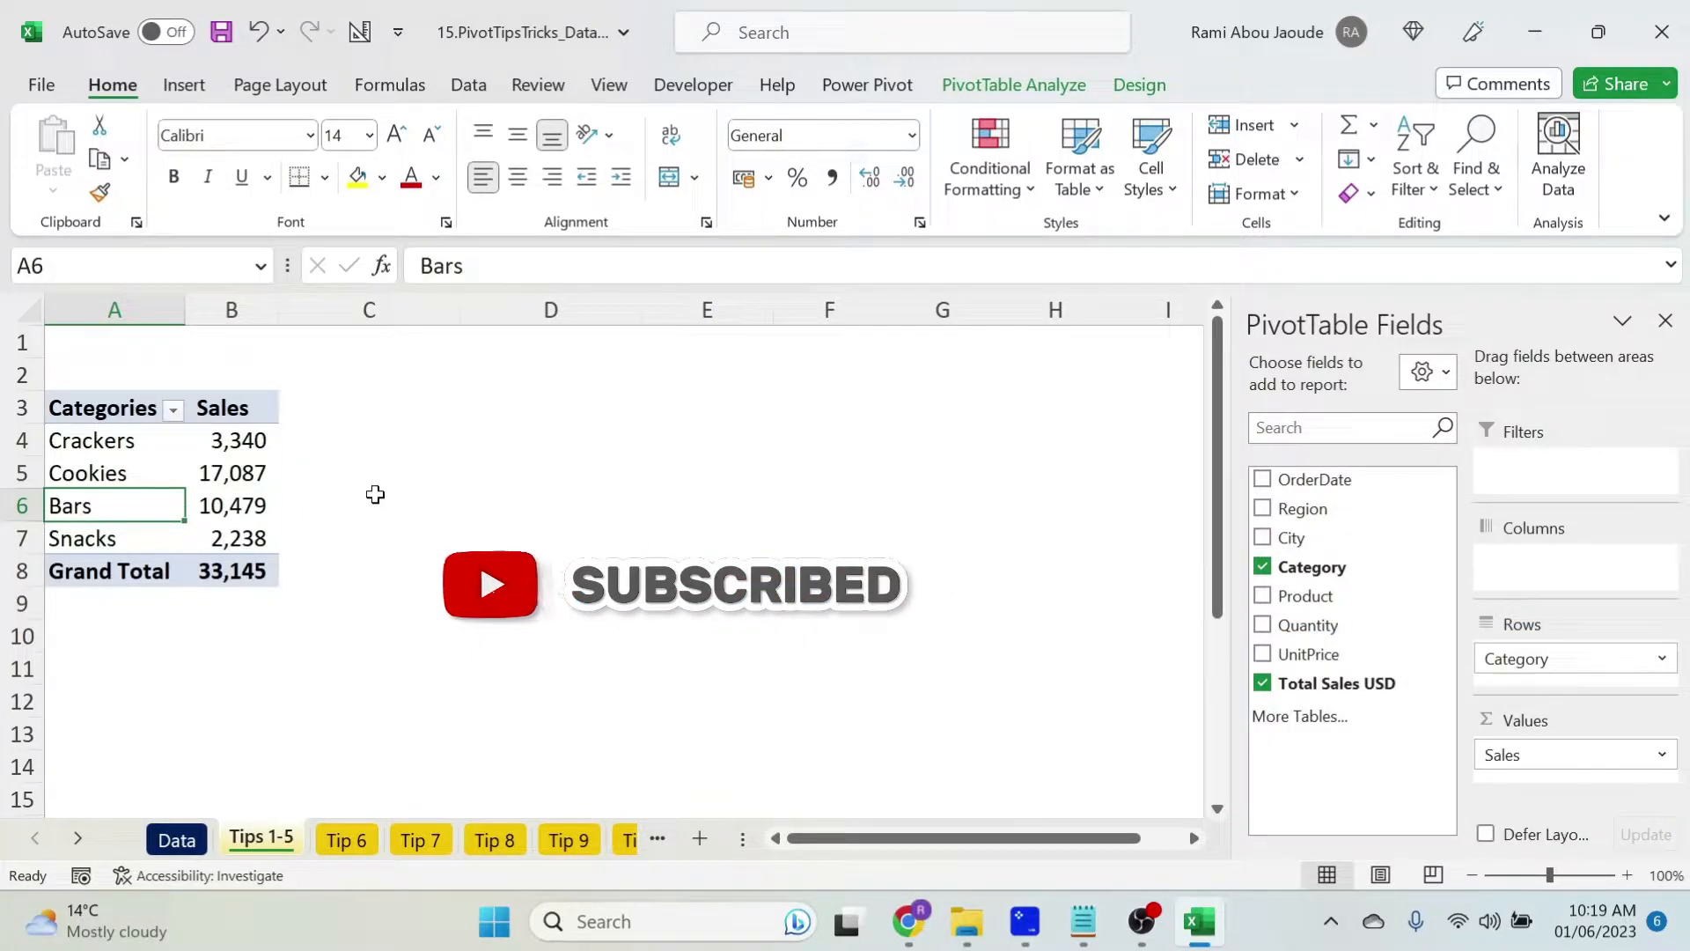
left_click(1139, 85)
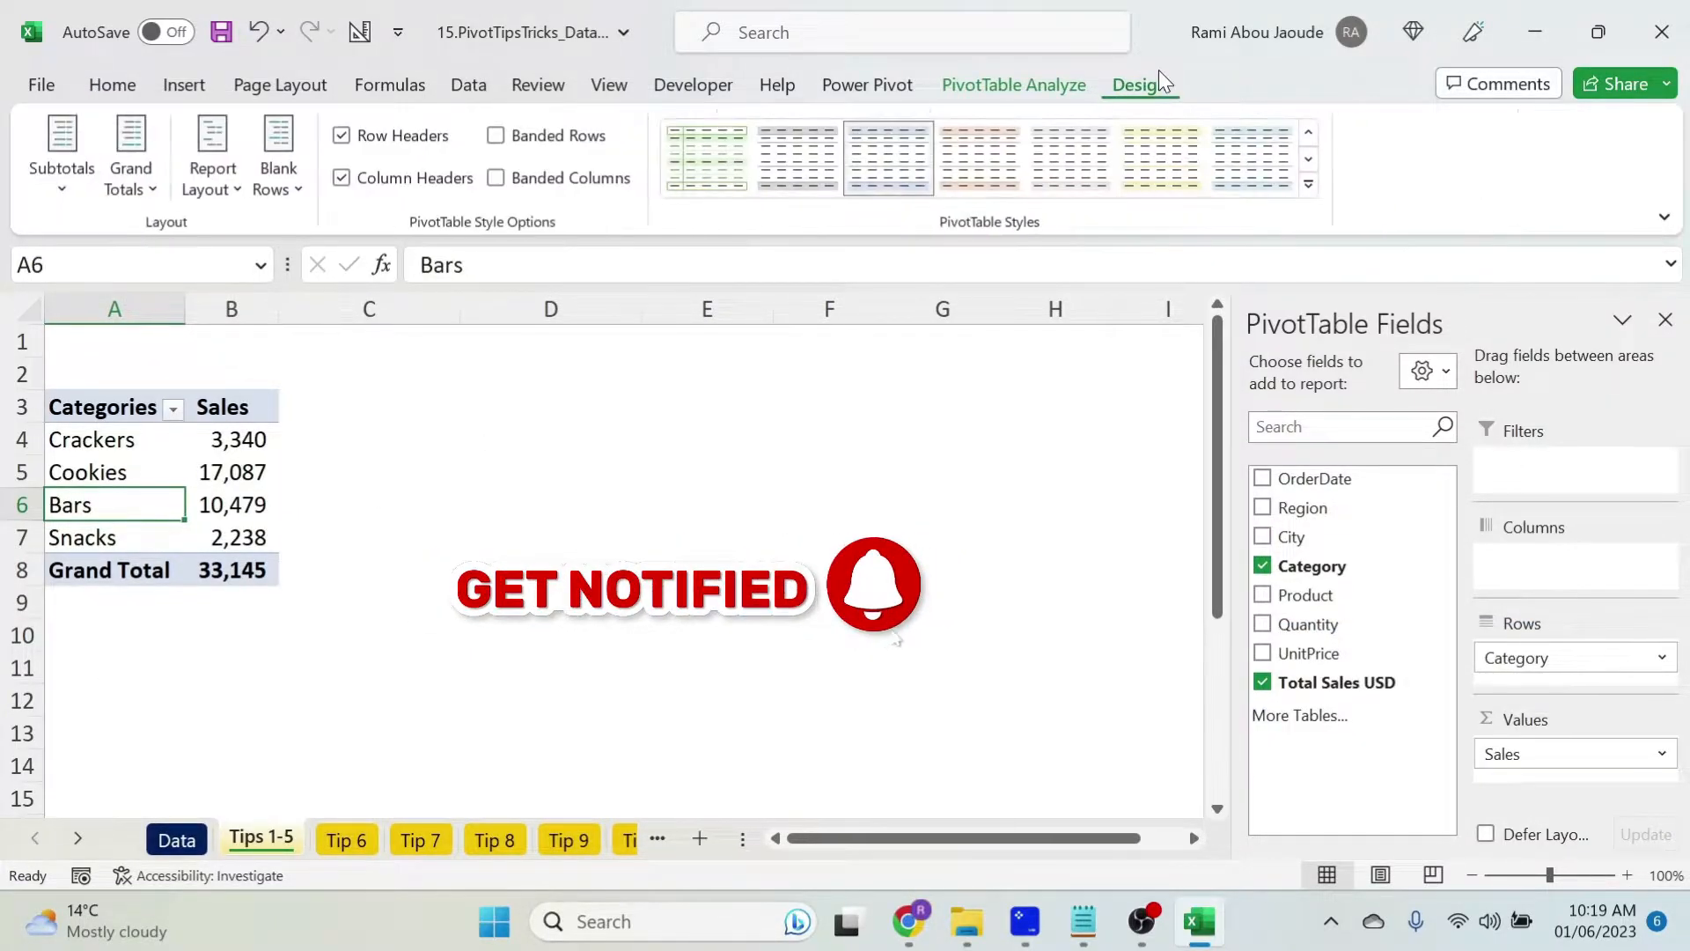
left_click(1308, 184)
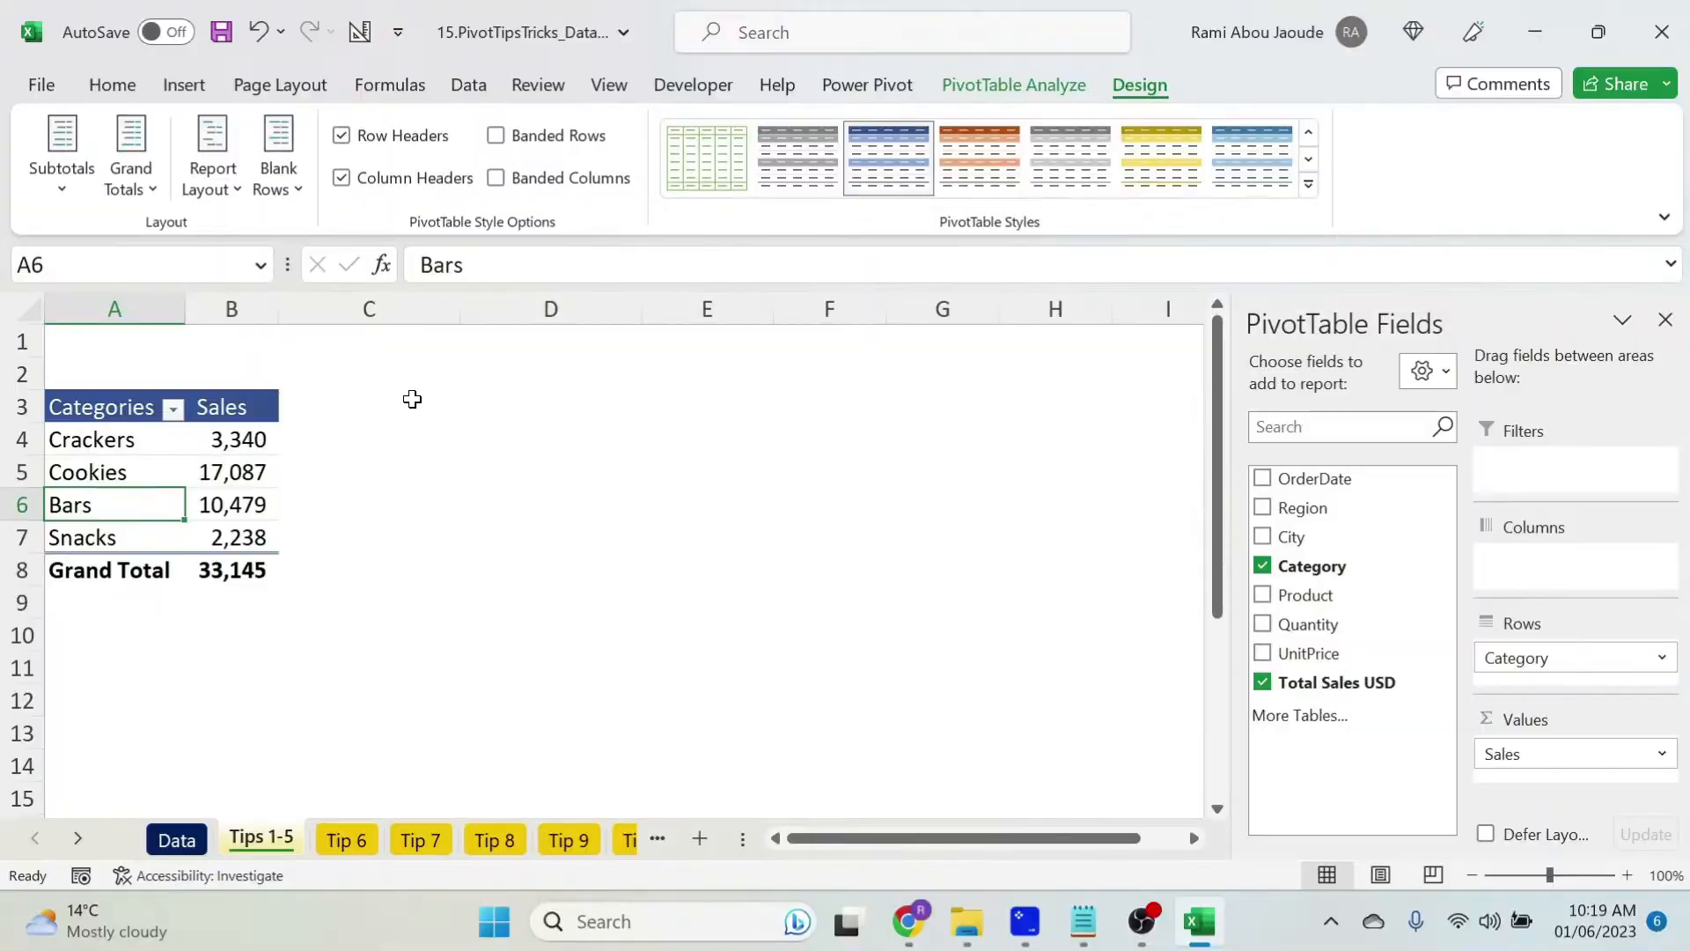
- Turn Grand Totals off for rows and columns
right_click(887, 161)
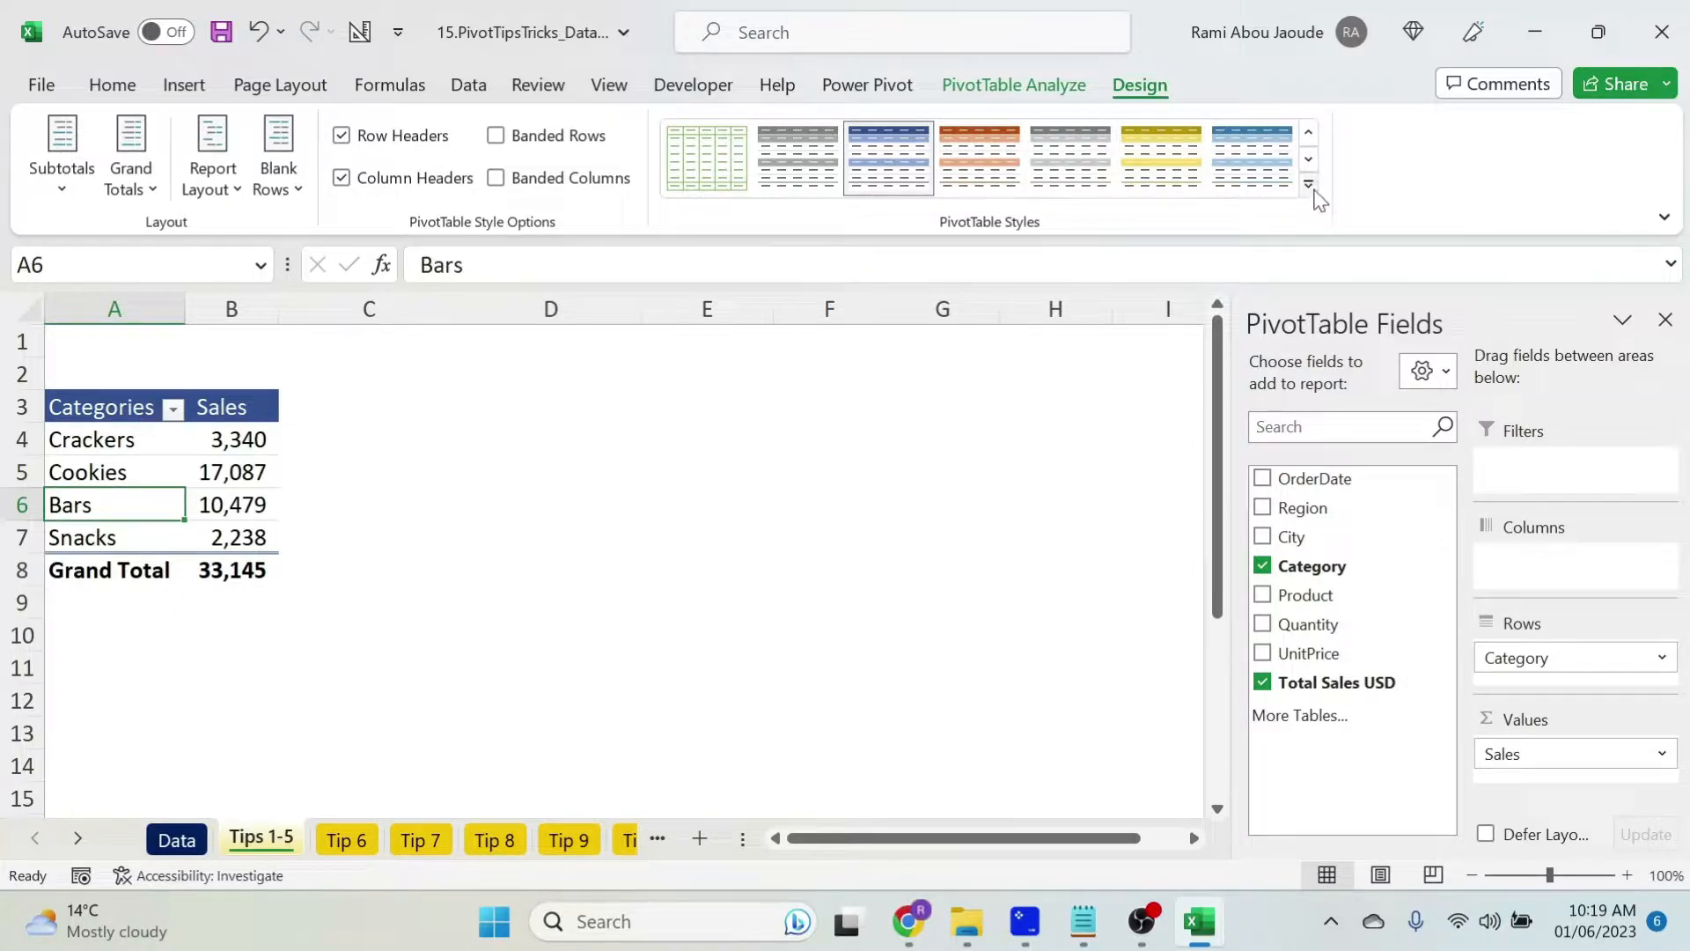
left_click(1308, 184)
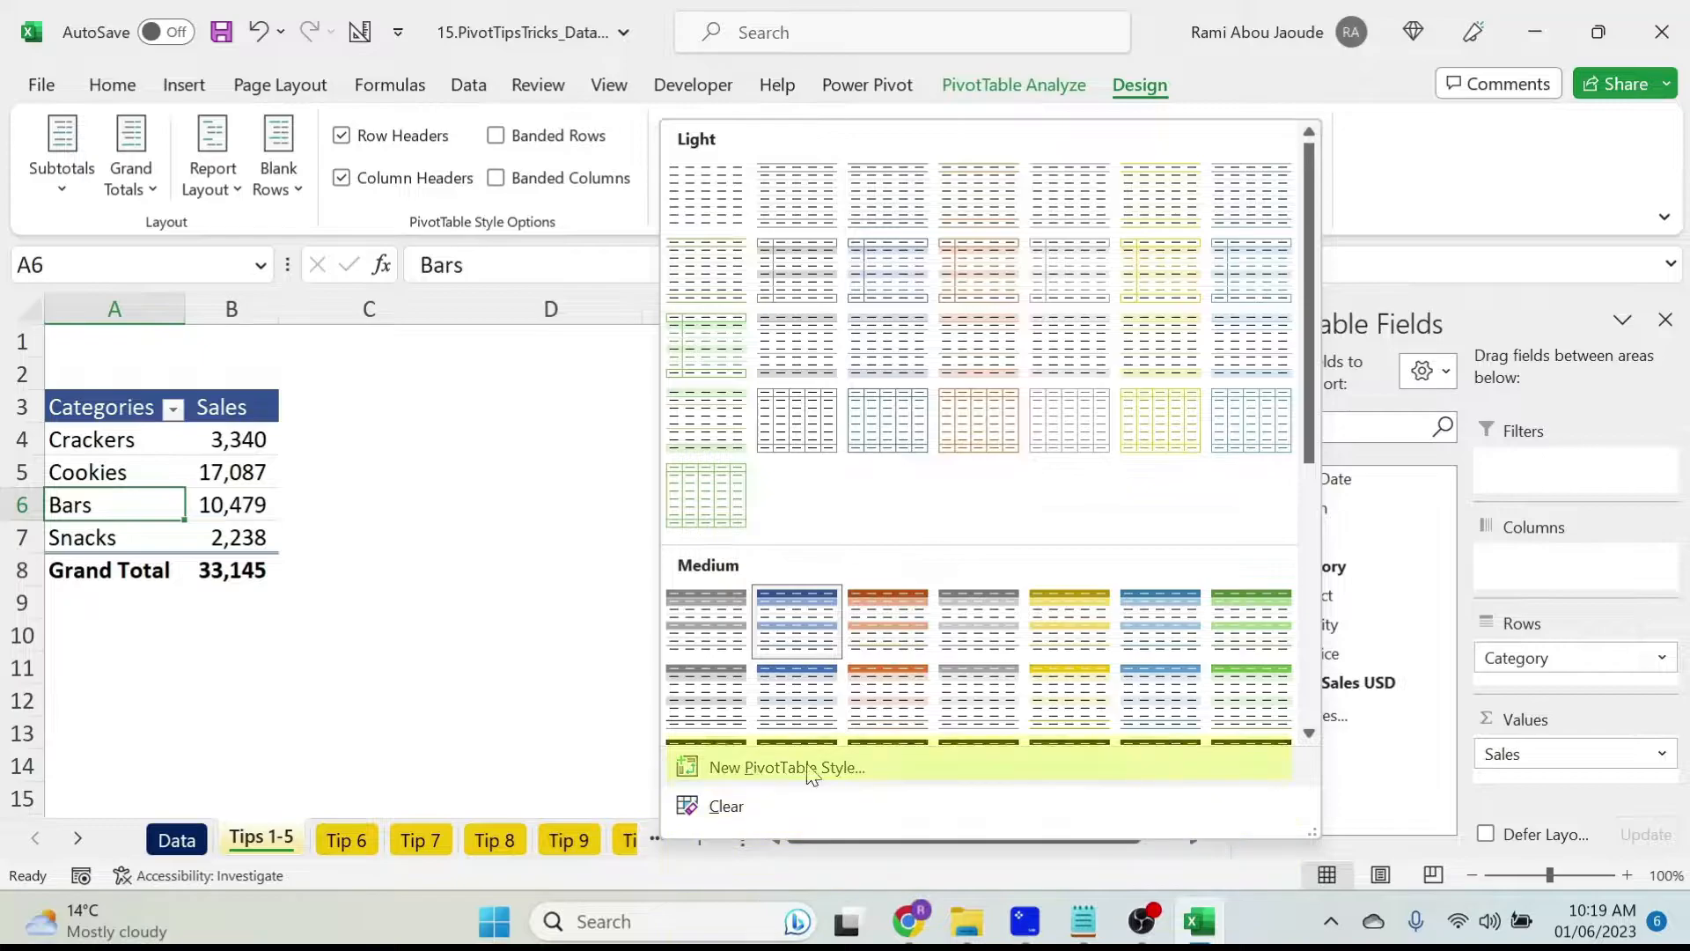
mouse_move(550, 551)
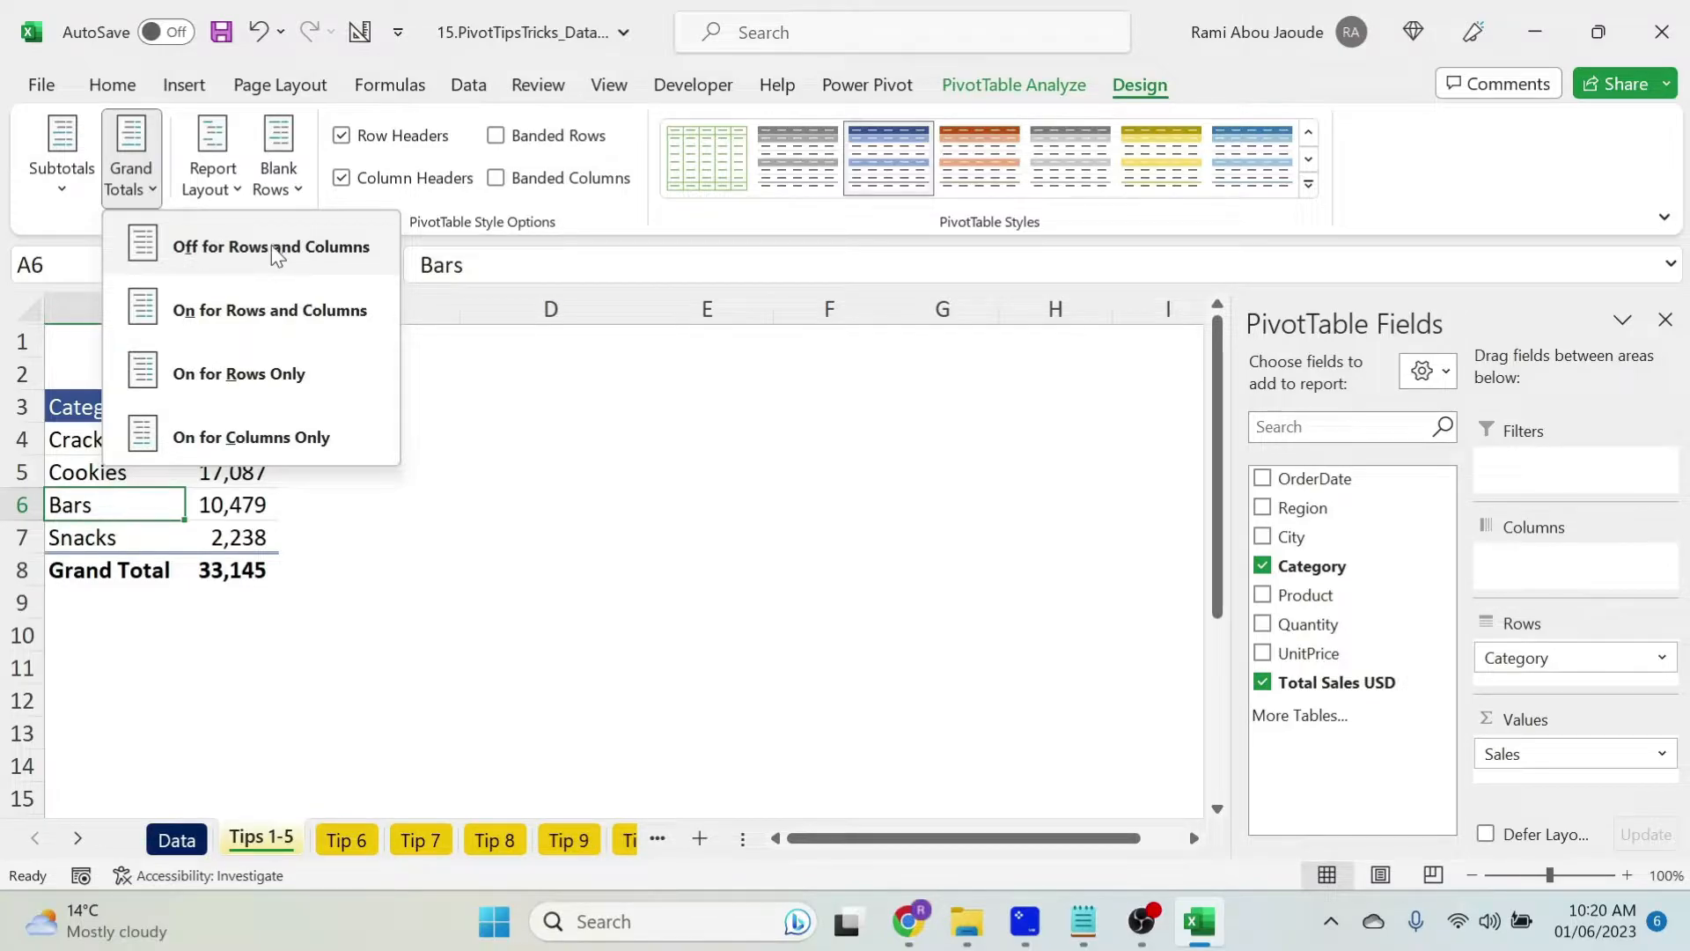
left_click(269, 247)
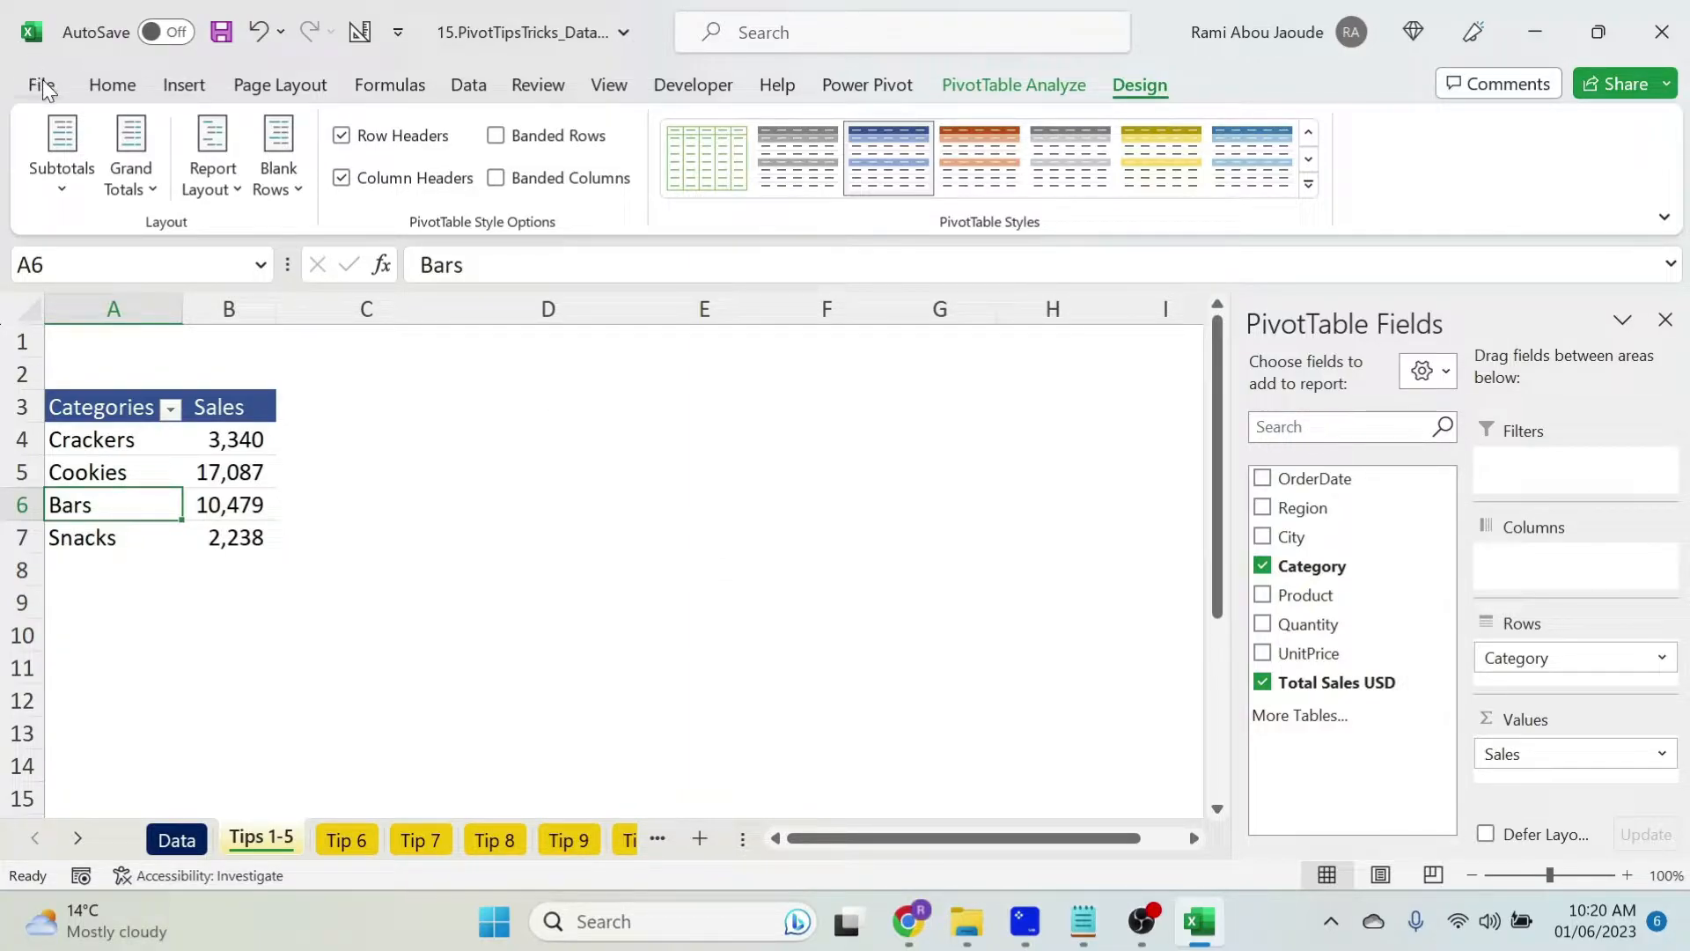
- Reach Edit Default Layout through File > Options > Data
left_click(40, 85)
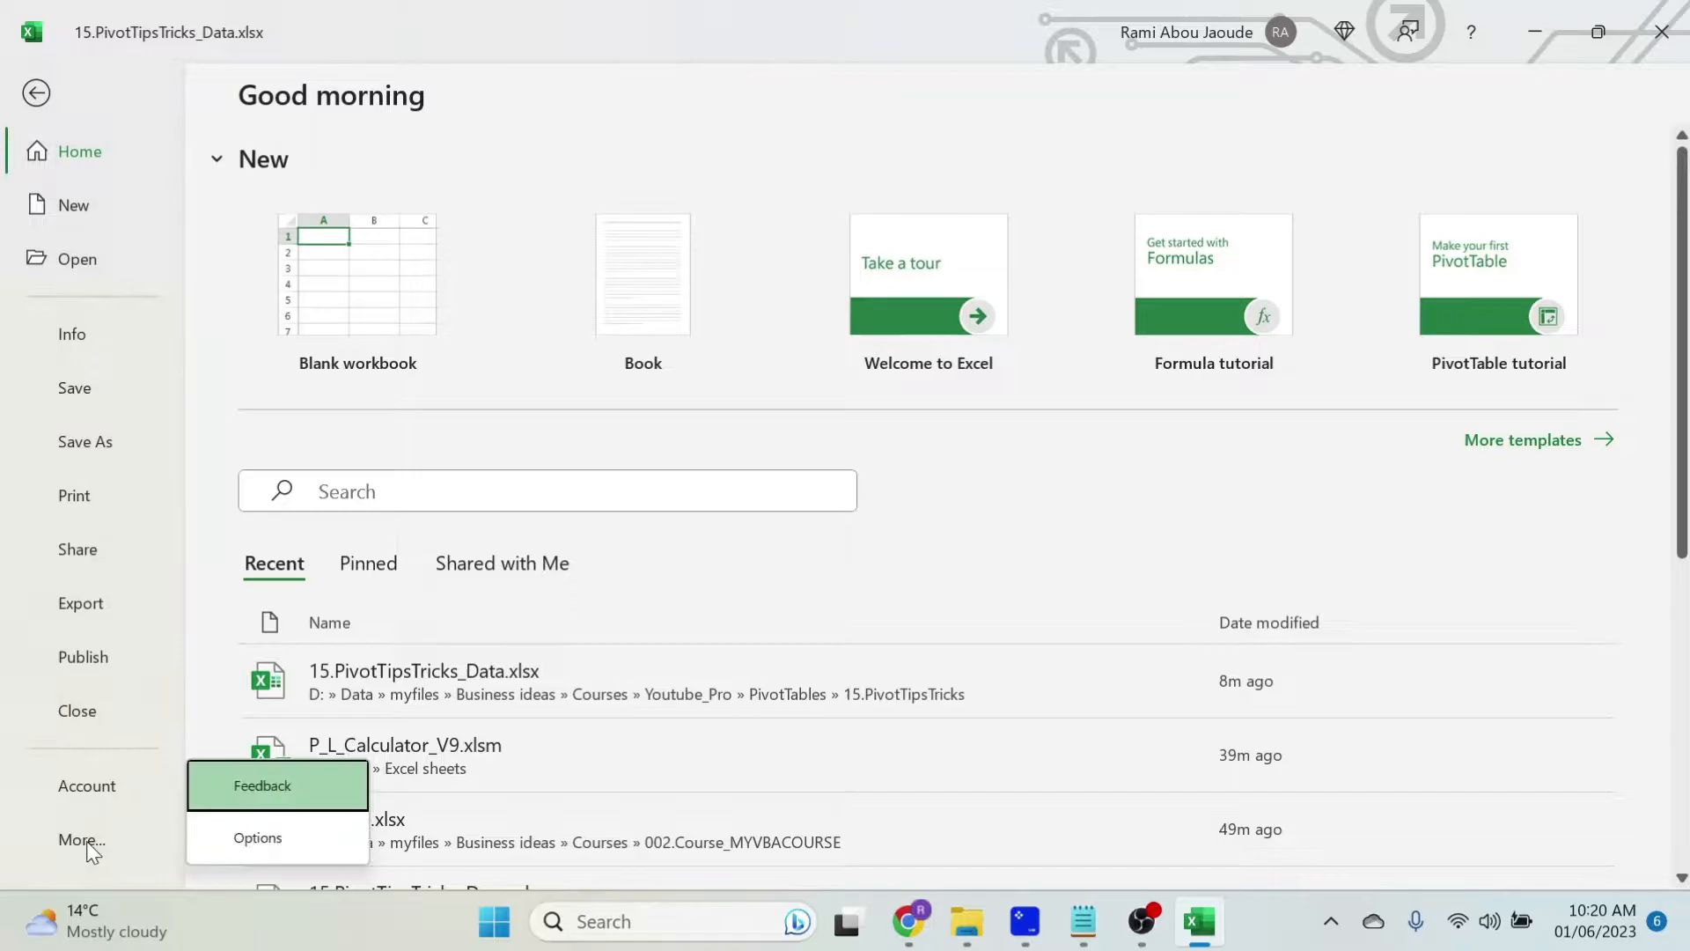
left_click(257, 838)
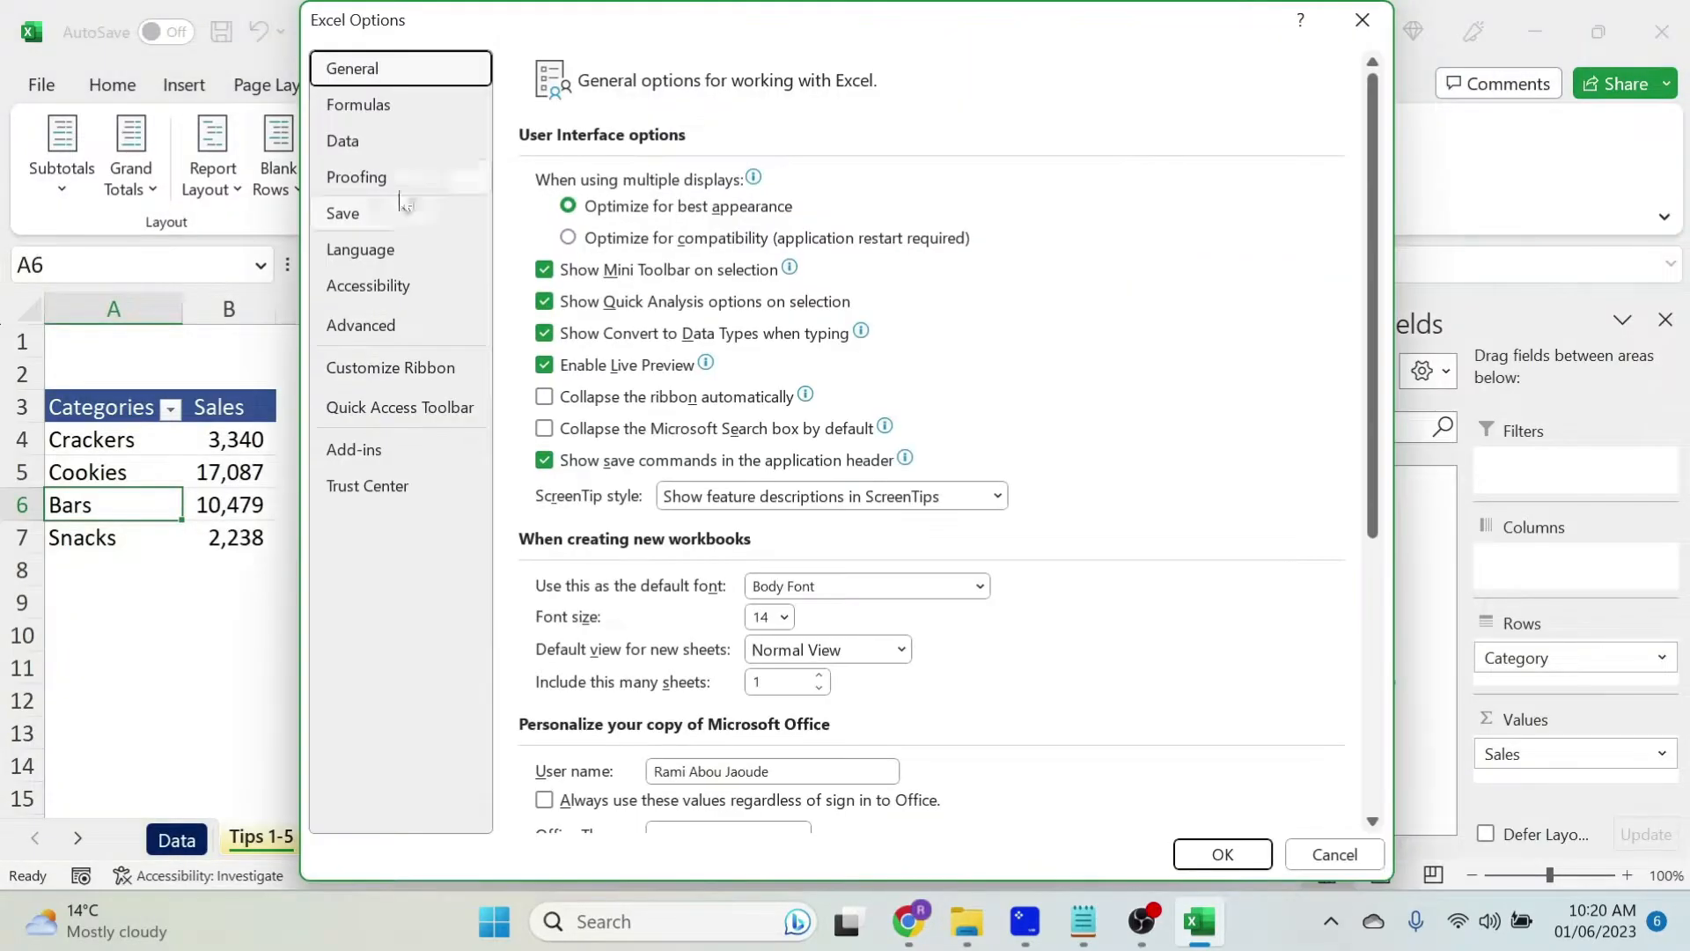
left_click(344, 141)
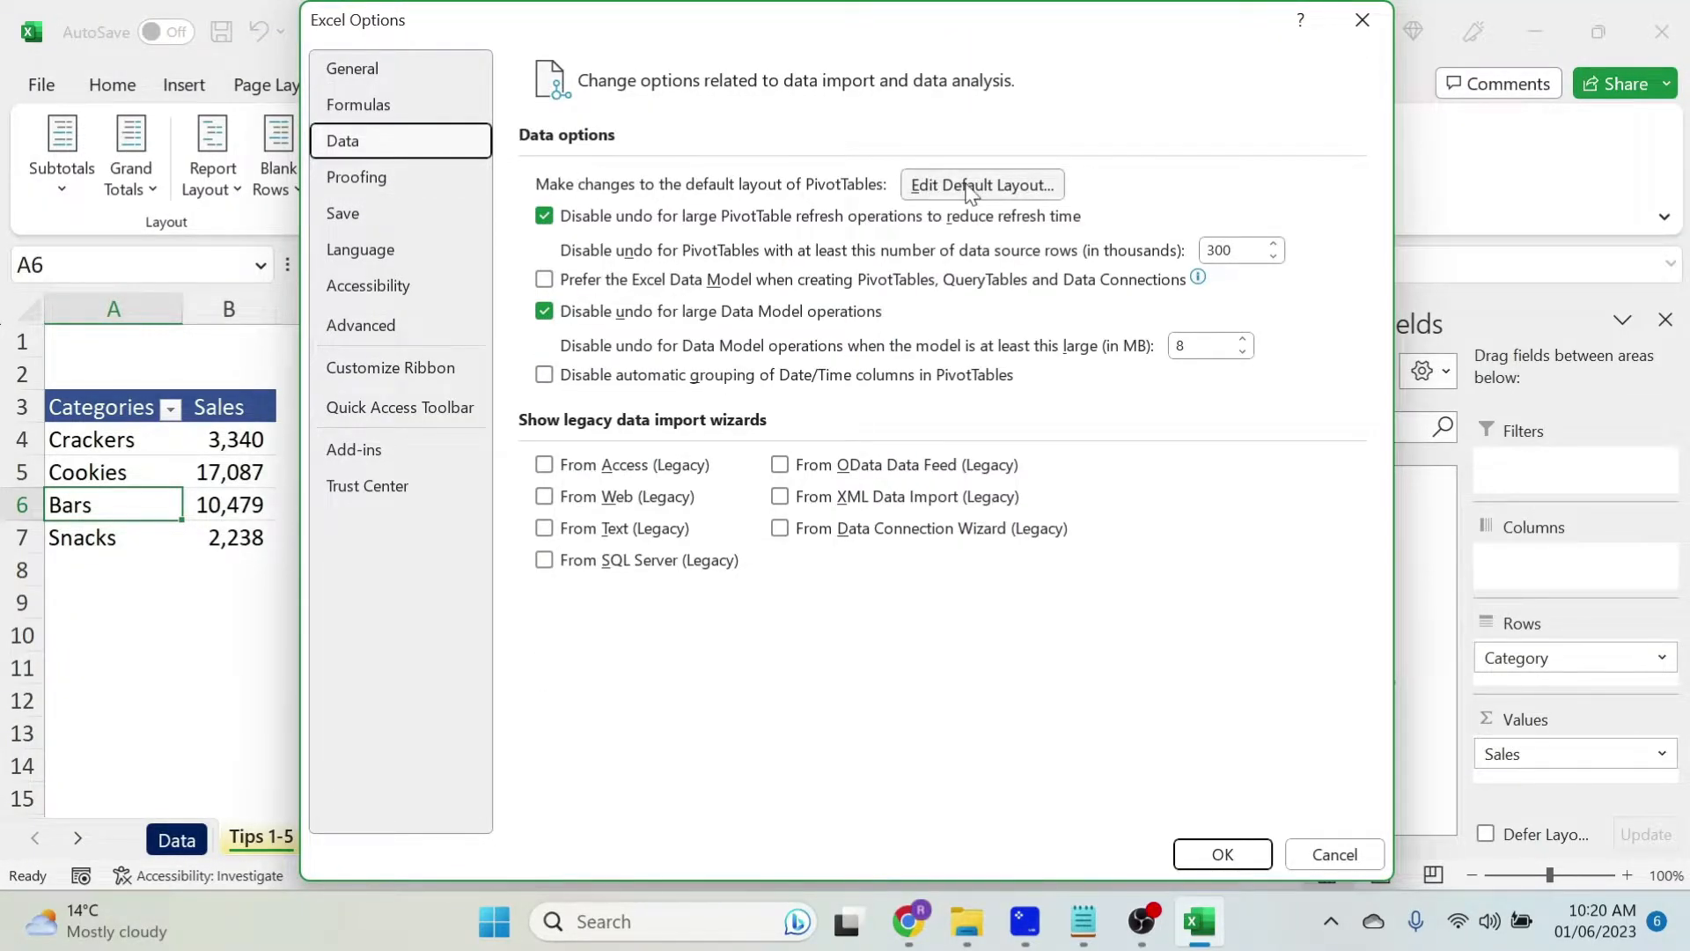
left_click(981, 185)
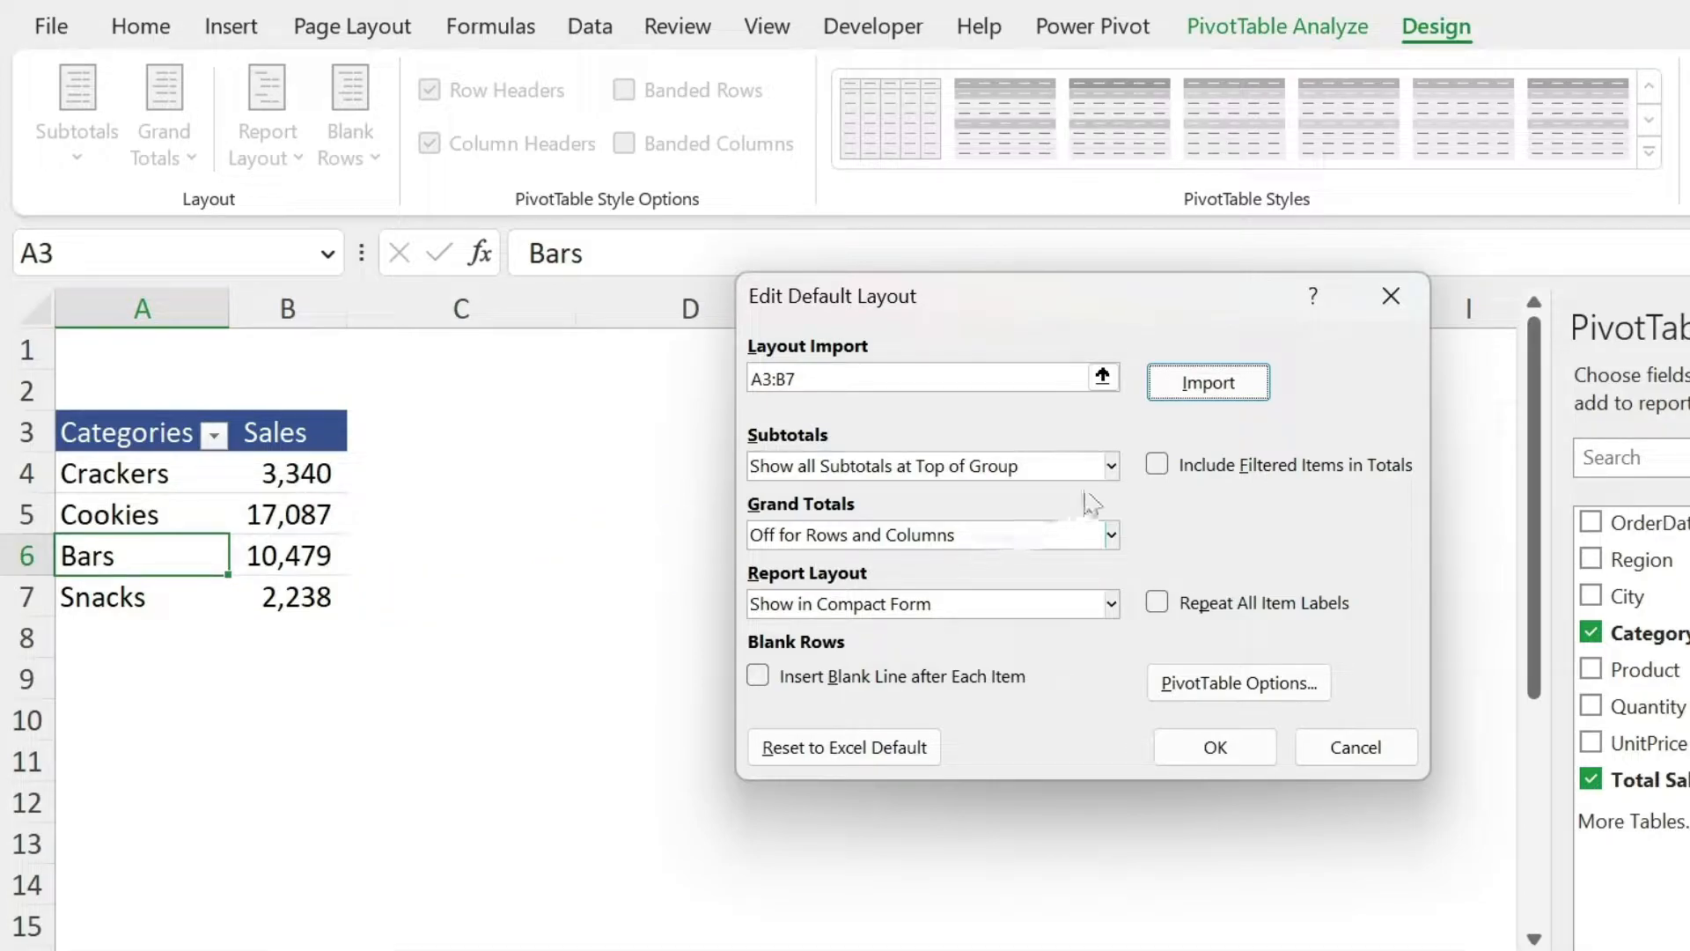
- Set defaults to subtotals at top of group, grand totals off, compact report layout
left_click(928, 465)
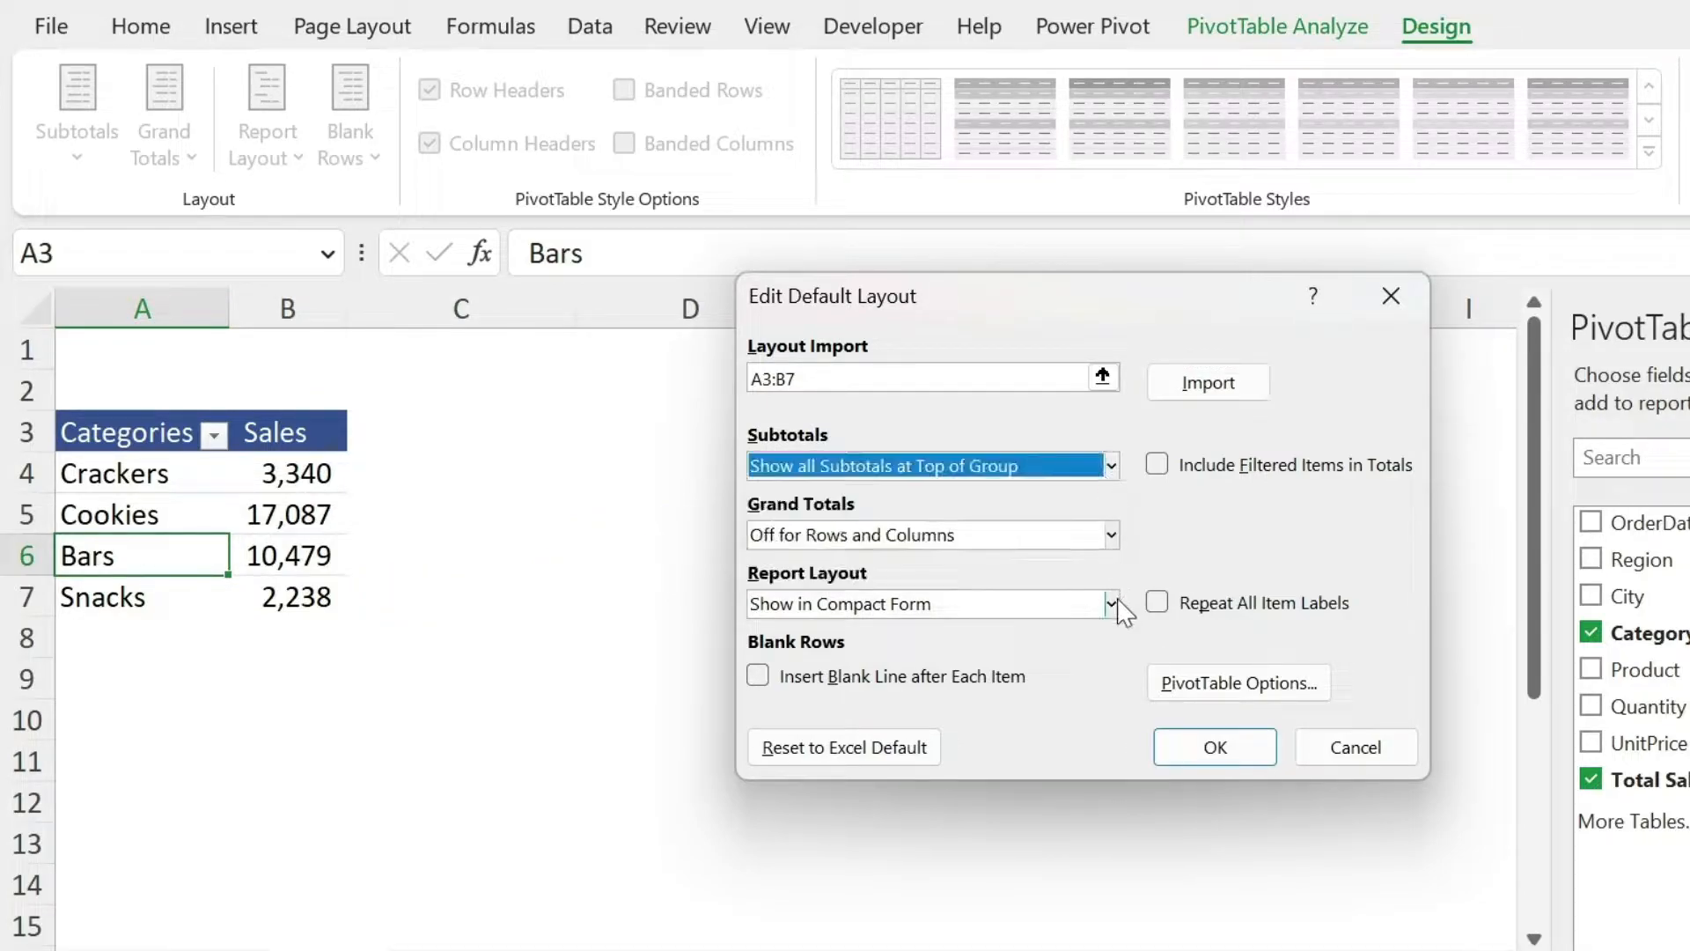
left_click(1113, 602)
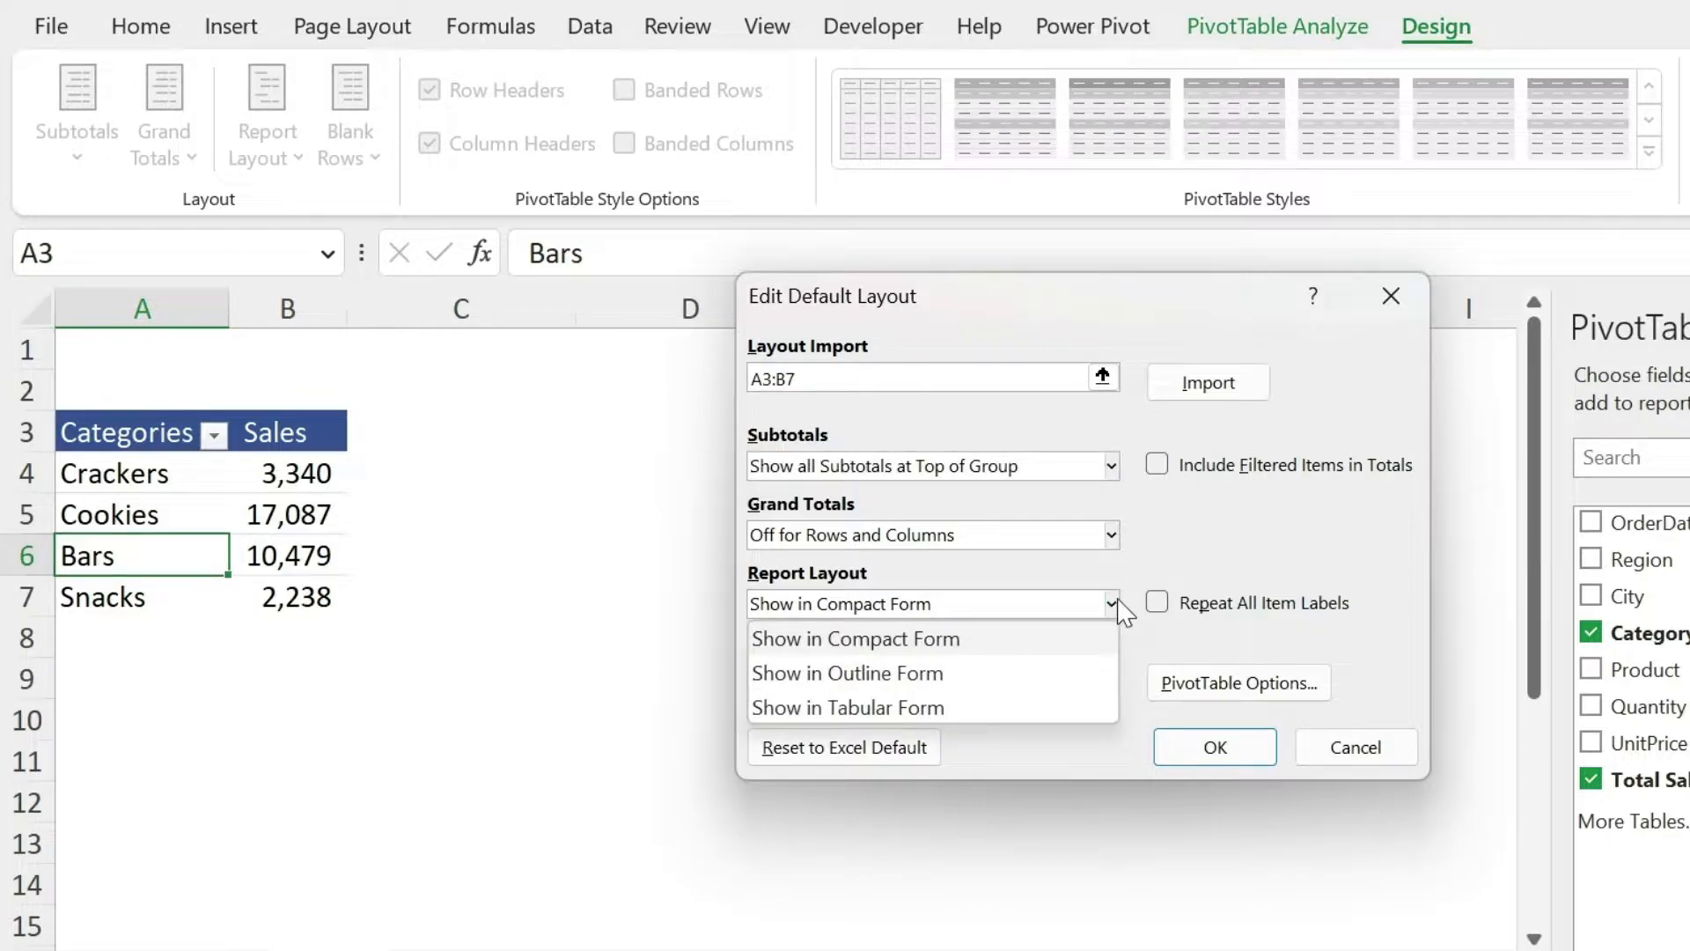
left_click(856, 638)
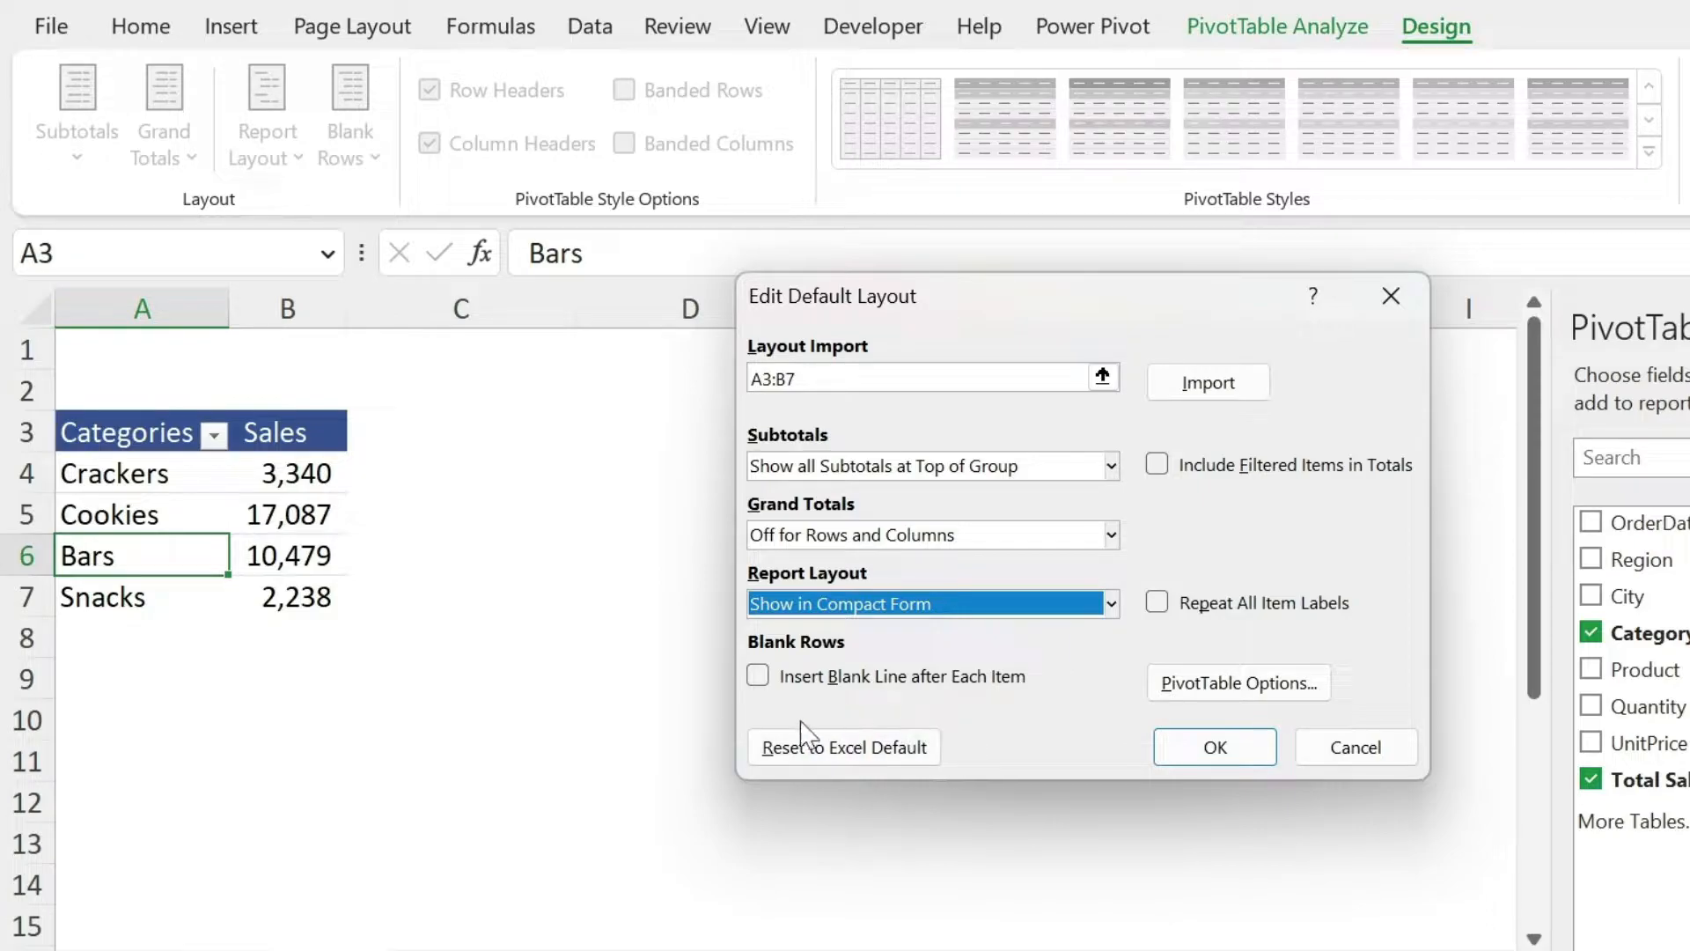
mouse_move(991, 477)
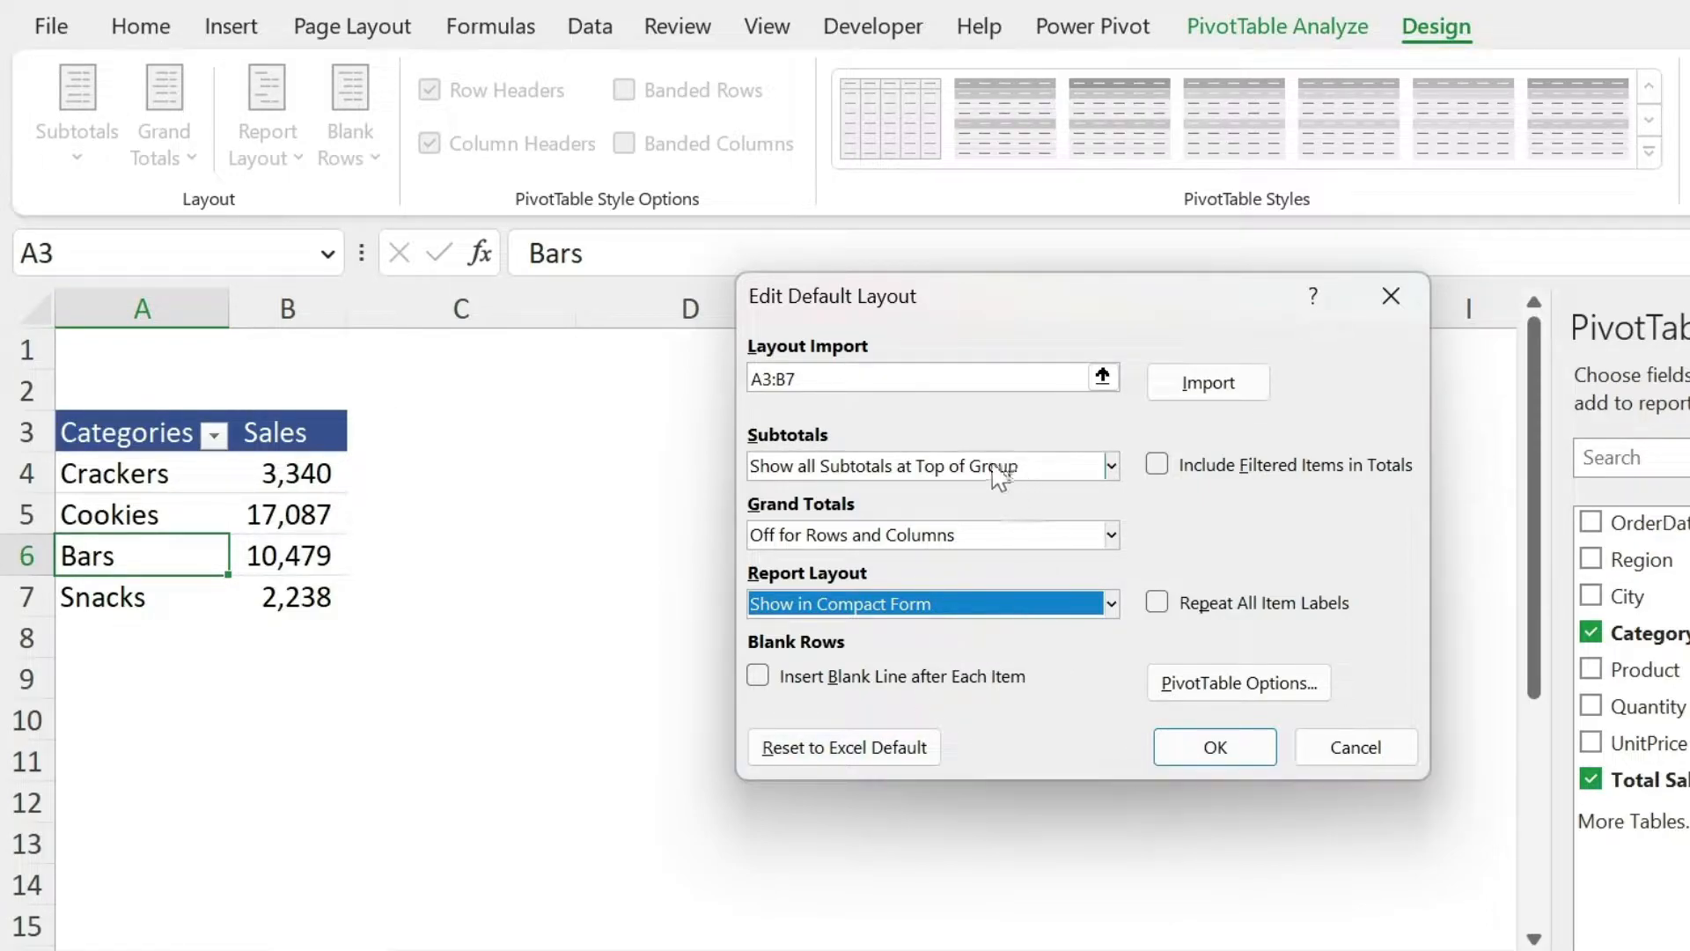
mouse_move(1134, 529)
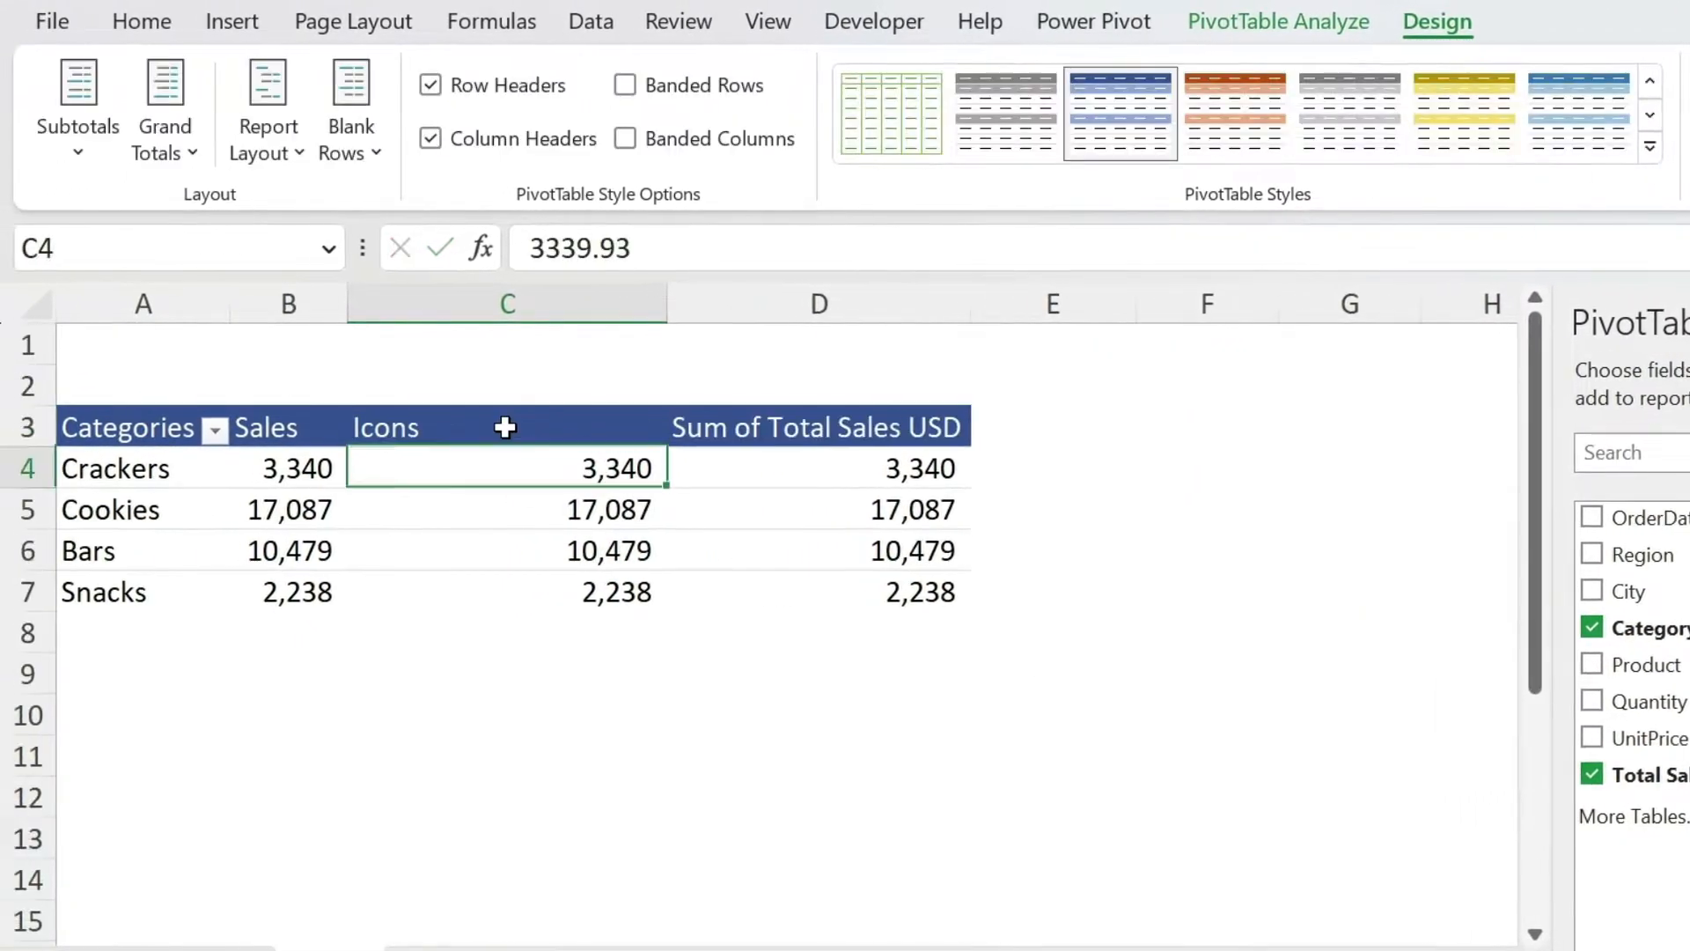
- Rename the extra Sum of Total Sales headers to Icons and Bars and narrow their columns
left_click(818, 469)
type("Bars")
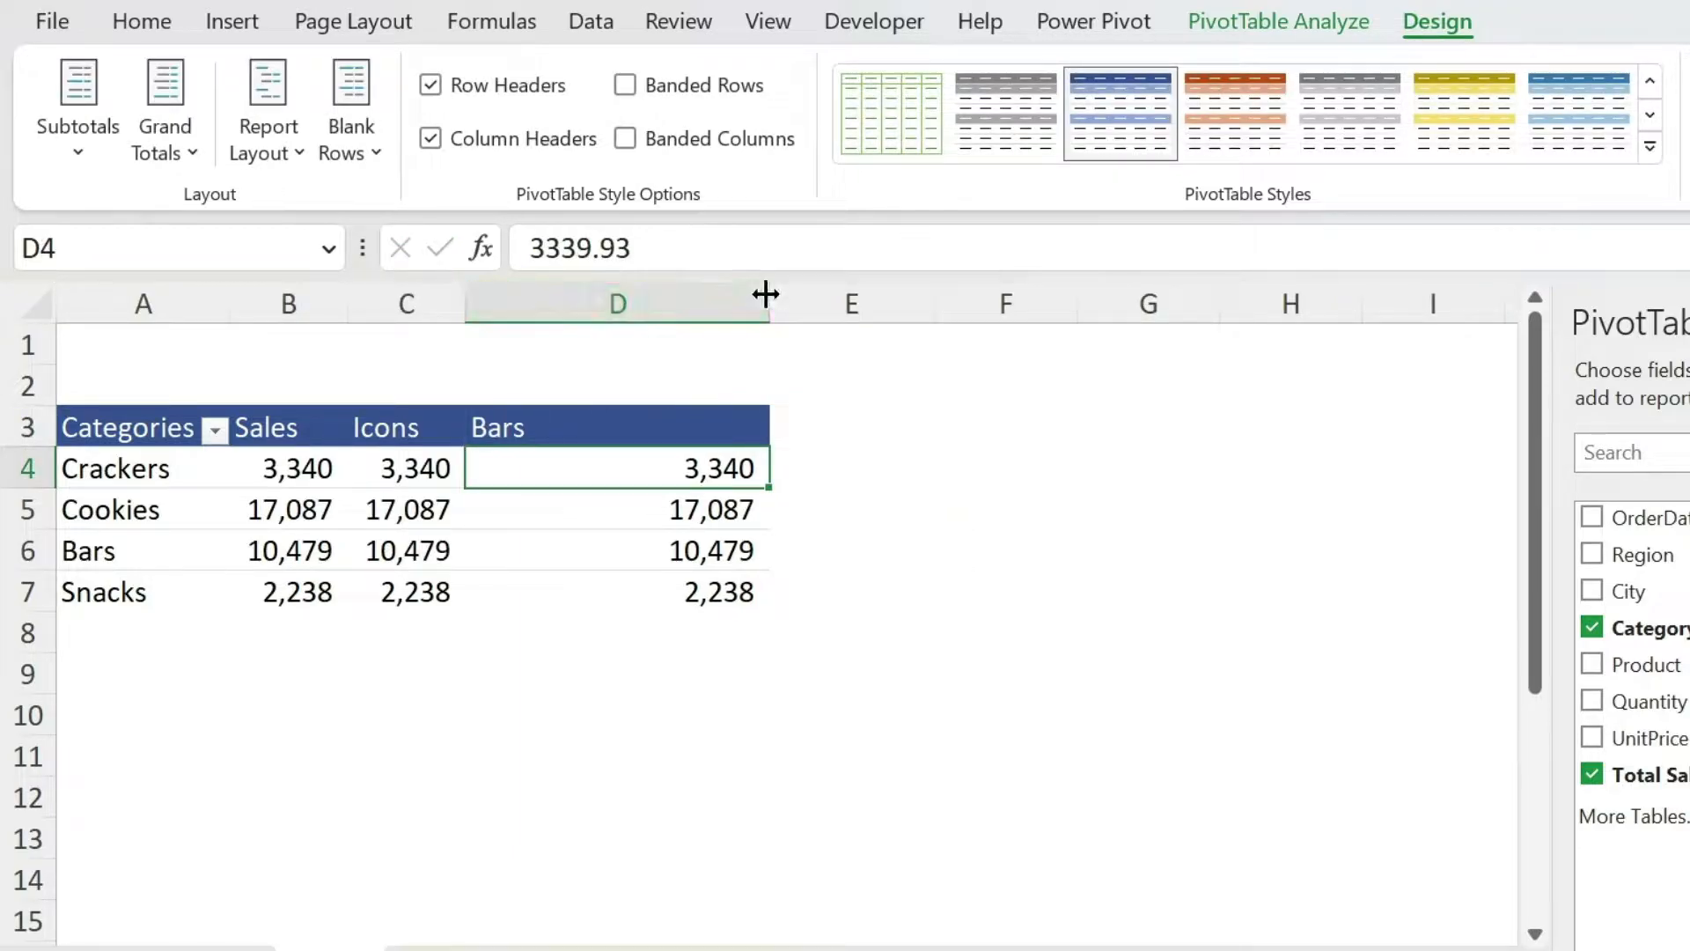
left_click_drag(766, 303, 583, 303)
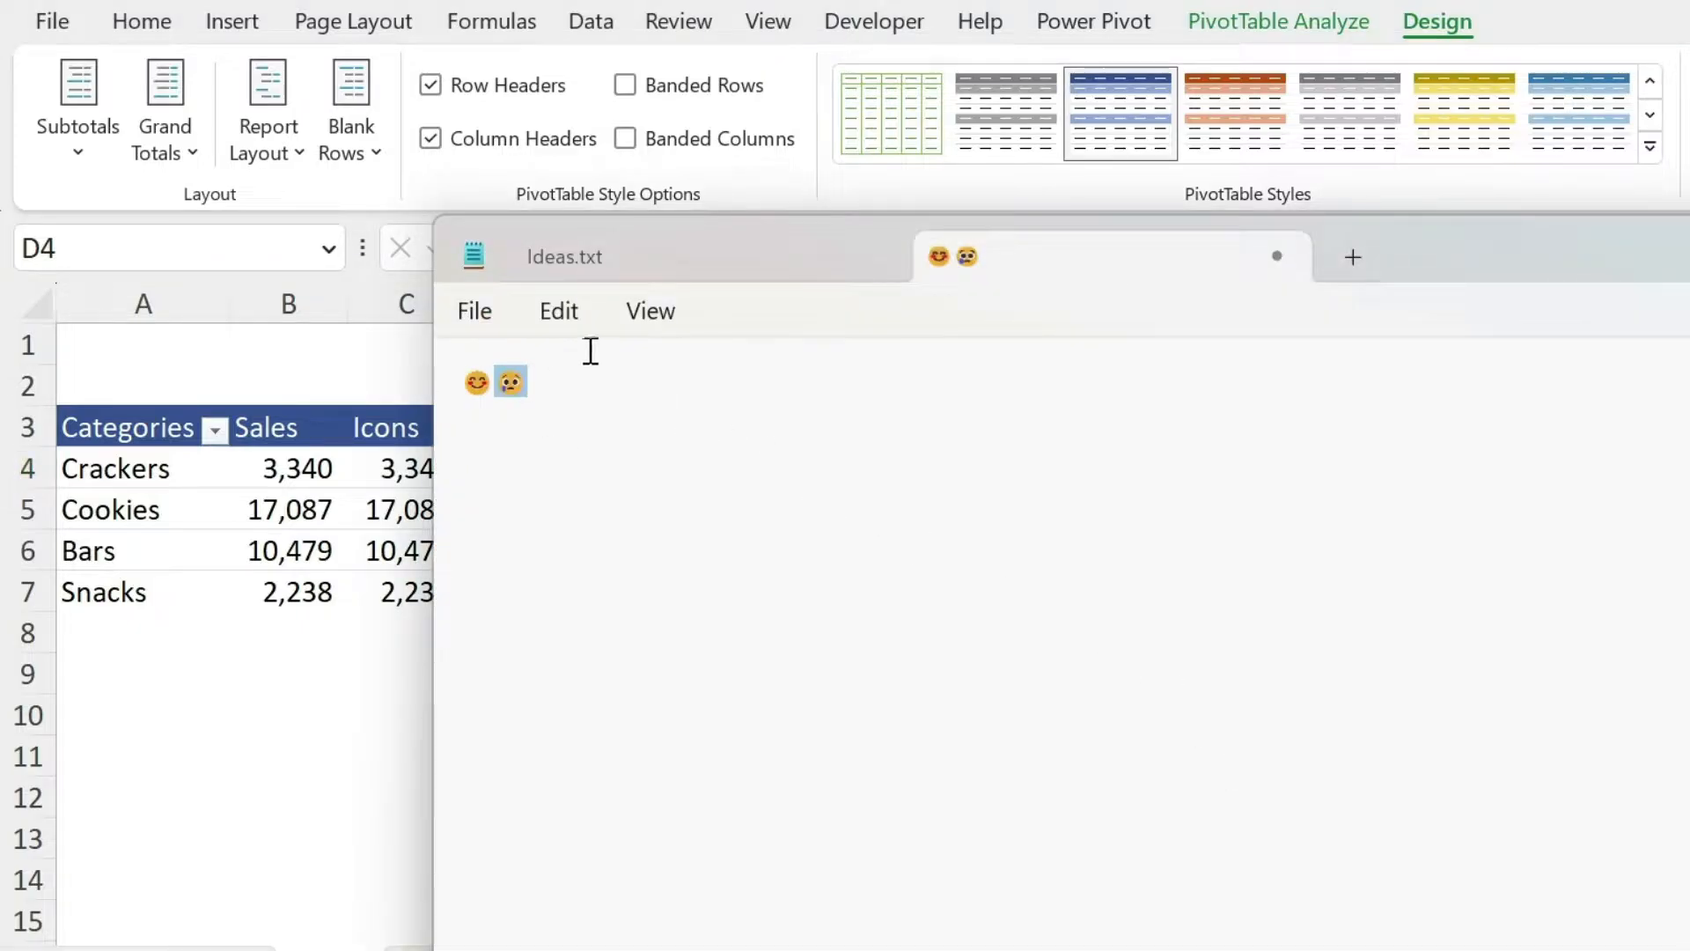
mouse_move(577, 433)
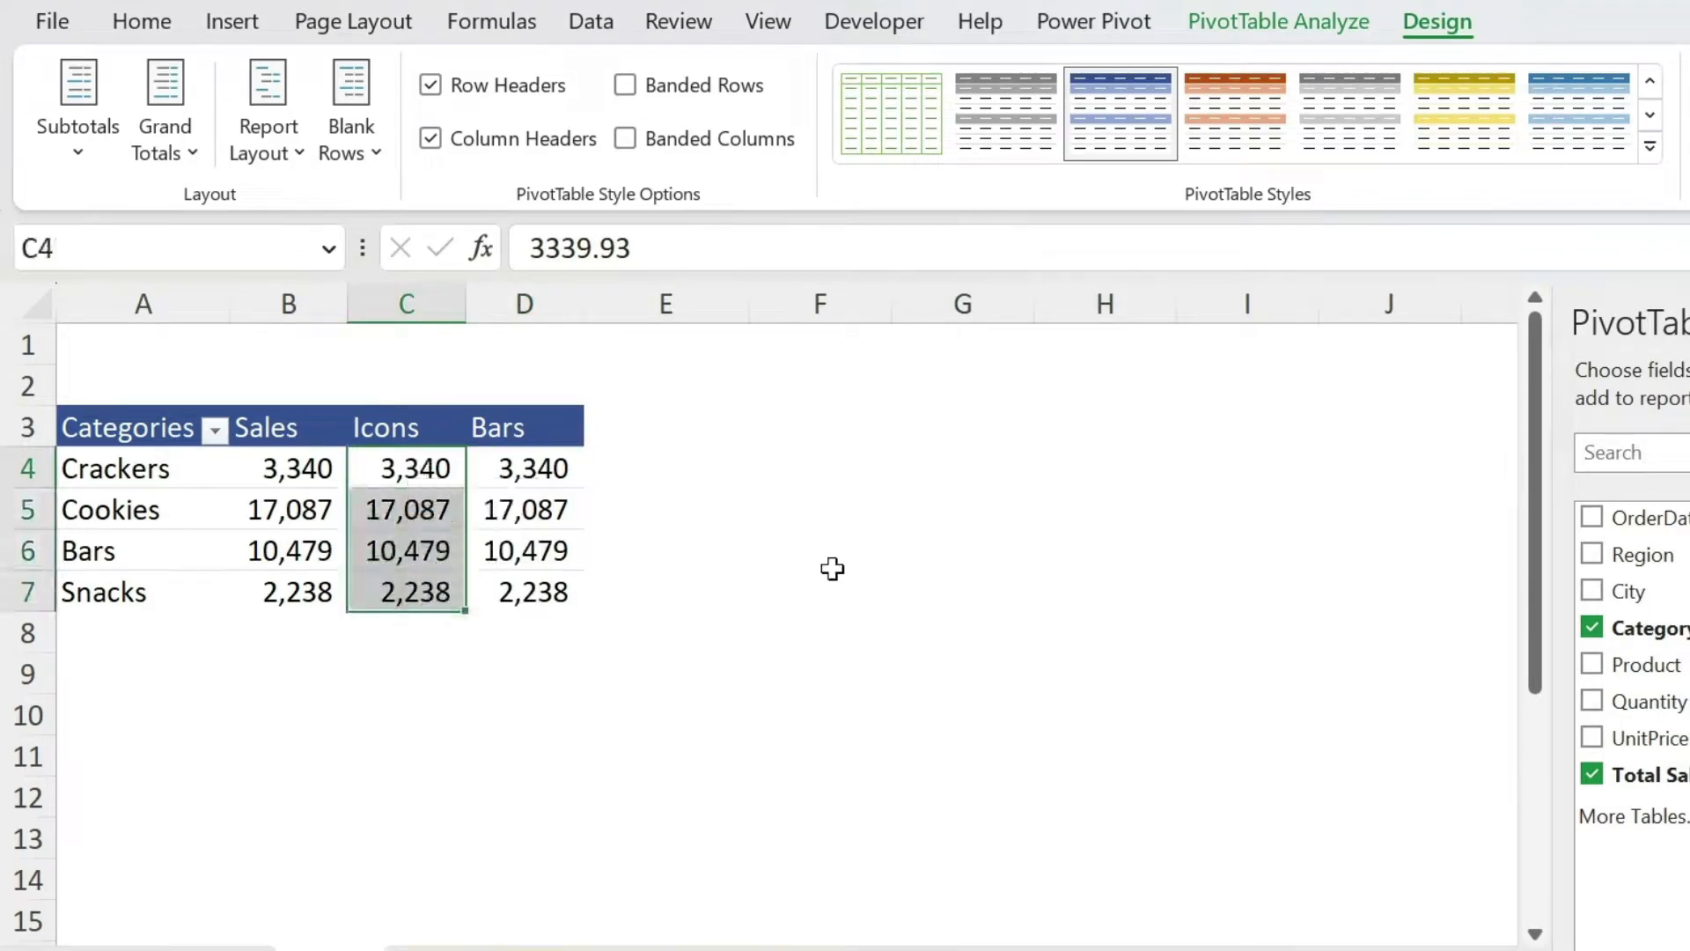
mouse_move(1125, 563)
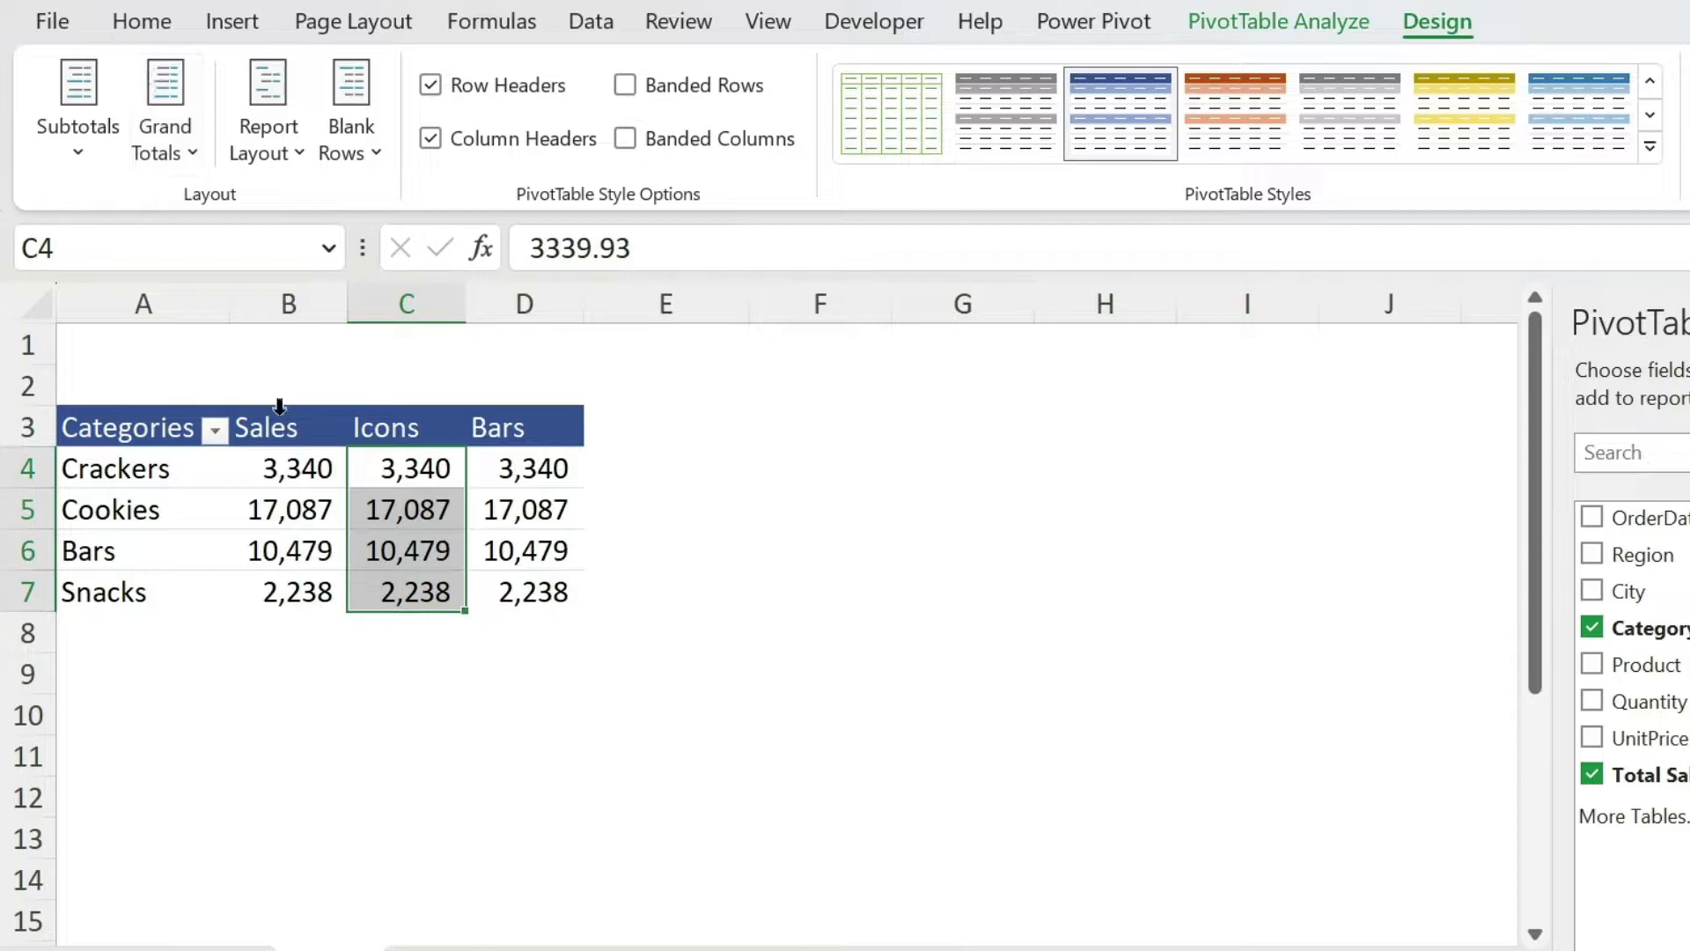
- Give the Icons values the custom number format [>=10000]😊;[<10000]😞
left_click(141, 21)
type("[")
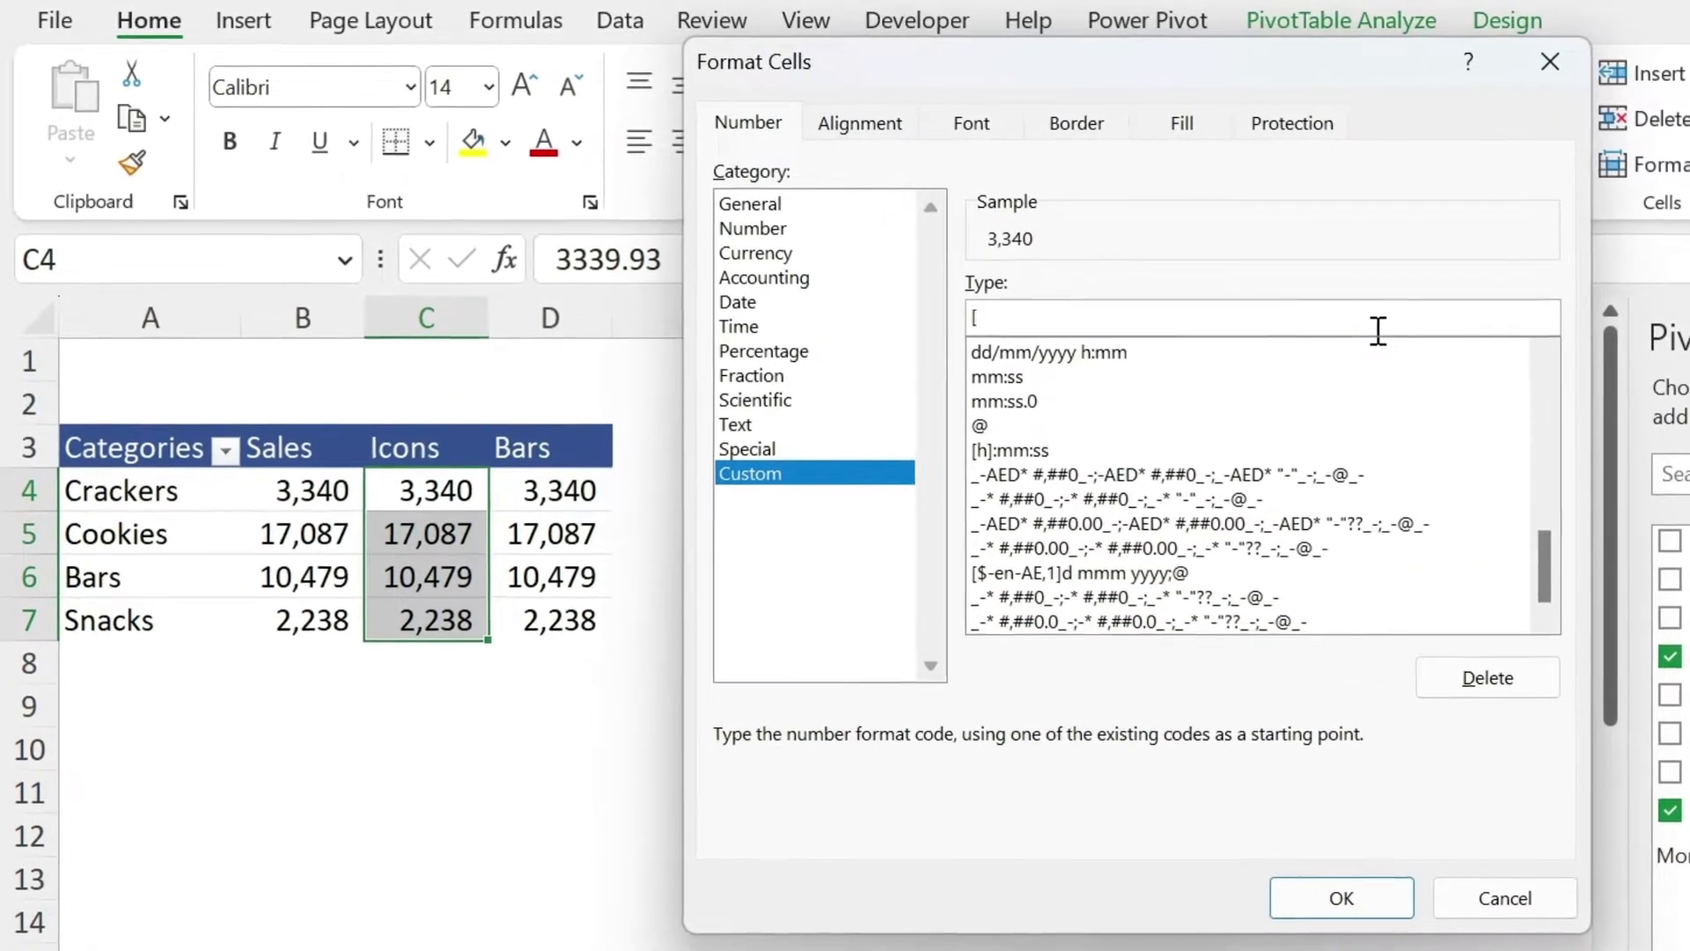
type(">")
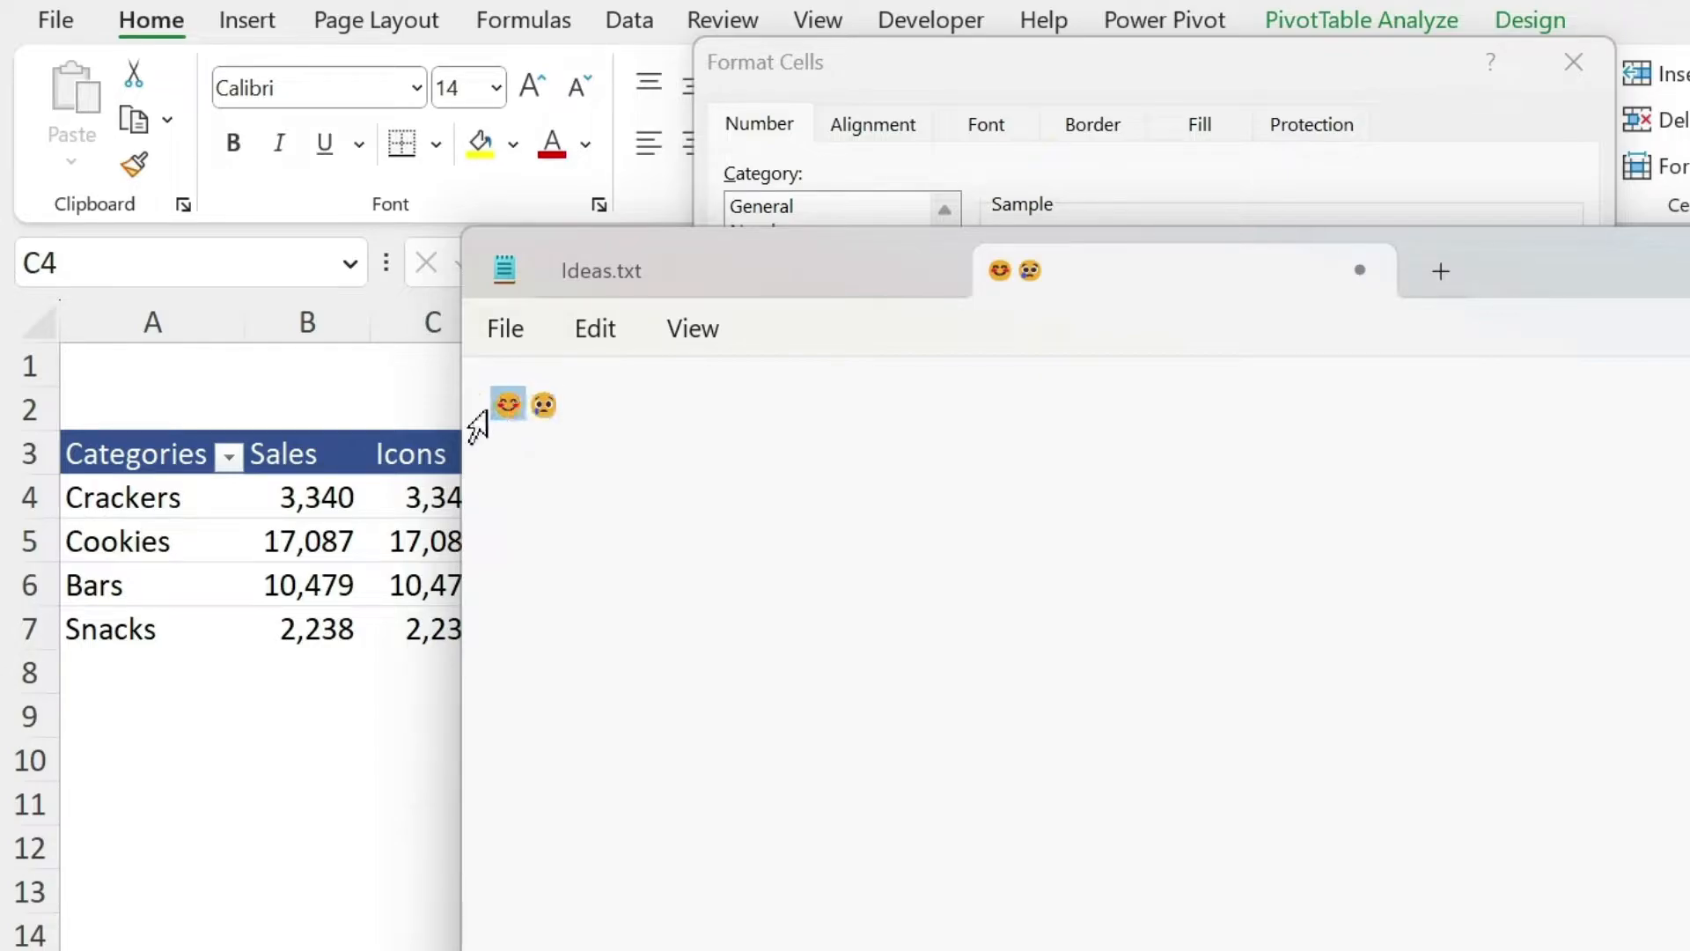
type("[>=10000]😊;")
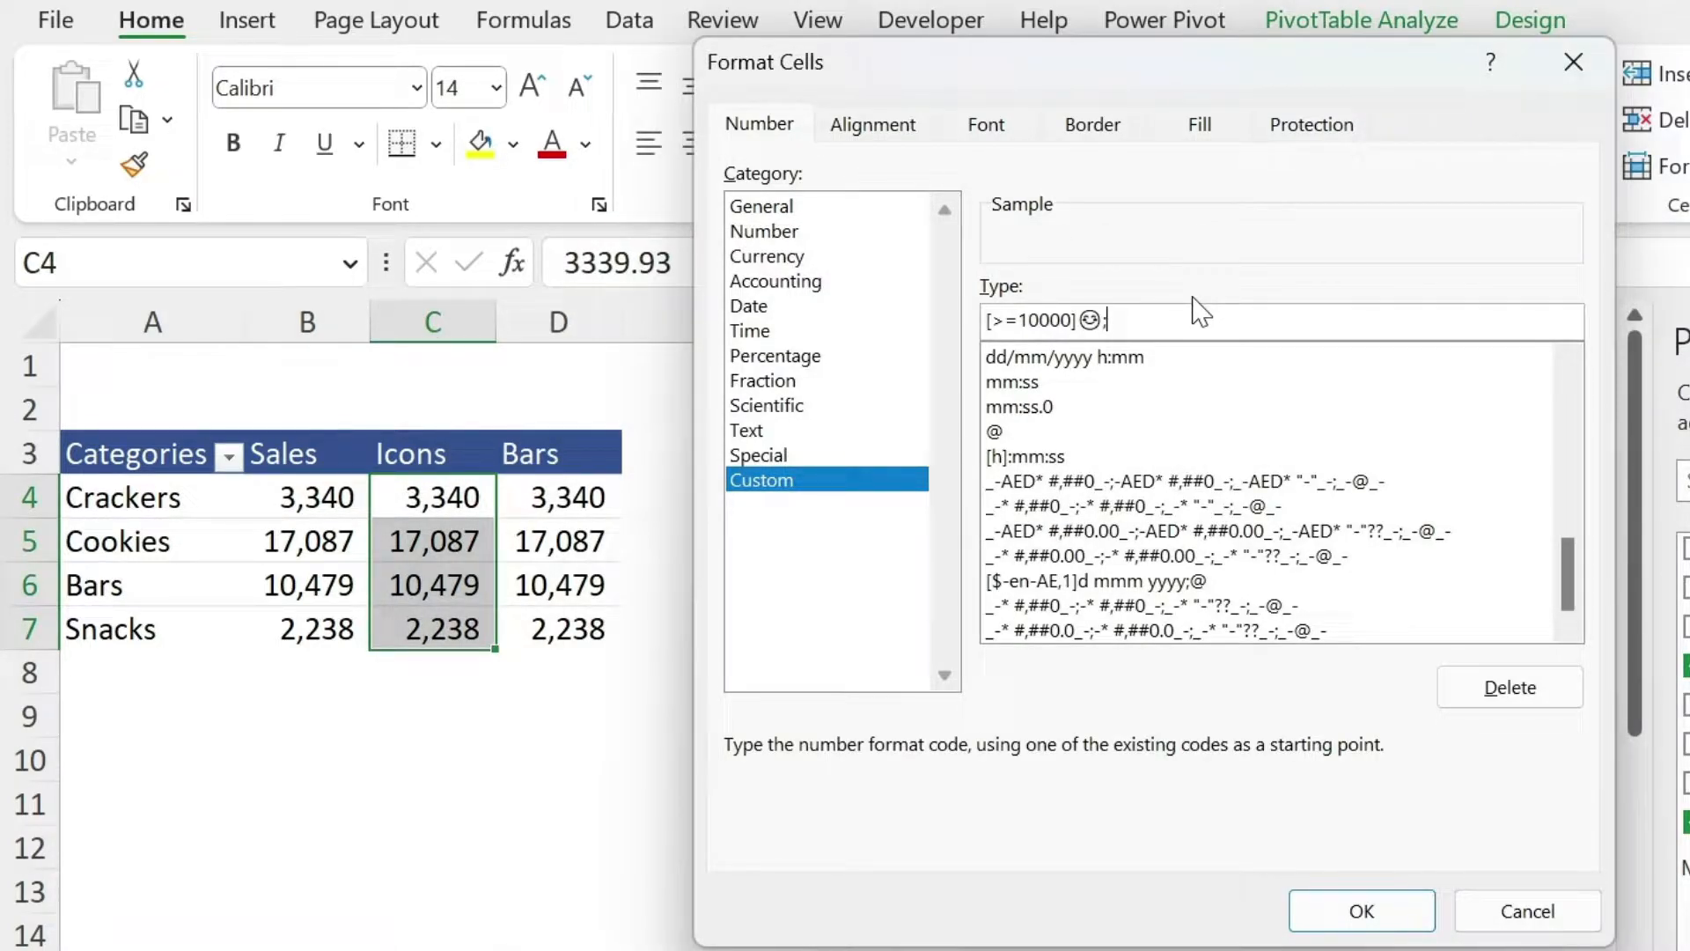
type("[<")
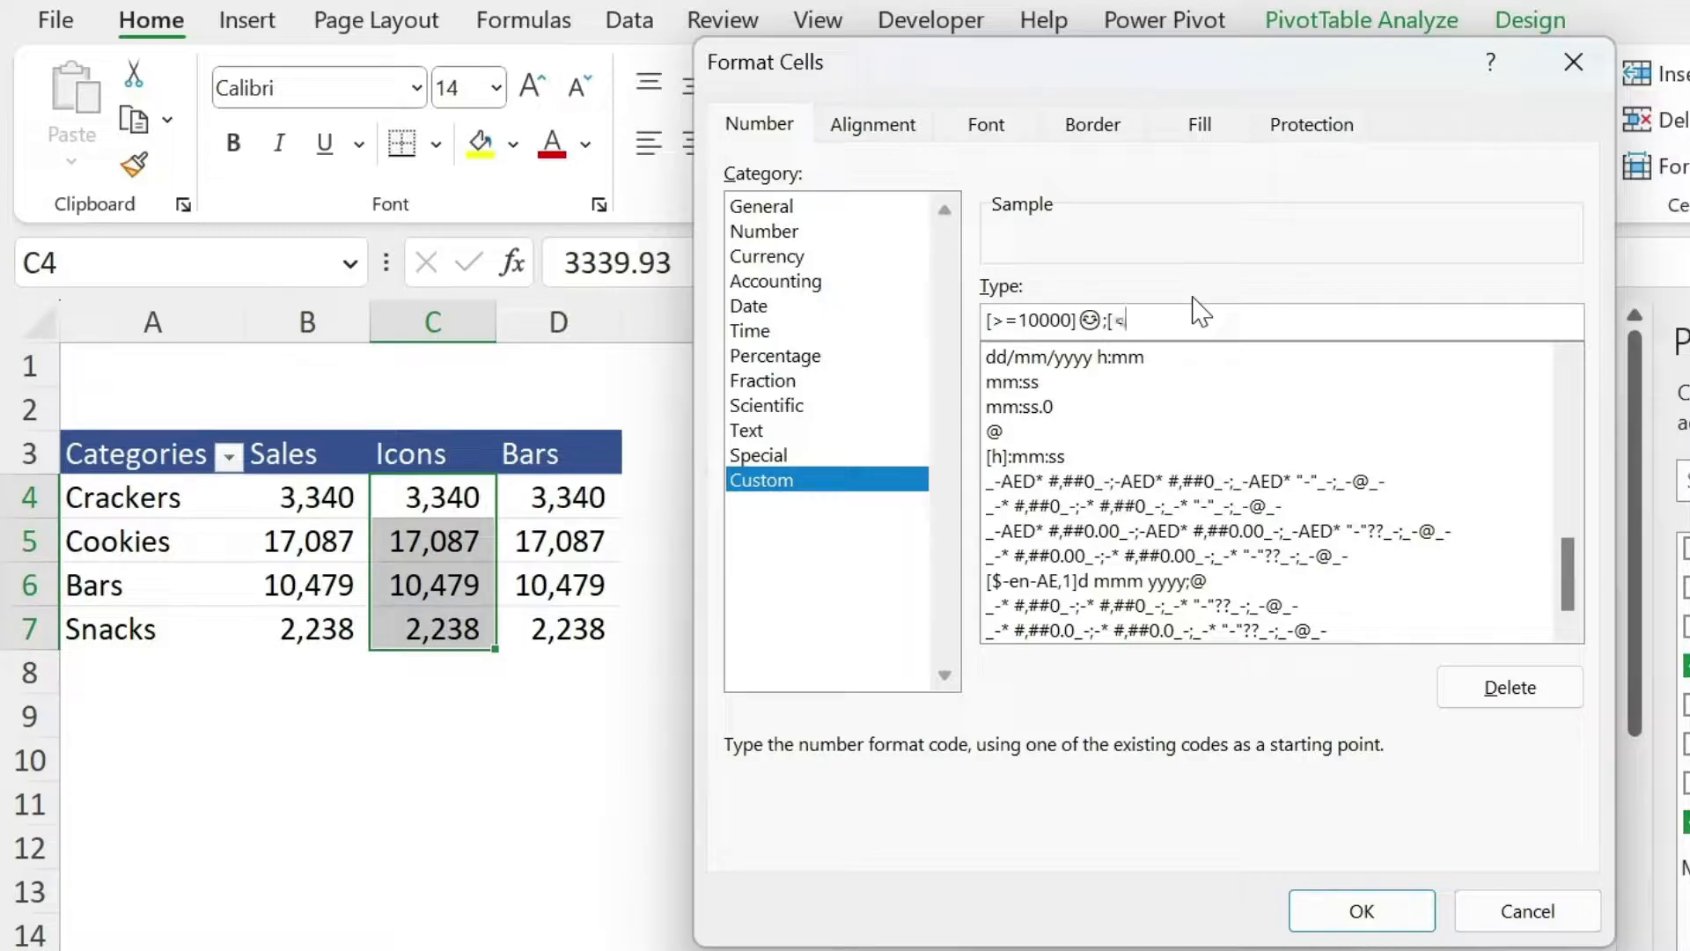
type("10000]😞")
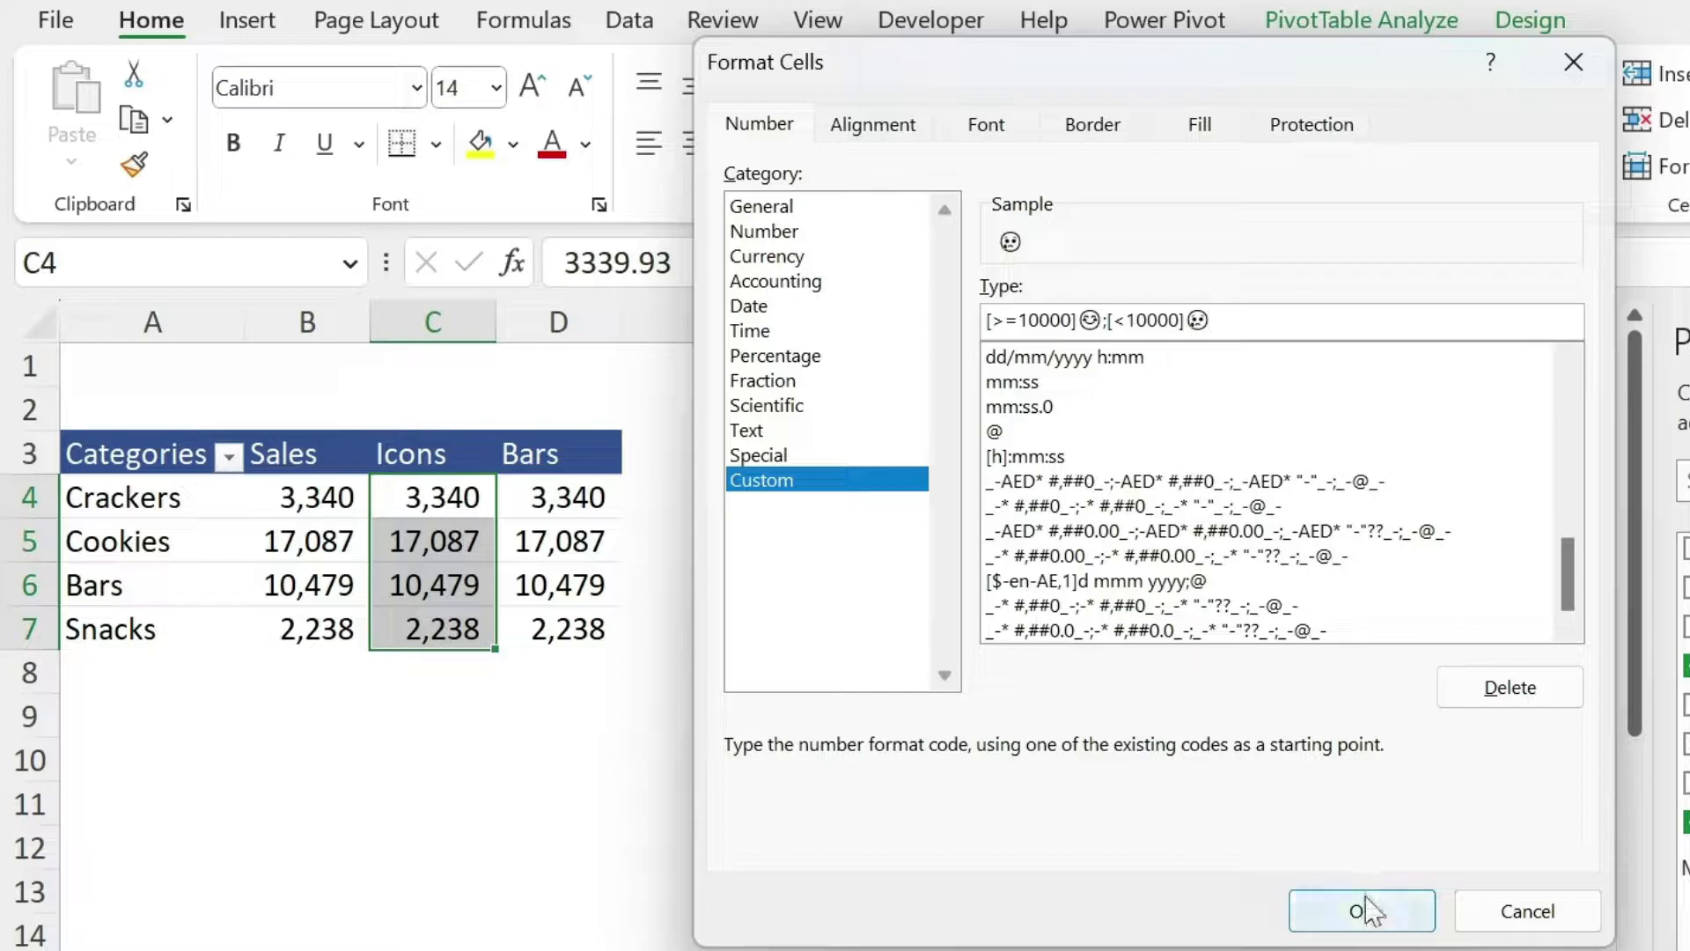
left_click(1361, 910)
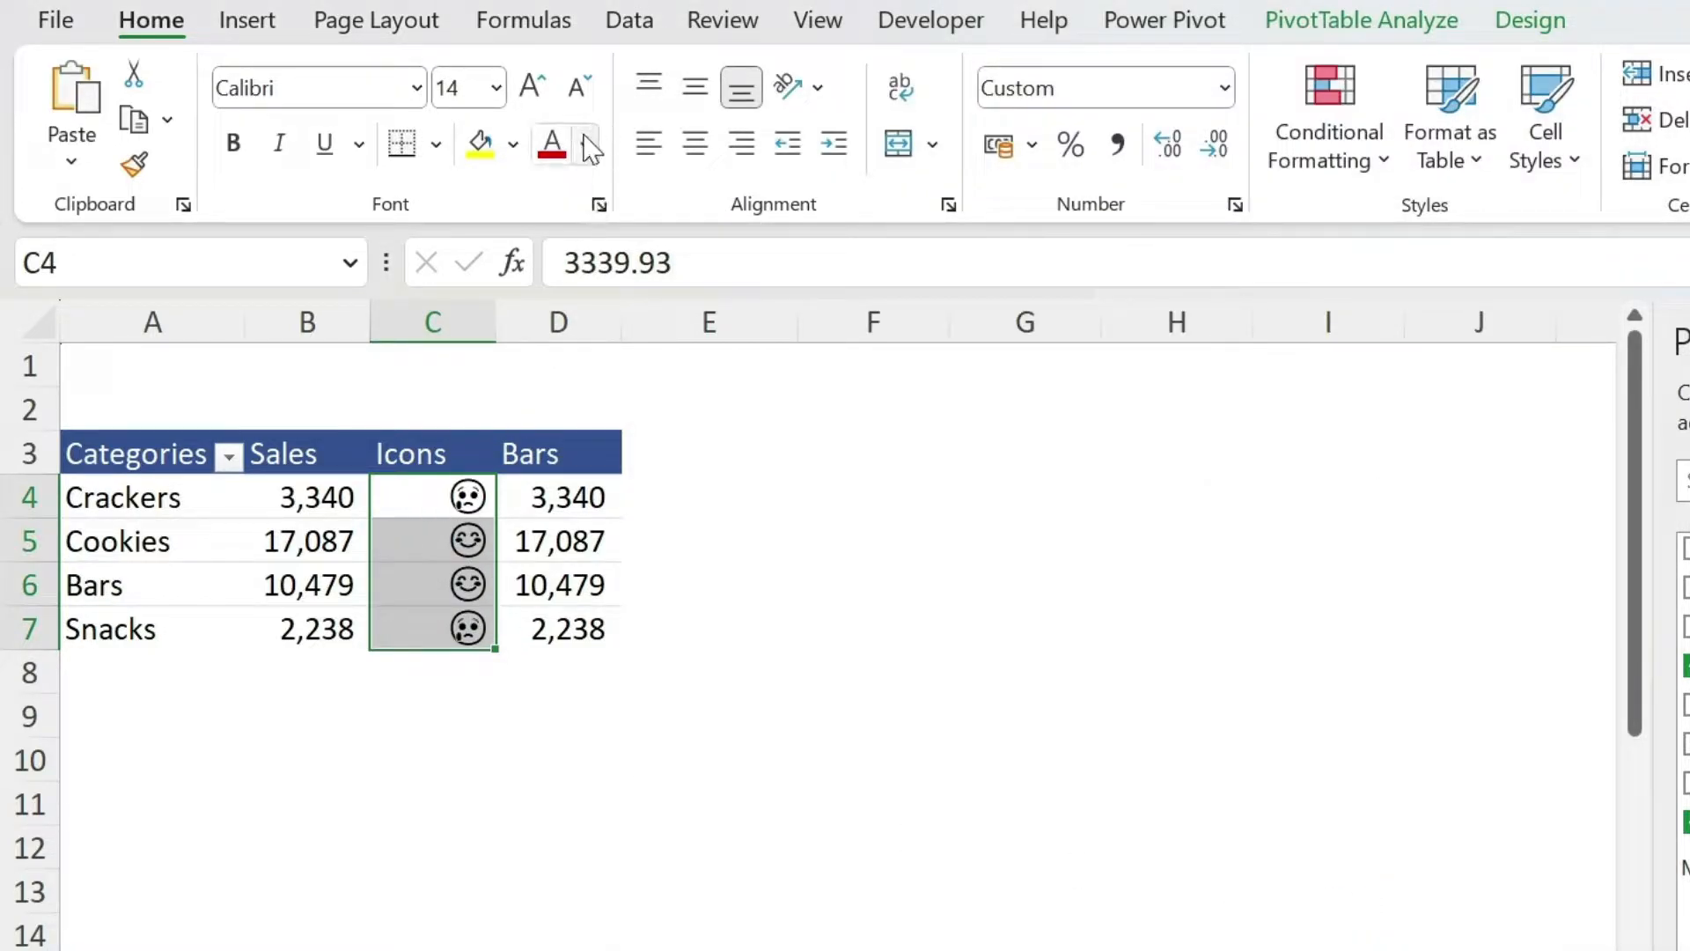
- Apply red data bars to the Bars values D4:D7
left_click(584, 143)
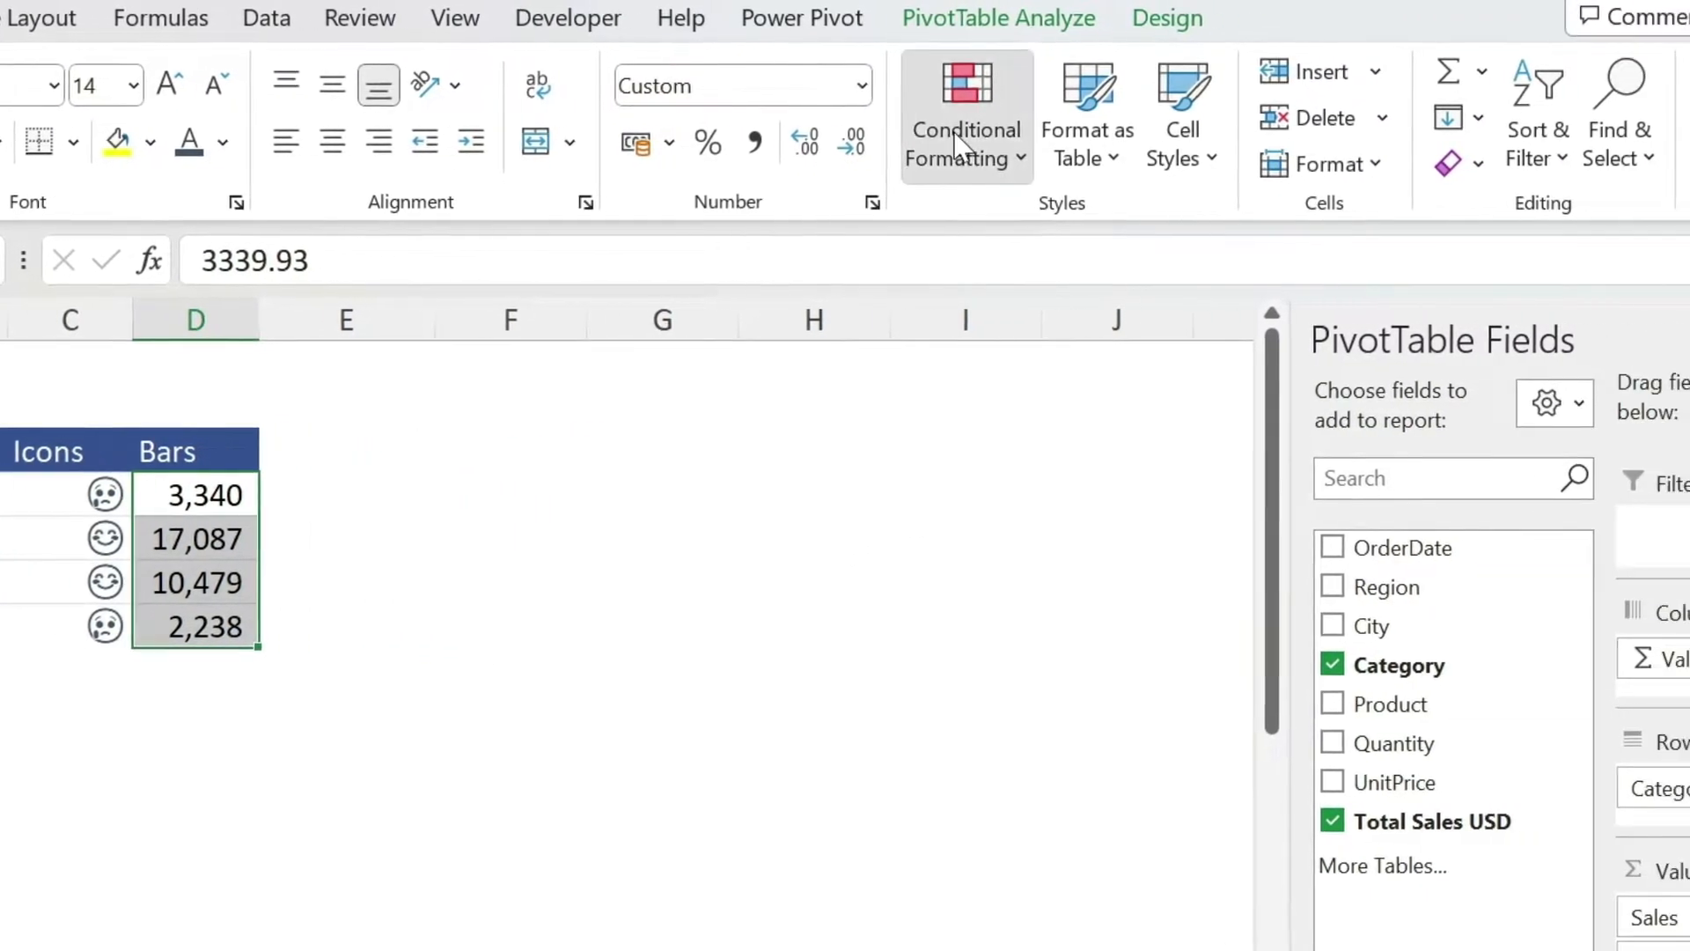
left_click(963, 113)
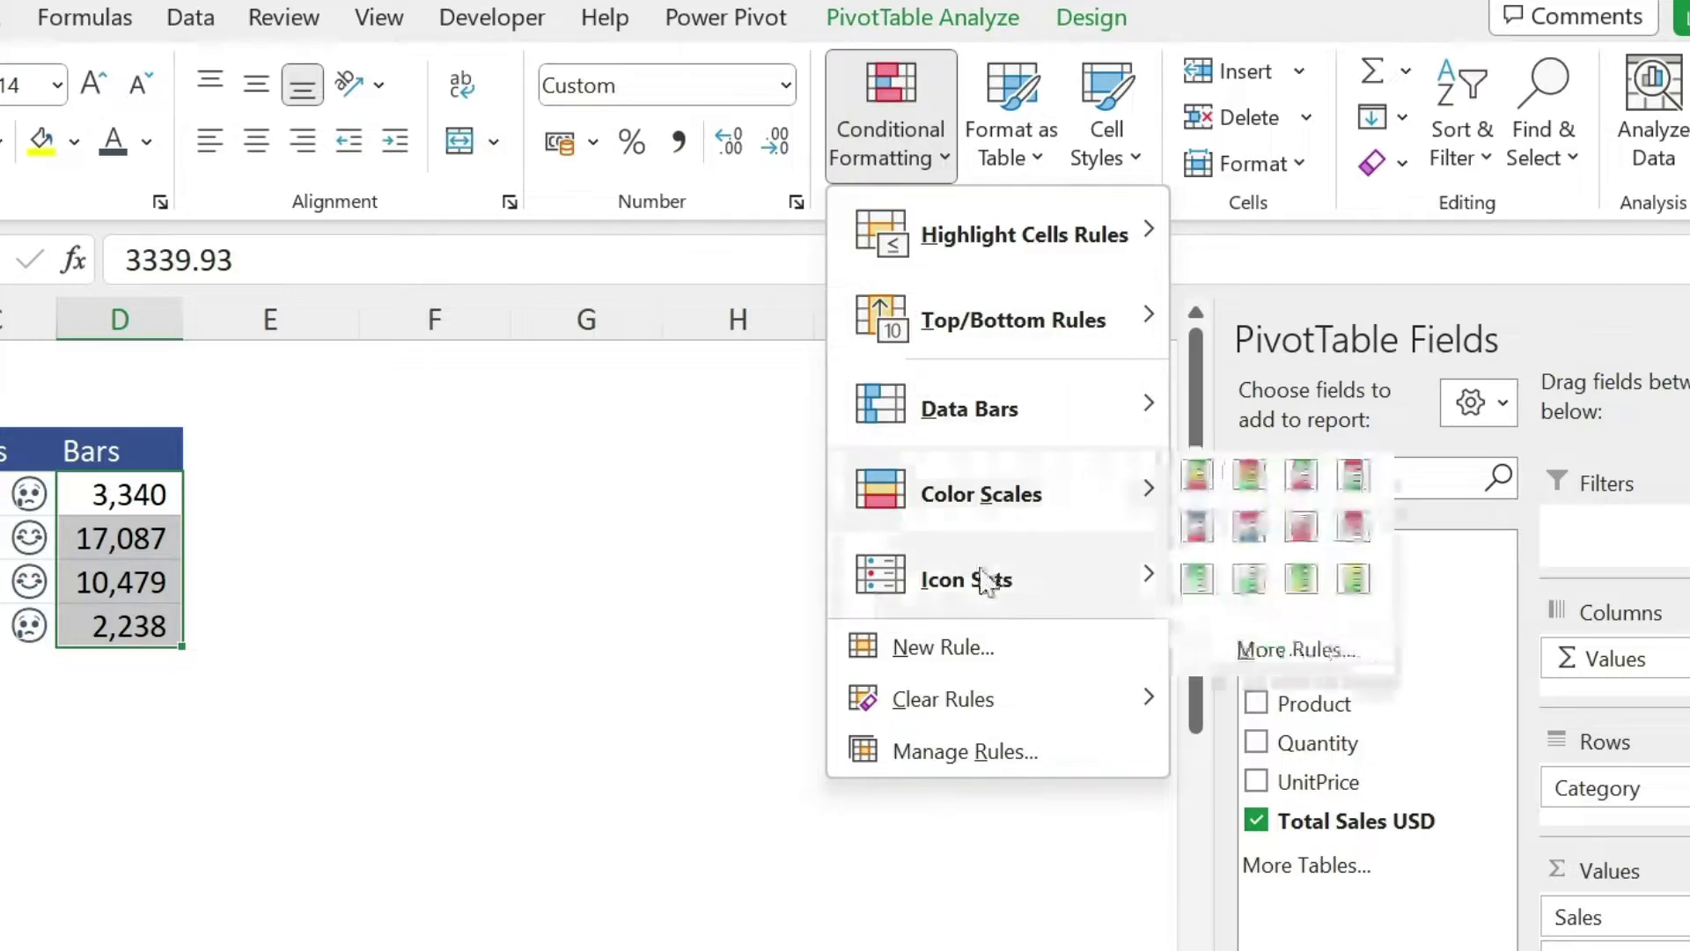
mouse_move(966, 407)
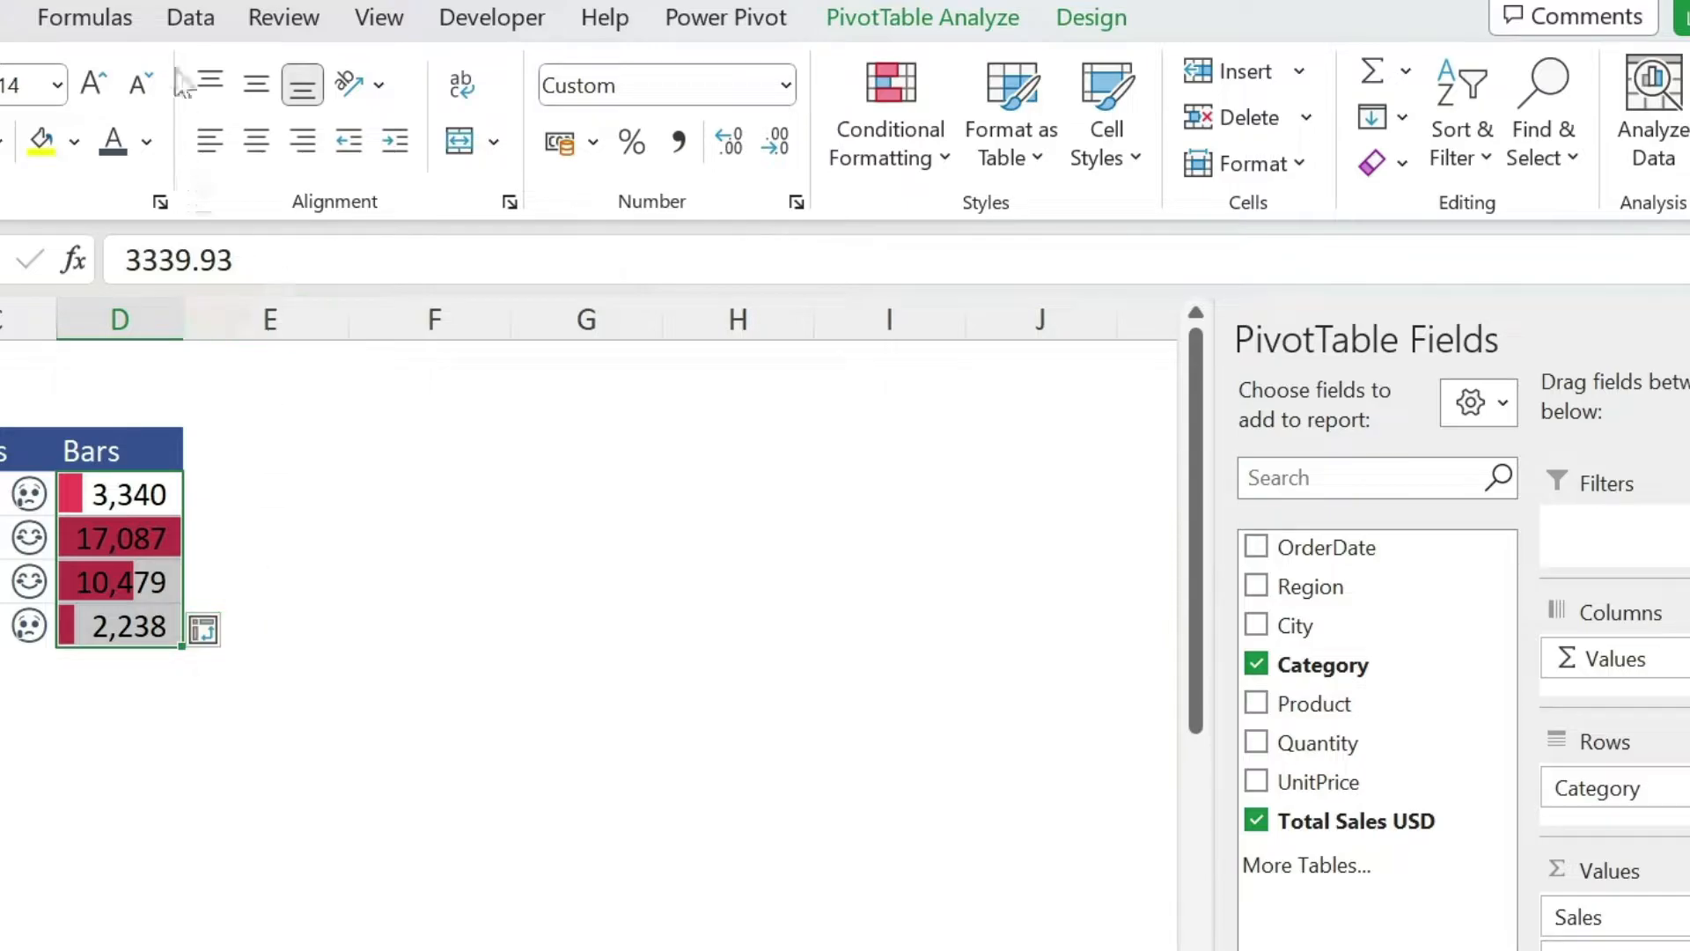
- Edit the data bar rule to Show Bar Only, hiding the numbers
left_click(887, 113)
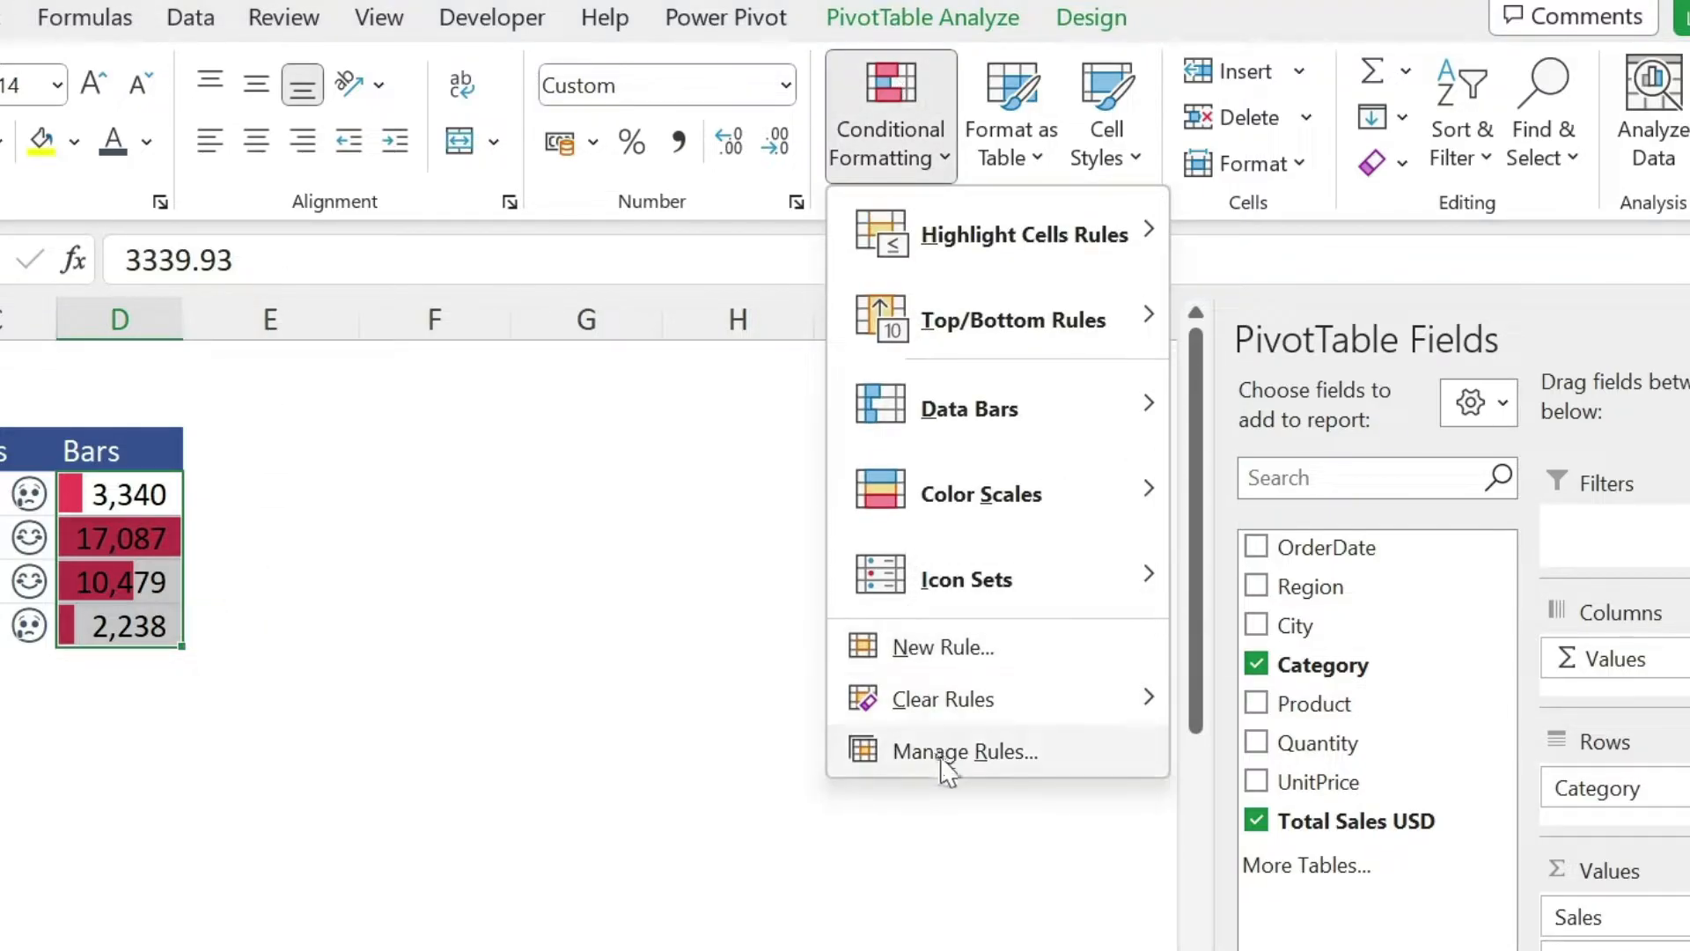
left_click(963, 751)
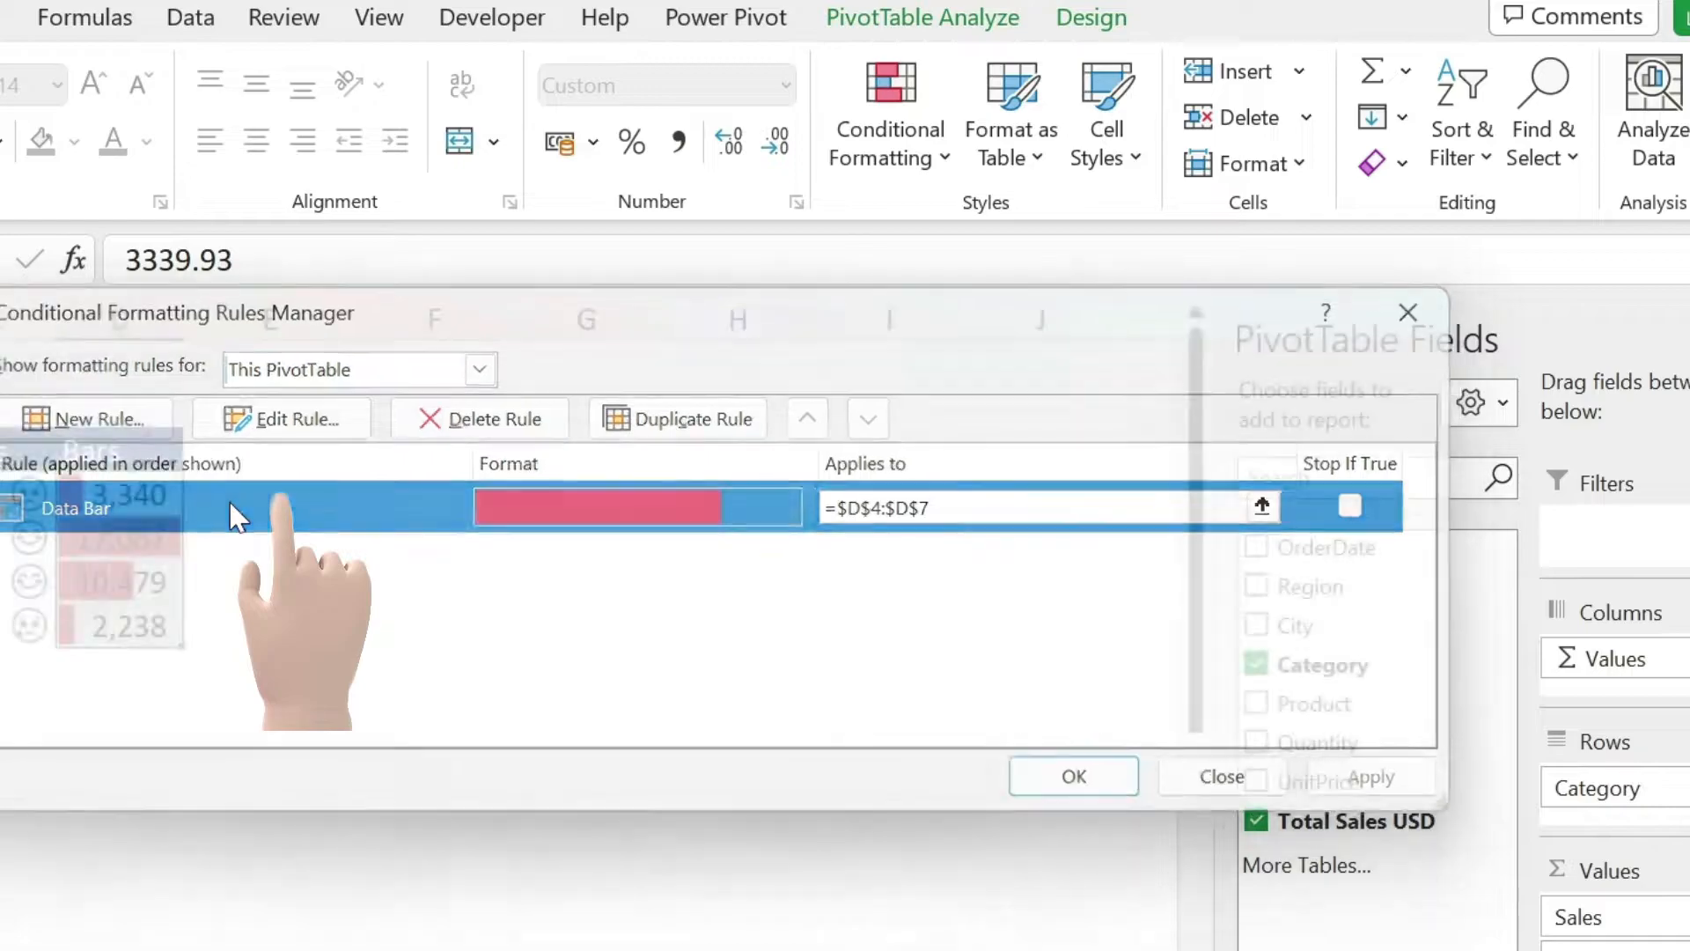
left_click(280, 419)
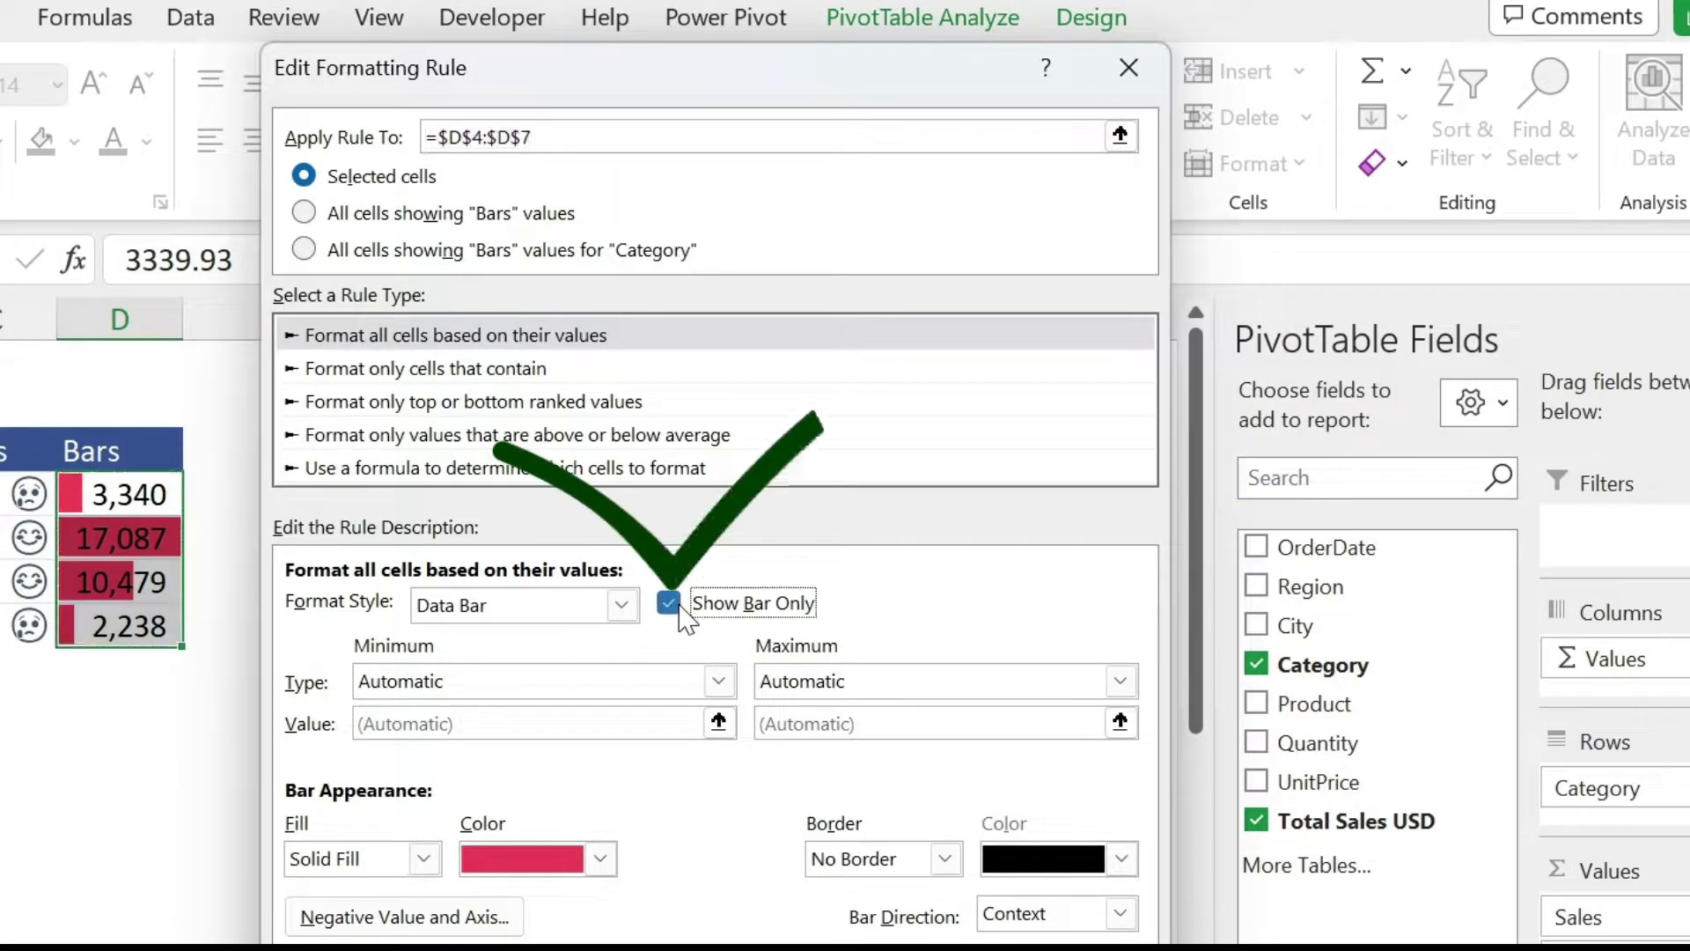
left_click(1078, 778)
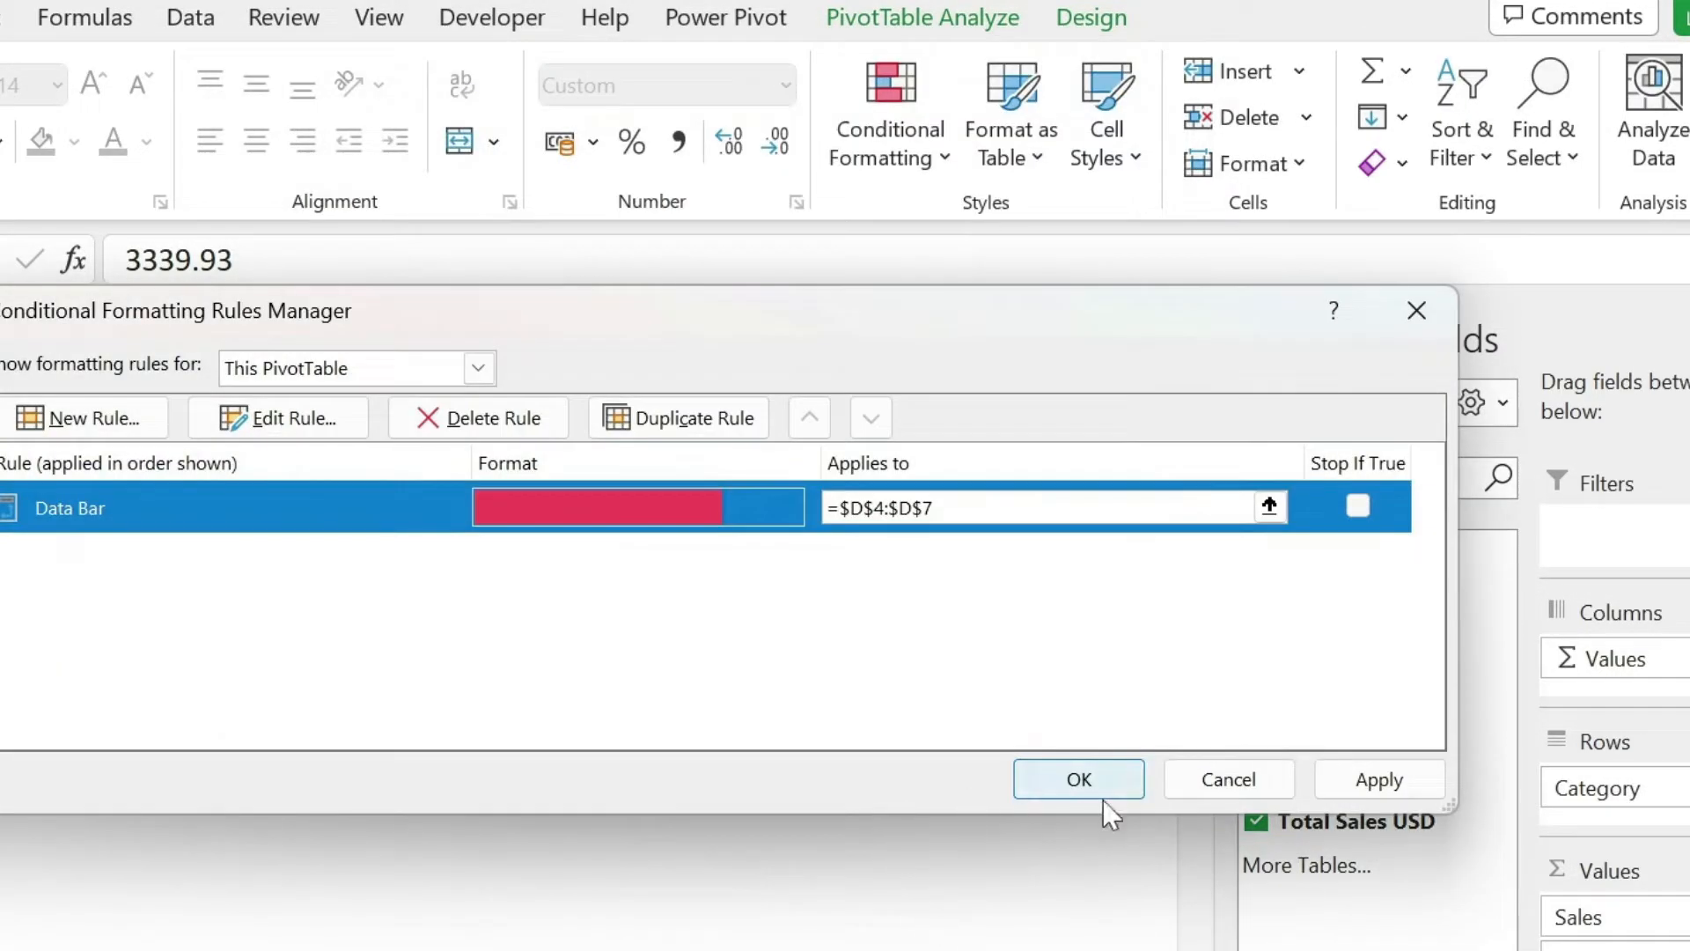
left_click(1077, 778)
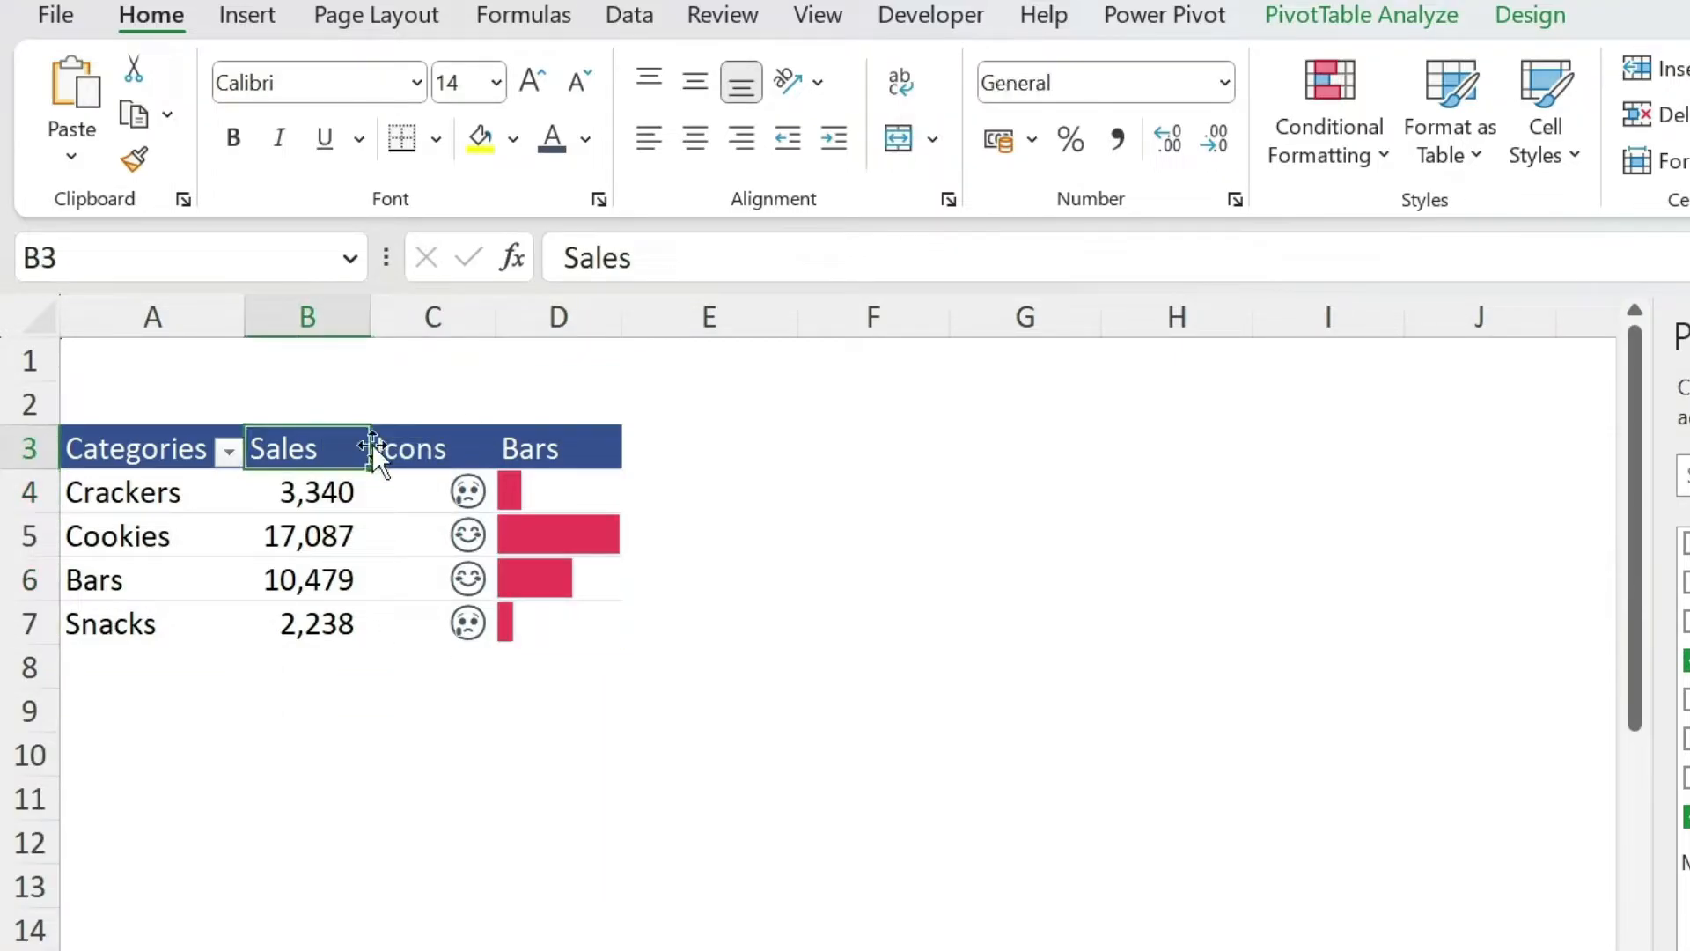
- Add filter buttons to all pivot headers via the adjacent empty cell, checking the Icons filter
left_click(228, 449)
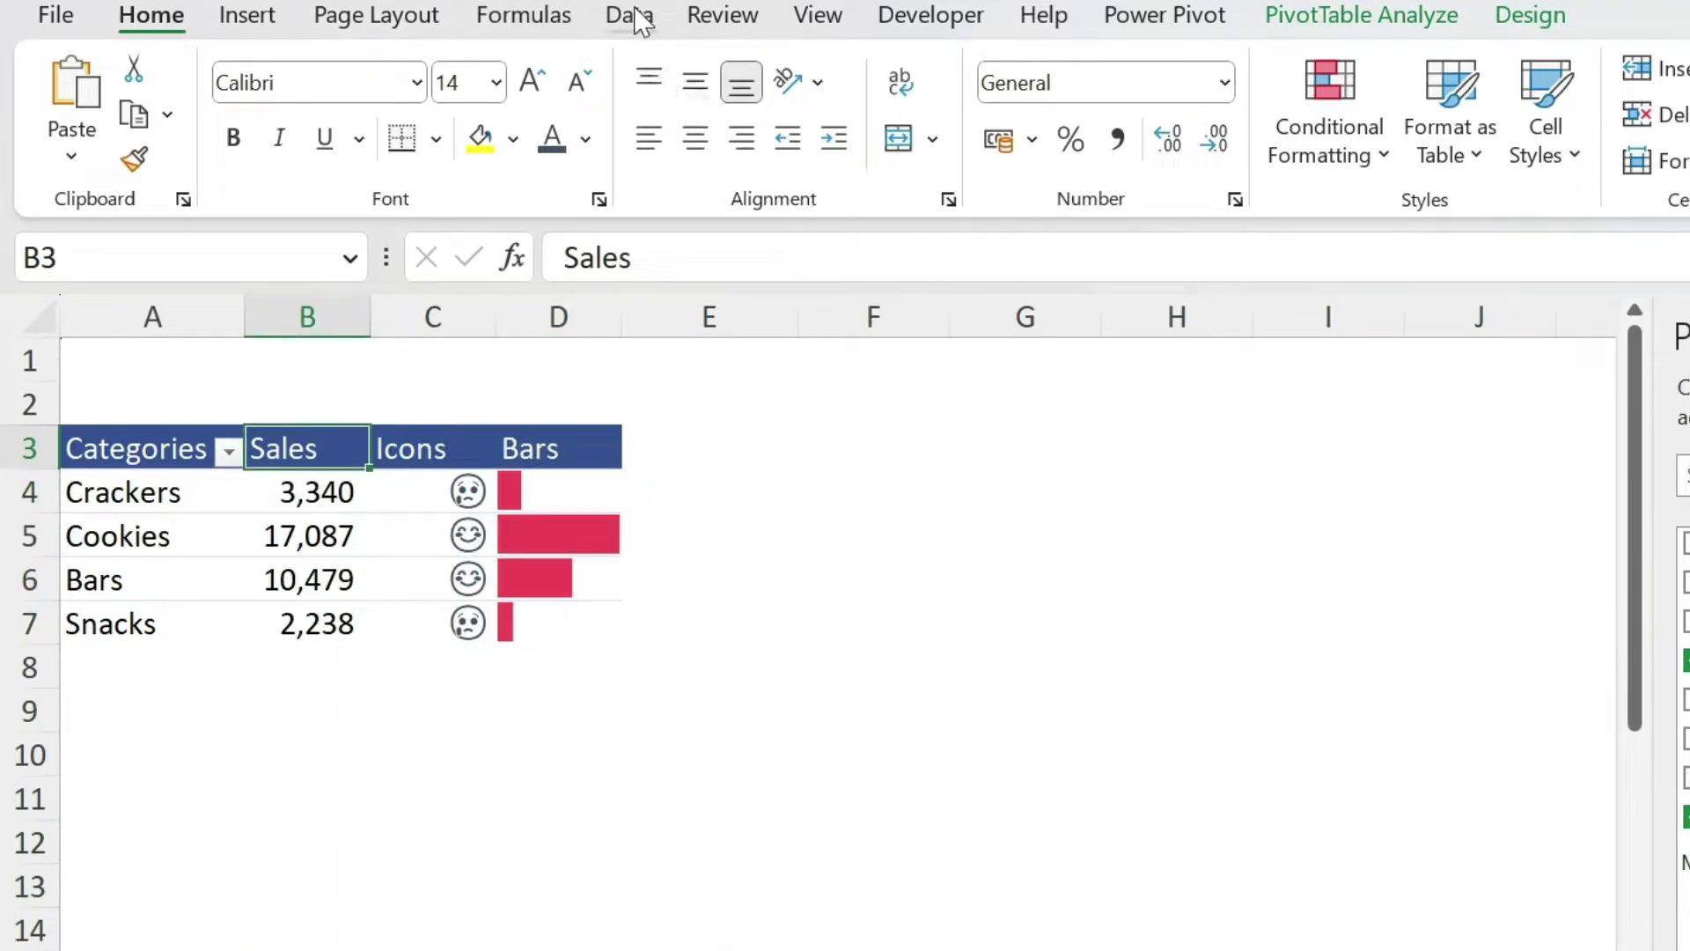
left_click(630, 16)
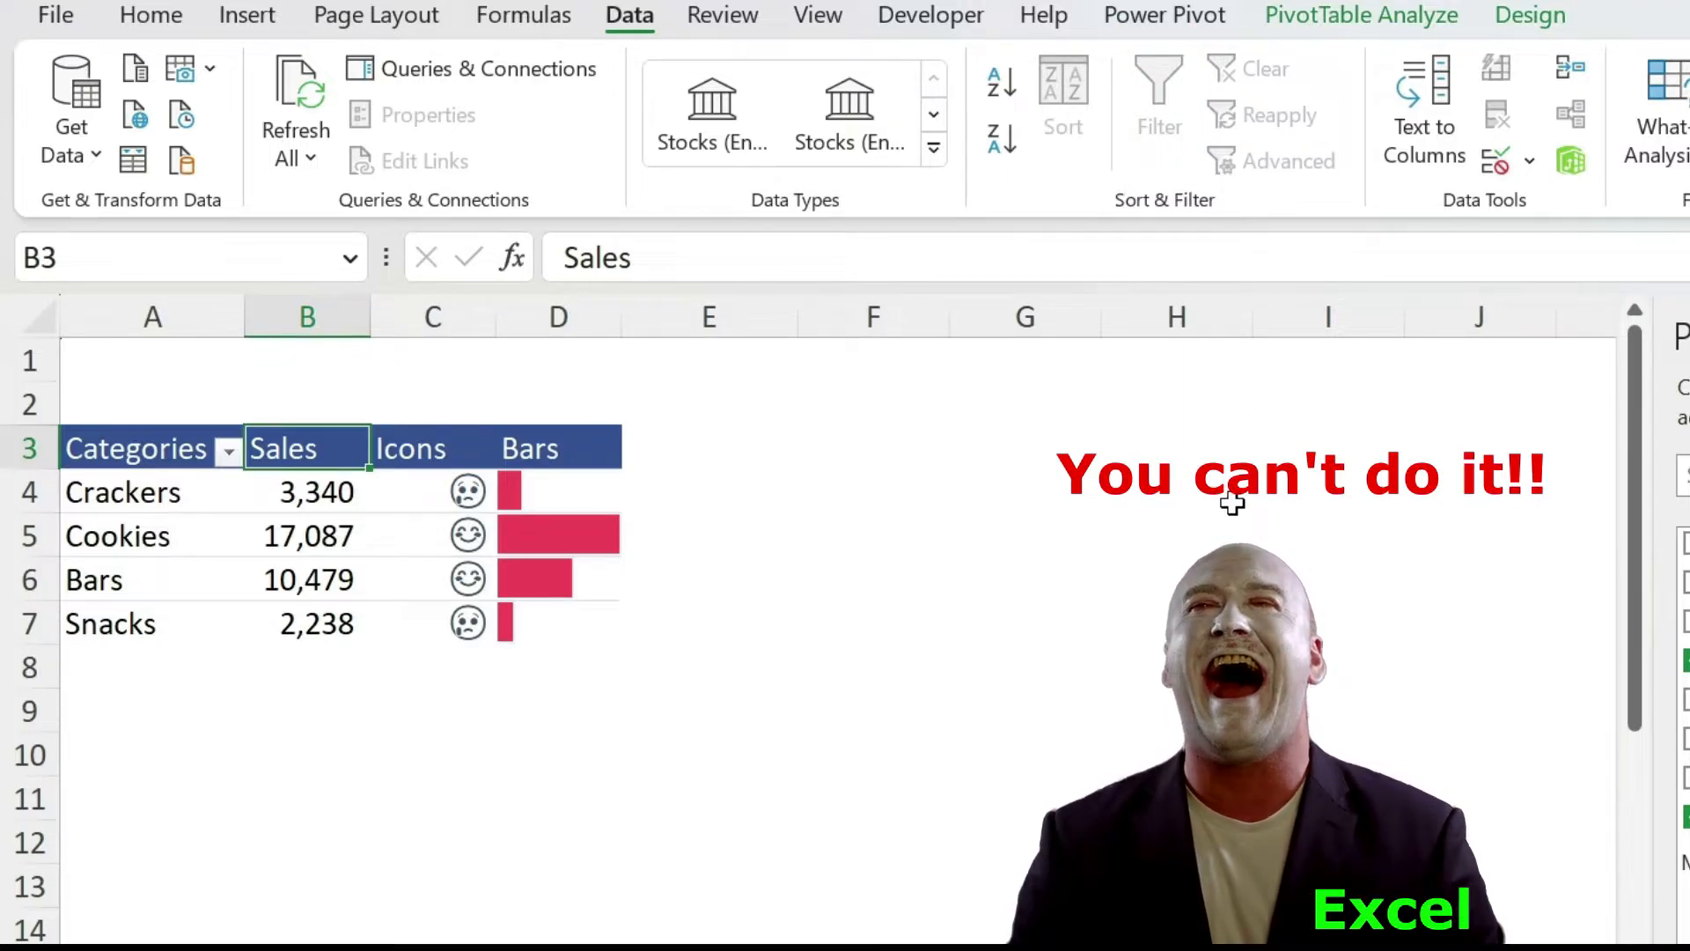
left_click(708, 449)
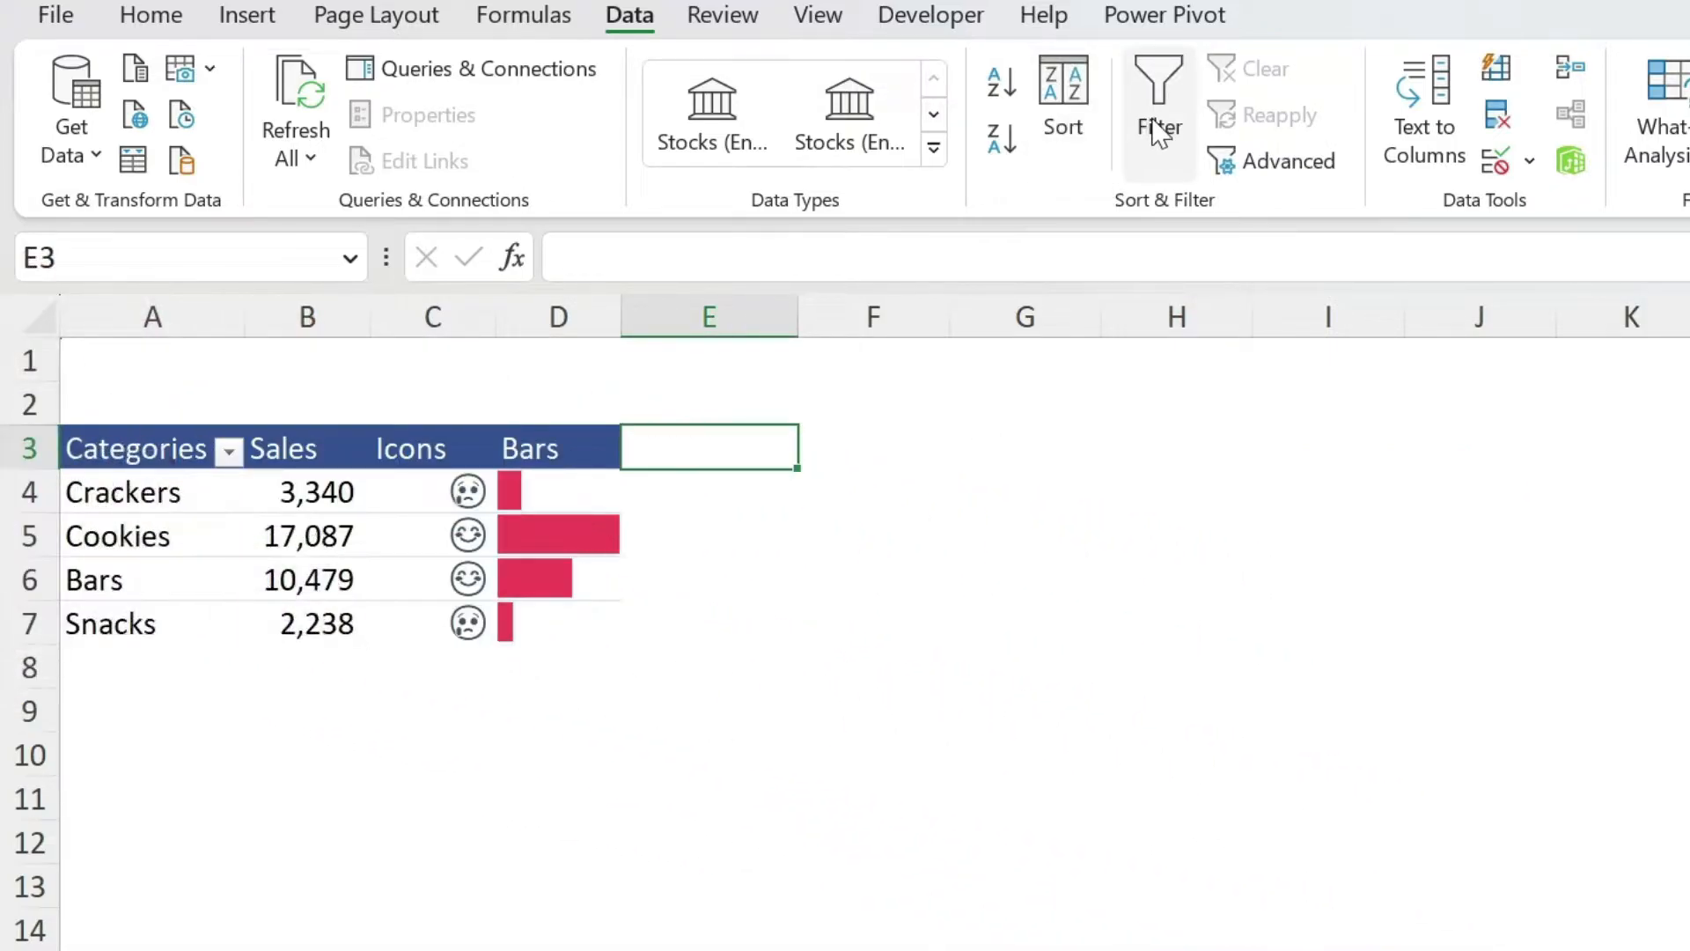
left_click(1158, 97)
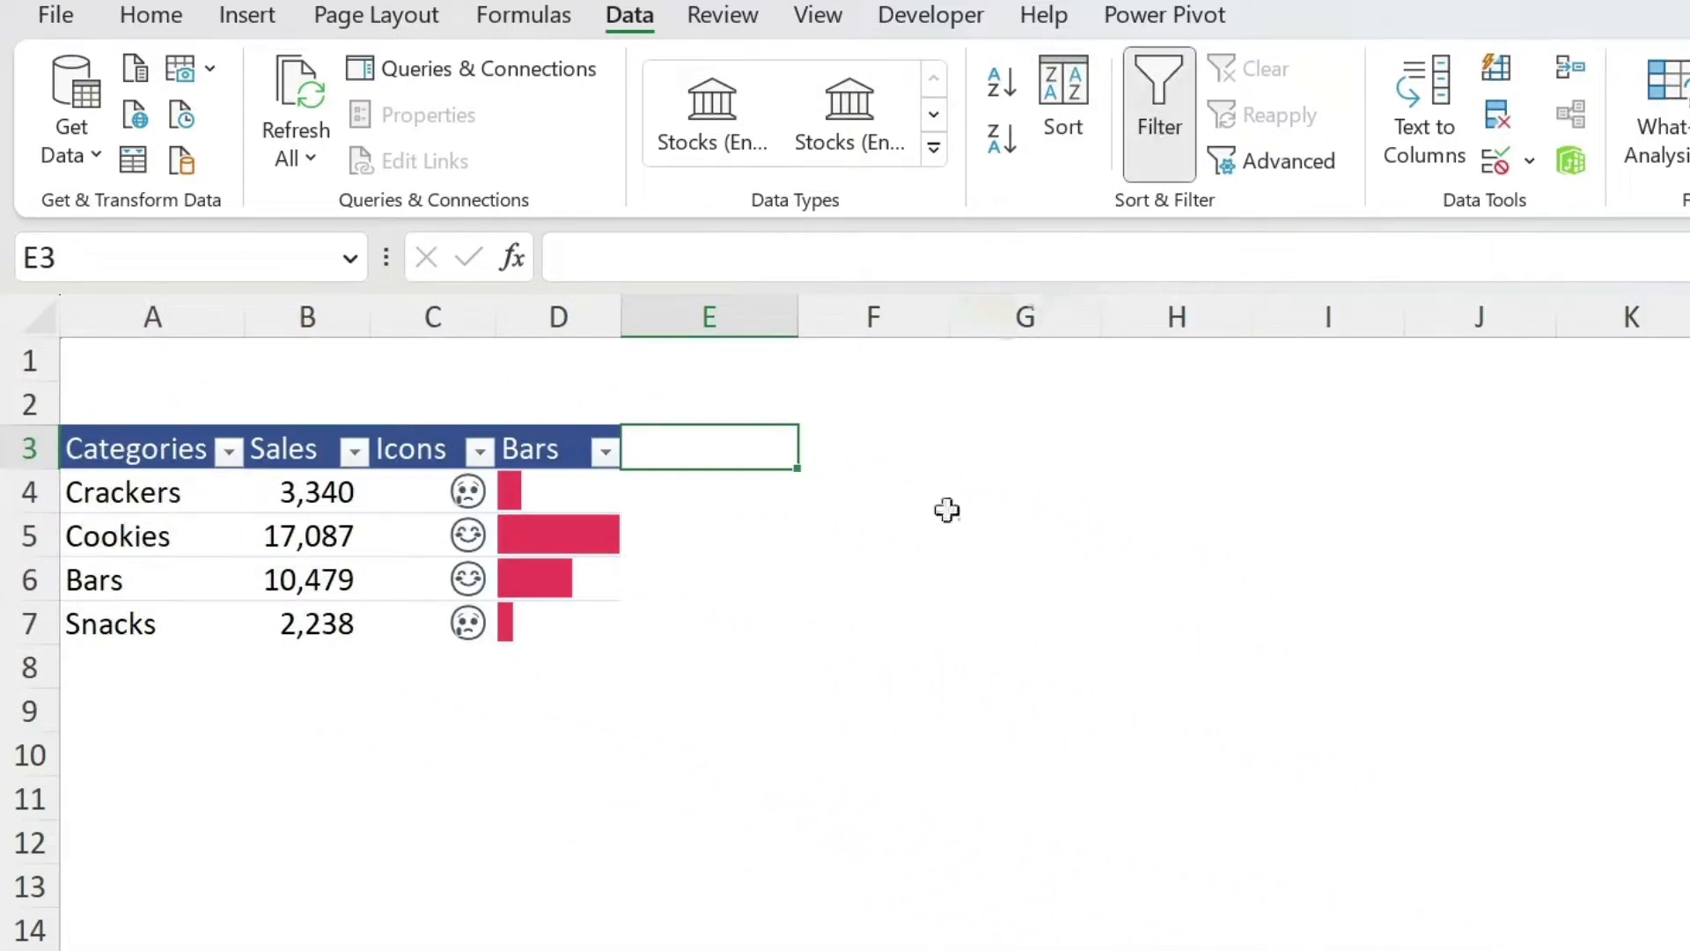
left_click(479, 449)
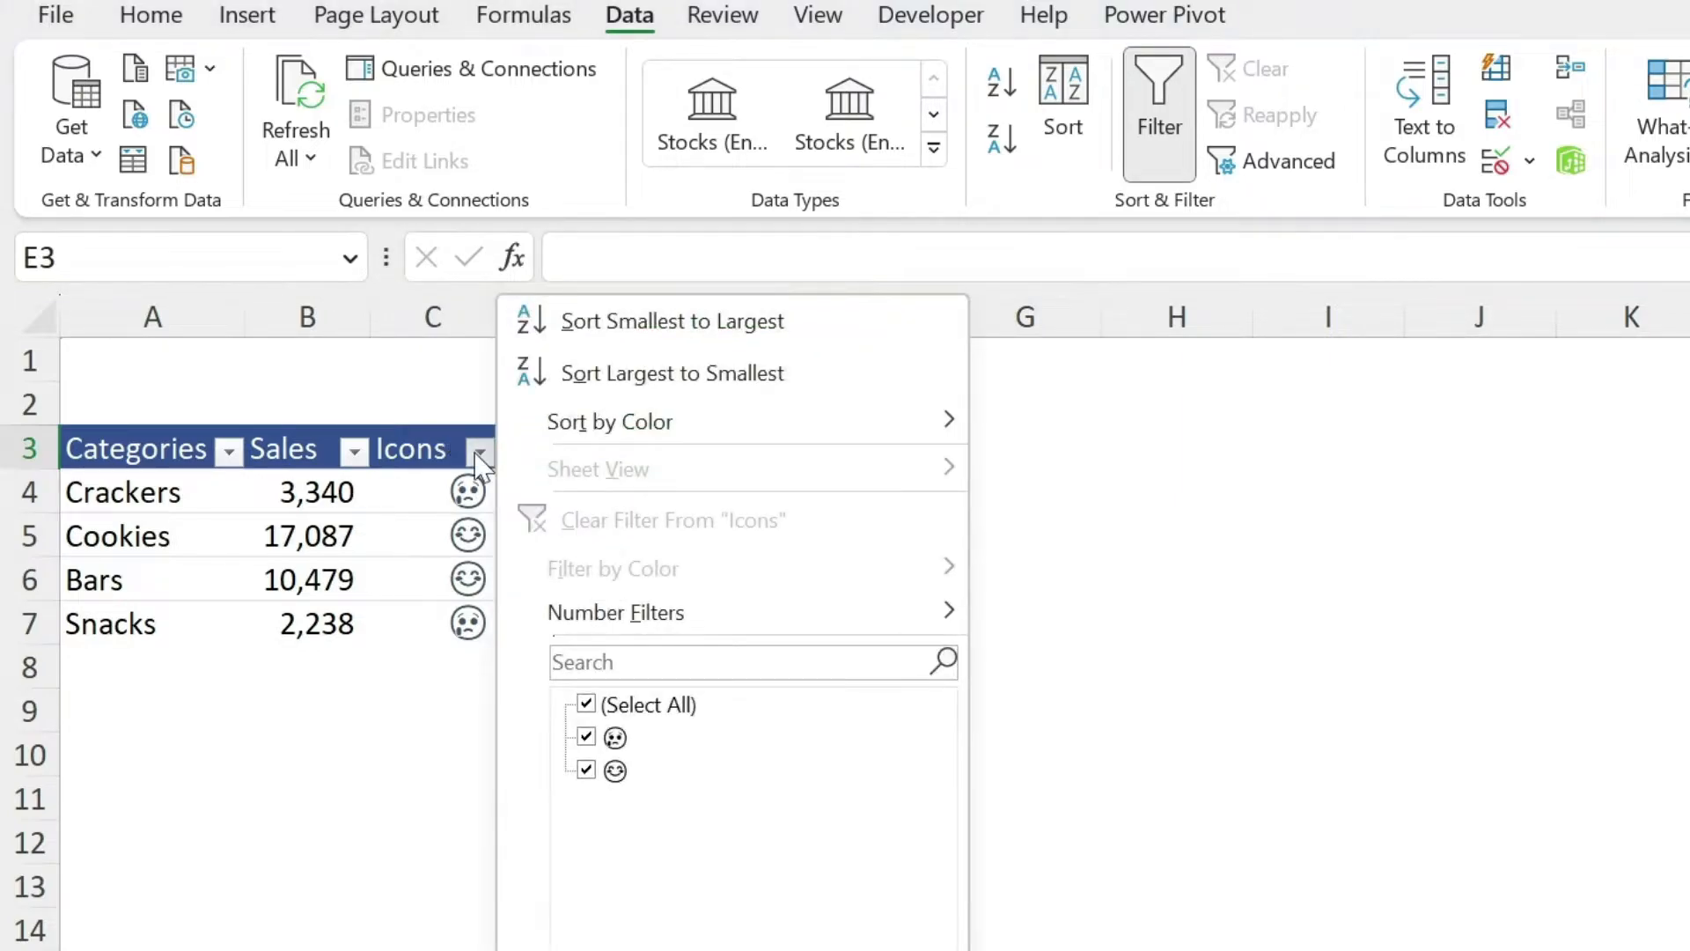
left_click(354, 451)
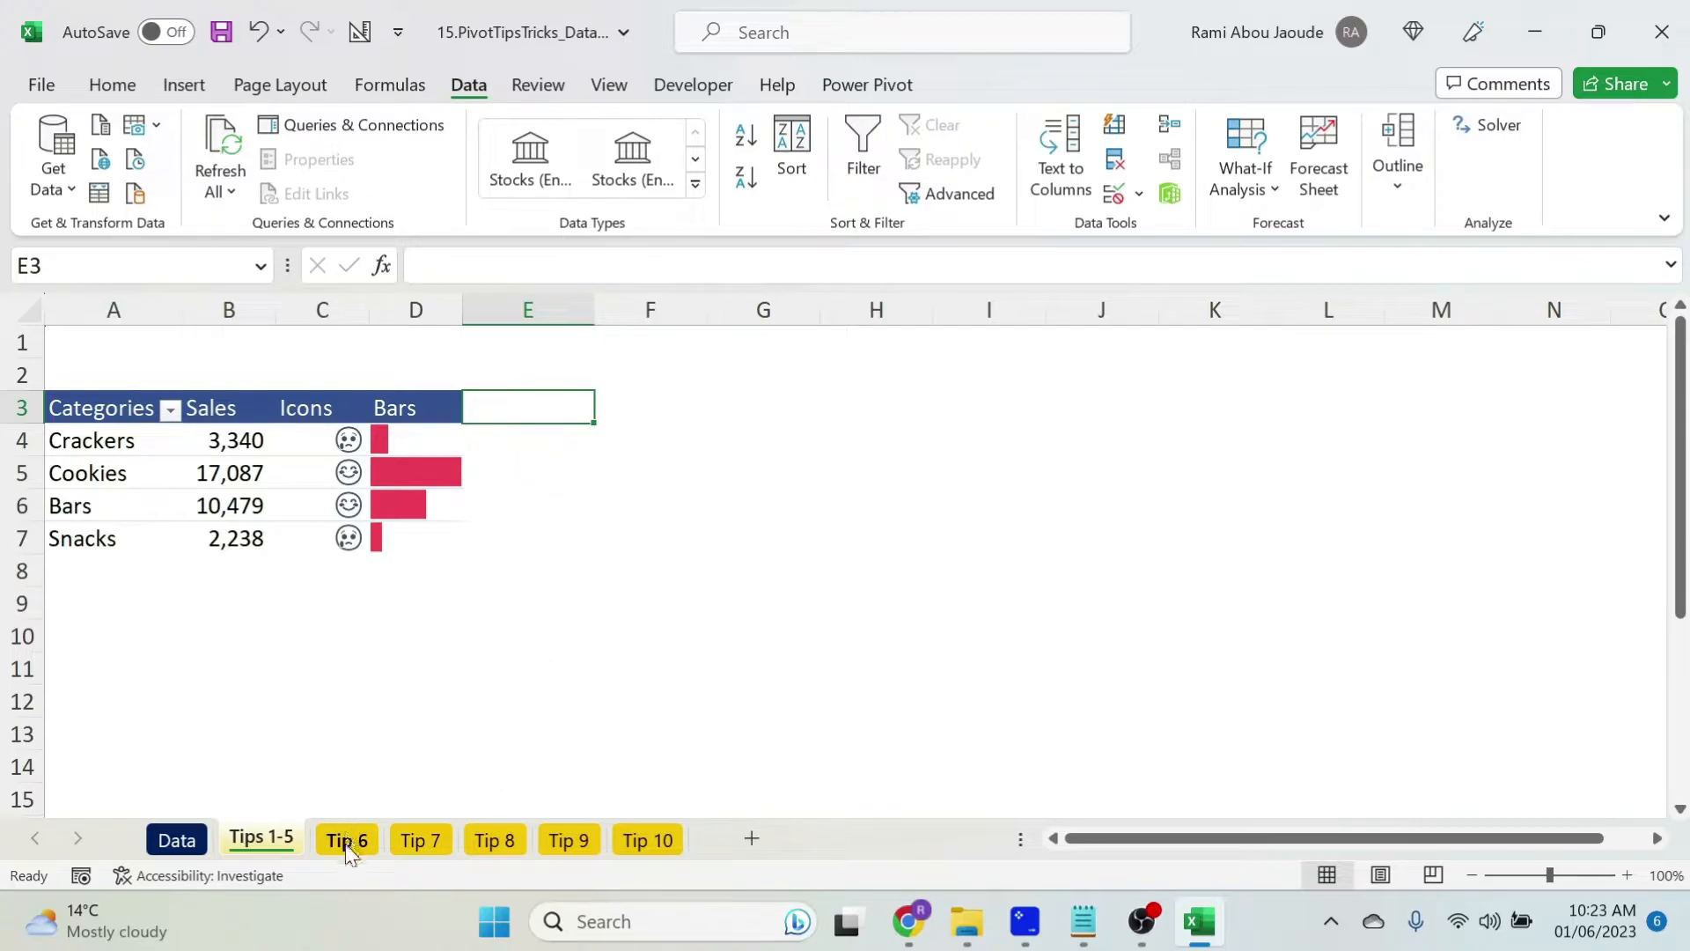
- On Tip 6, sum Total Sales USD with OrderDate on rows, auto-grouped by years, quarters, months
left_click(347, 840)
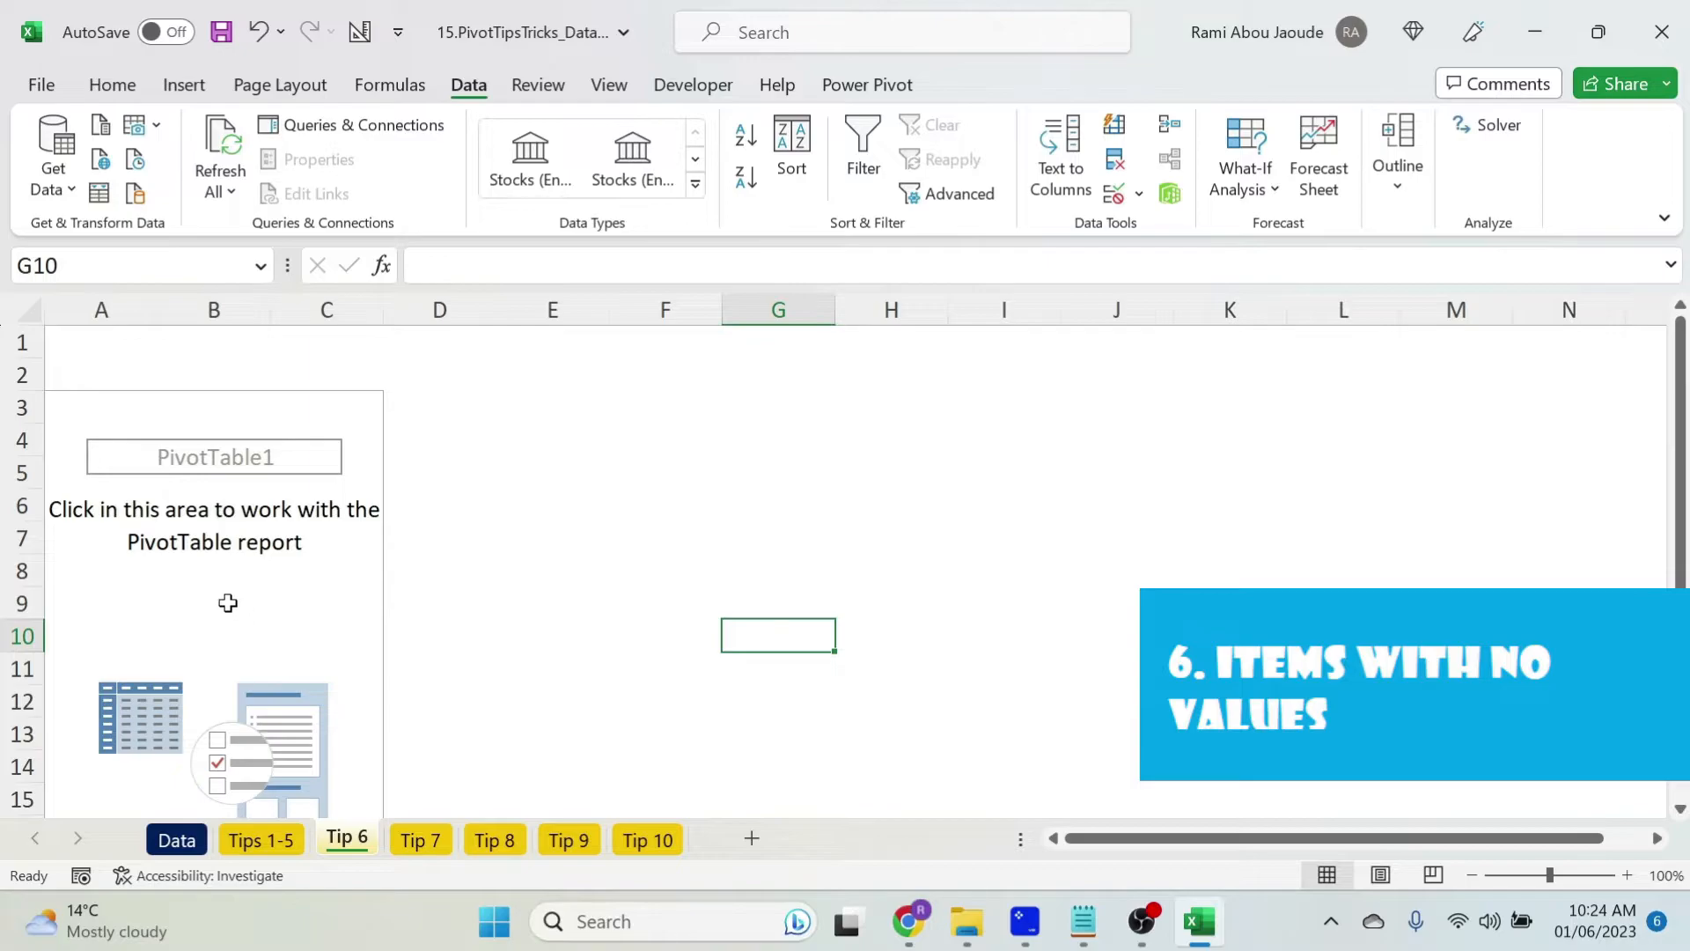
left_click(213, 602)
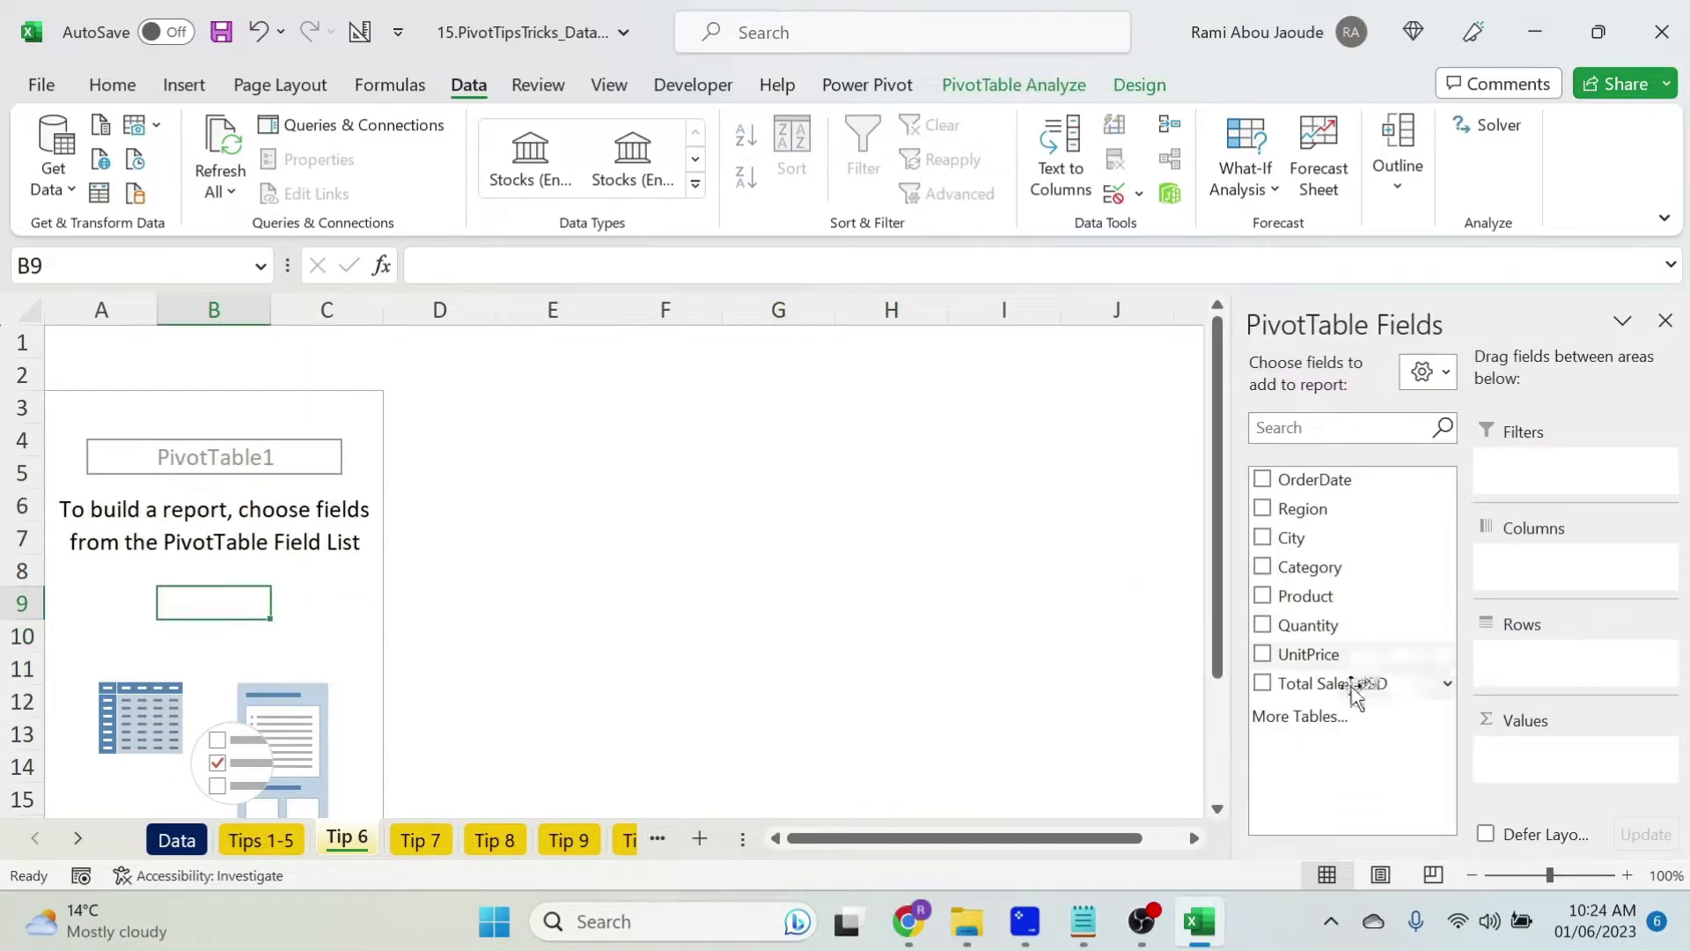
left_click(1263, 683)
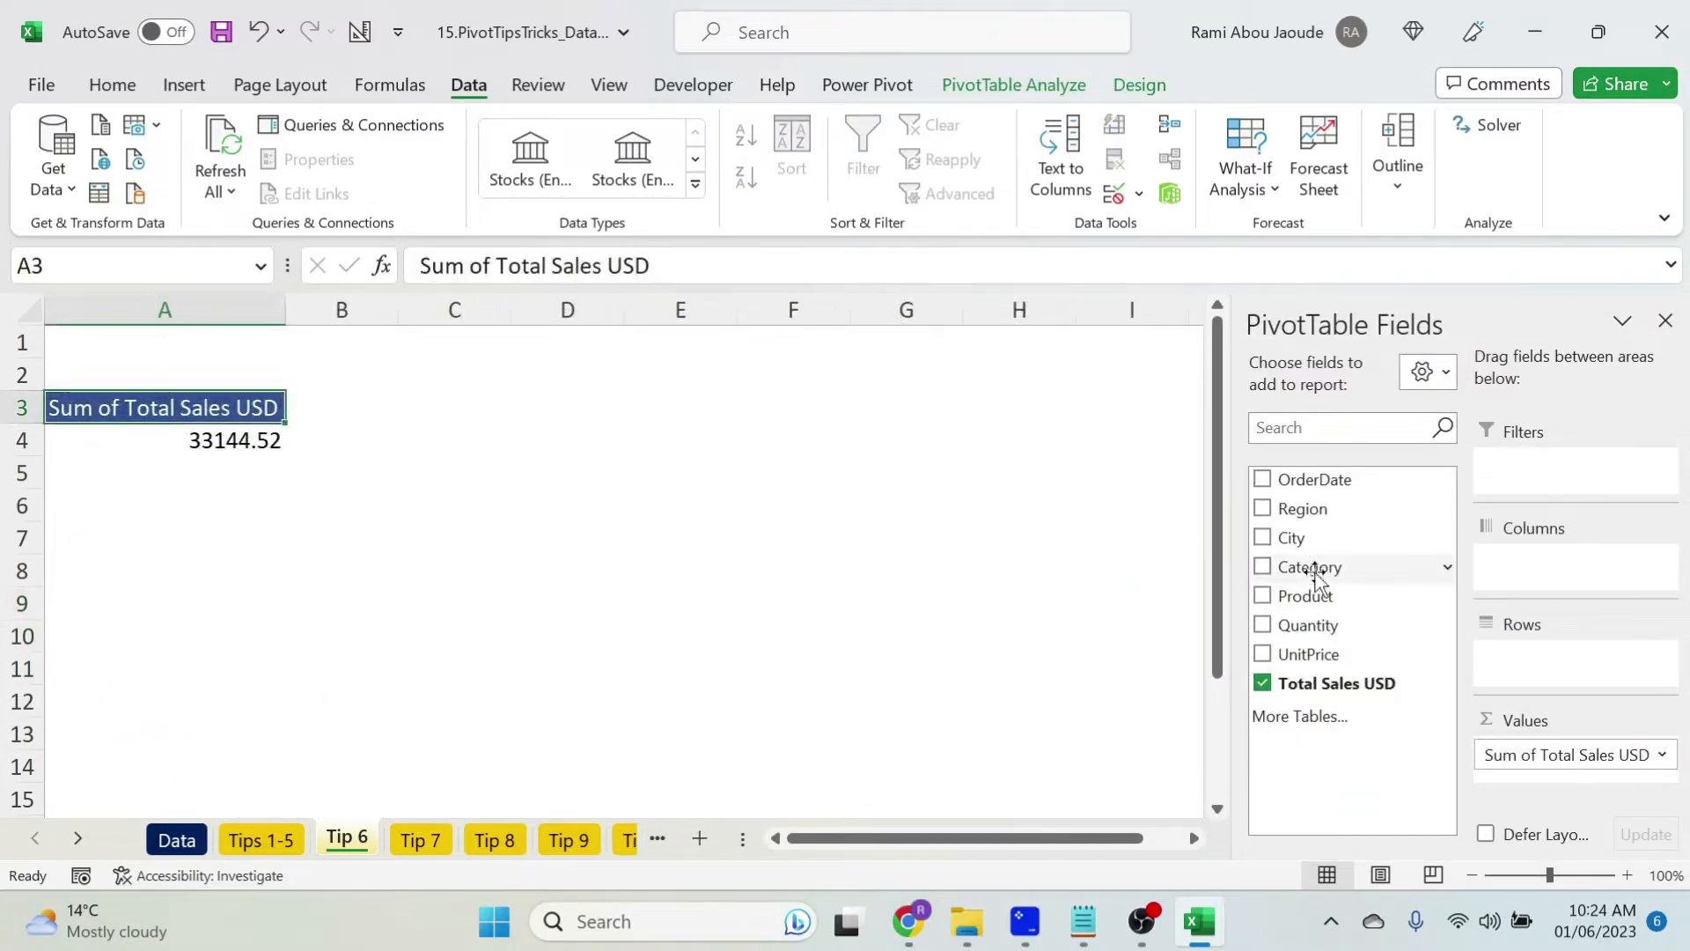
left_click_drag(1317, 479, 1535, 590)
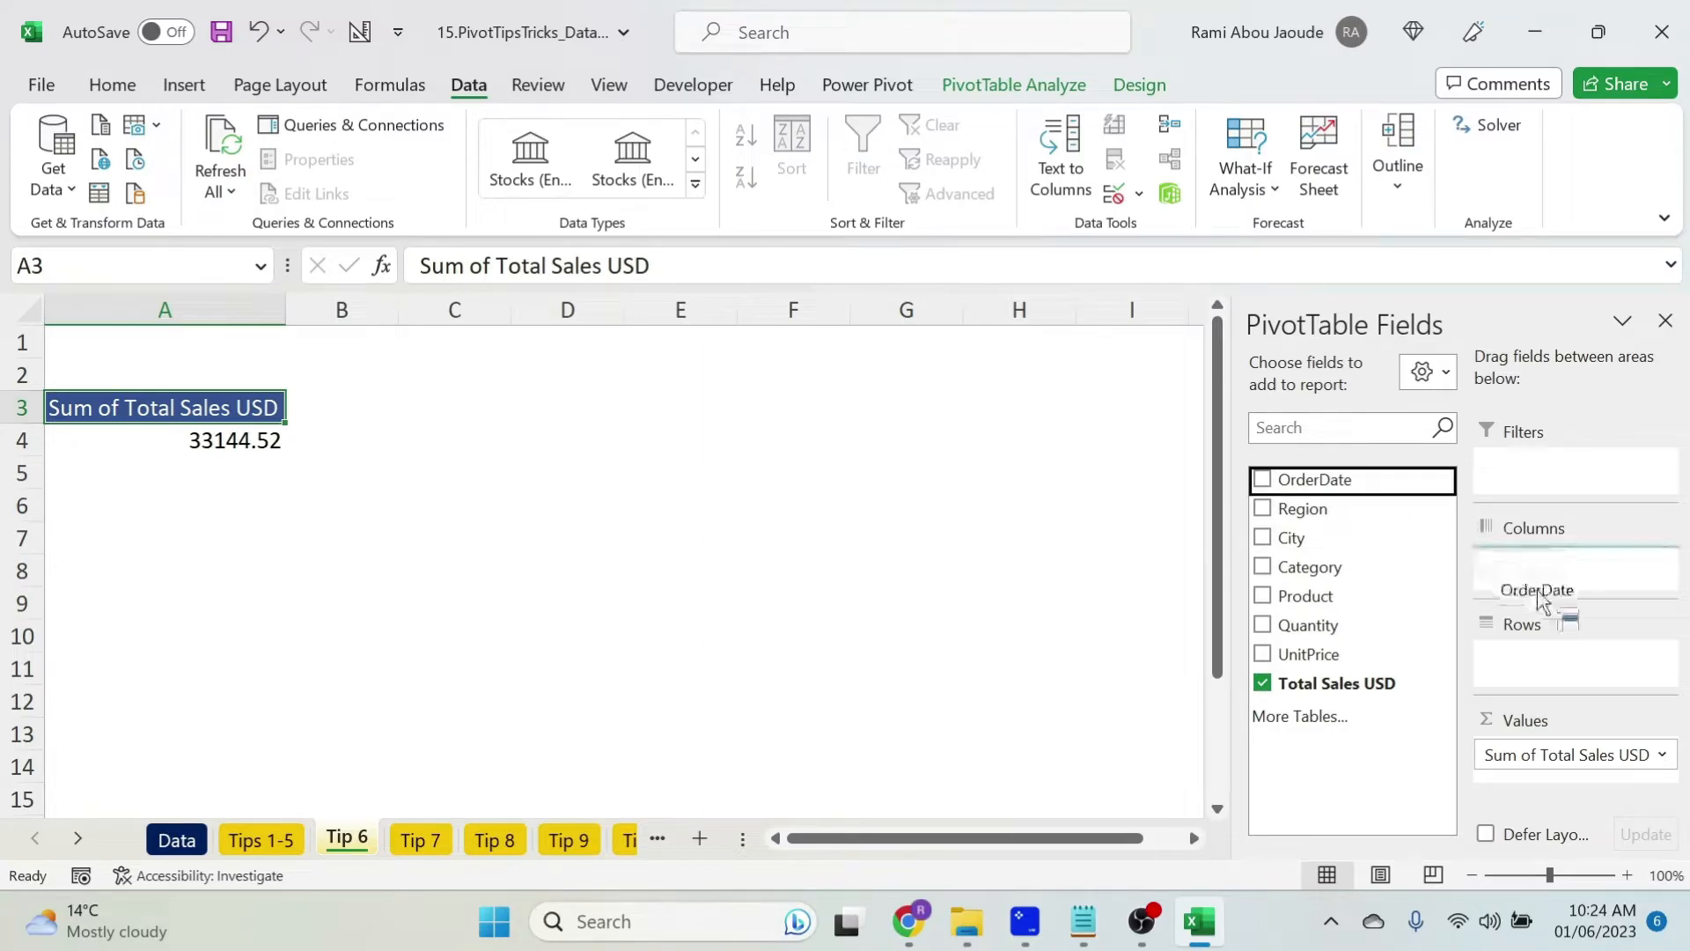
- Compare against the raw order data and expand the 2020 year group
left_click(1263, 479)
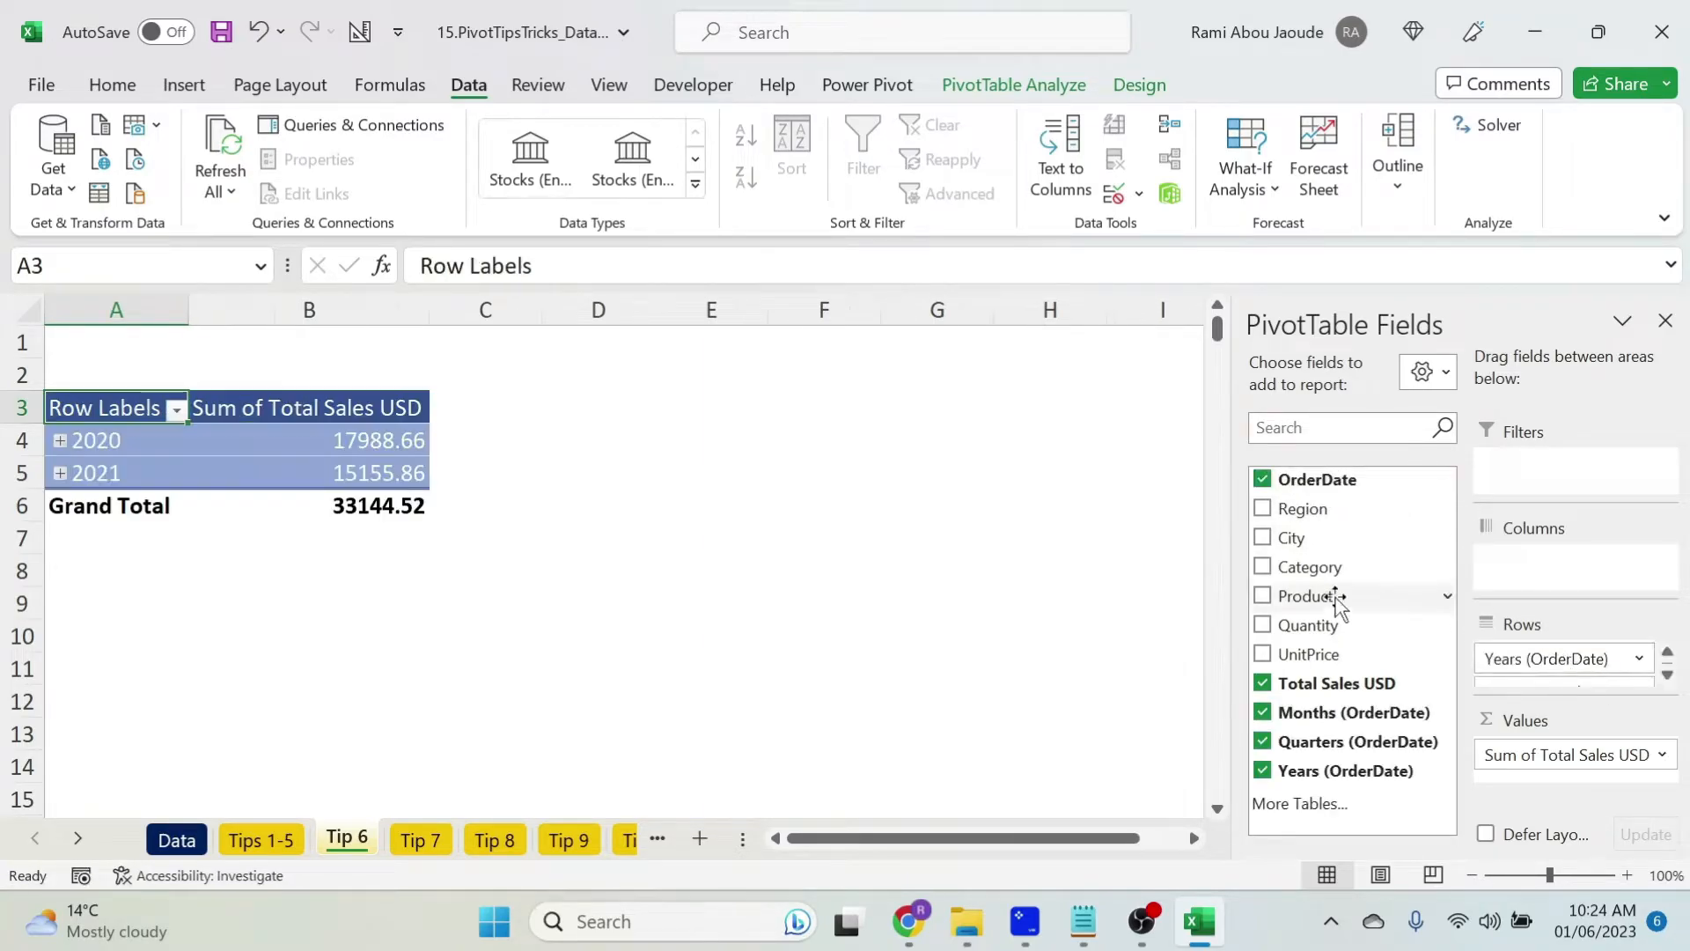
left_click(176, 838)
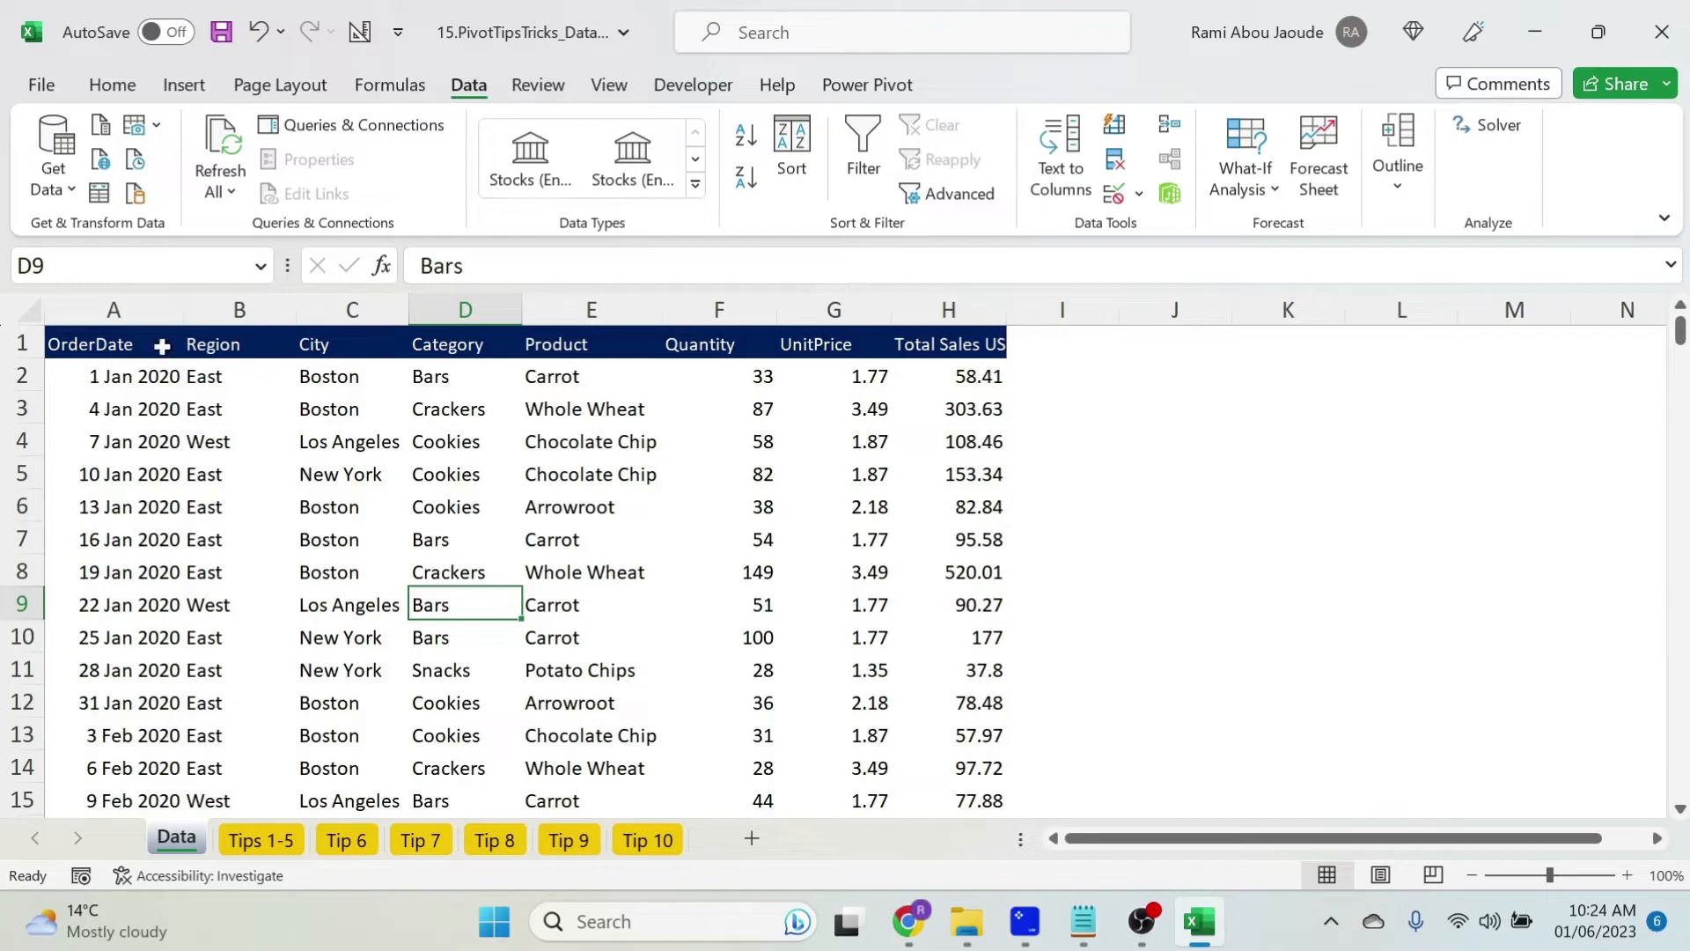
left_click(347, 840)
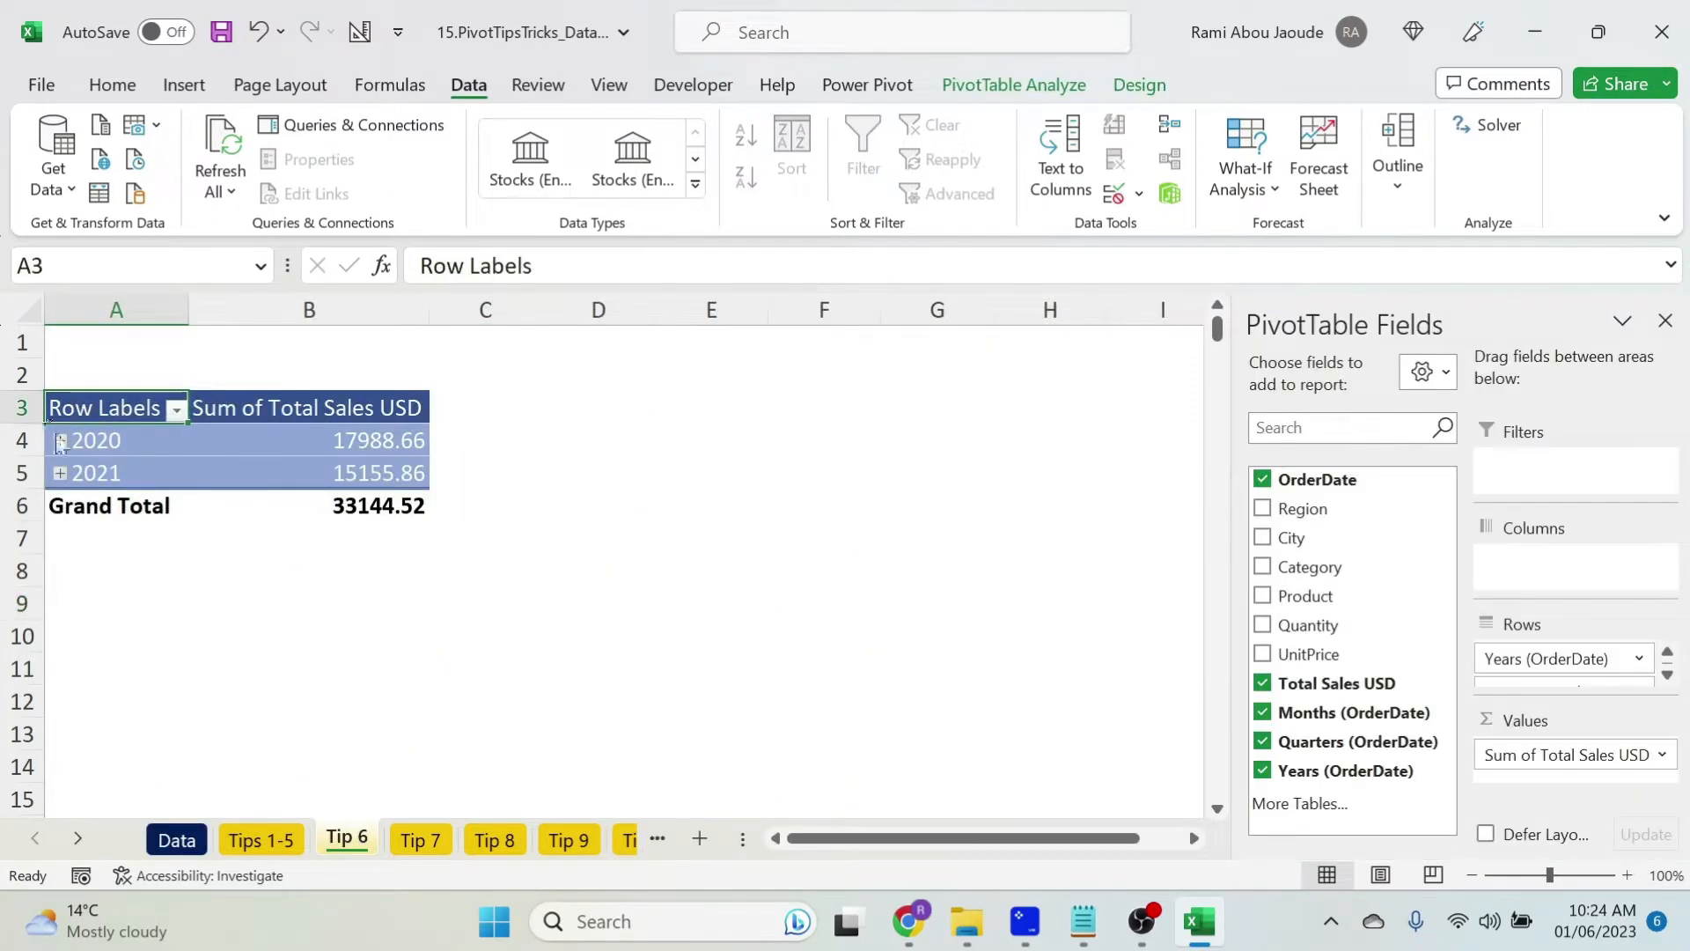
left_click(60, 440)
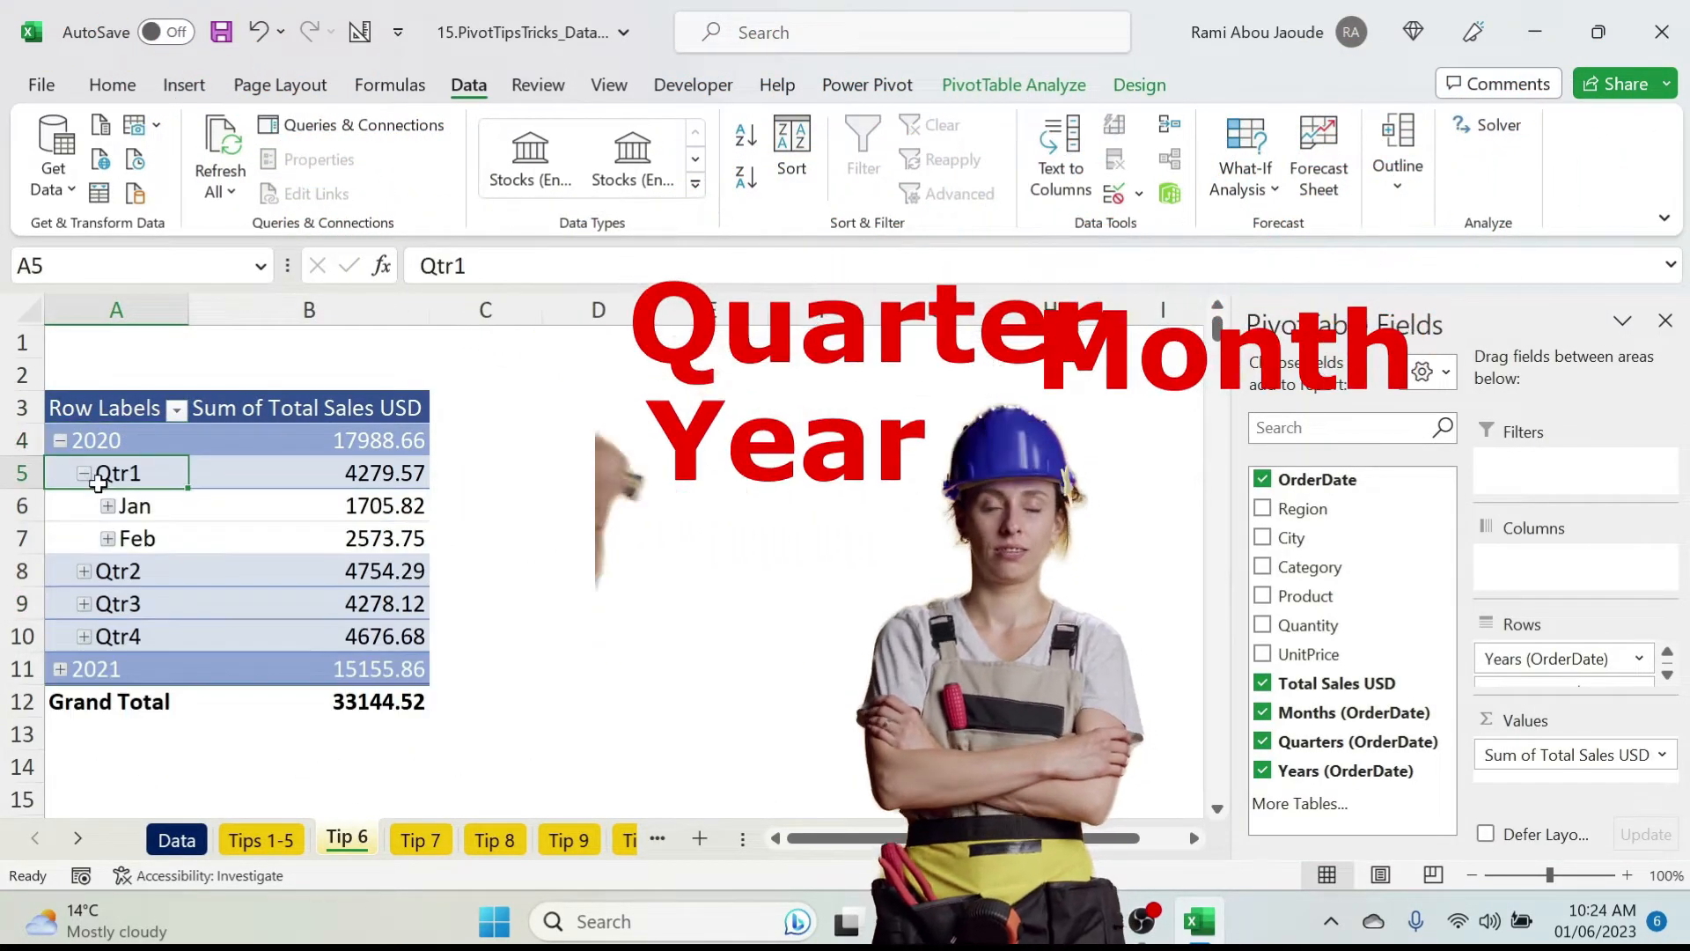
- Regroup the date rows by Months and Years, removing Quarters from the grouping
right_click(132, 506)
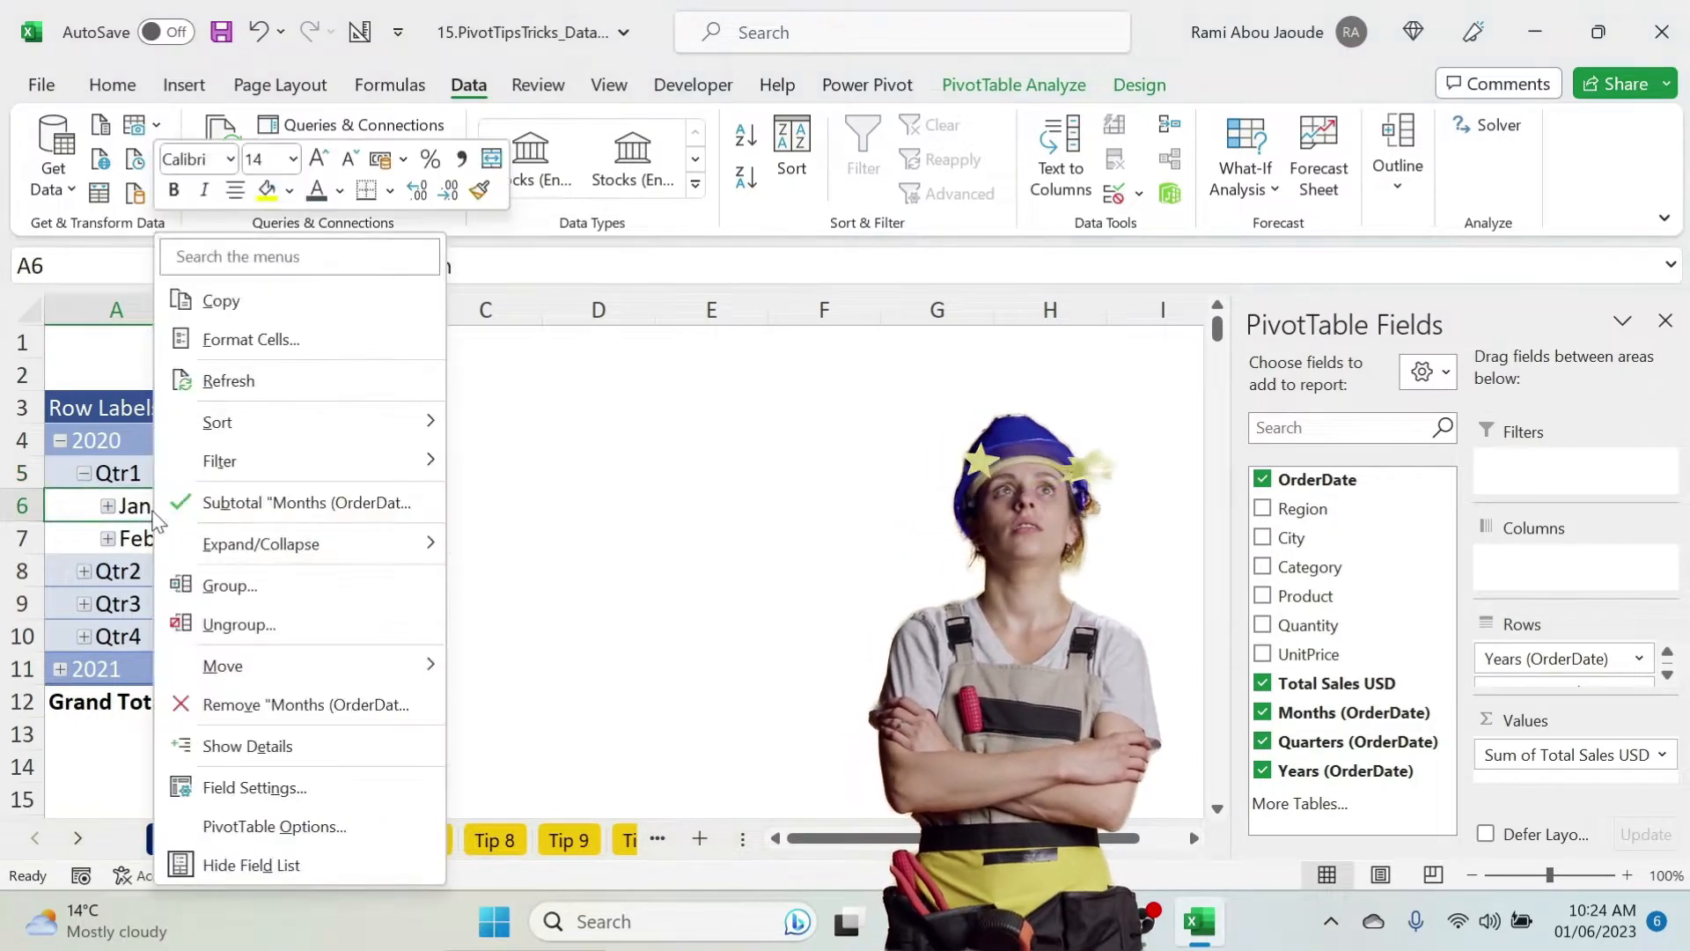
left_click(229, 585)
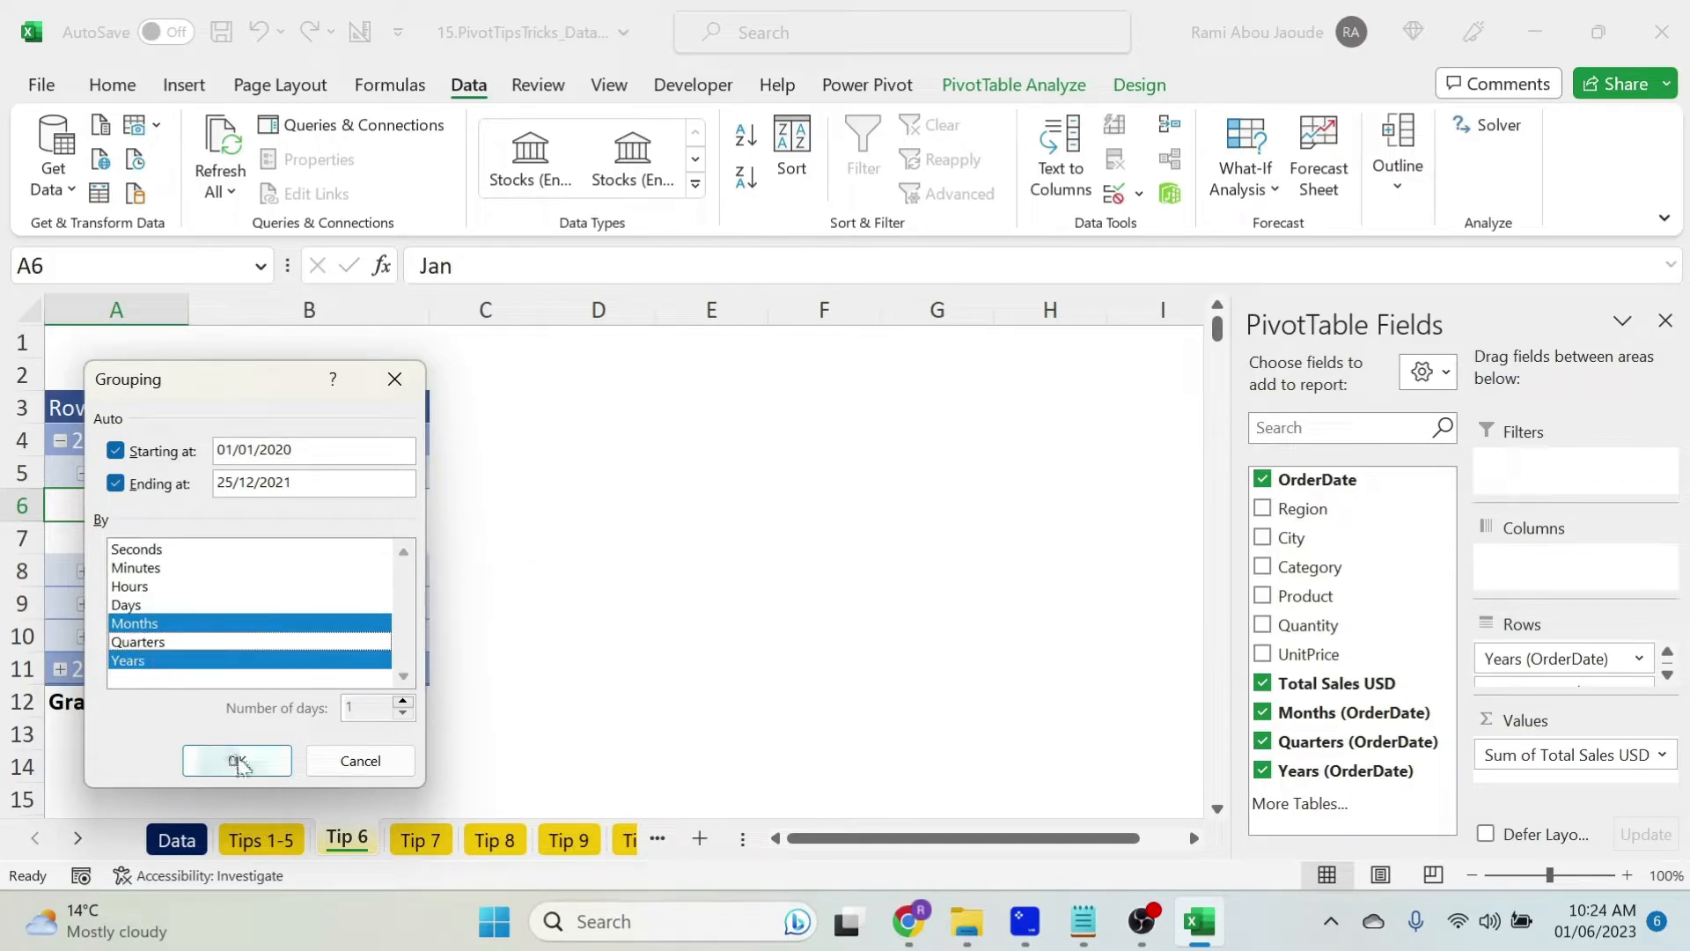
left_click(236, 761)
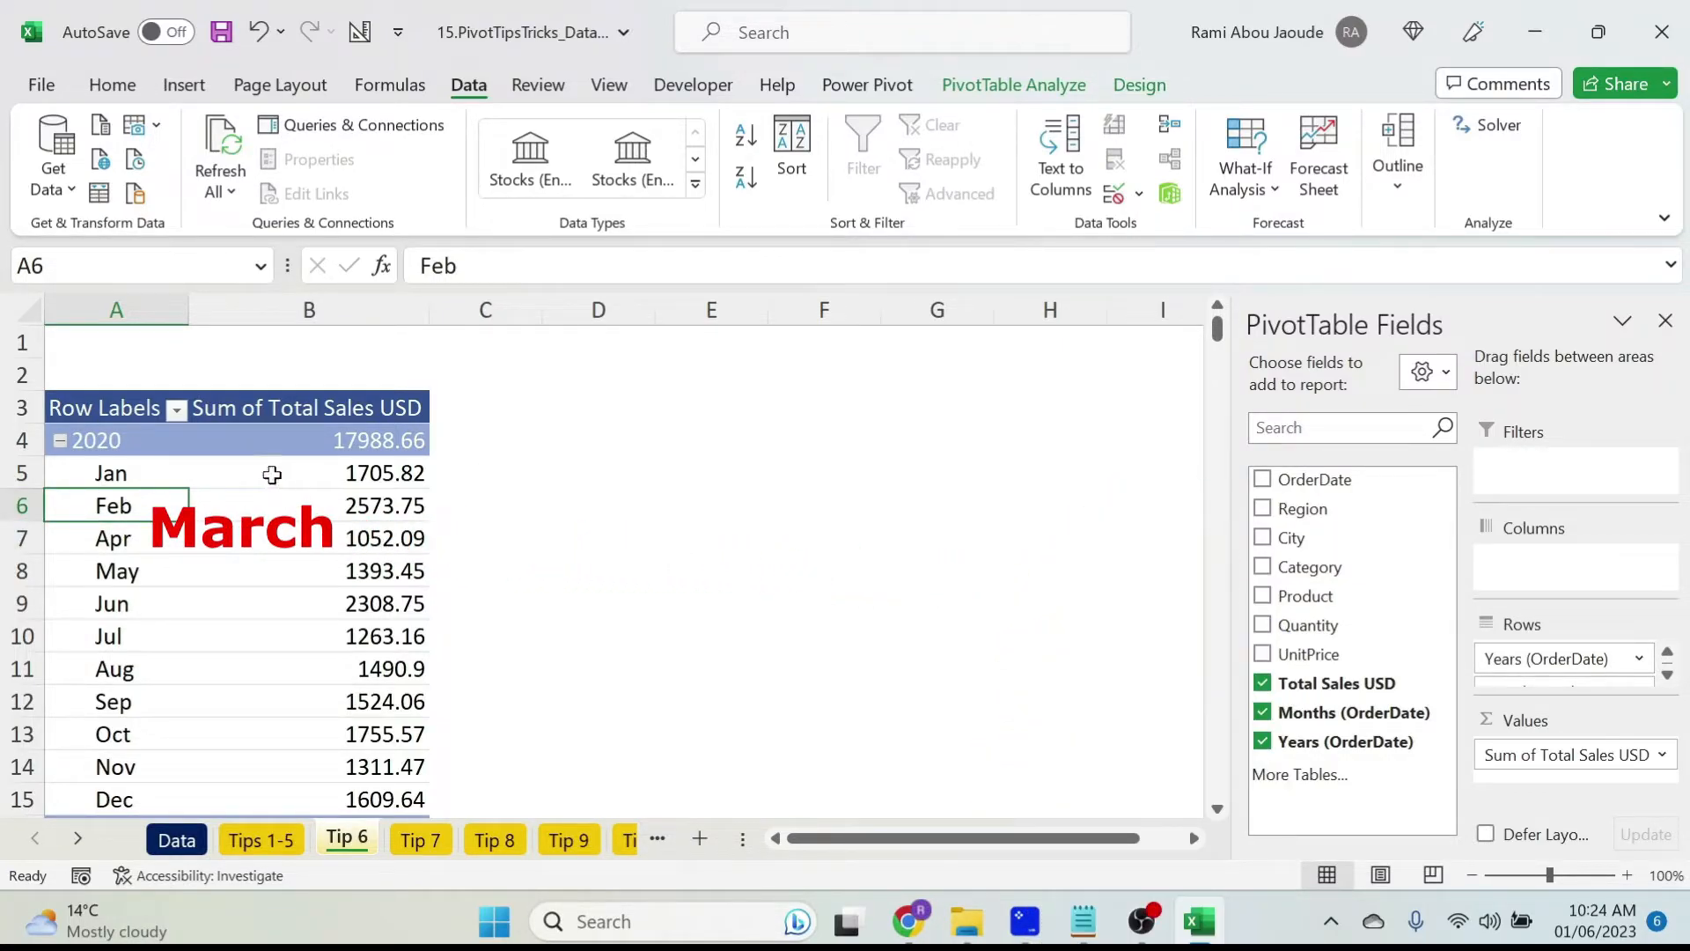
mouse_move(656, 598)
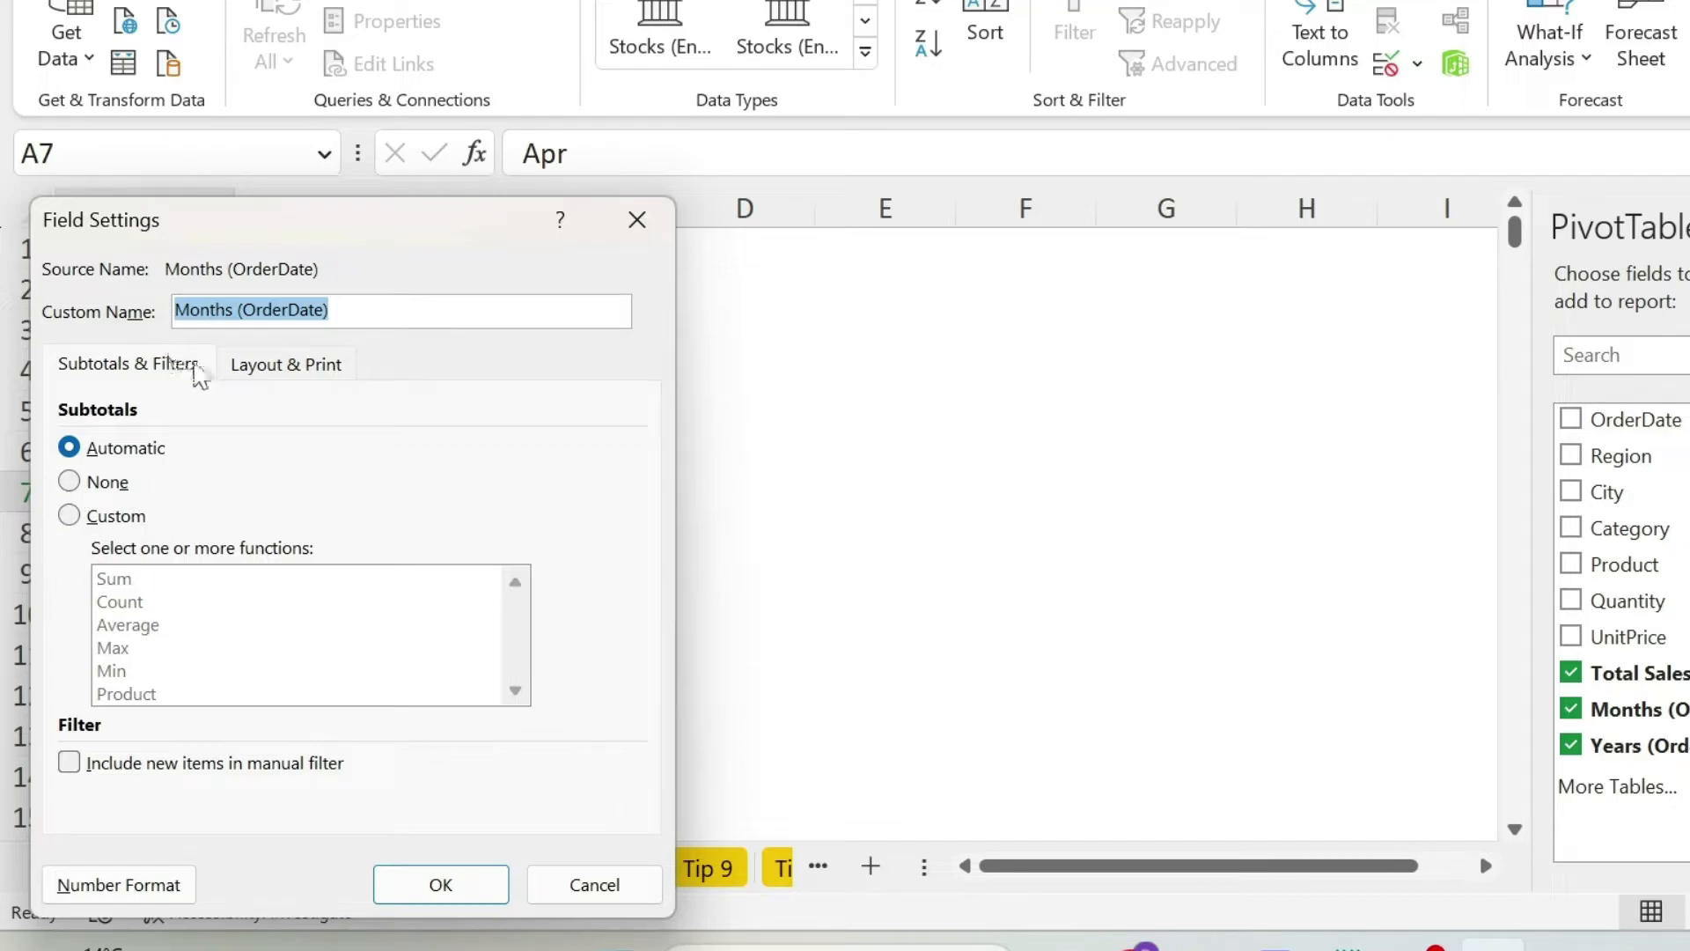
- Enable 'Show items with no data' on the month field so March lists under 2020
left_click(285, 363)
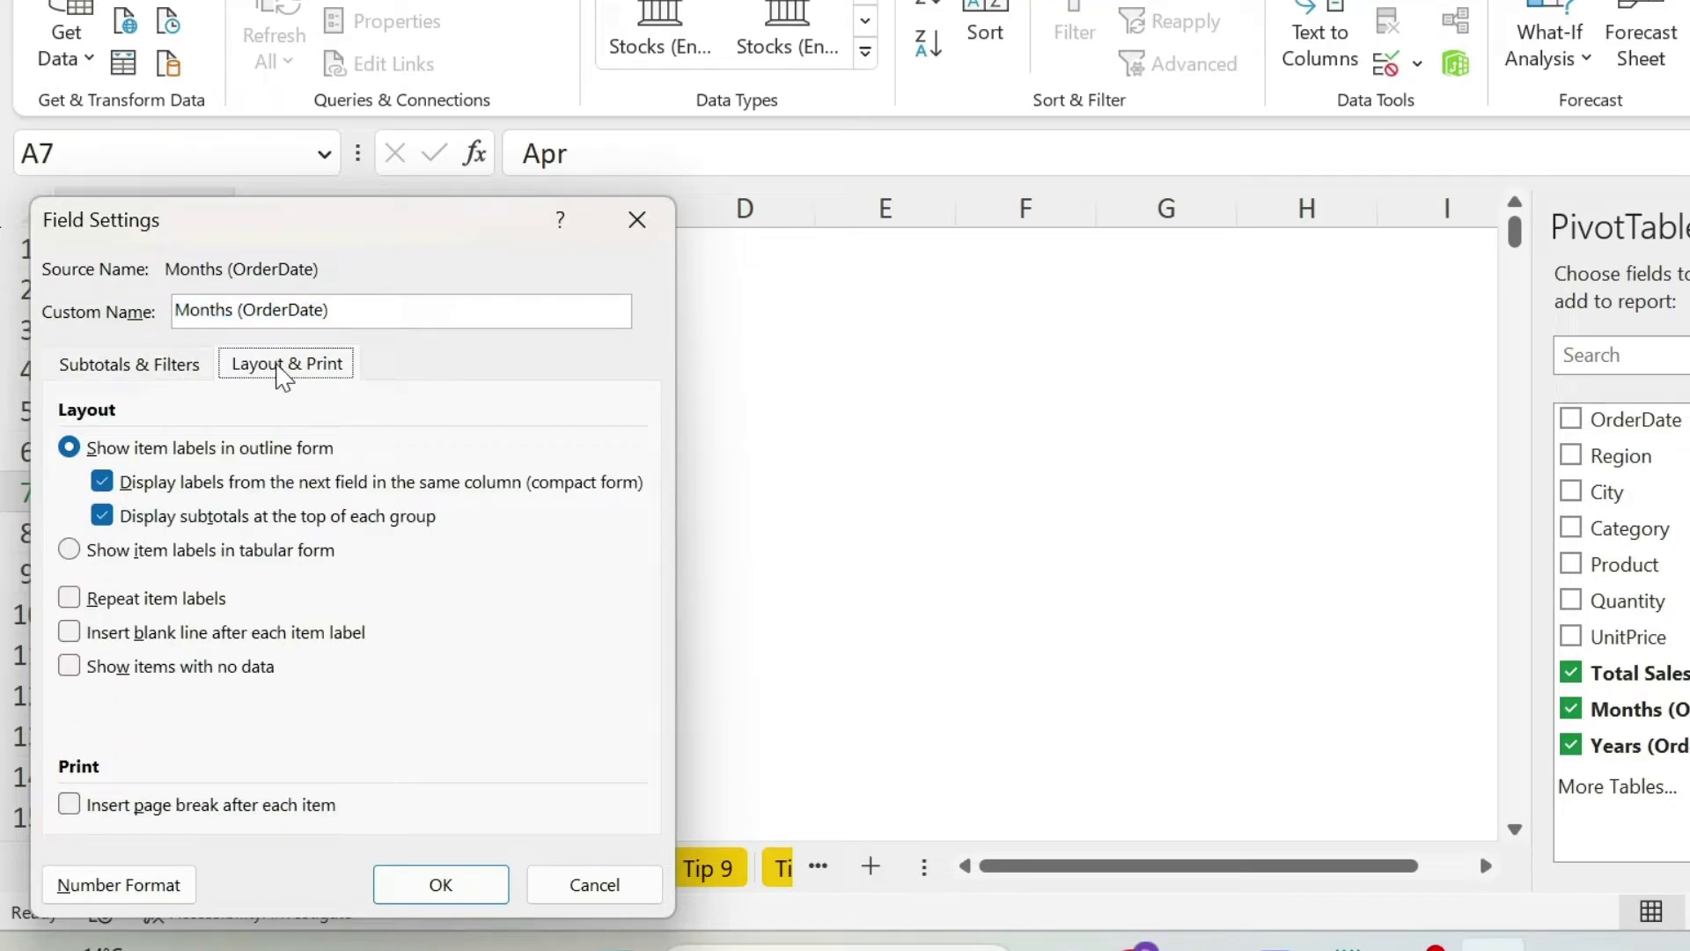
left_click(69, 665)
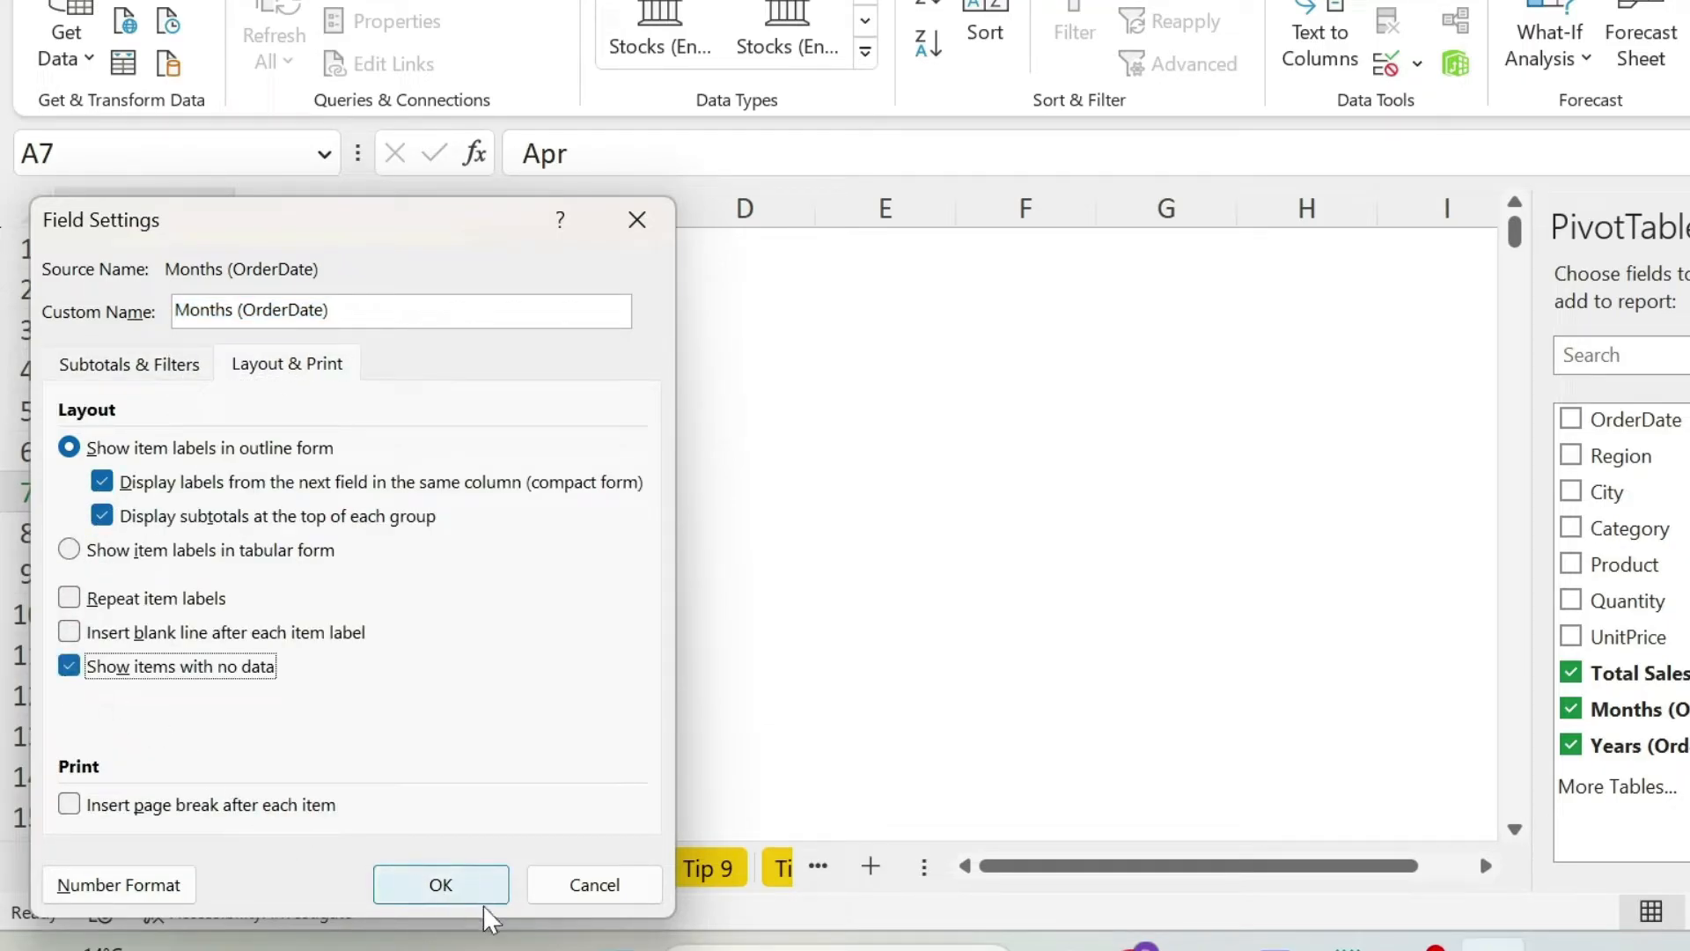
left_click(441, 884)
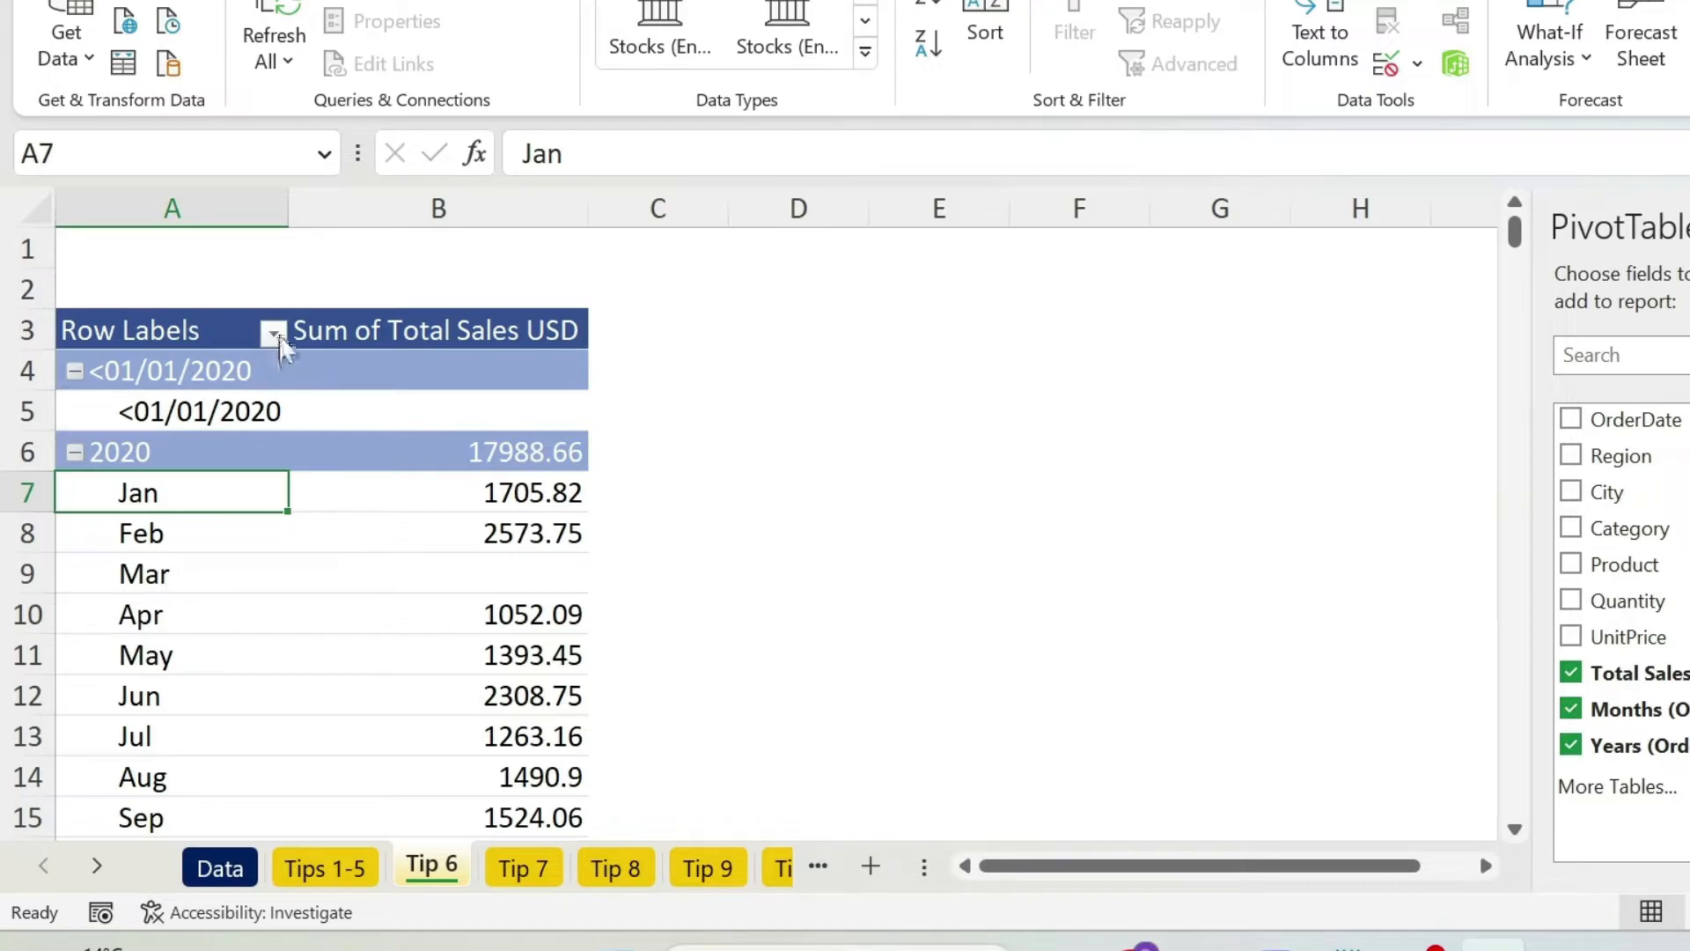
- Filter the <01/01/2020> placeholder group out of the Row Labels
left_click(273, 331)
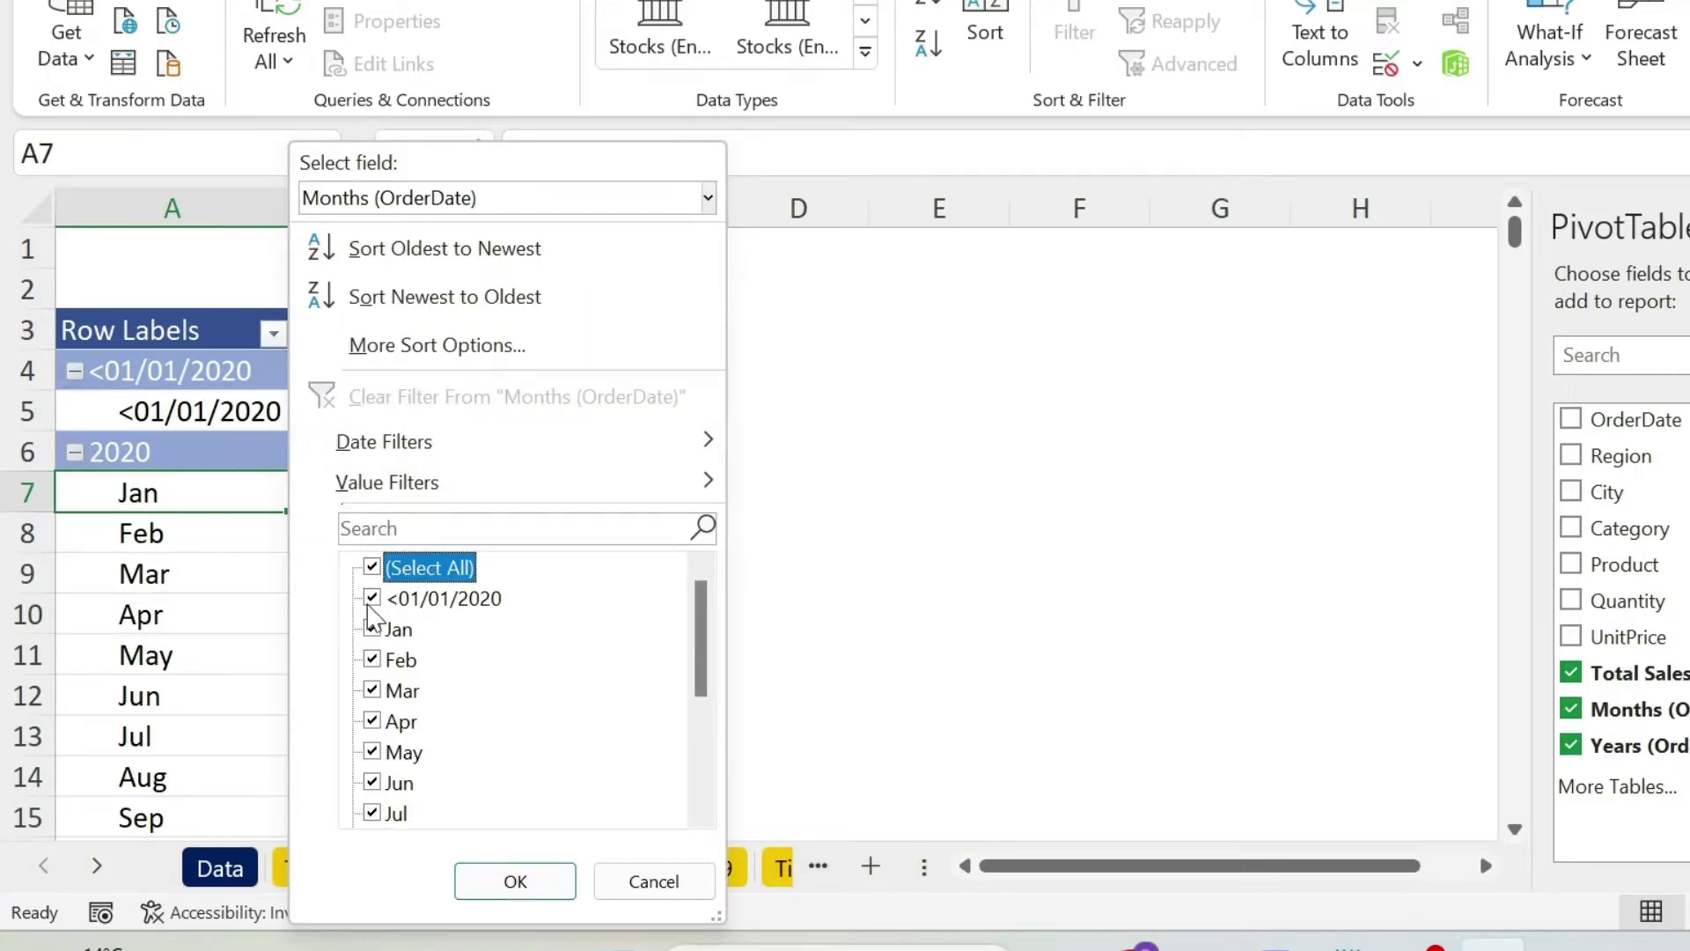
scroll("down", 3)
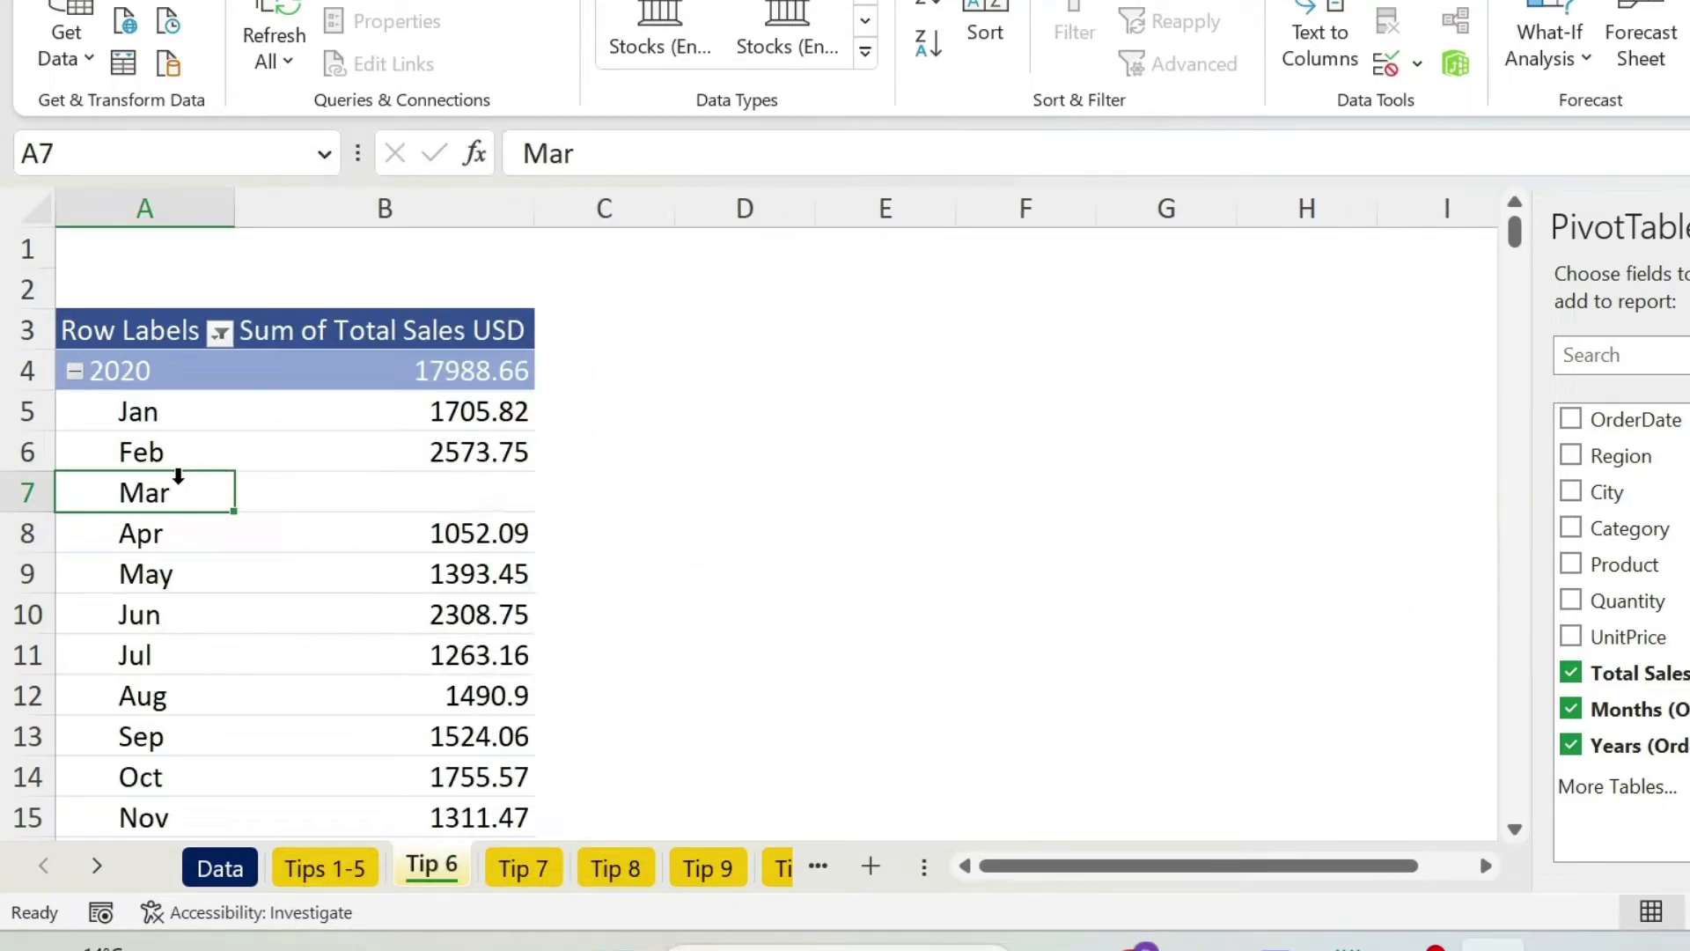
right_click(143, 492)
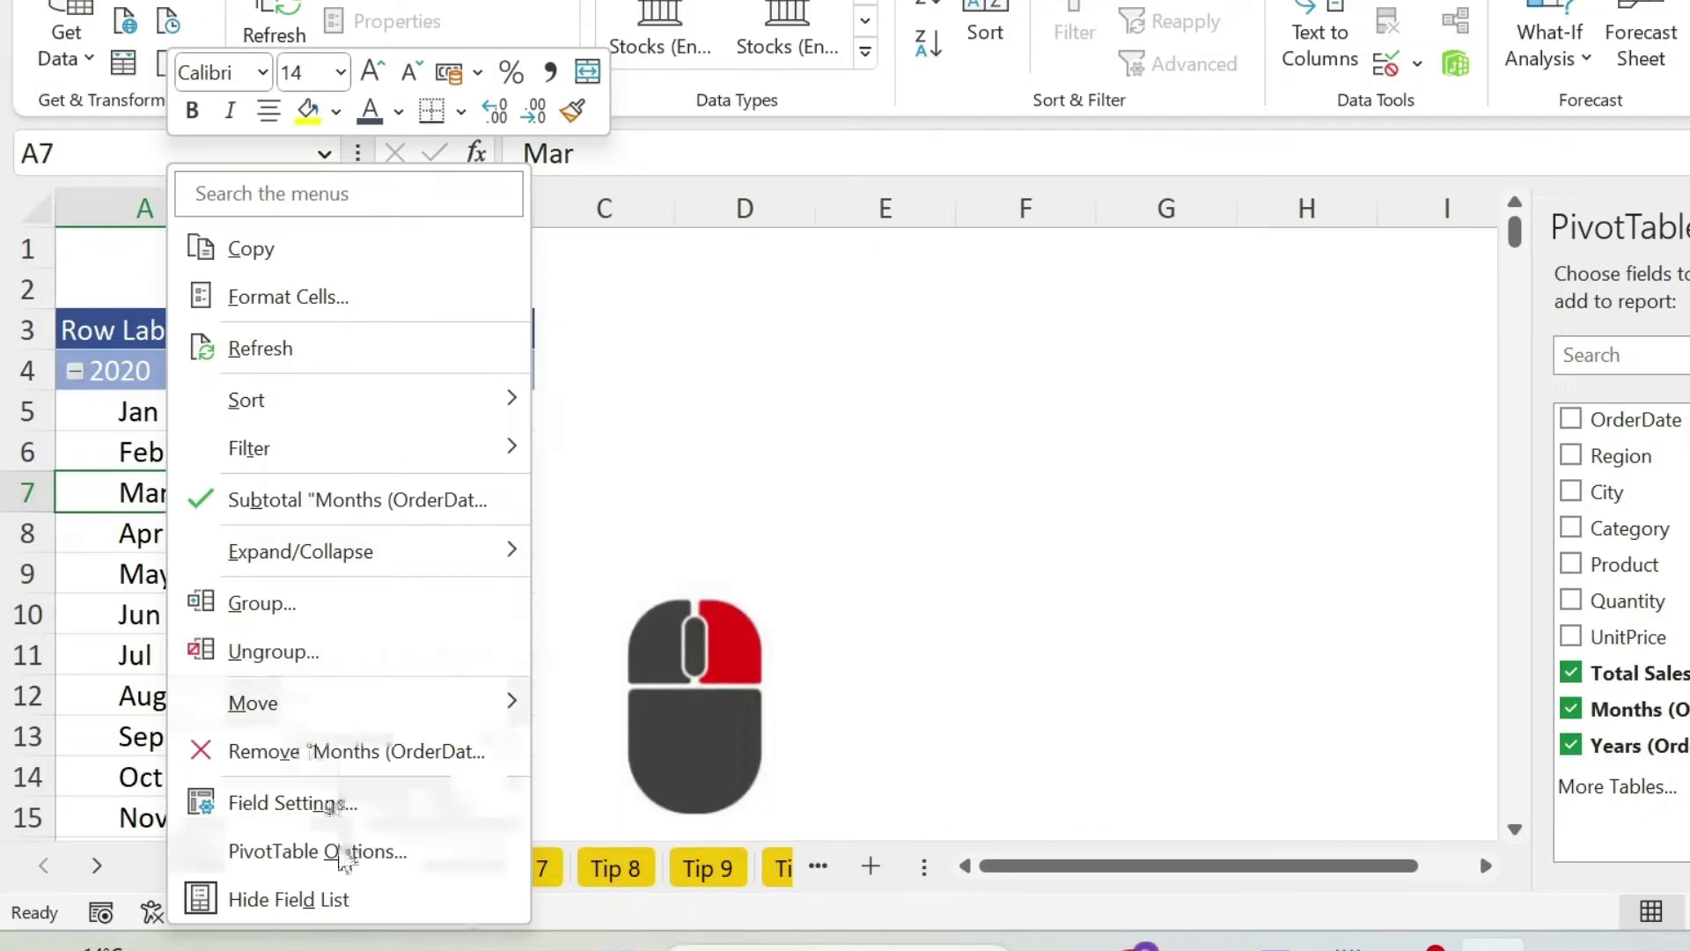
- Set PivotTable Options to display 0 in empty cells such as March's sales
left_click(317, 850)
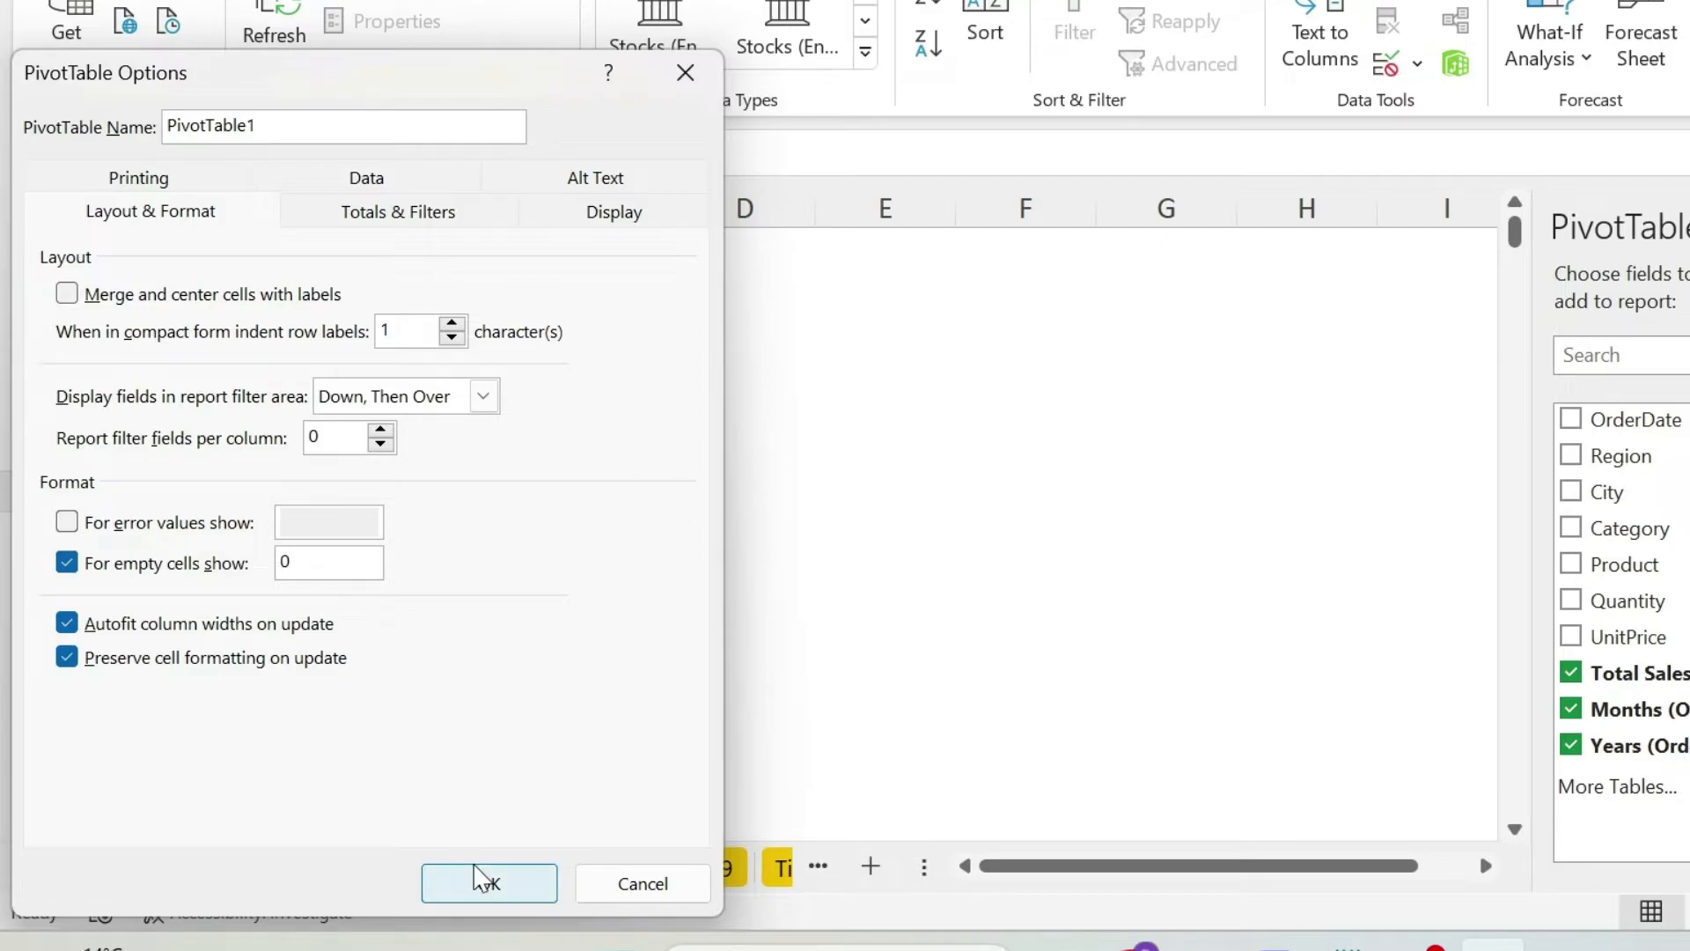
left_click(487, 882)
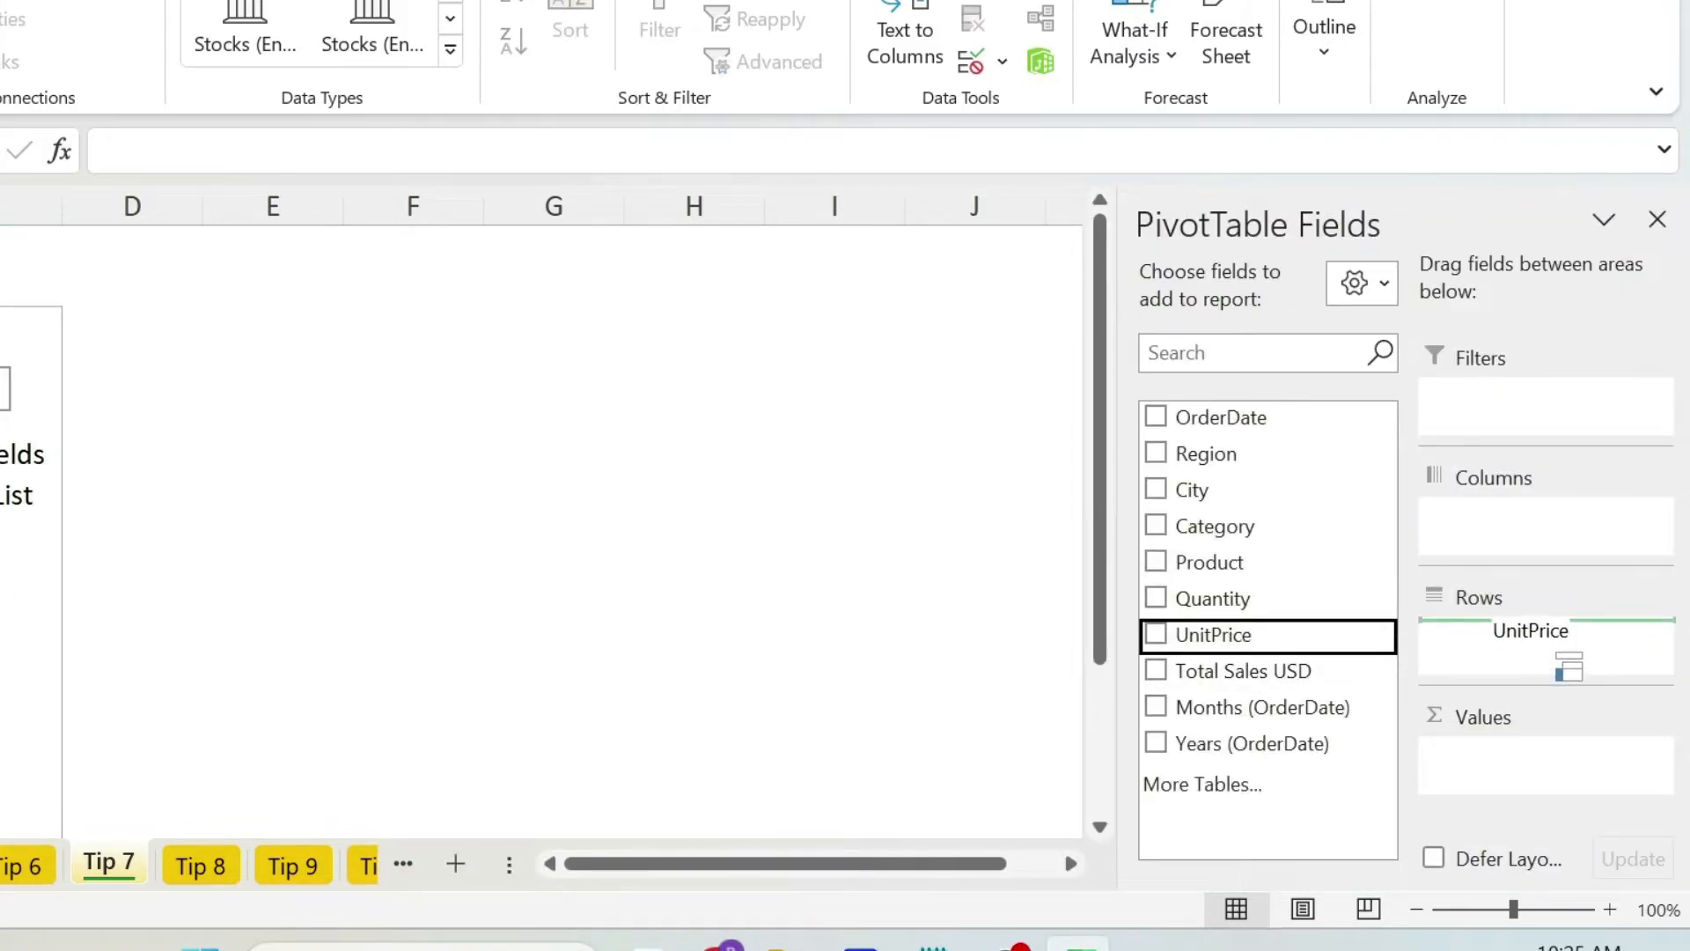
- Place UnitPrice in Rows and add Count of Product to the Tip 7 pivot
left_click(1155, 634)
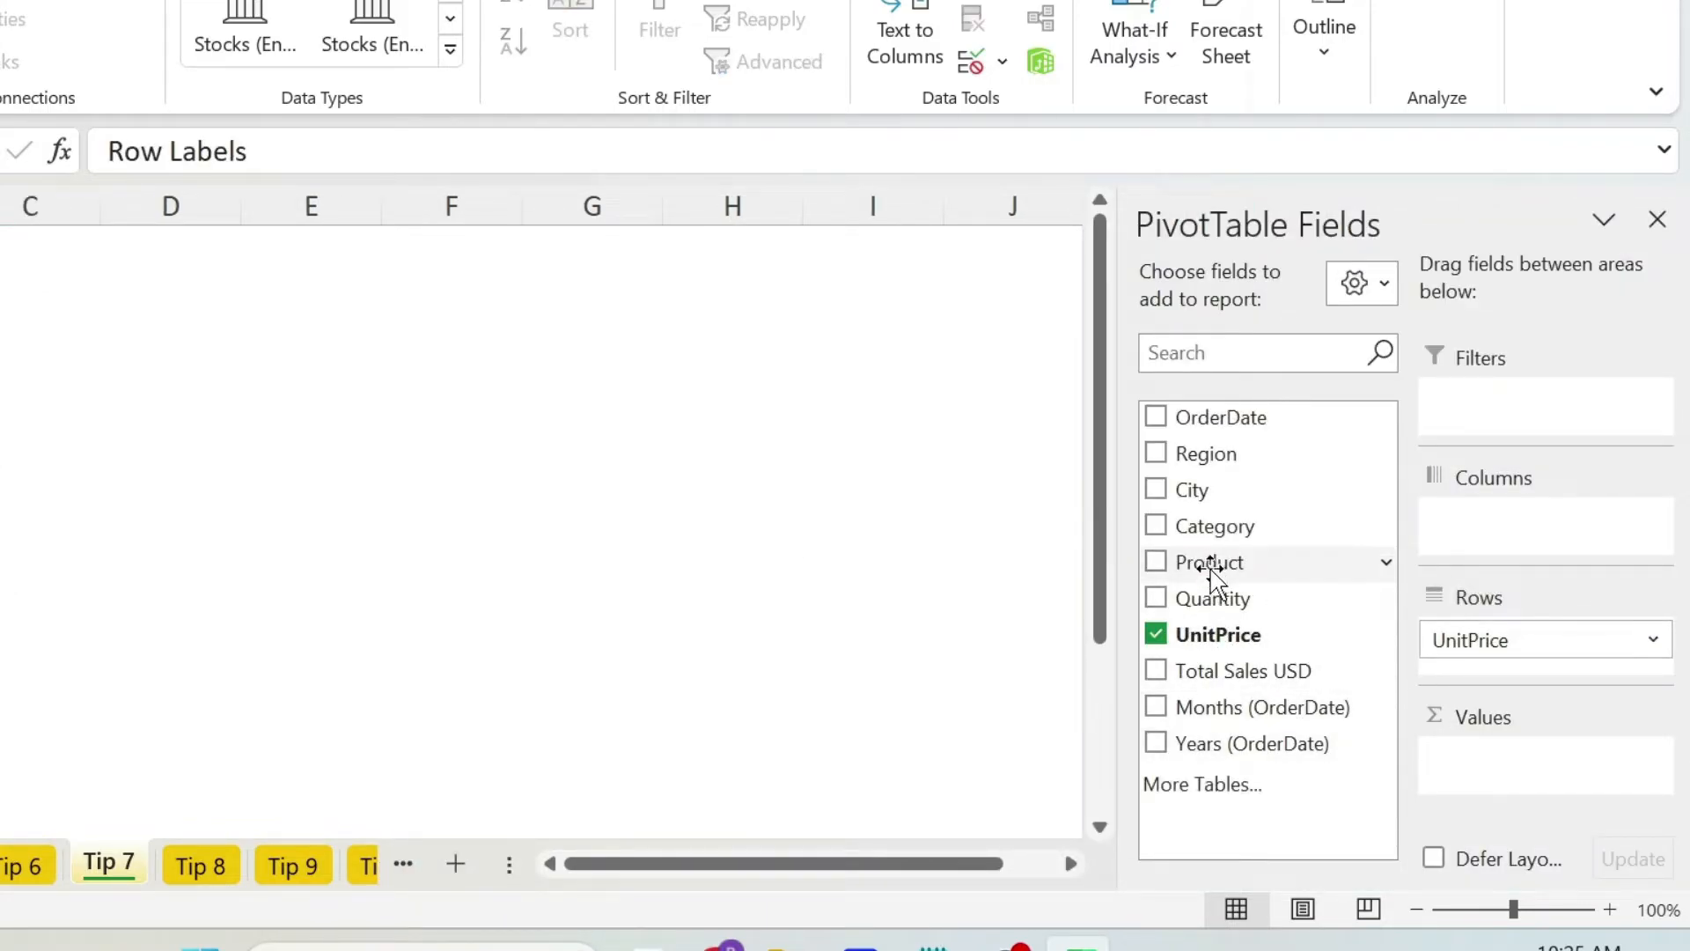
left_click(1155, 562)
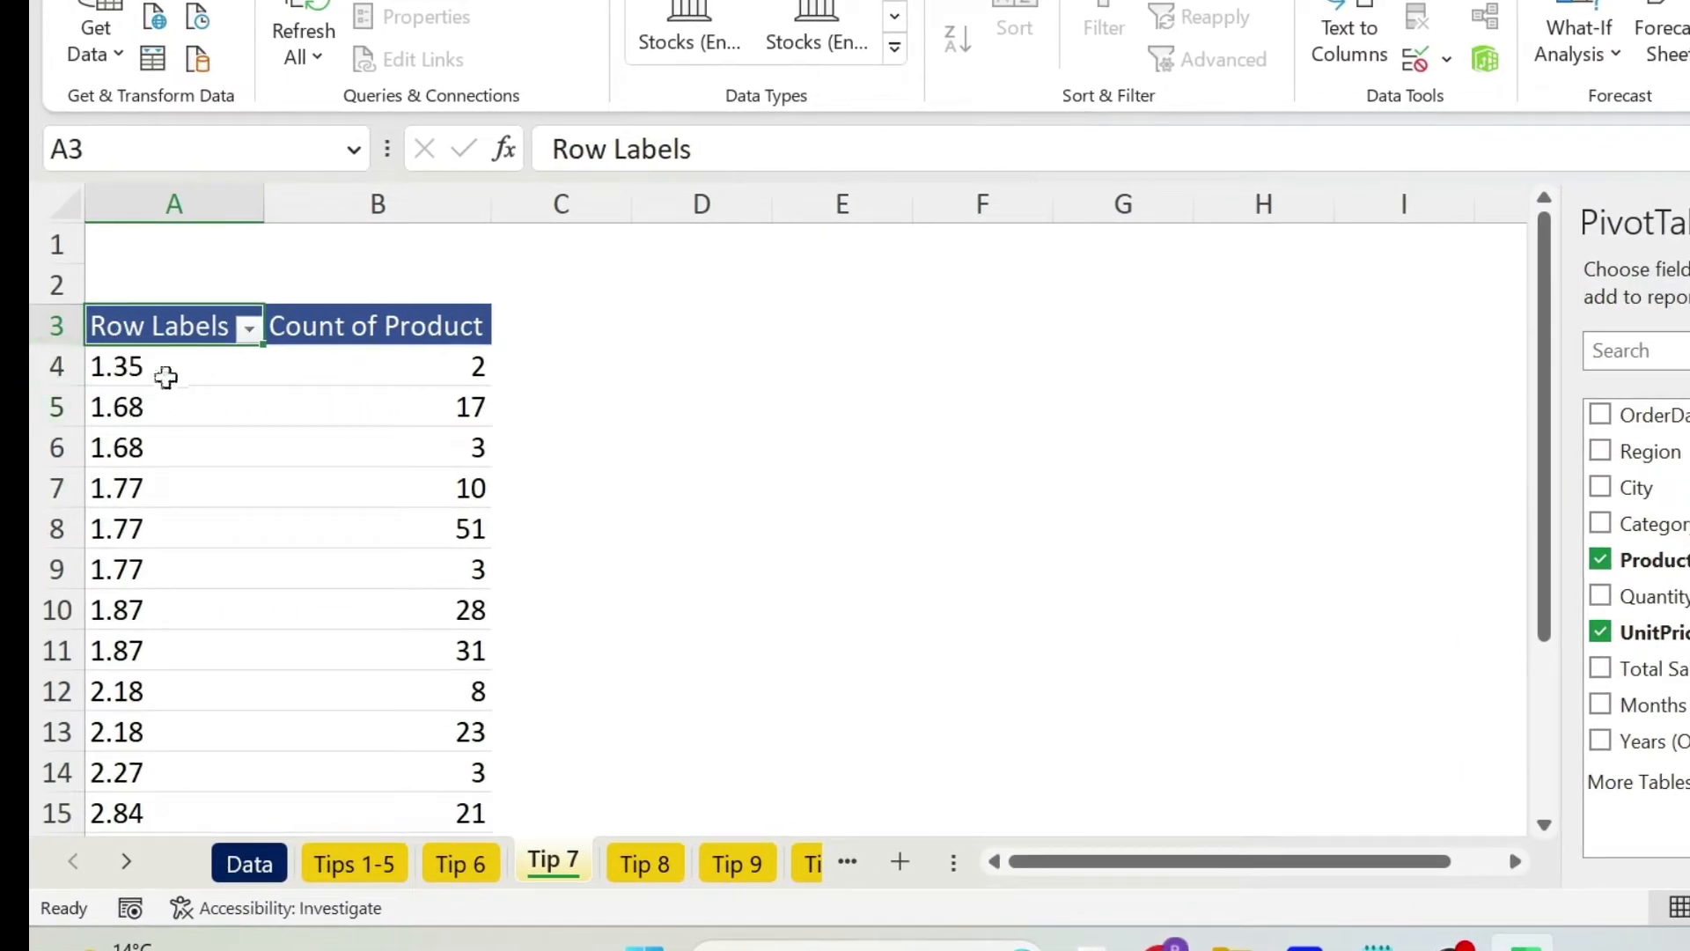
scroll("down", 3)
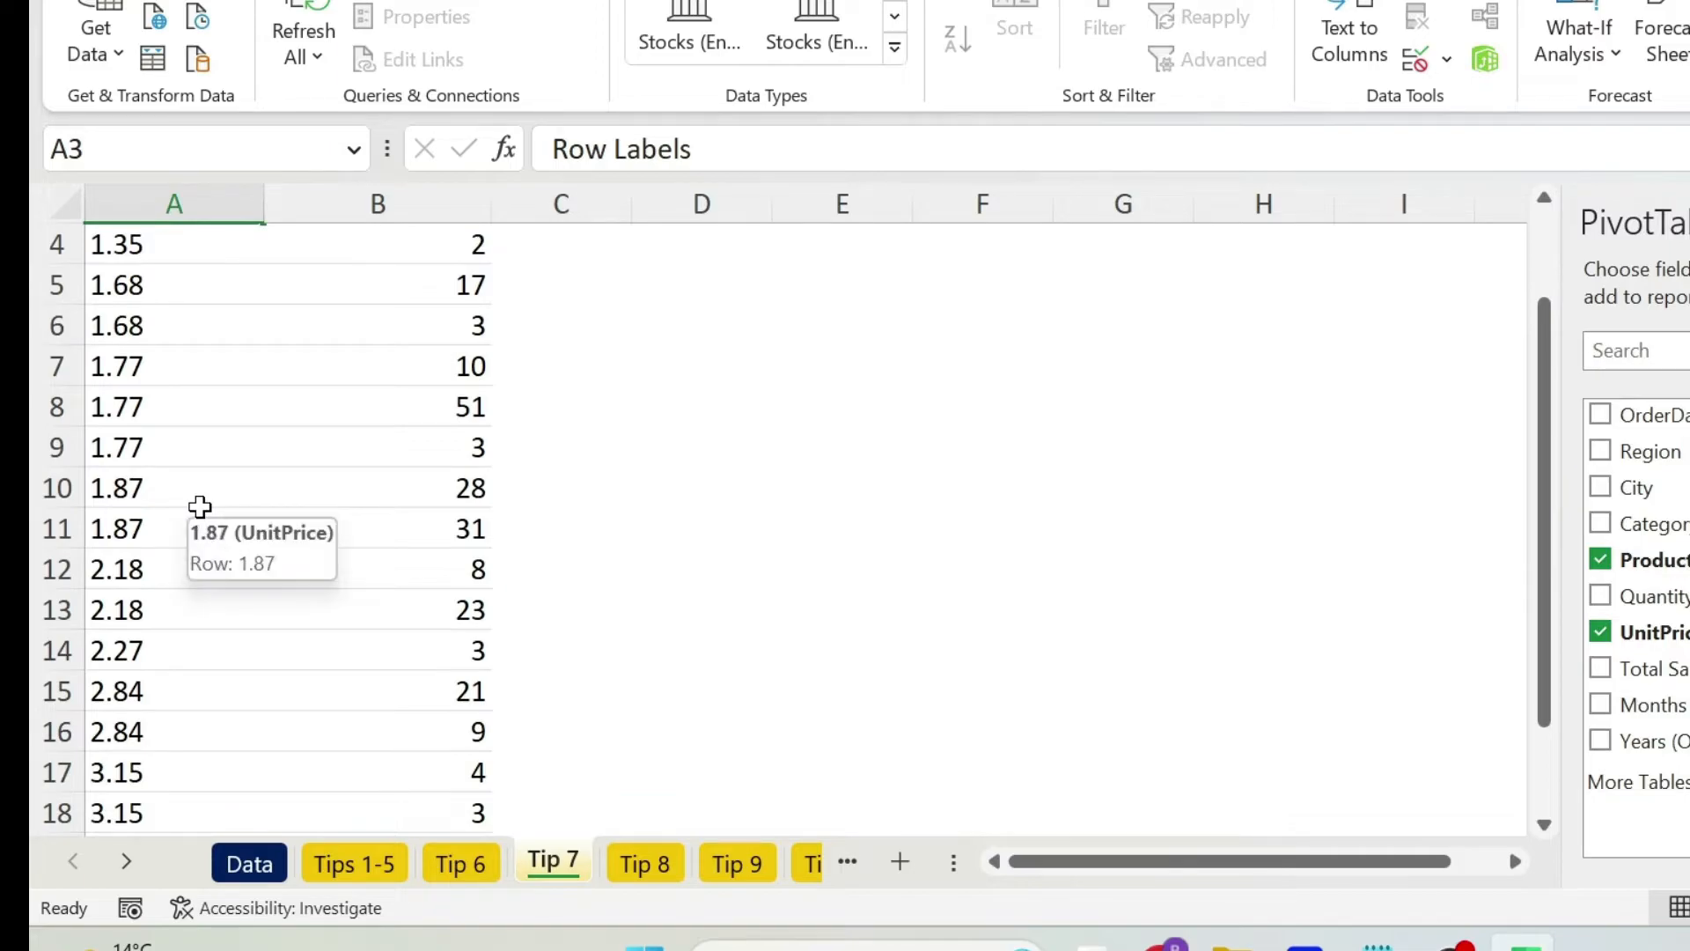
mouse_move(227, 306)
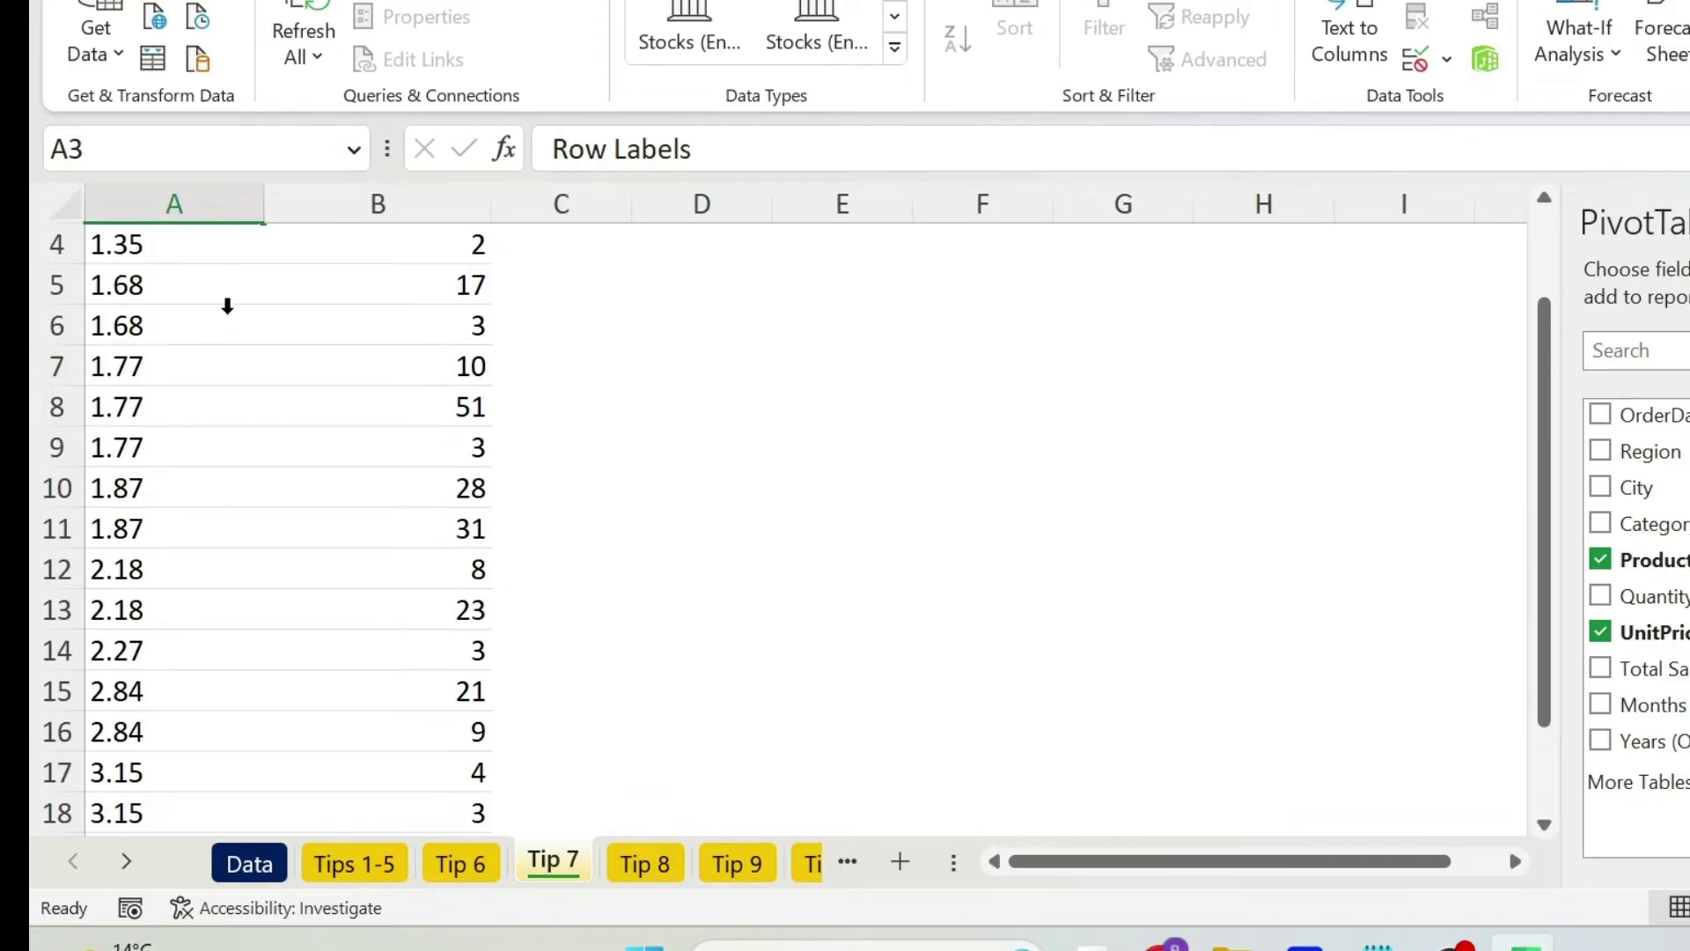
mouse_move(271, 468)
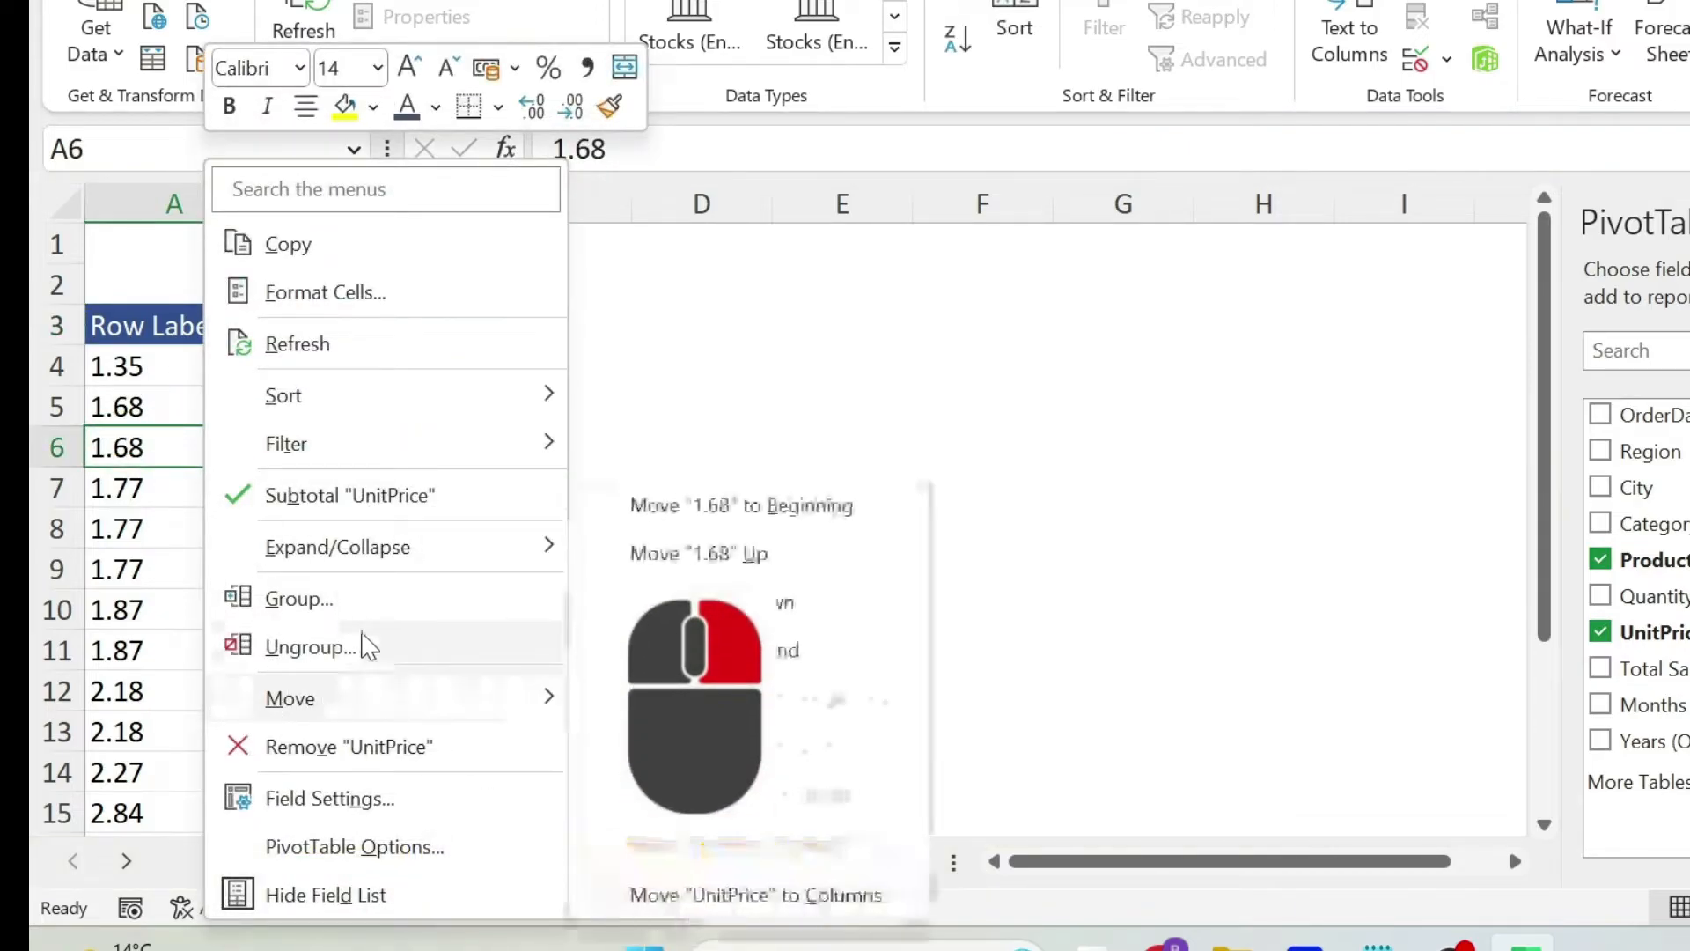
- Group the UnitPrice row labels into 0.2-wide bands from 1.35 to 3.55
left_click(299, 598)
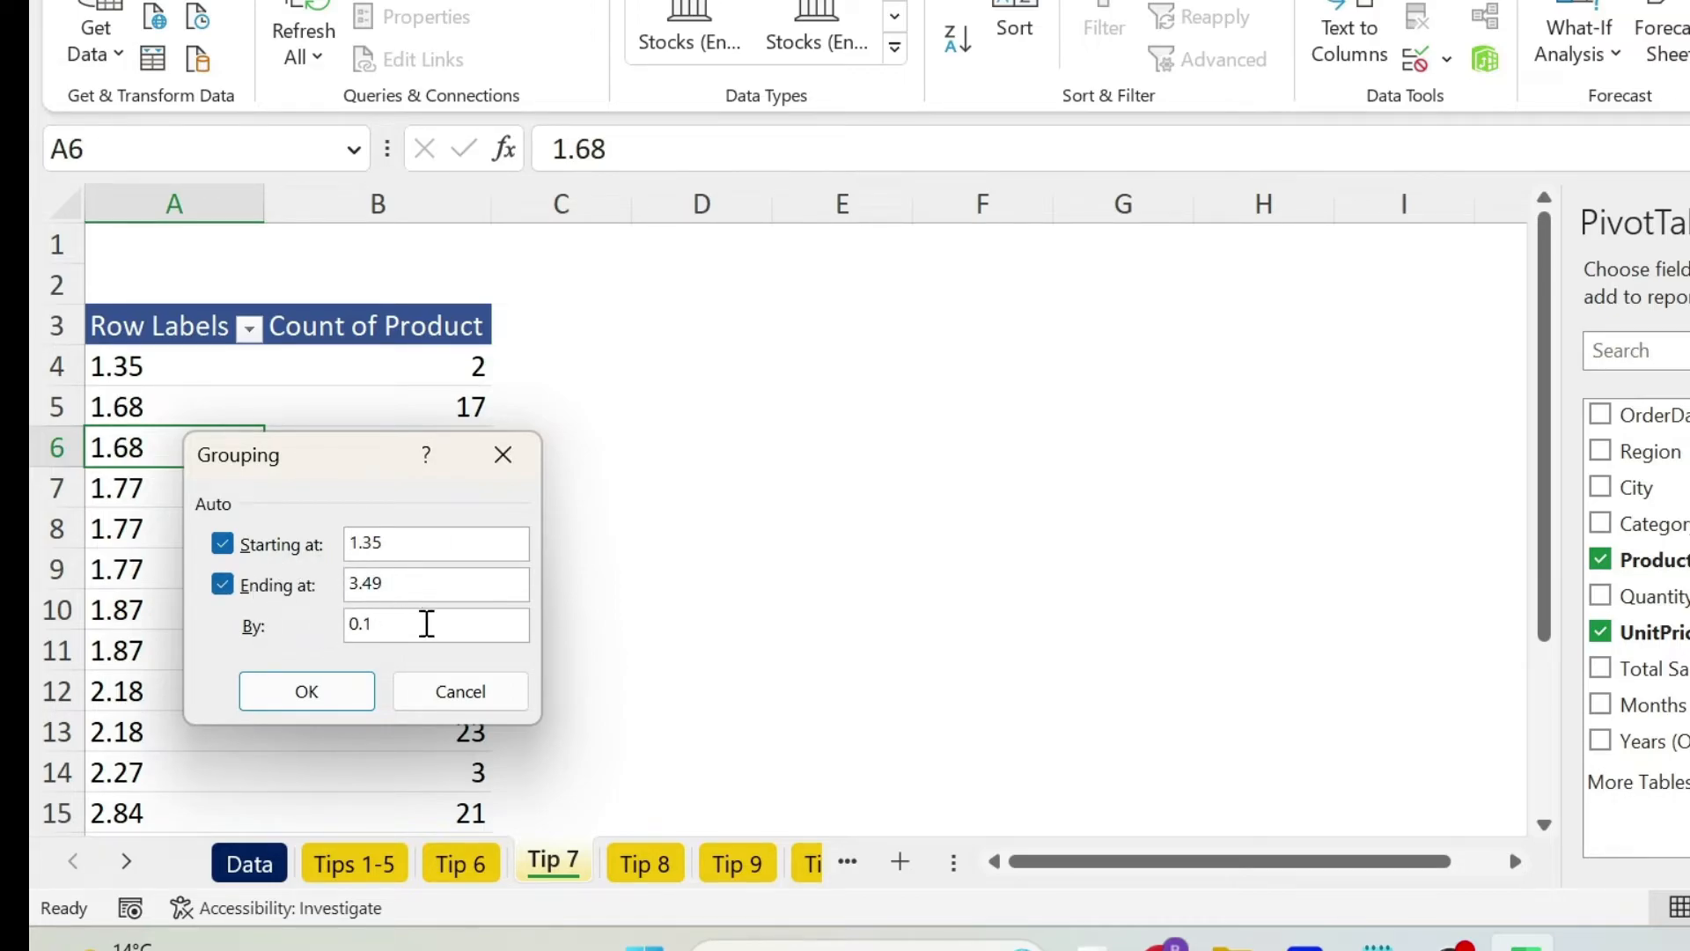
type("0.2")
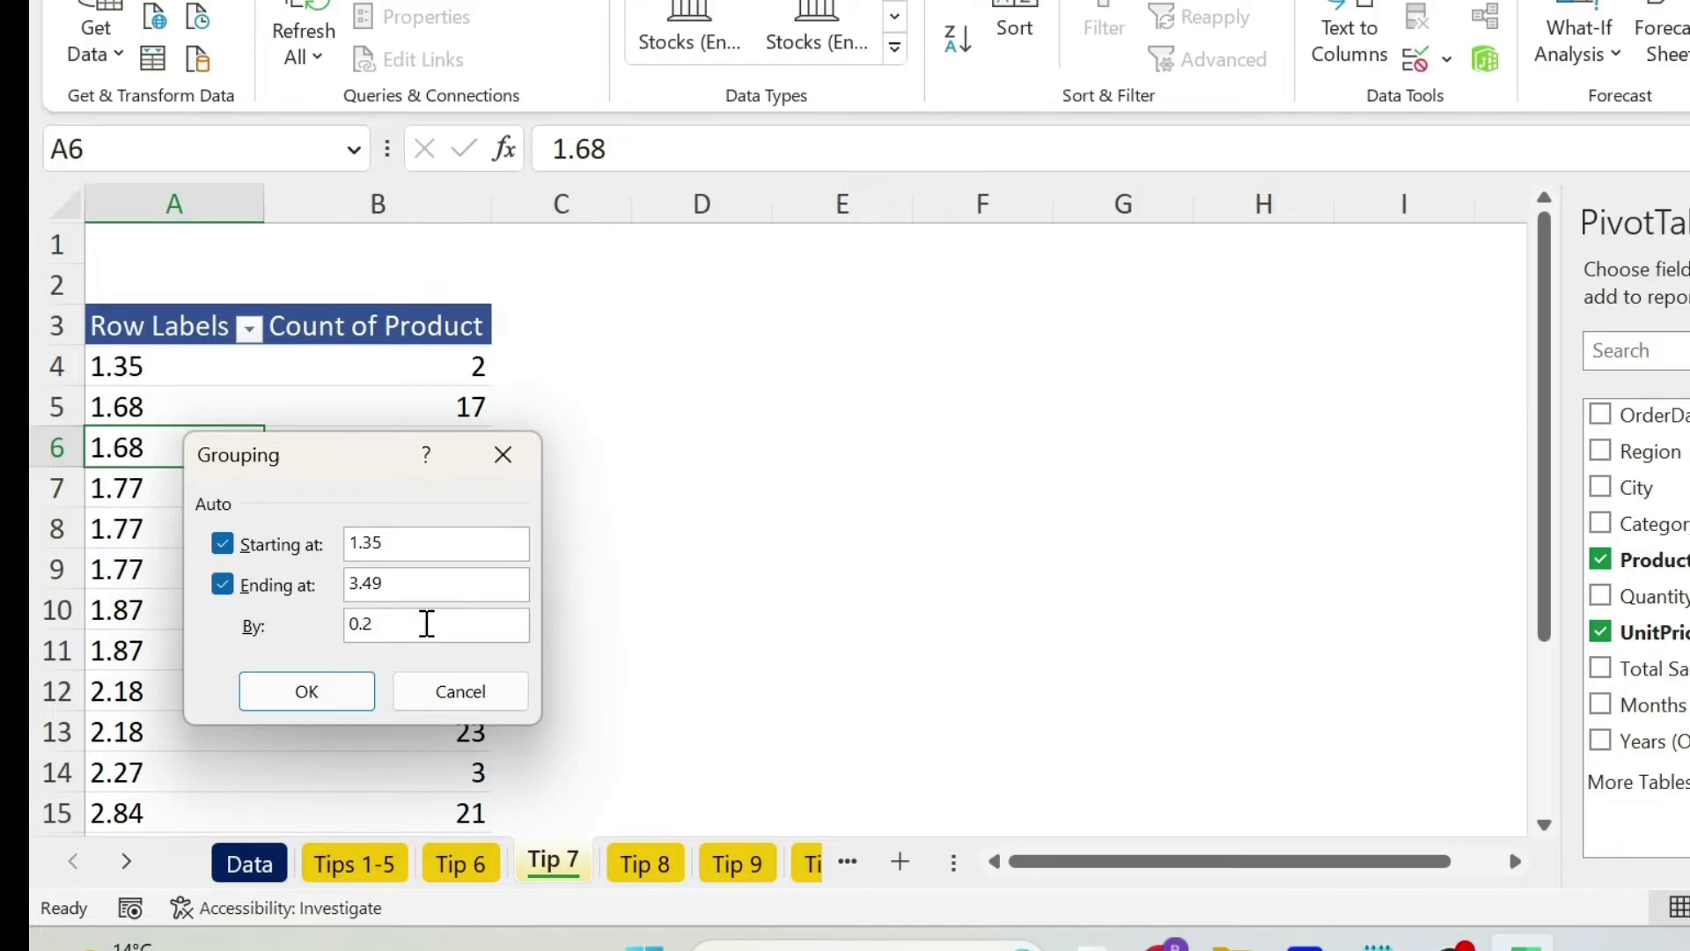
left_click(306, 690)
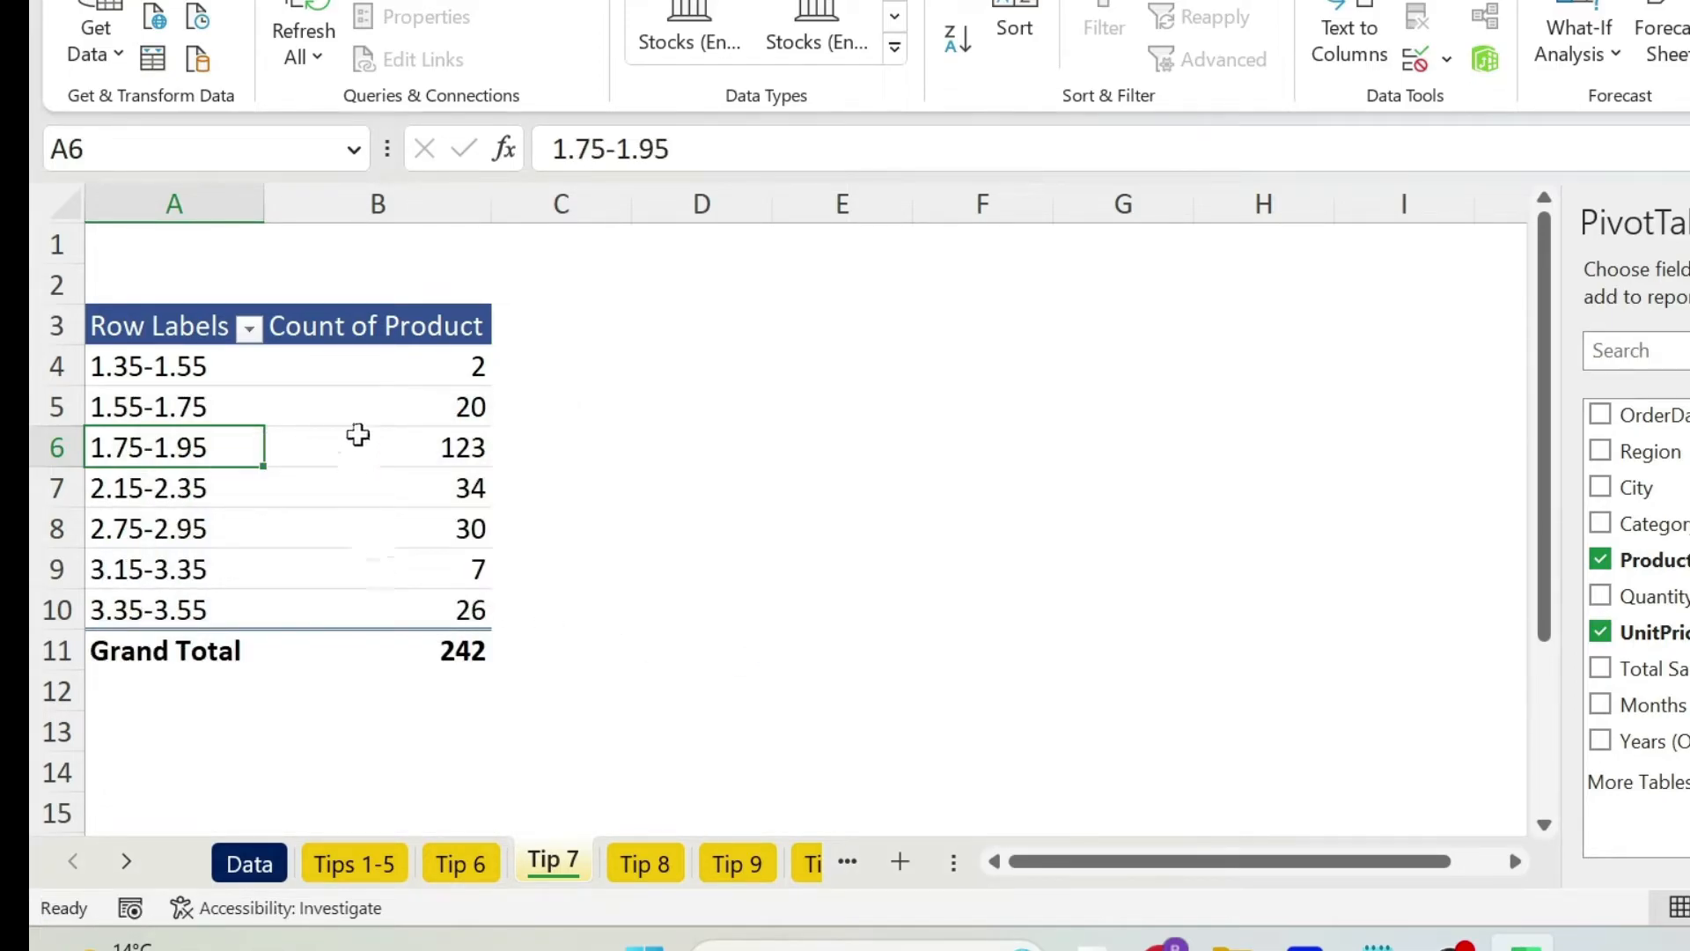
mouse_move(438, 699)
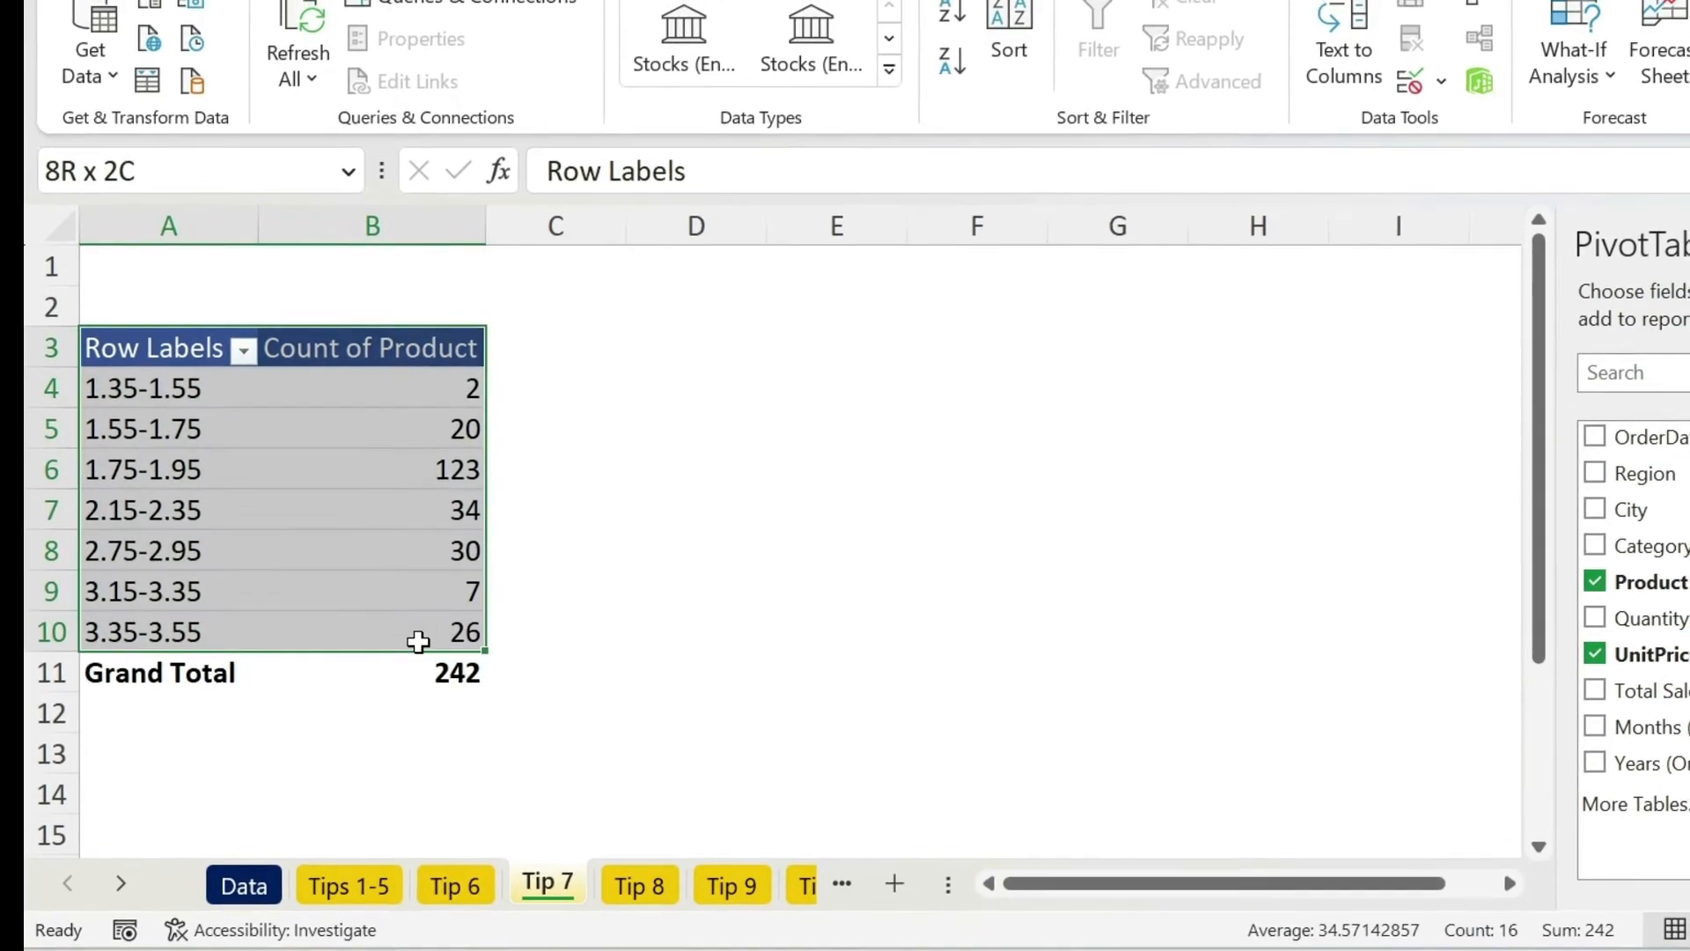
- Insert a column PivotChart of product counts per price band, then move to Tip 8
left_click(229, 42)
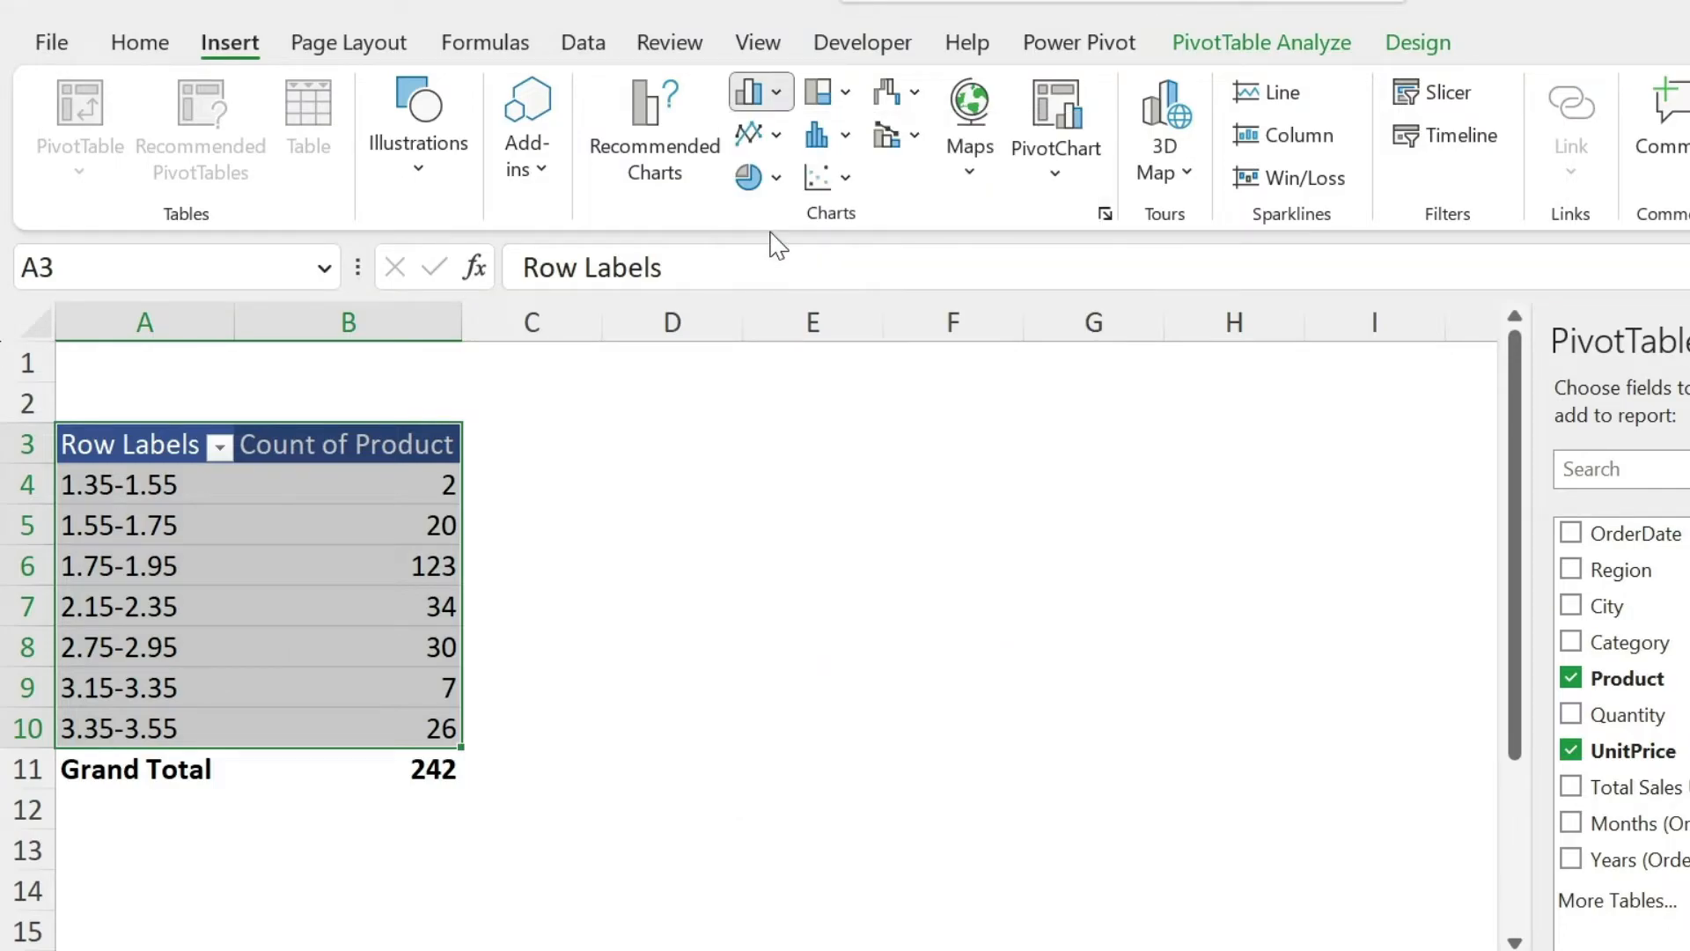
left_click(1055, 123)
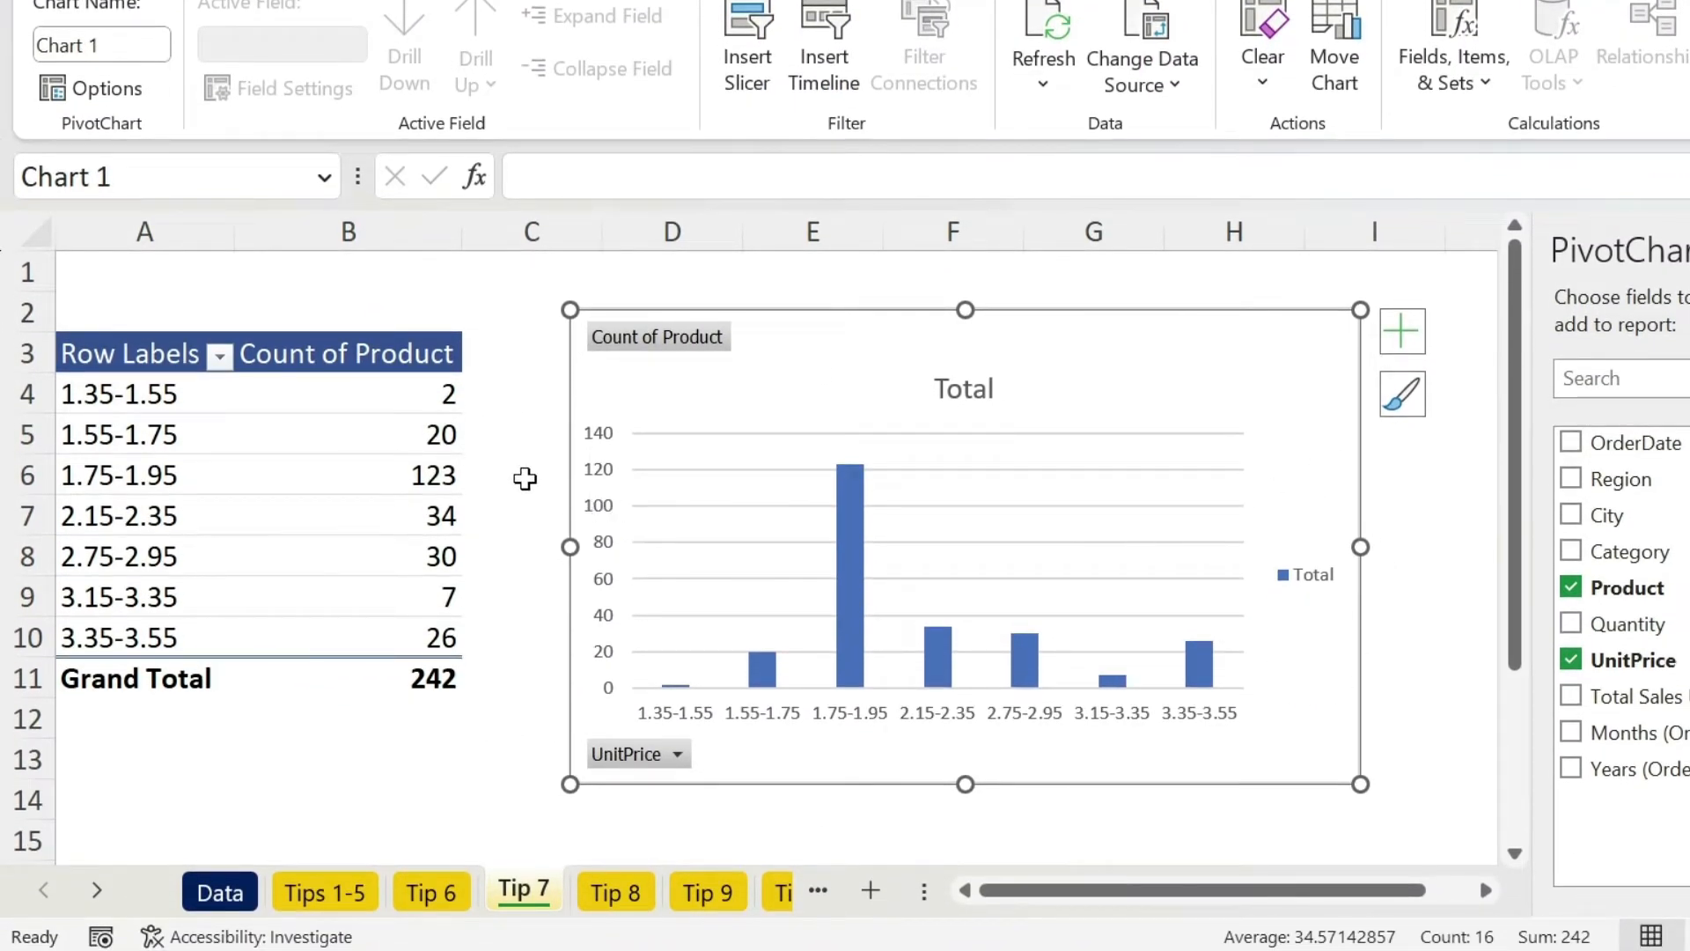
left_click(614, 891)
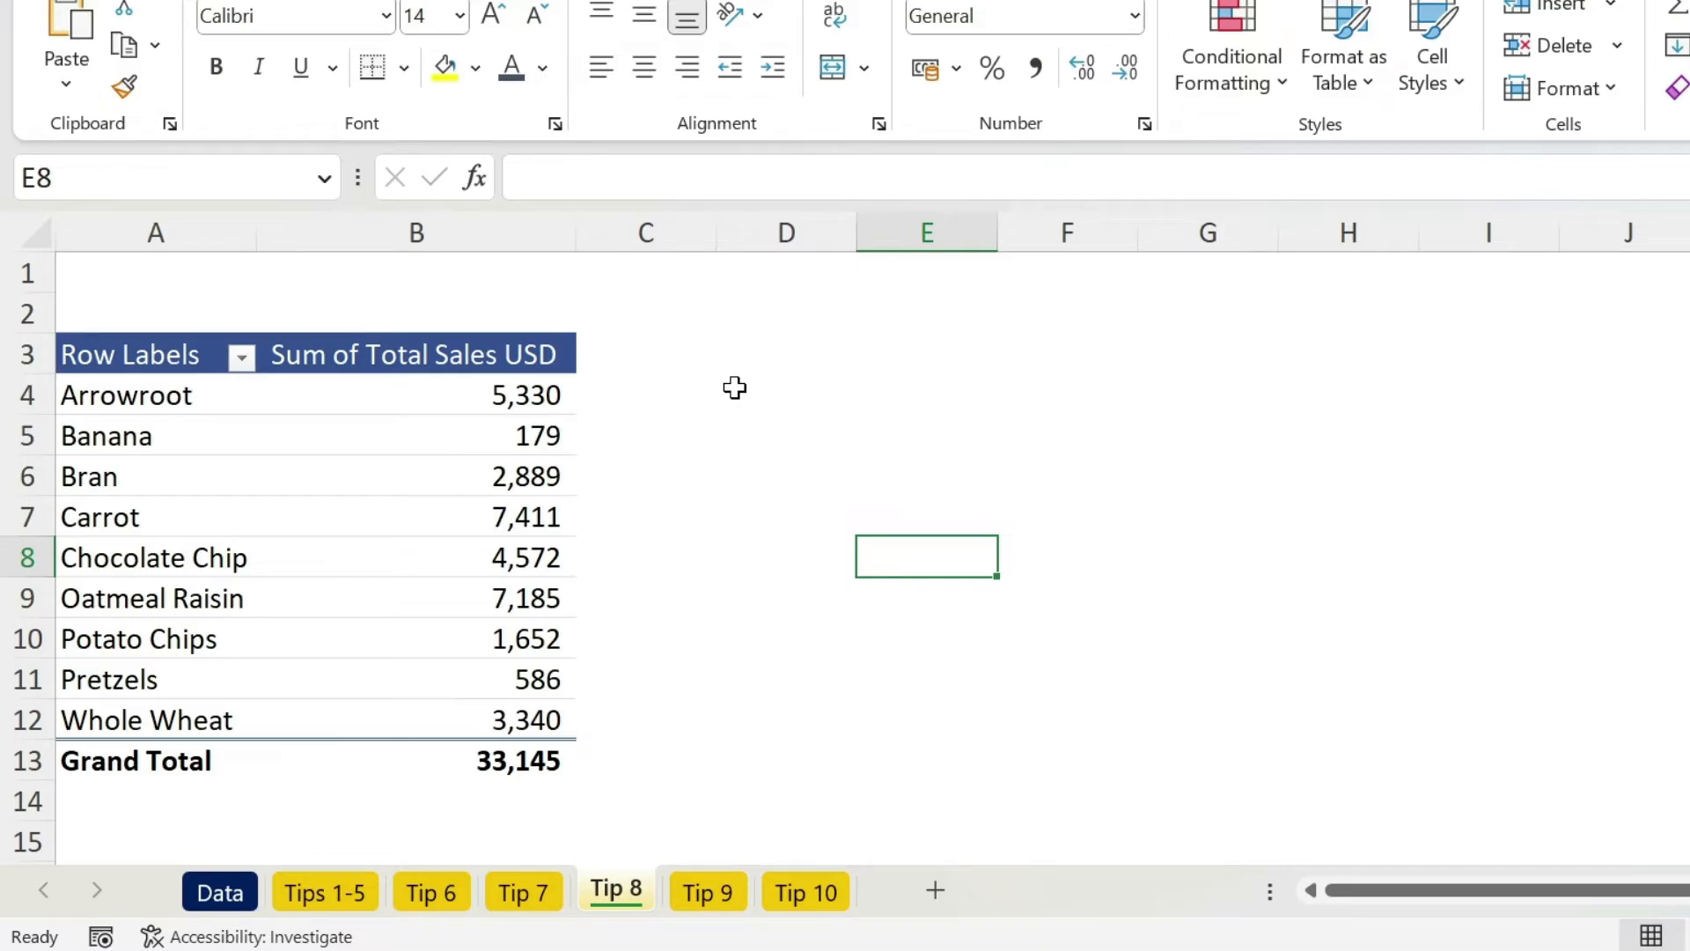
- Apply a Top 10 filter set to 3 so only the top 3 products by sales remain
left_click(155, 435)
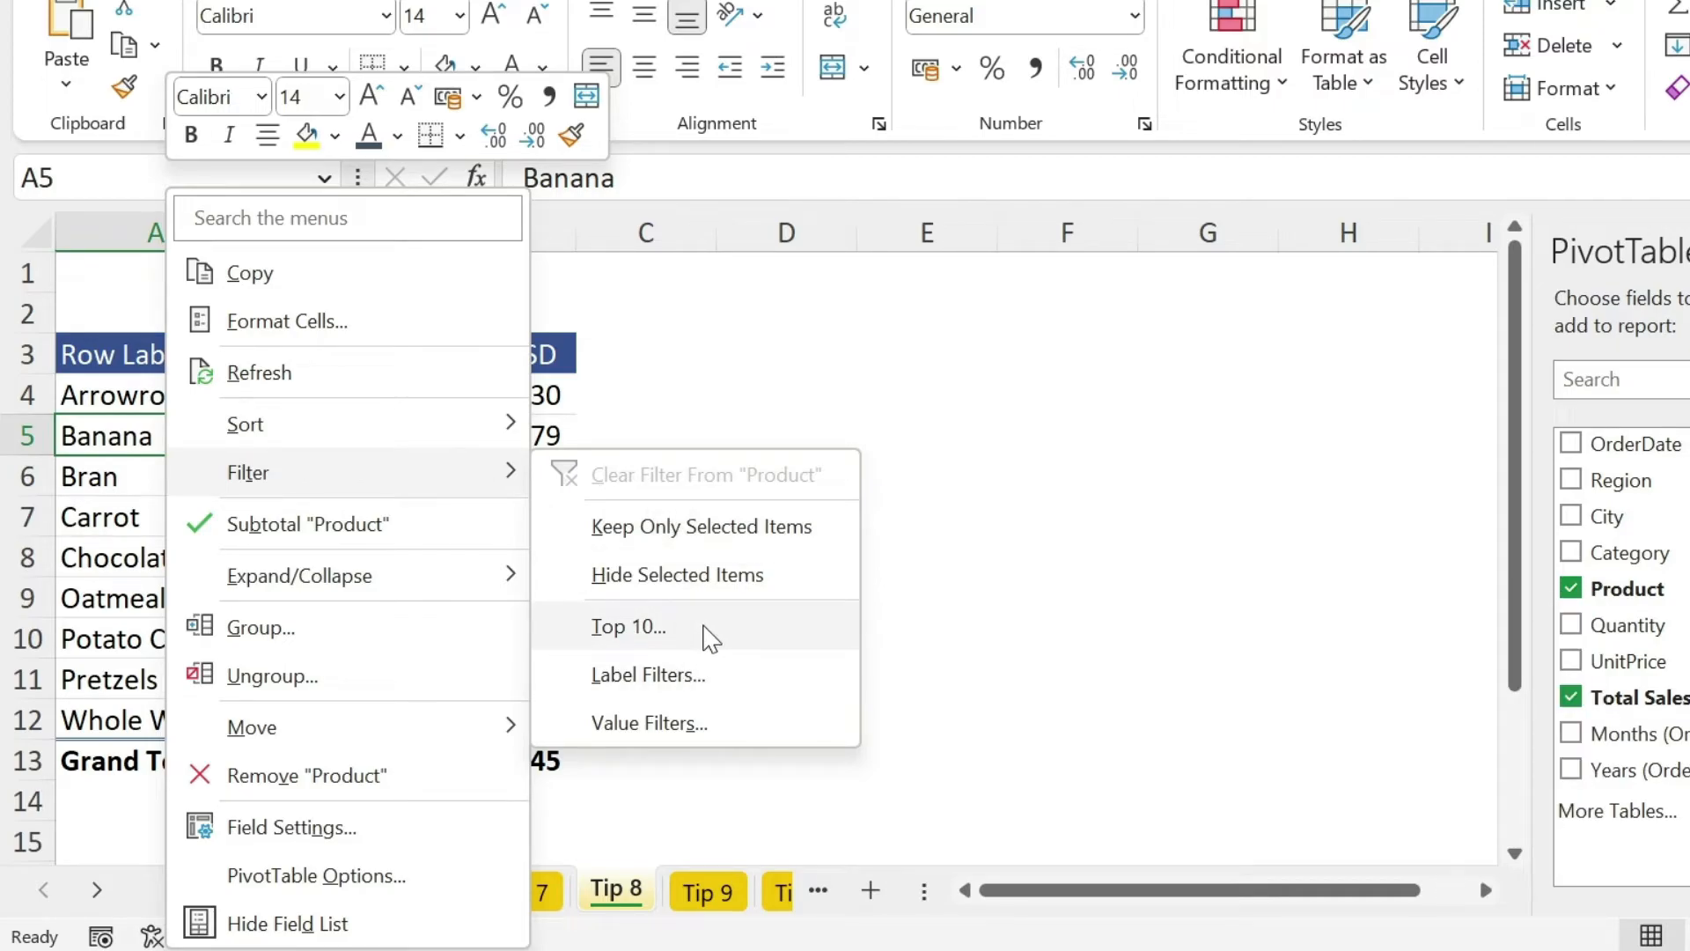
left_click(629, 626)
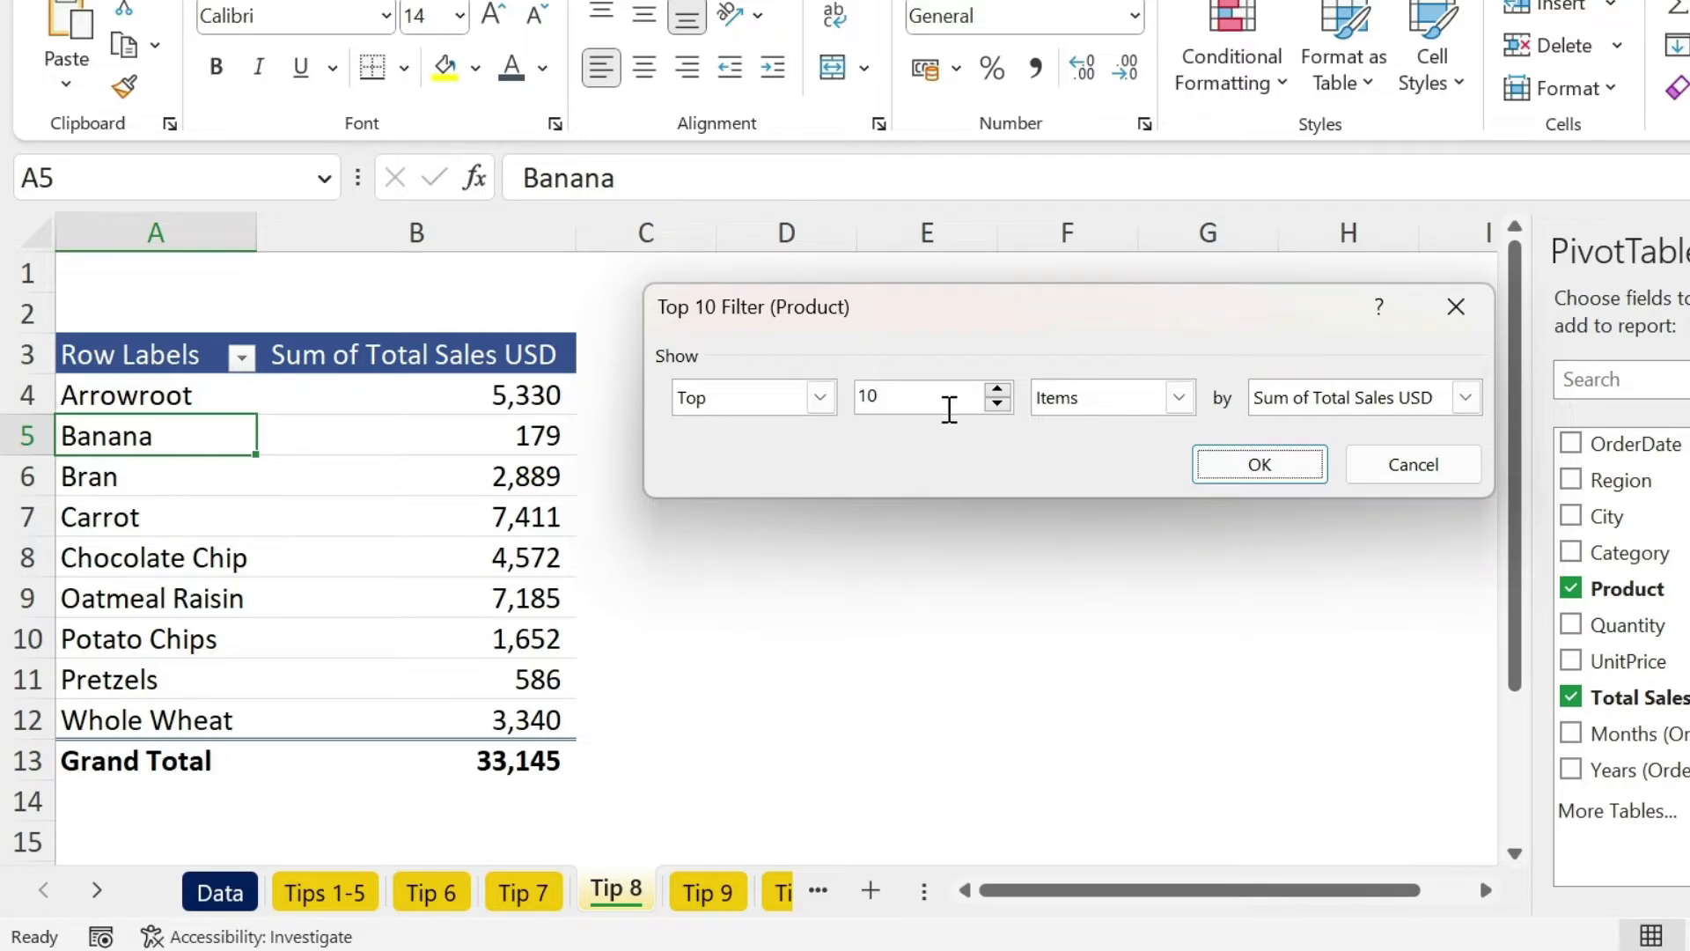
type("3")
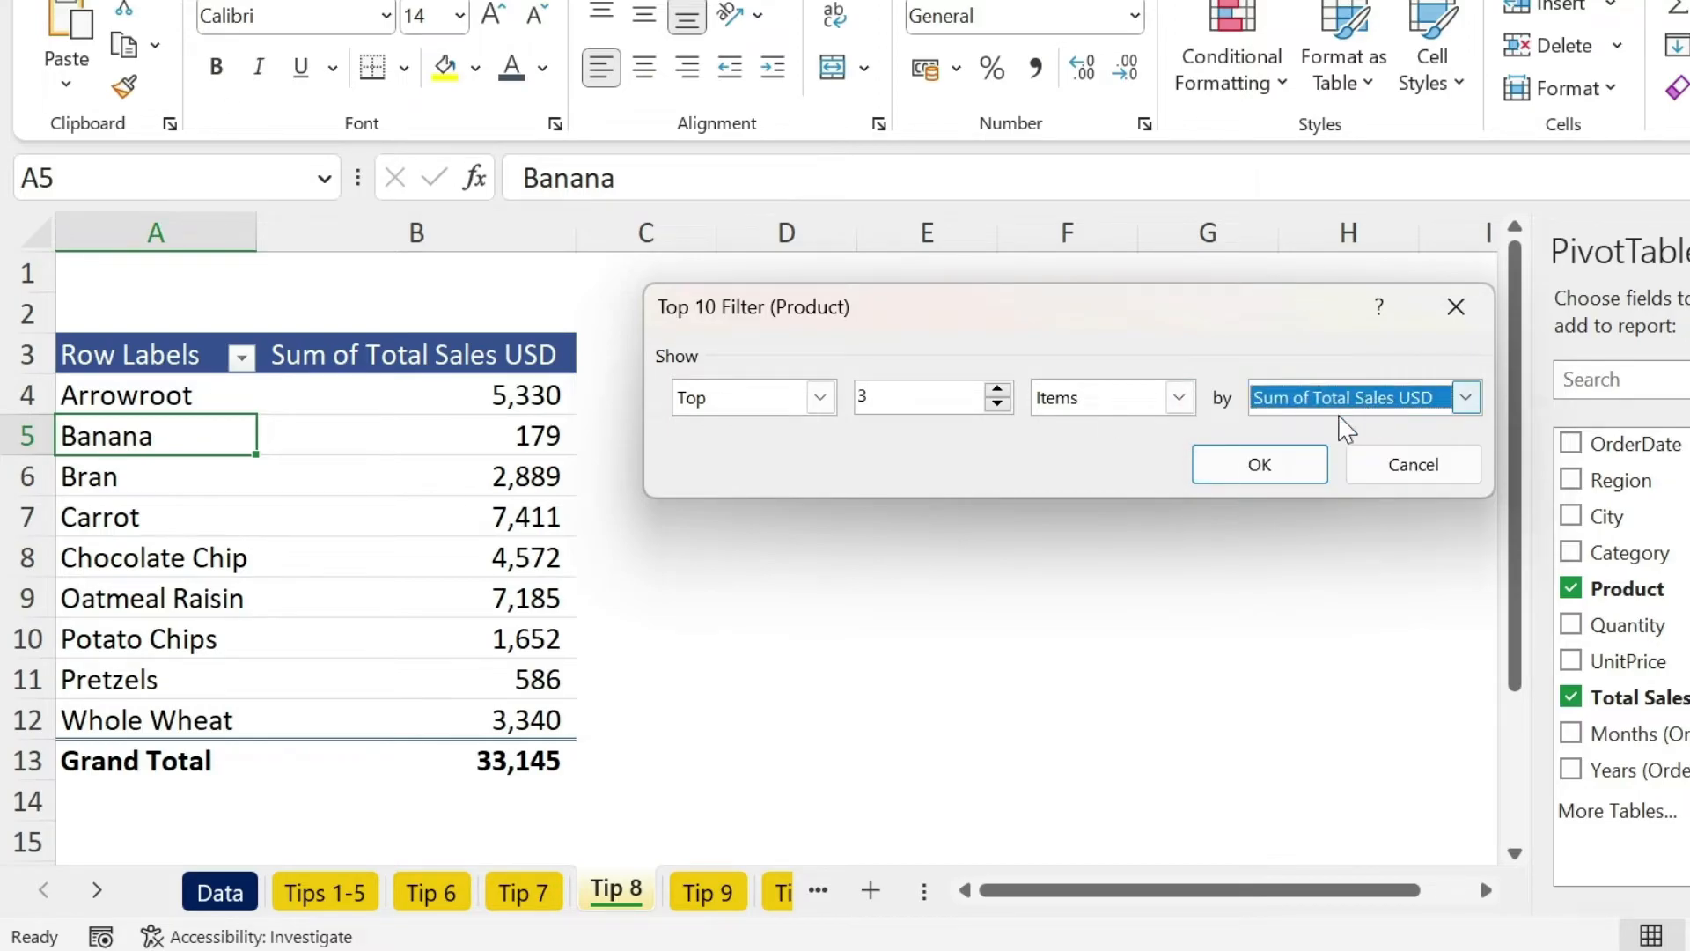
left_click(1257, 463)
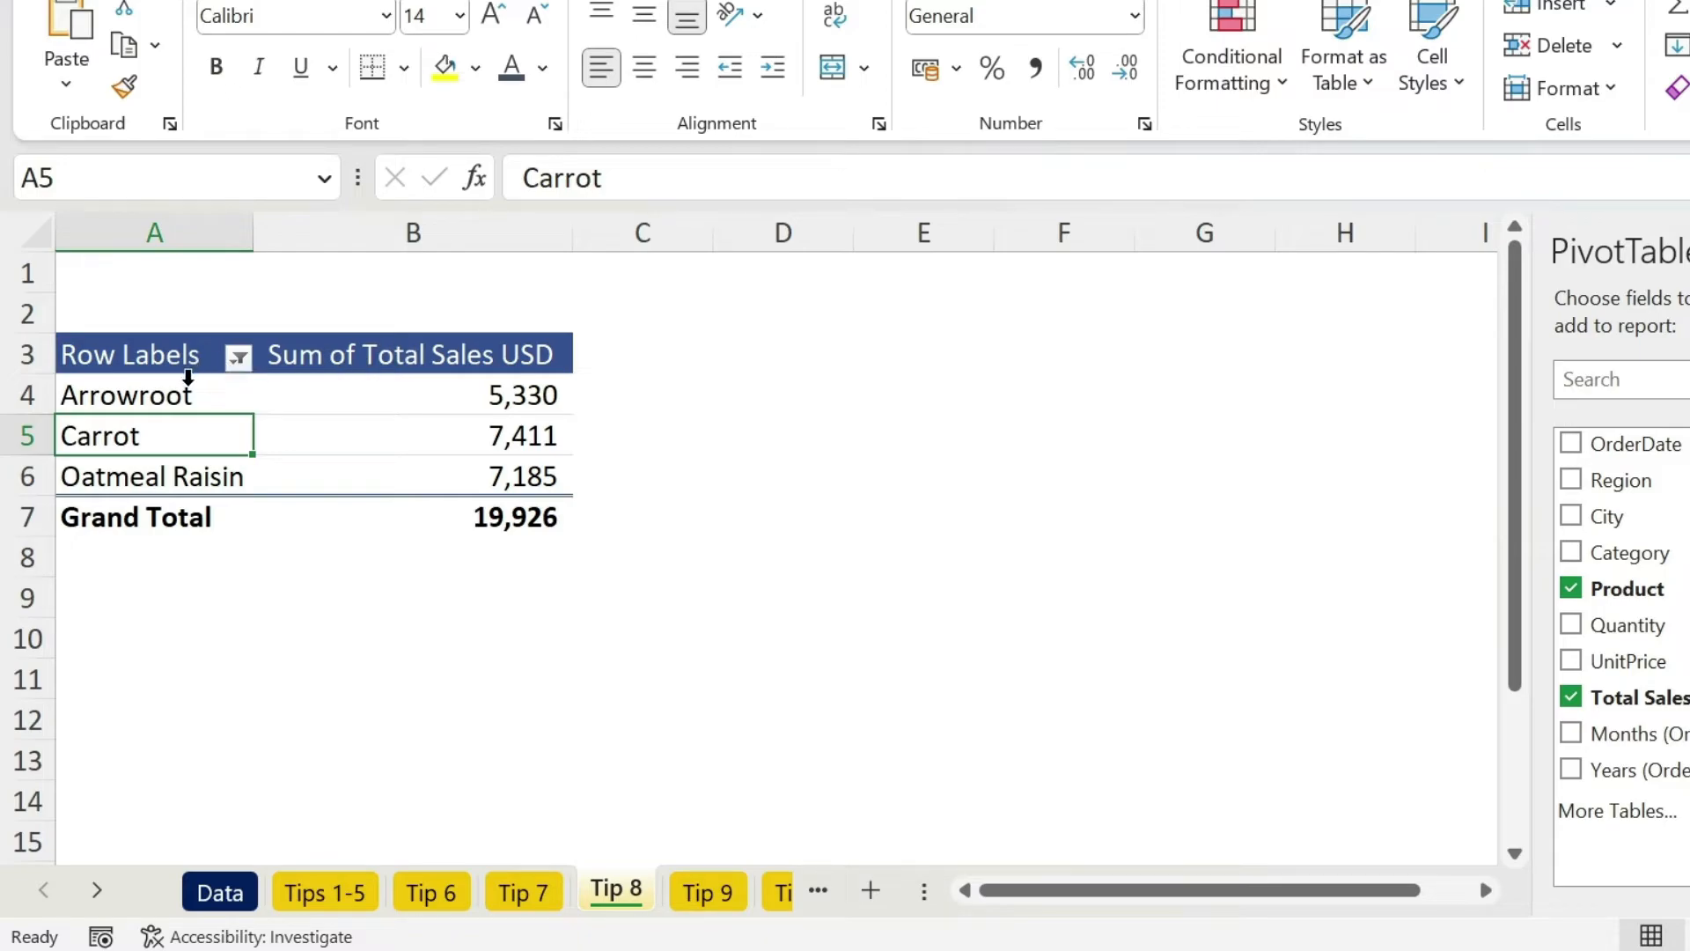
- Sort the top-3 products largest to smallest by sales, then move to Tip 9
right_click(412, 394)
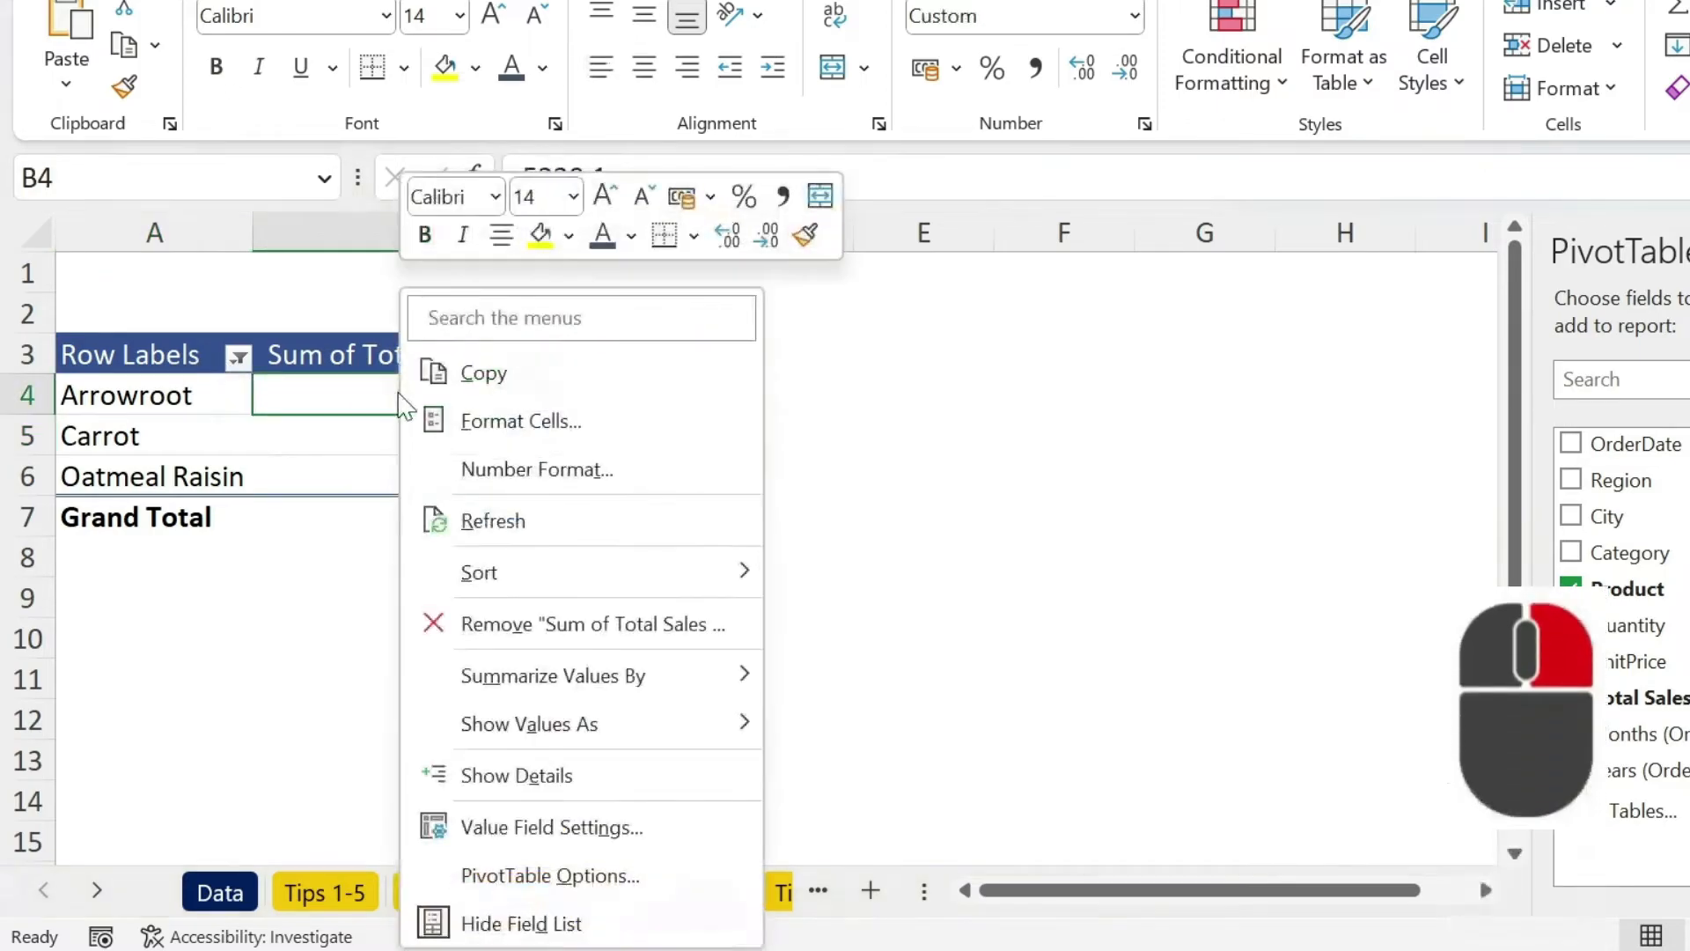
left_click(479, 570)
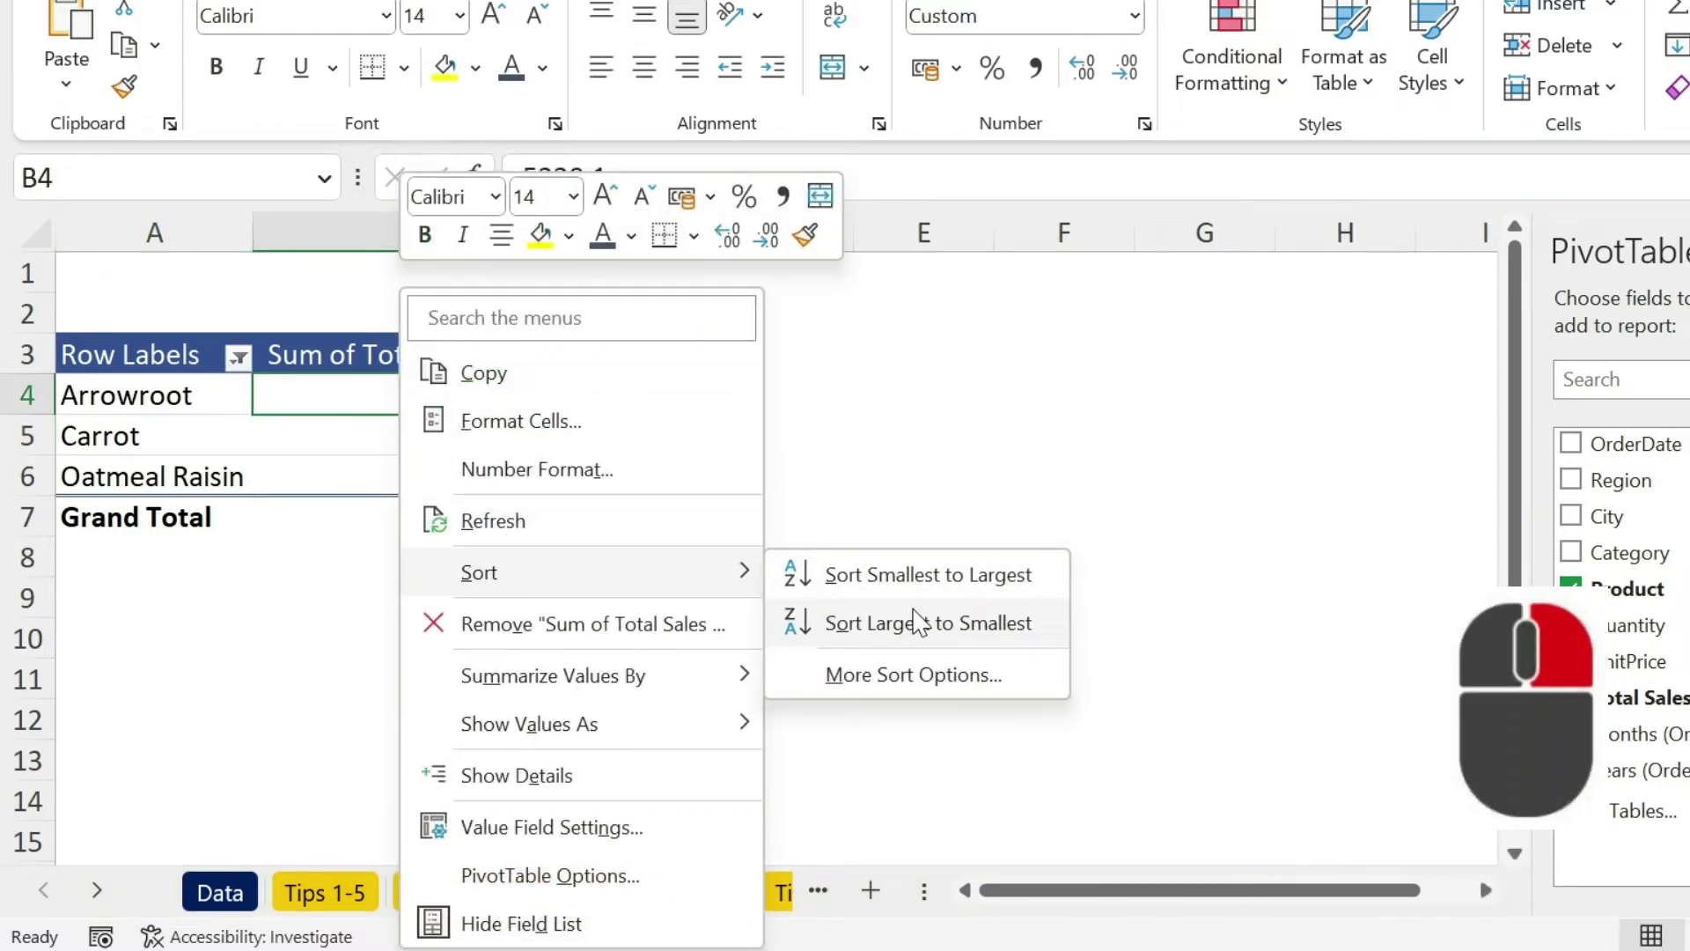
left_click(925, 623)
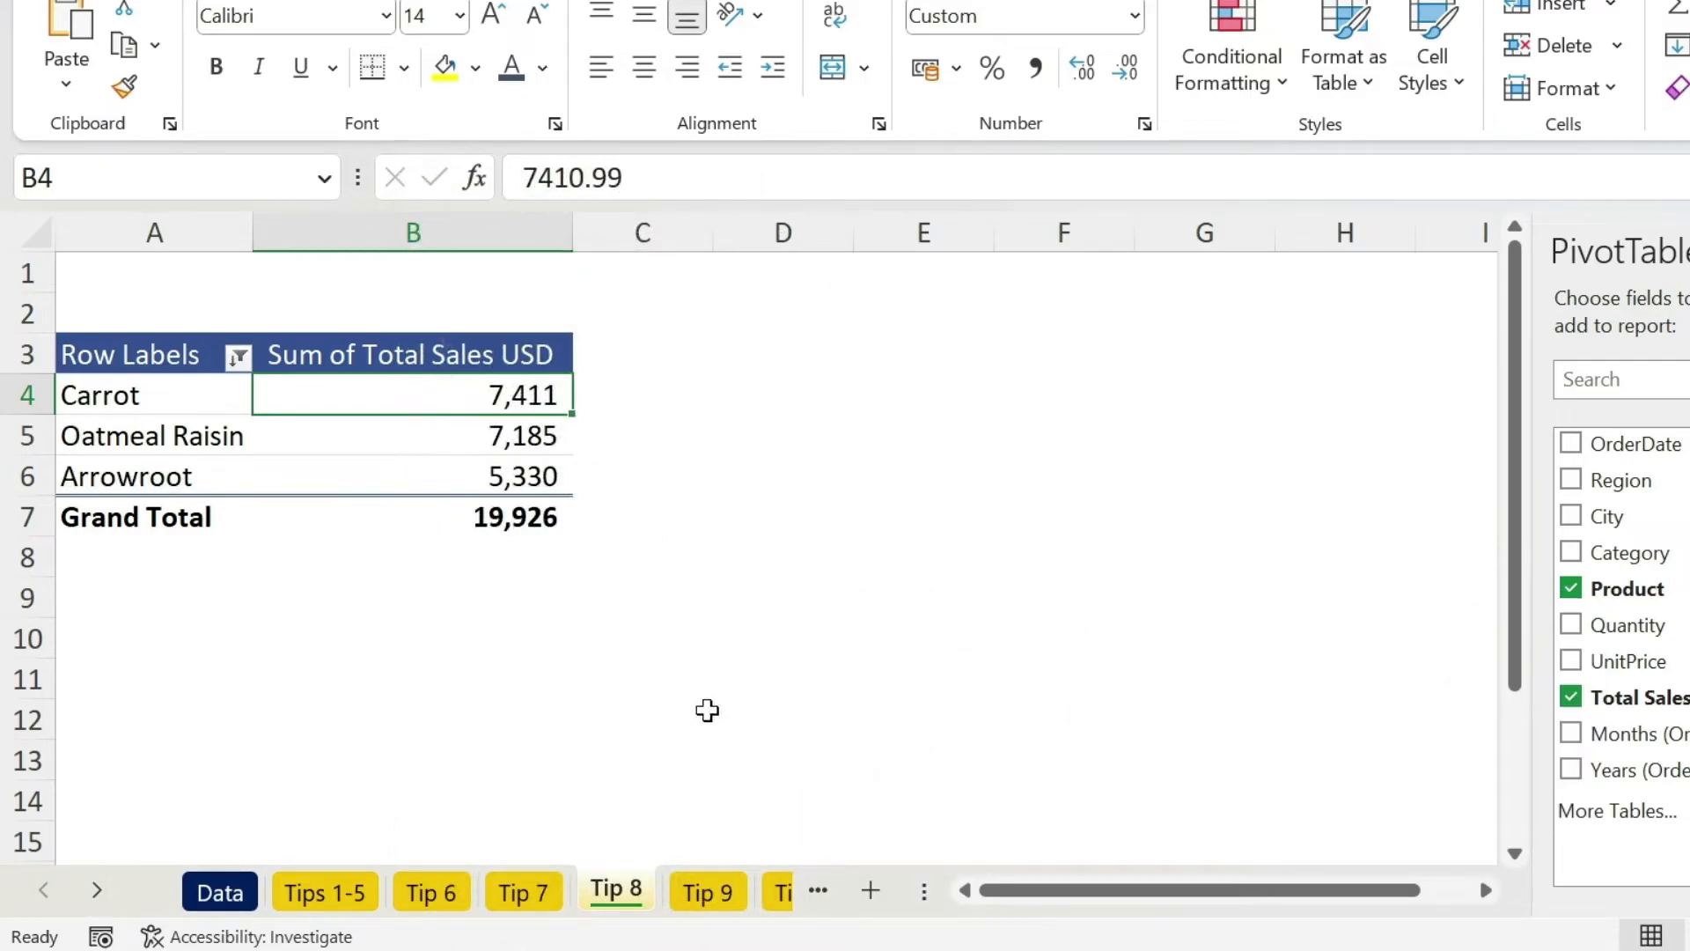
left_click(707, 891)
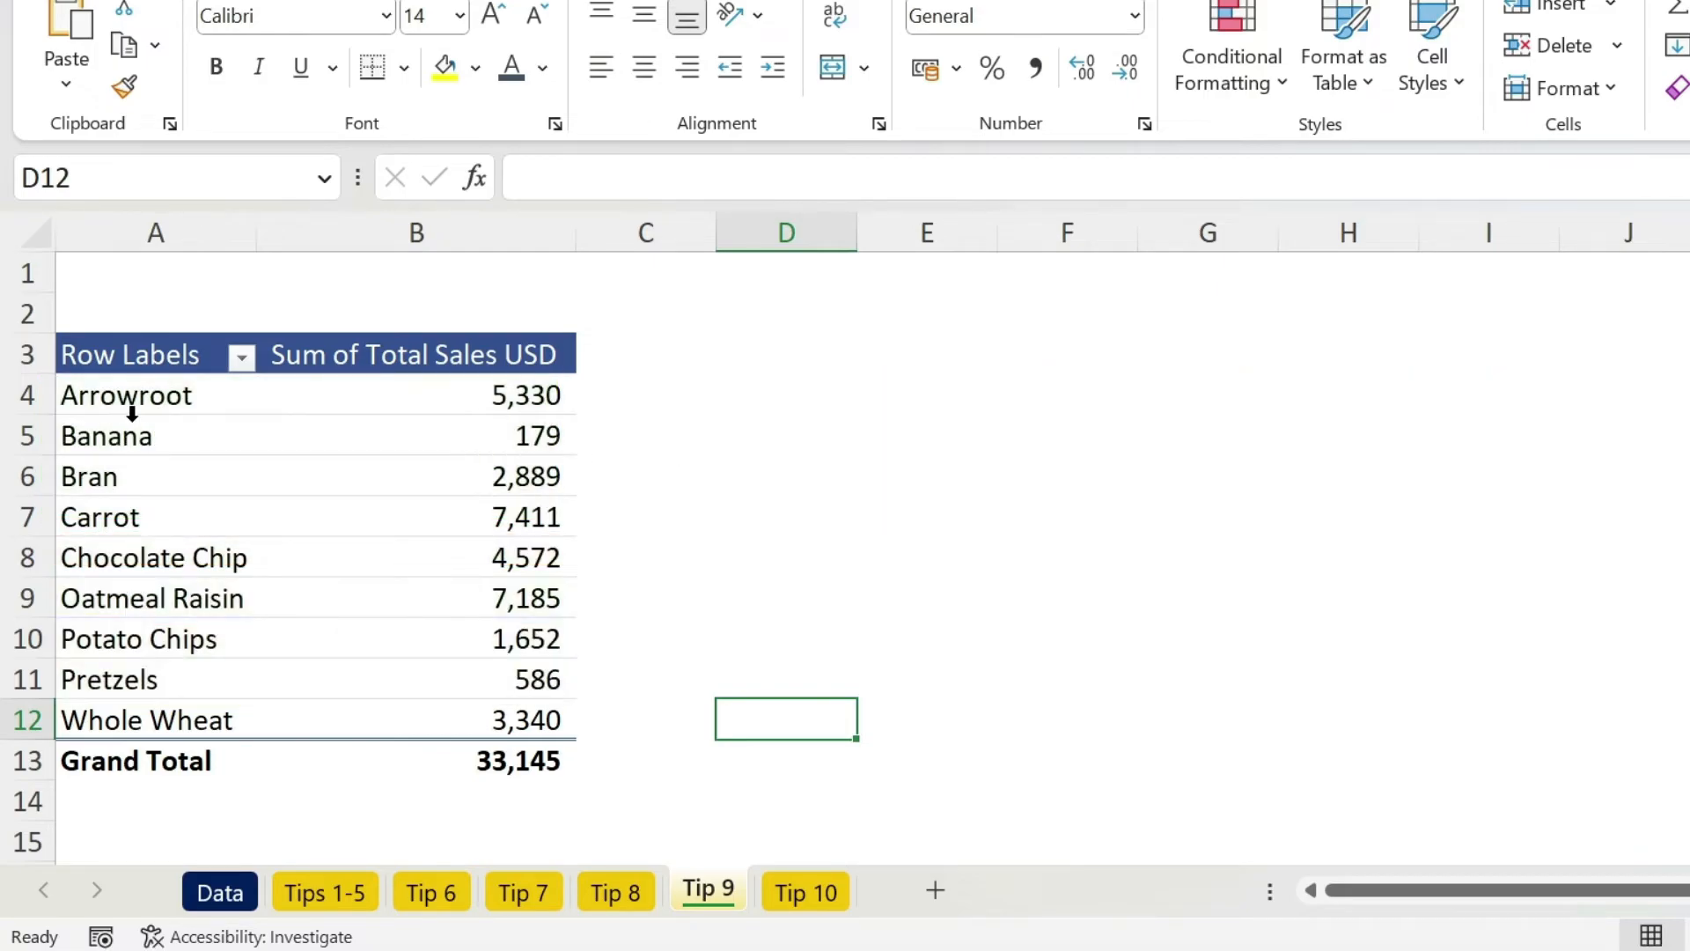
- Group the six selected products and rename Group1 to Boring
left_click(219, 891)
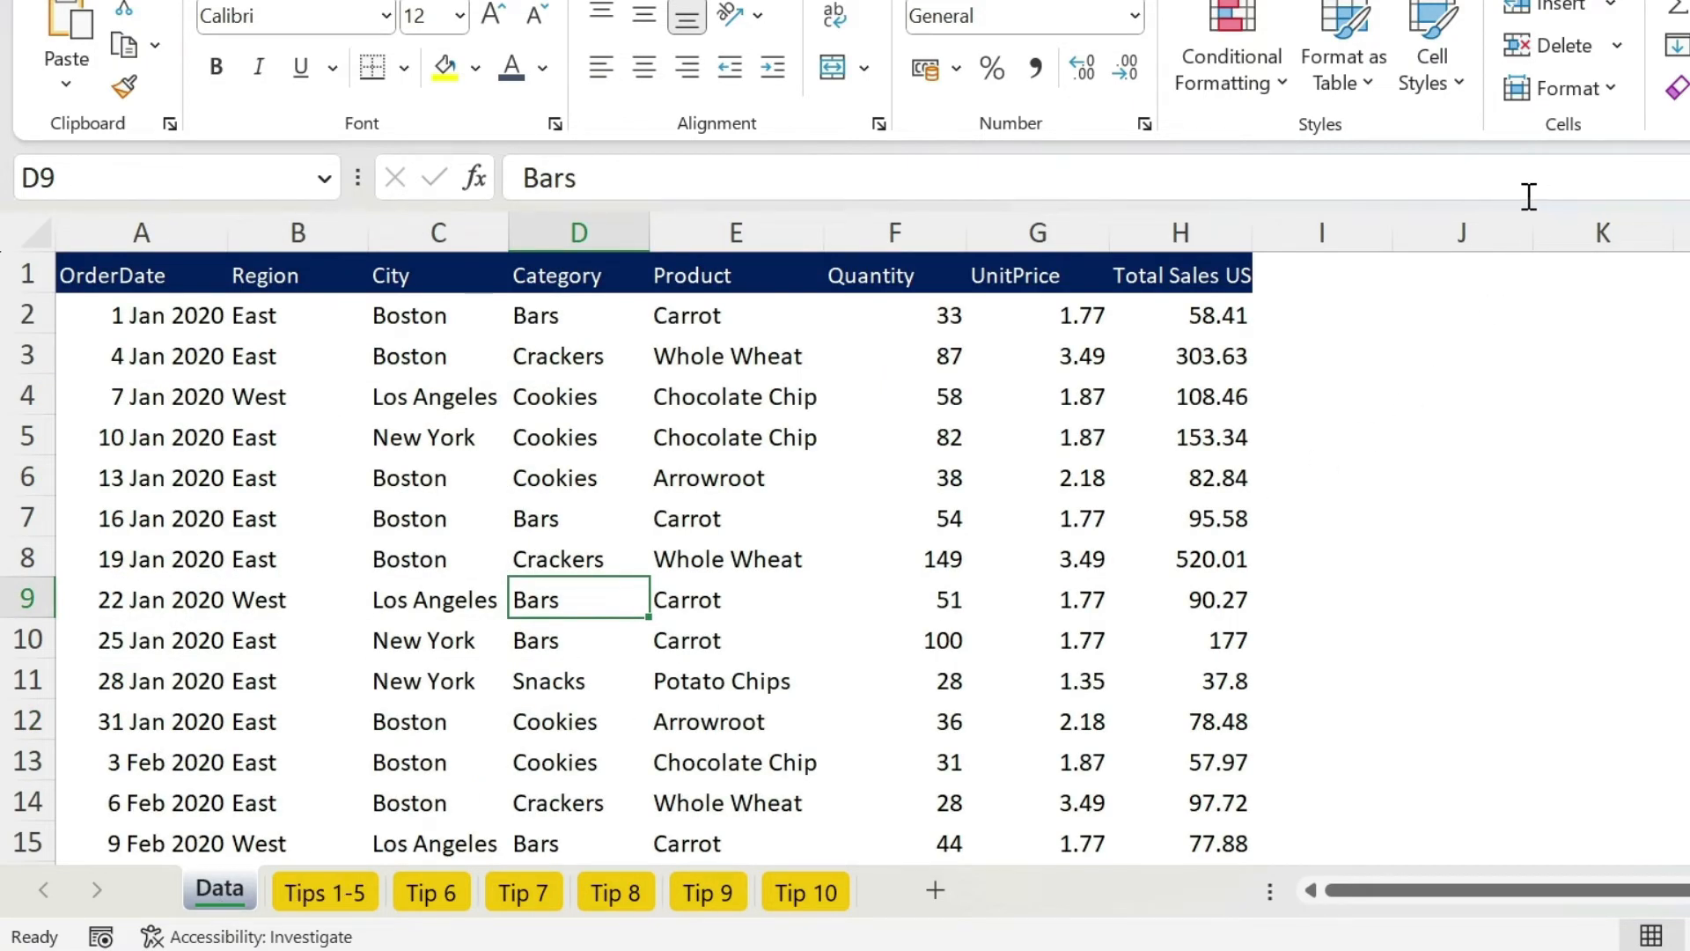
left_click(708, 891)
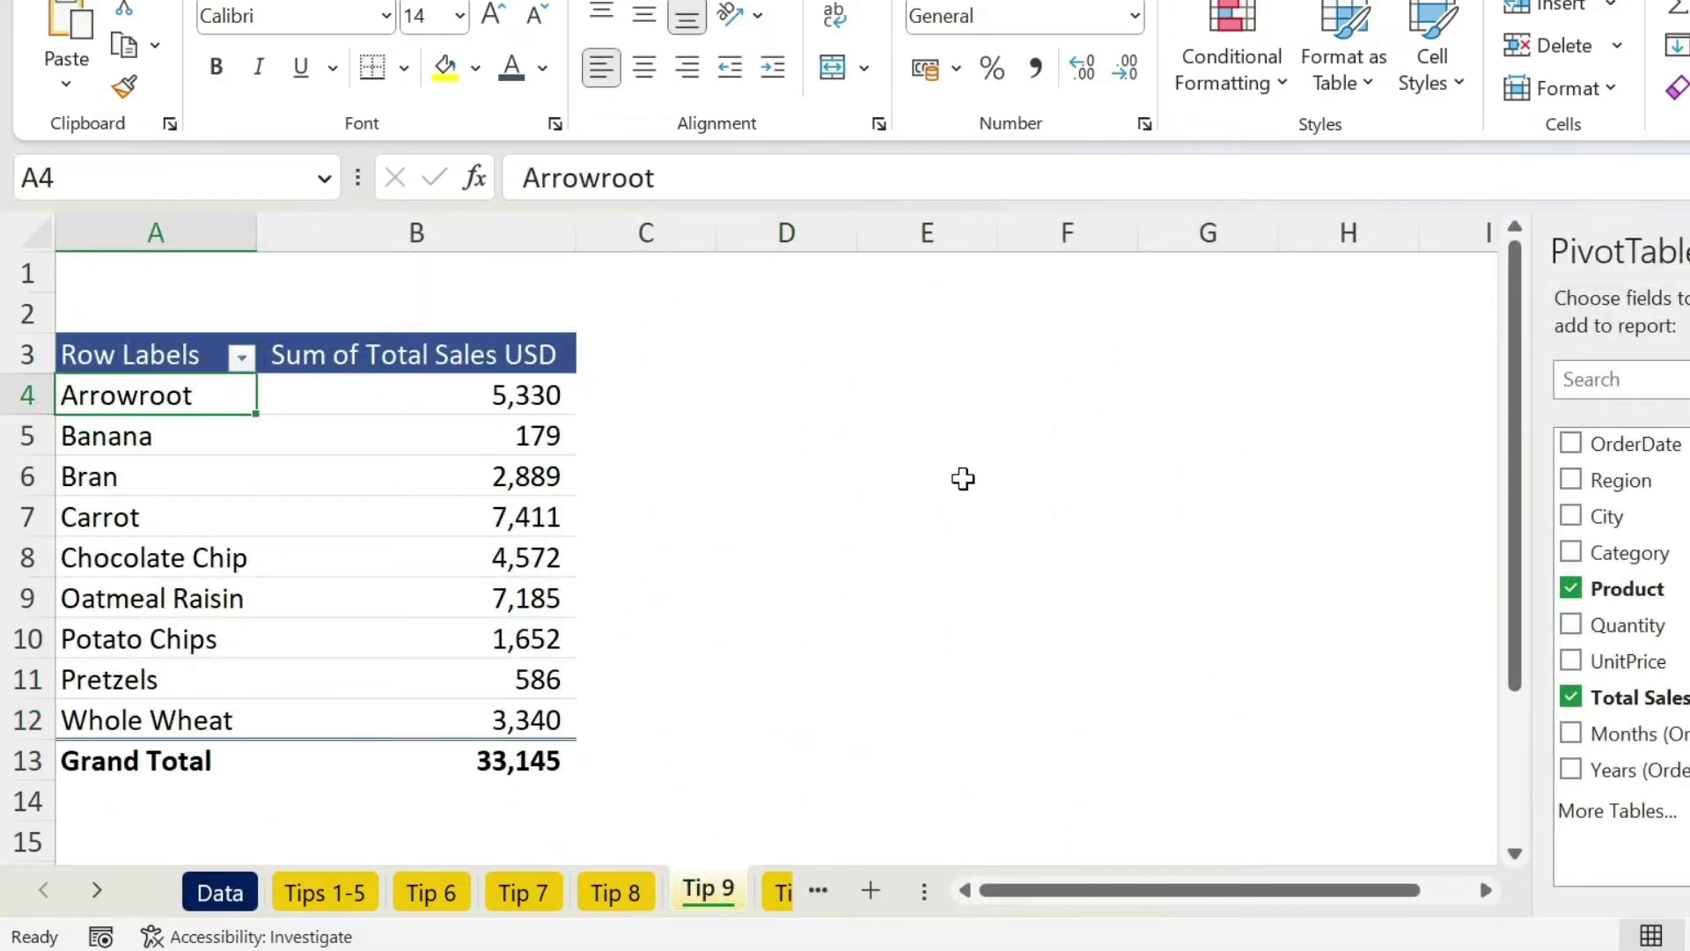
left_click(107, 435)
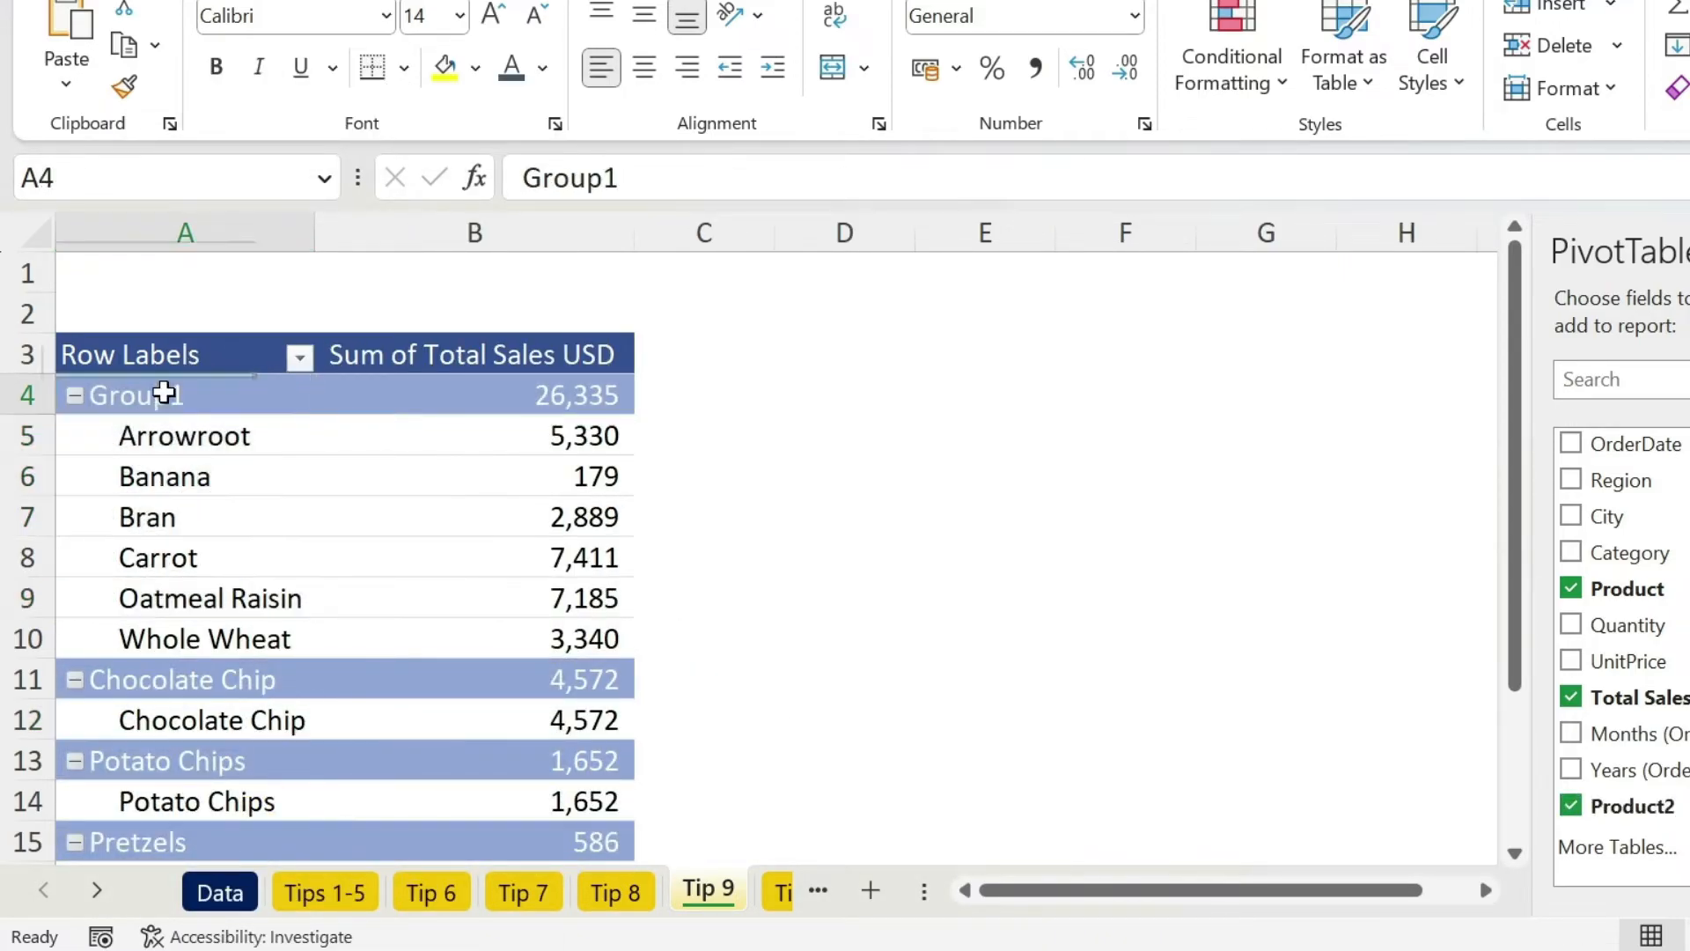
double_click(123, 394)
type("Boring")
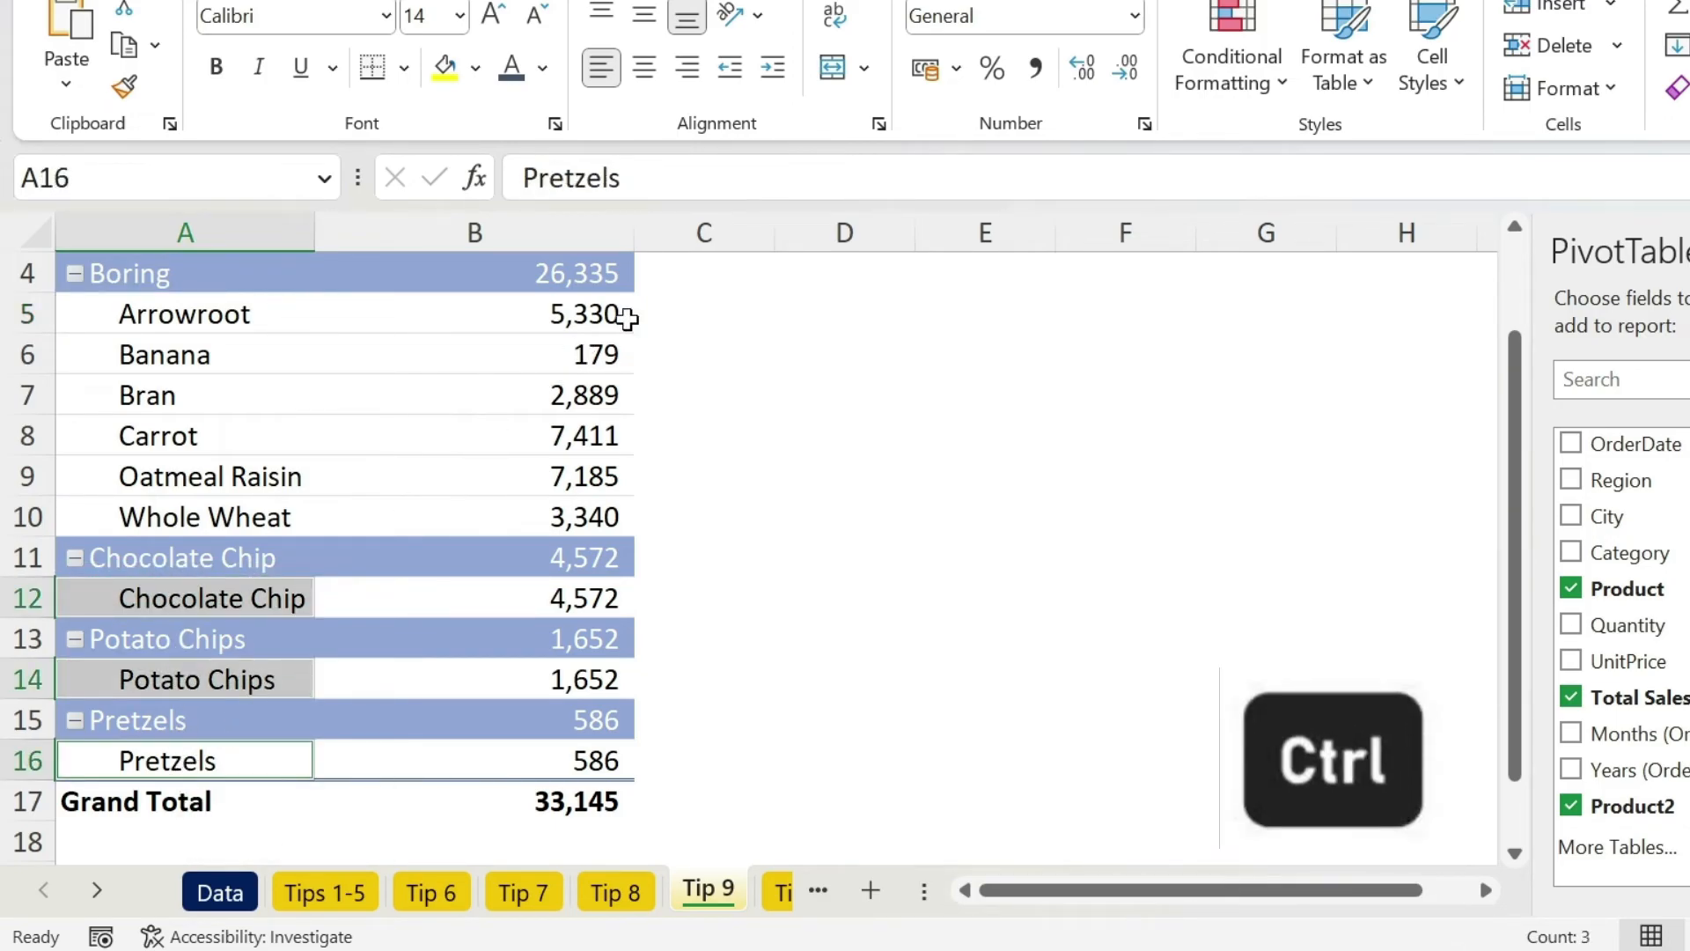
- Group Chocolate Chip, Potato Chips and Pretzels as Fun, collapse Boring, move to Tip 10
right_click(167, 761)
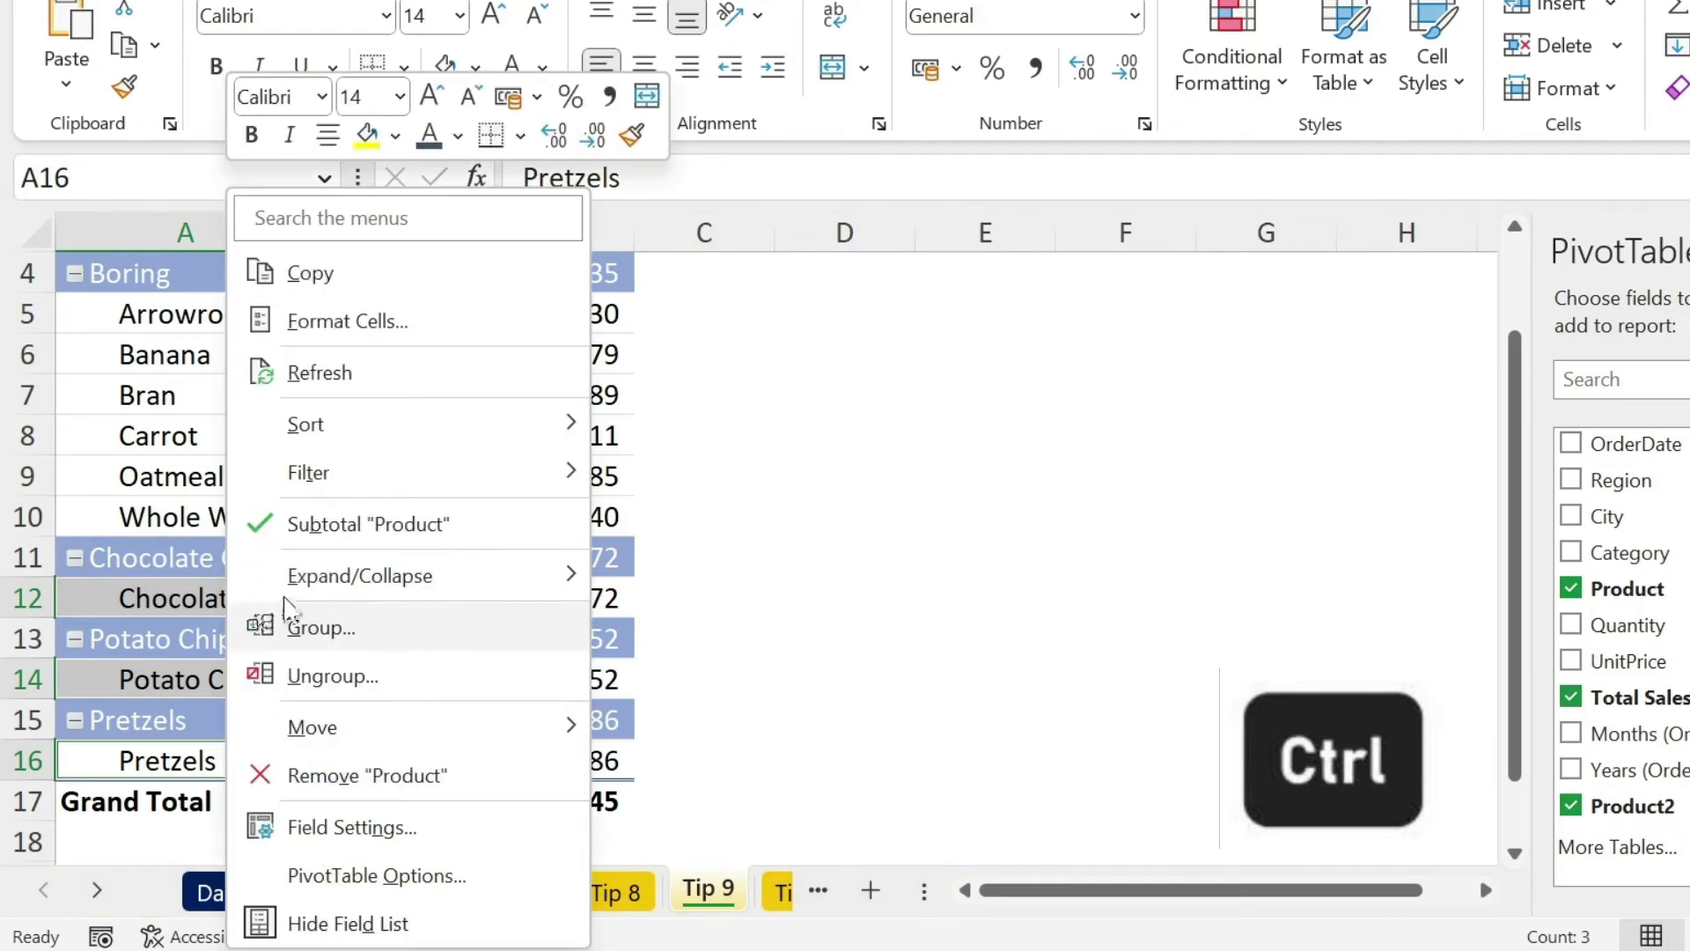
left_click(320, 627)
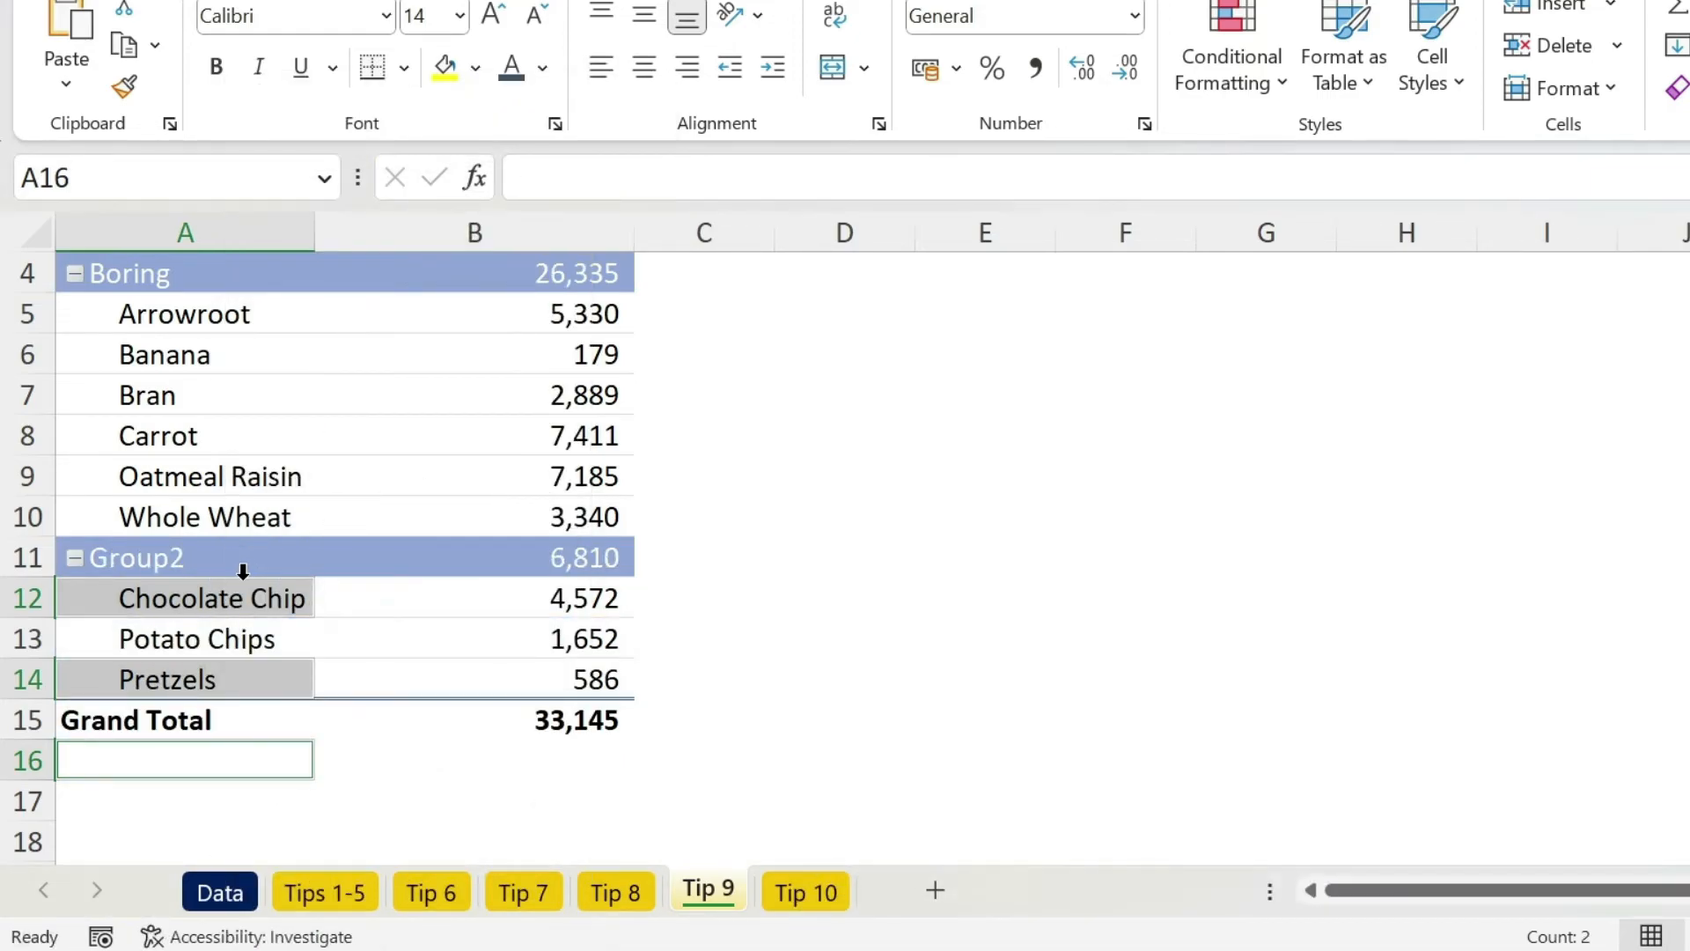
double_click(185, 558)
type("Fun")
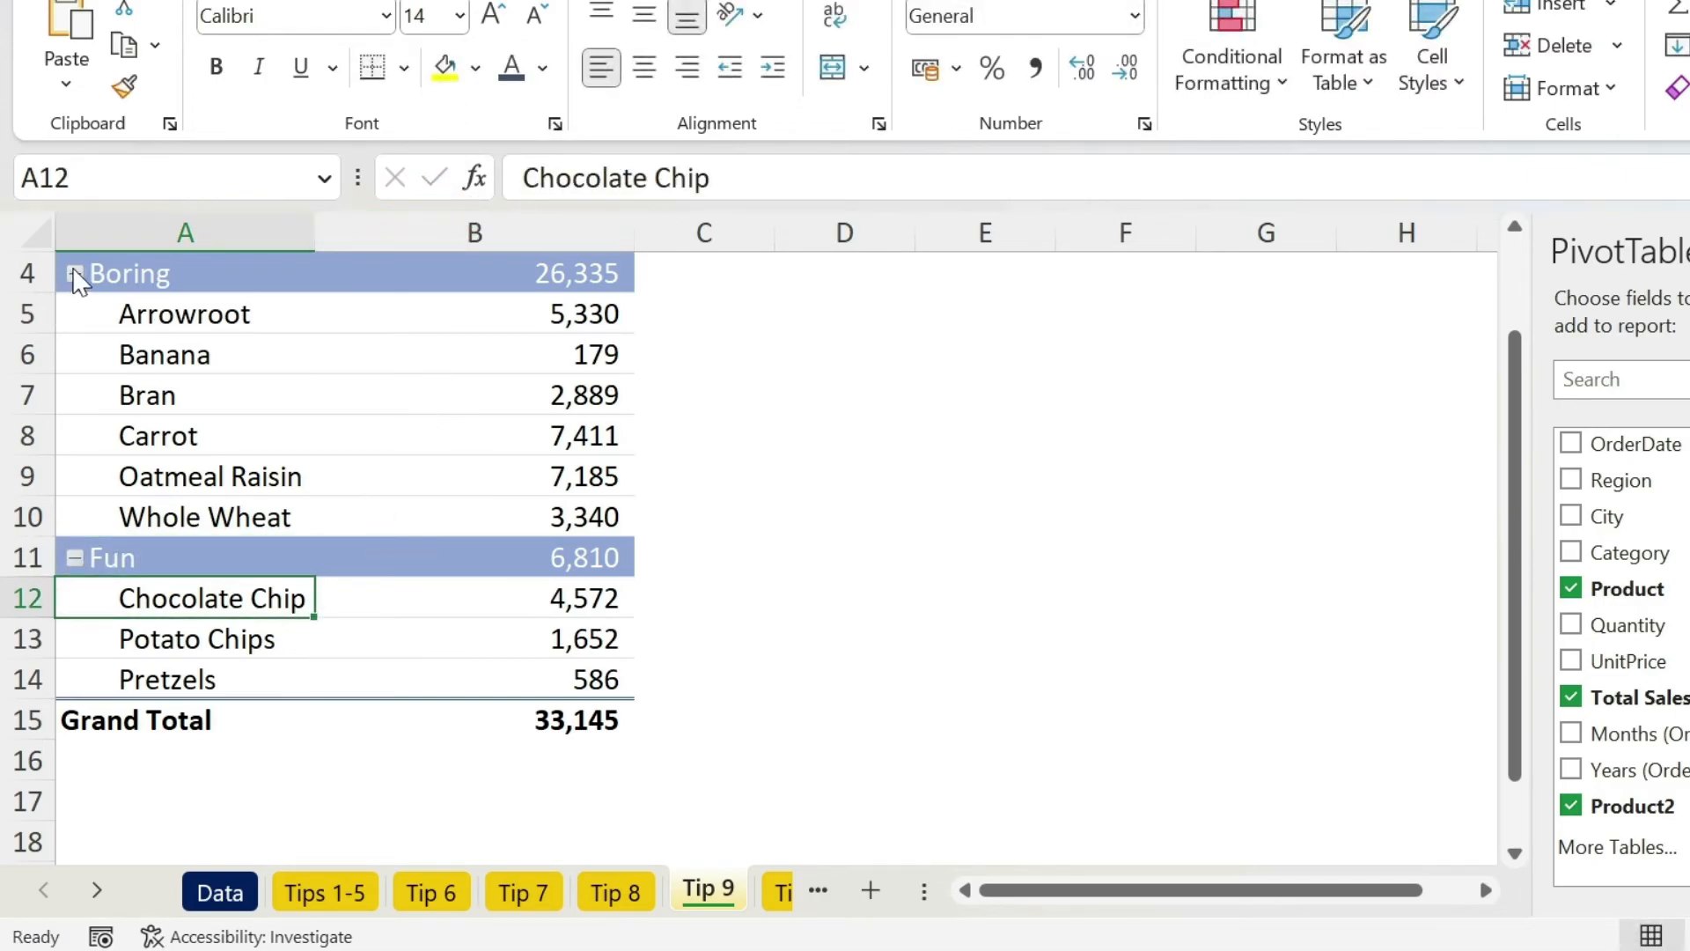
left_click(76, 273)
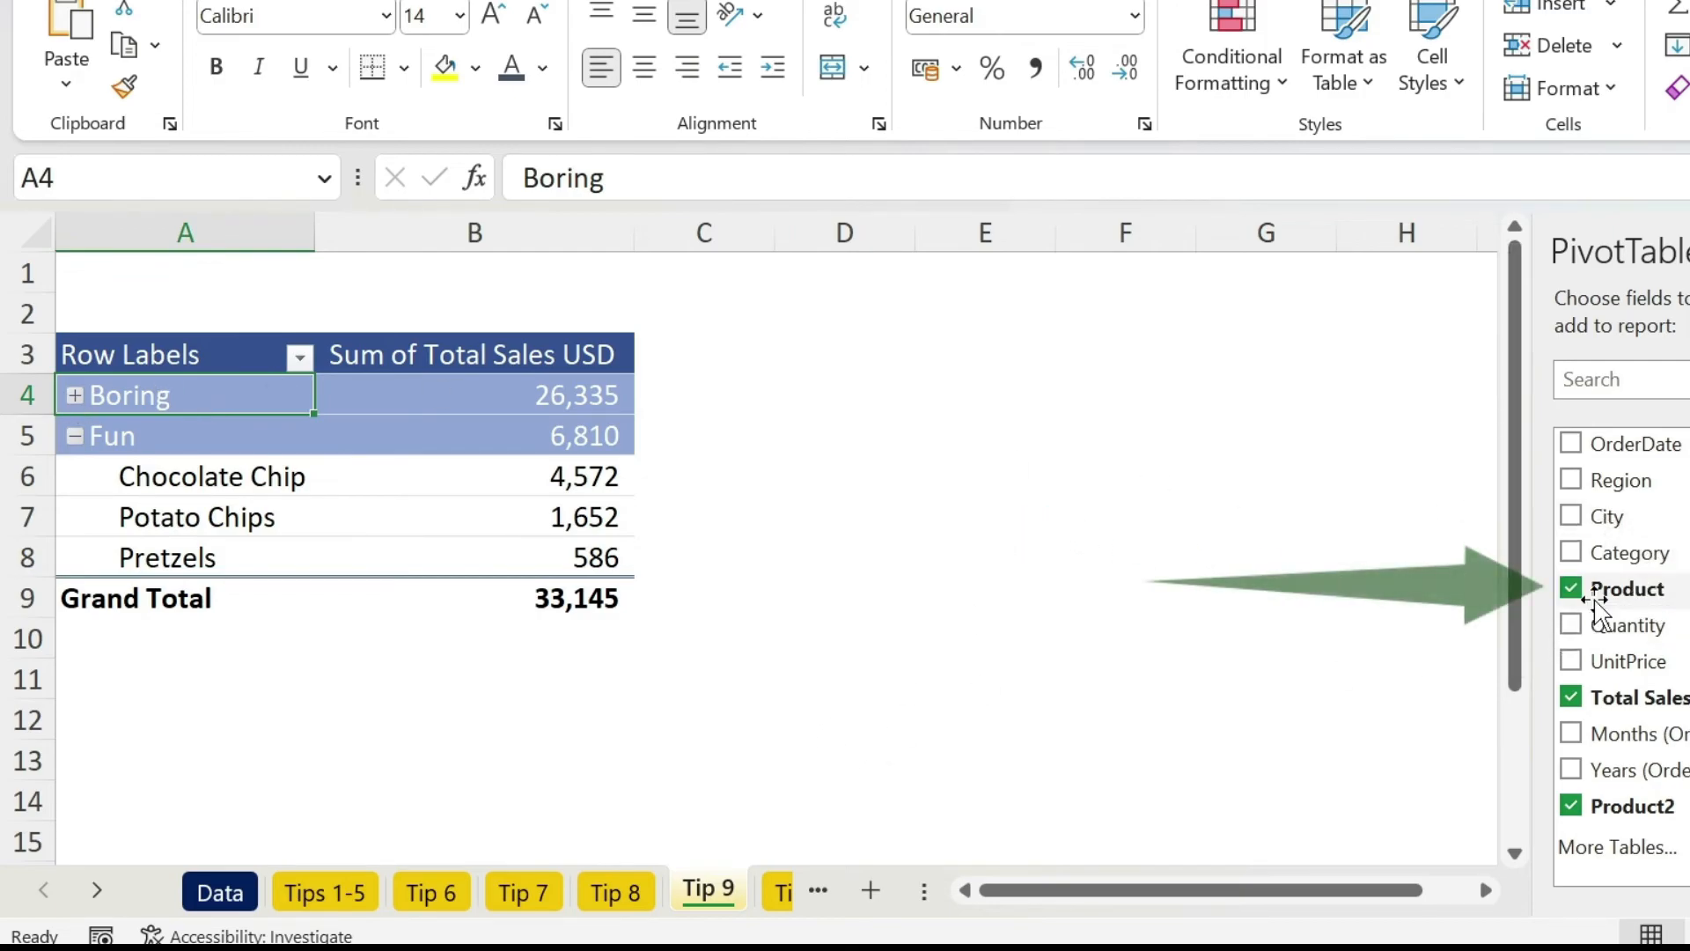
left_click(1571, 588)
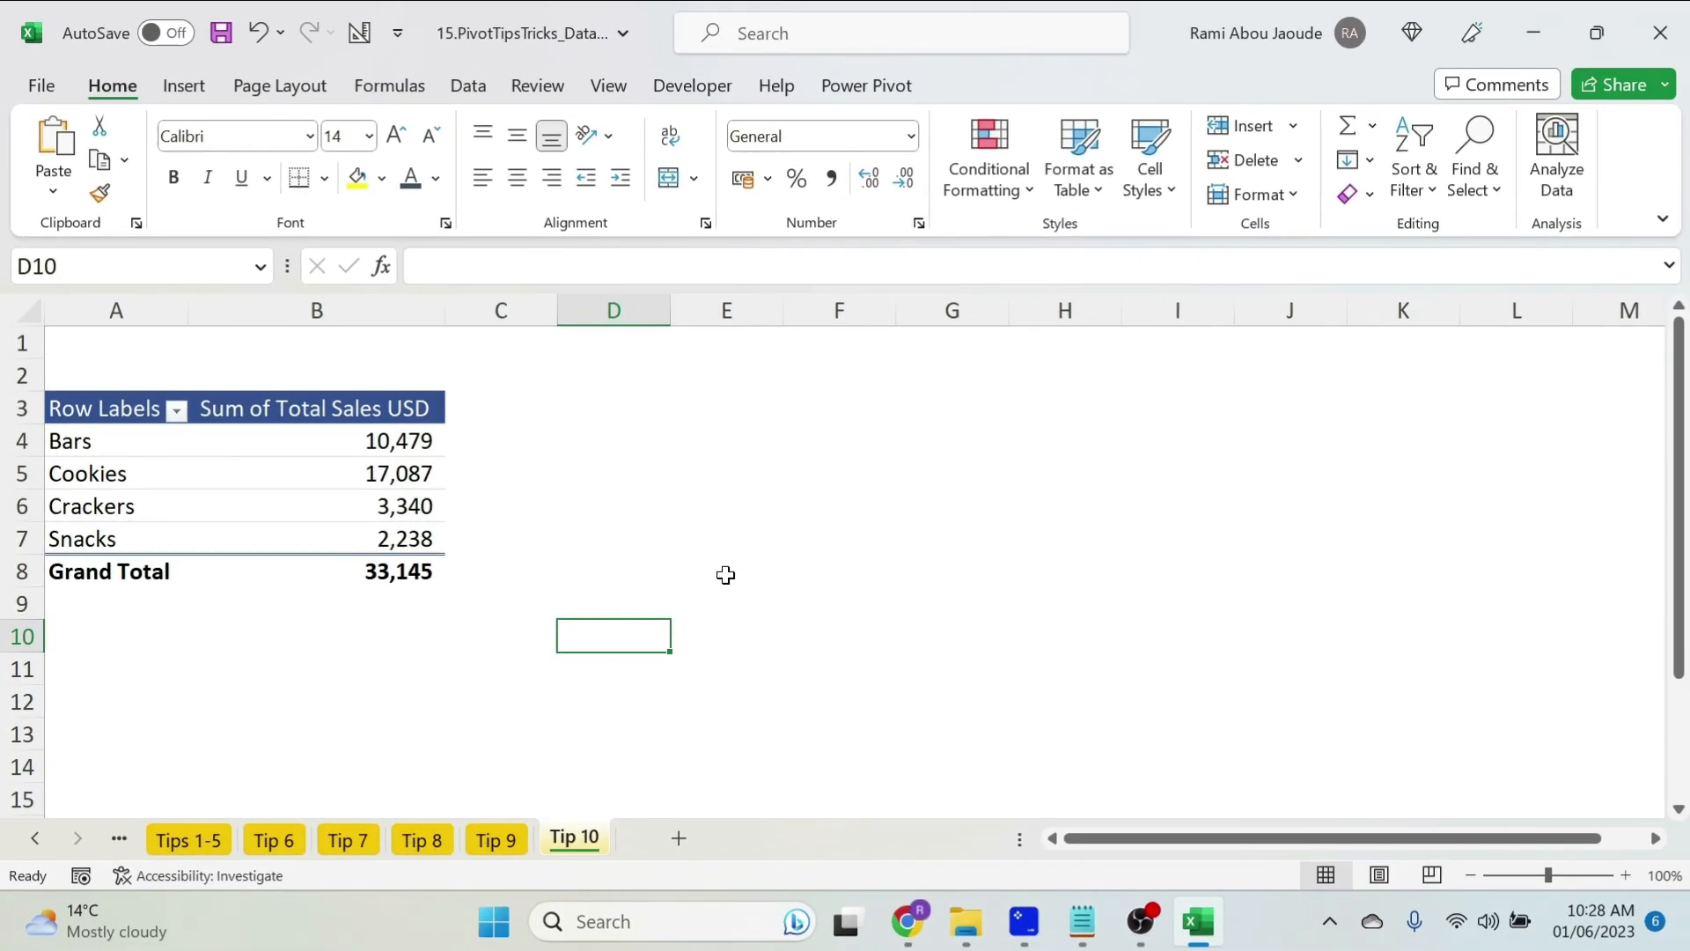
- Add City as a report filter on the category sales pivot and reach Show Report Filter Pages
left_click(315, 473)
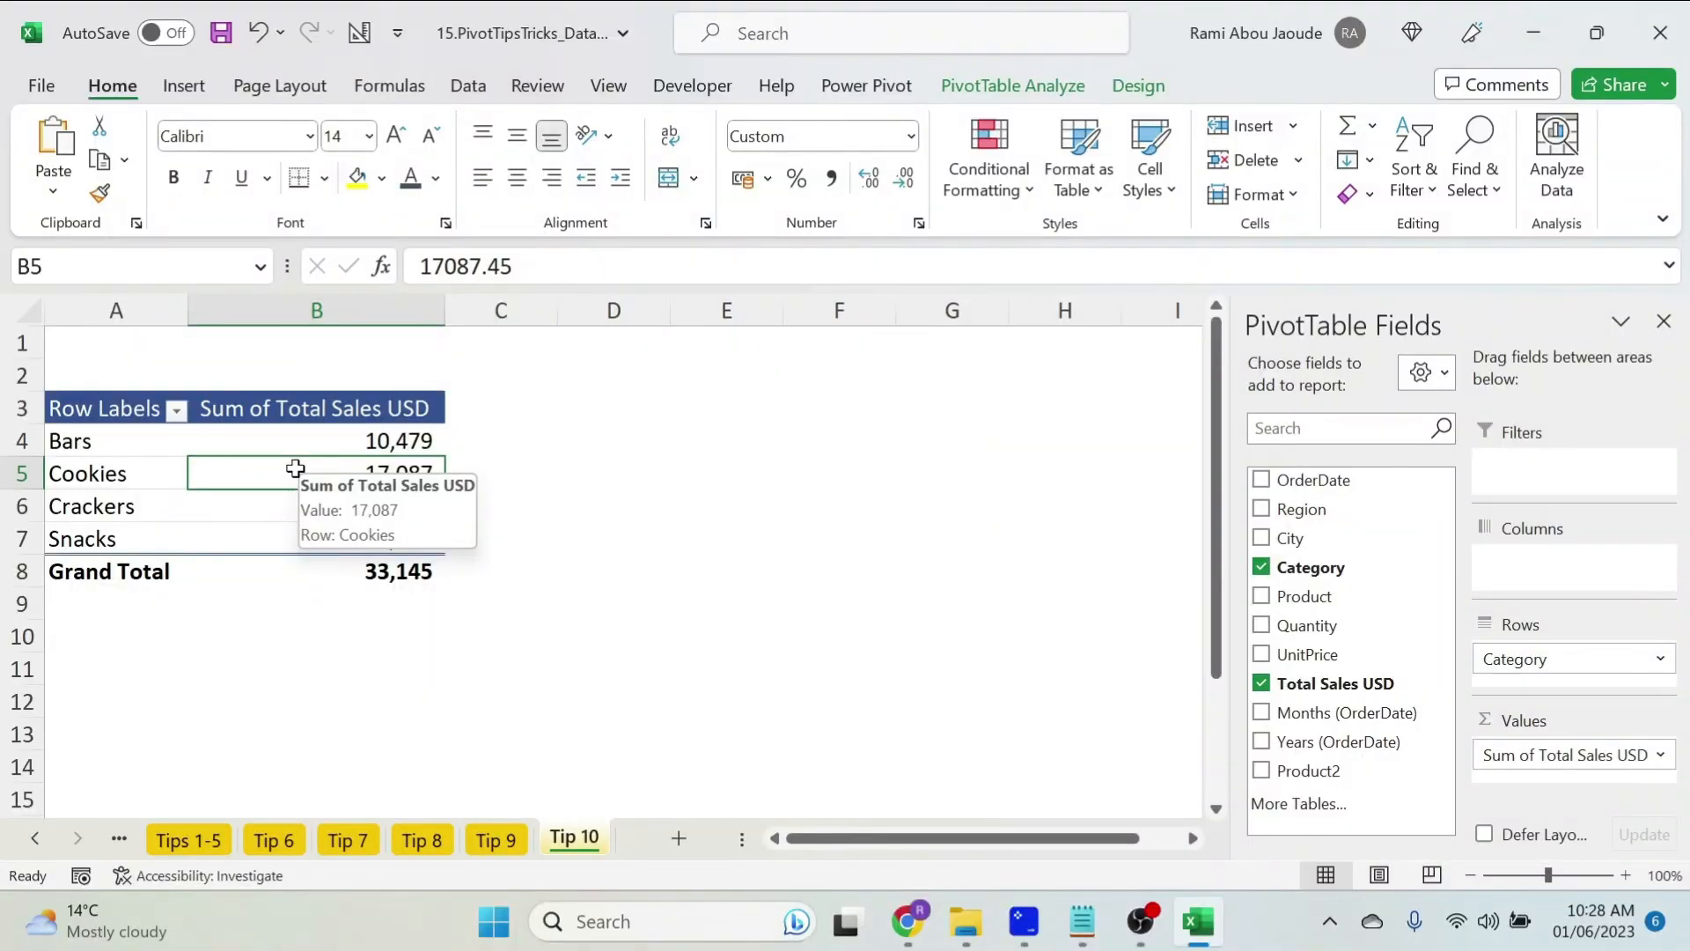
mouse_move(1321, 544)
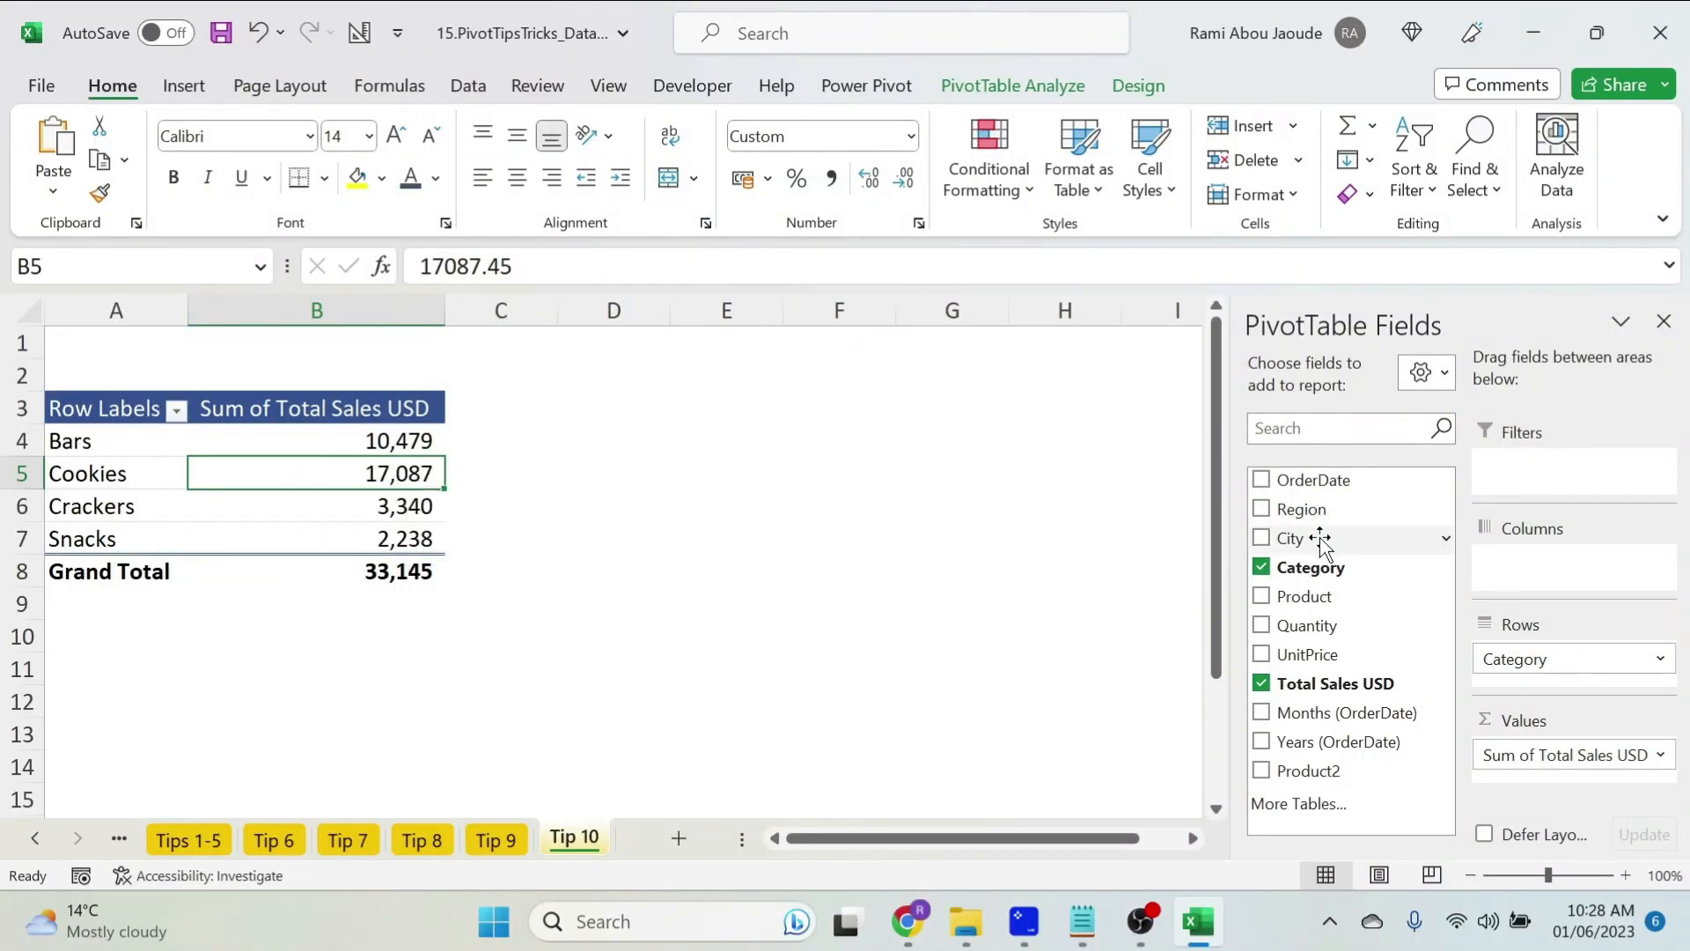
left_click(1261, 539)
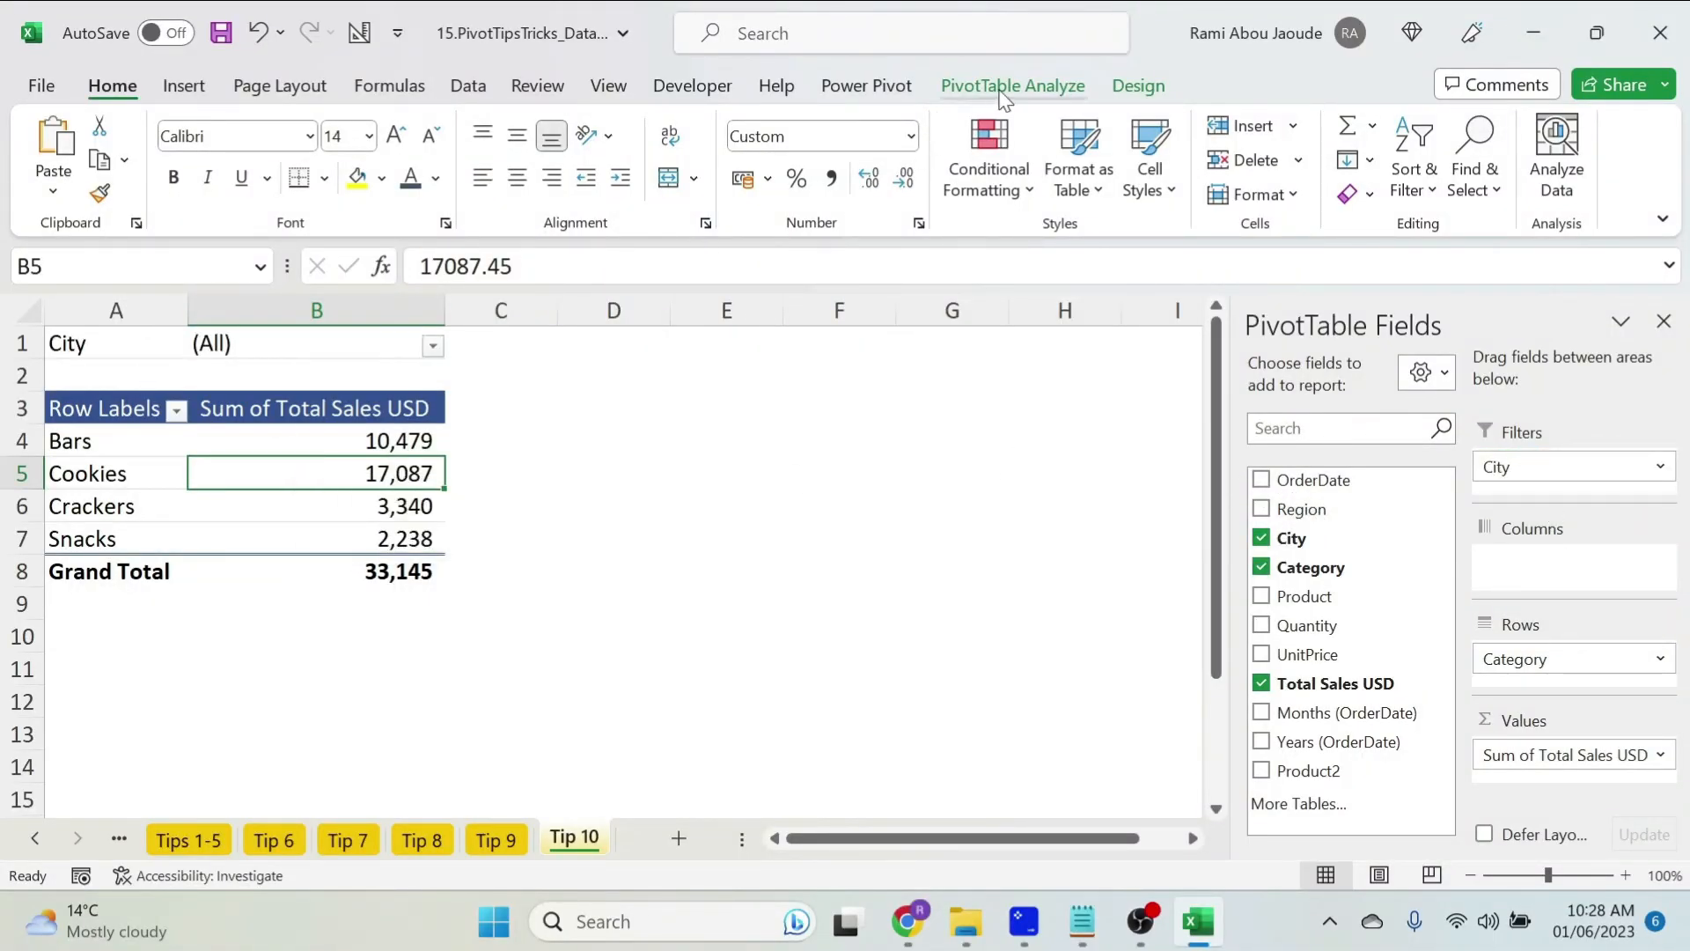
left_click(1010, 85)
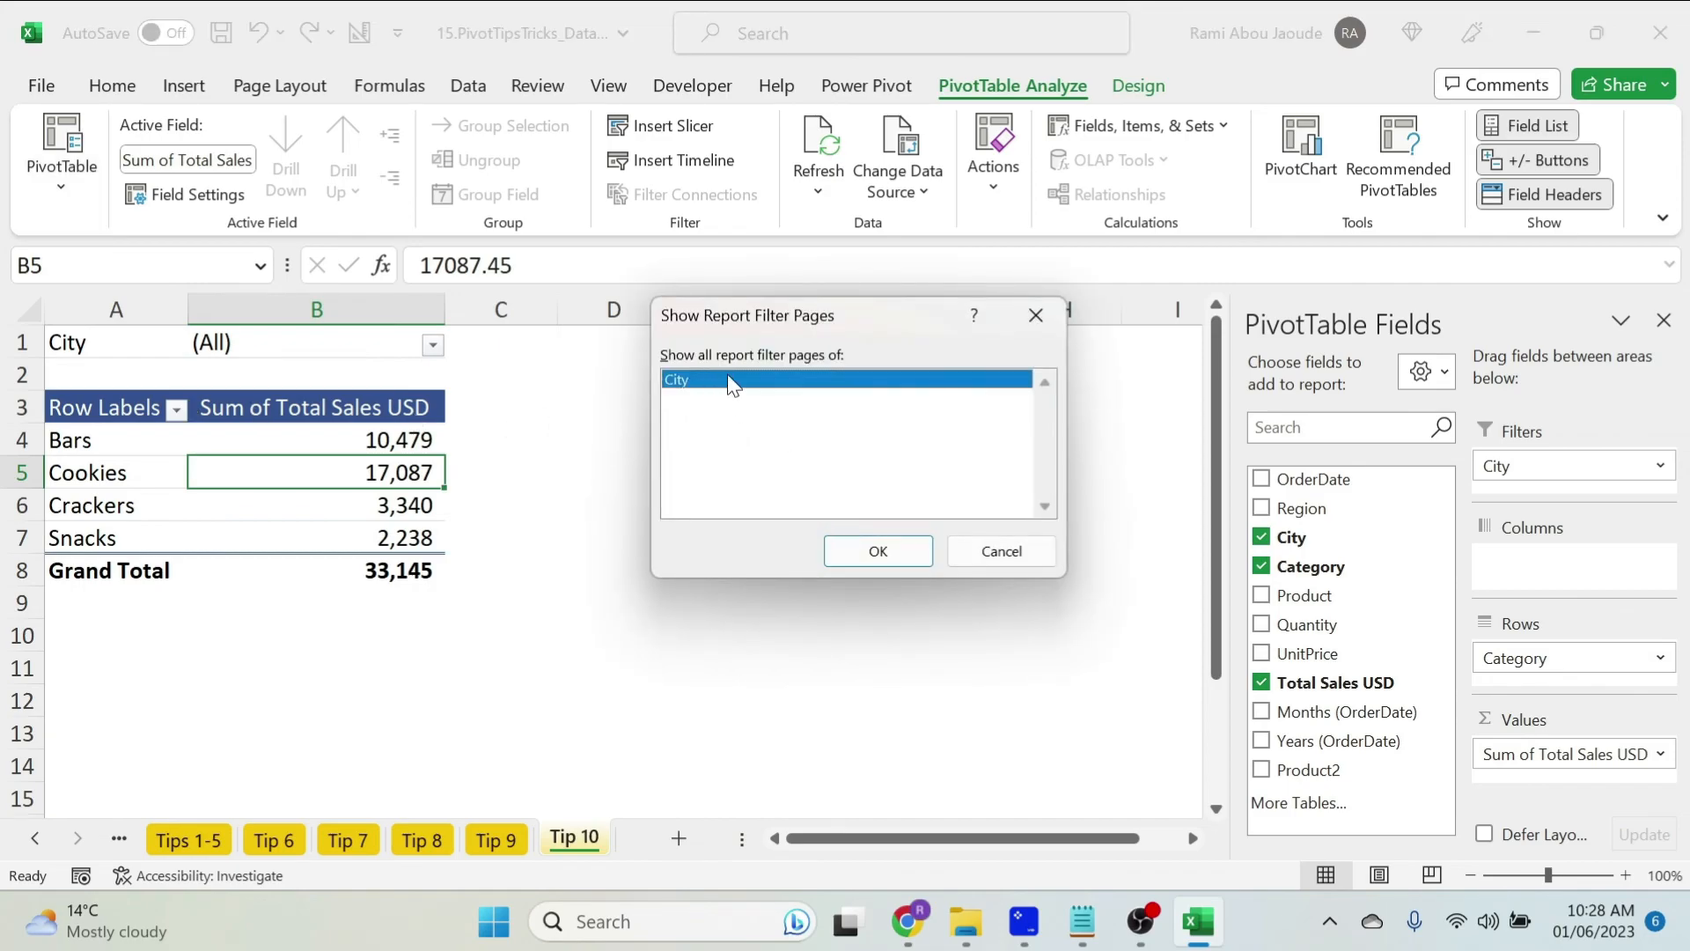
- Create a report sheet per City and view the New York sheet
left_click(877, 551)
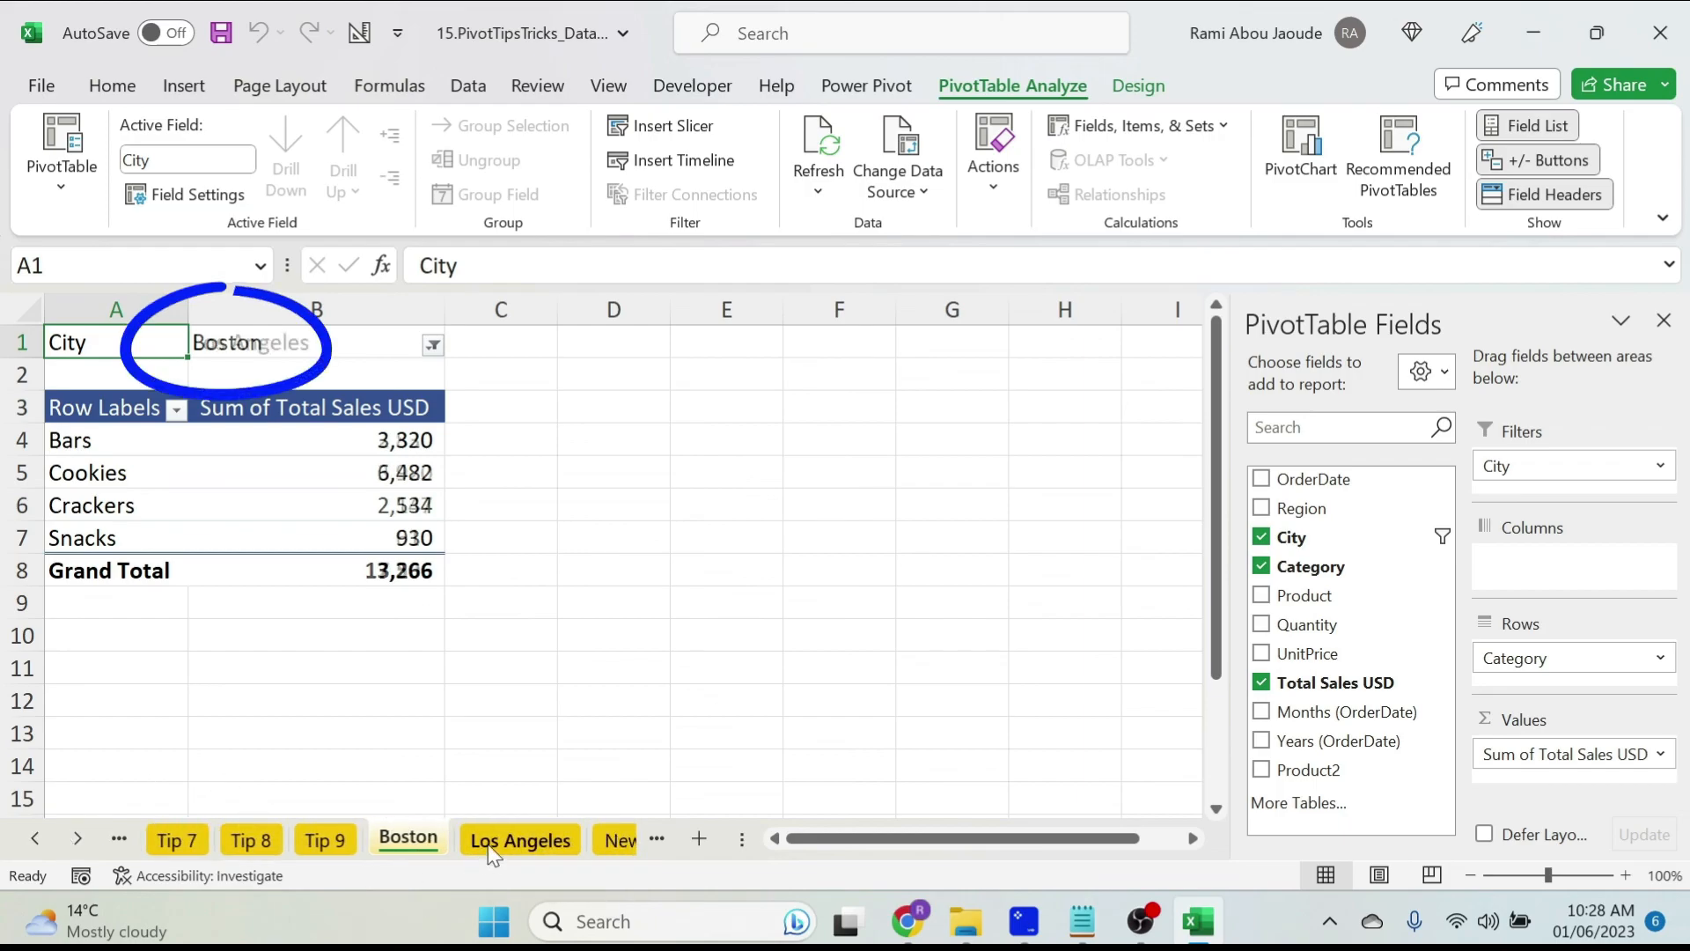
left_click(616, 840)
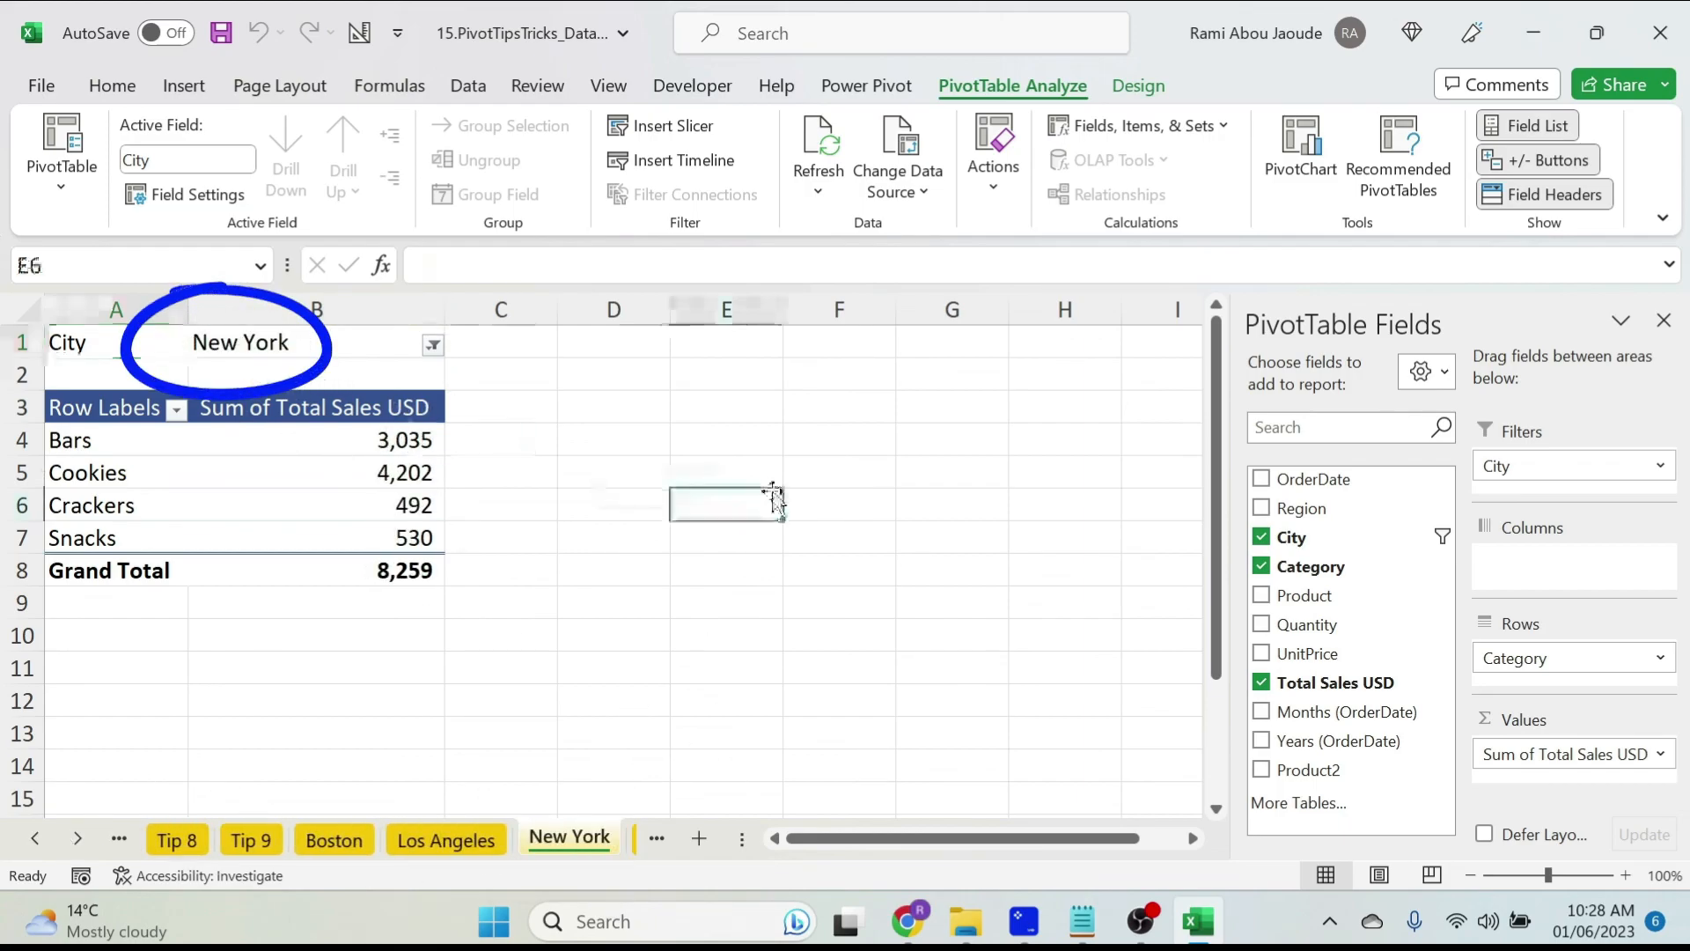